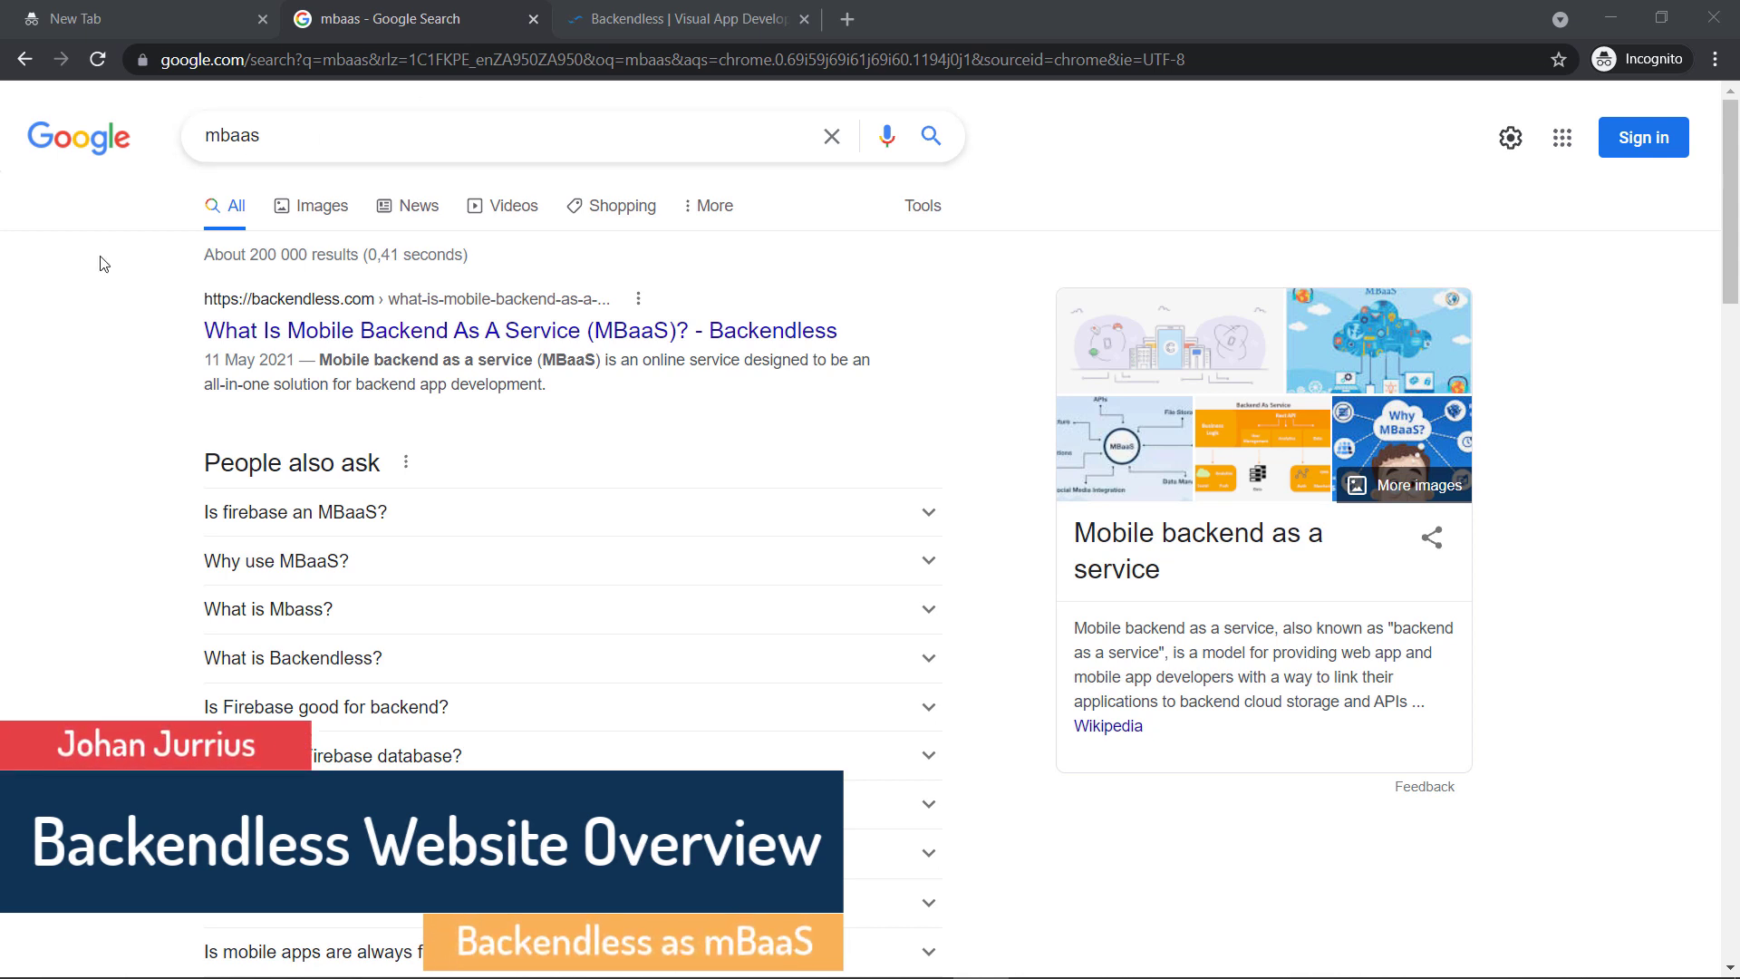
mouse_move(618, 115)
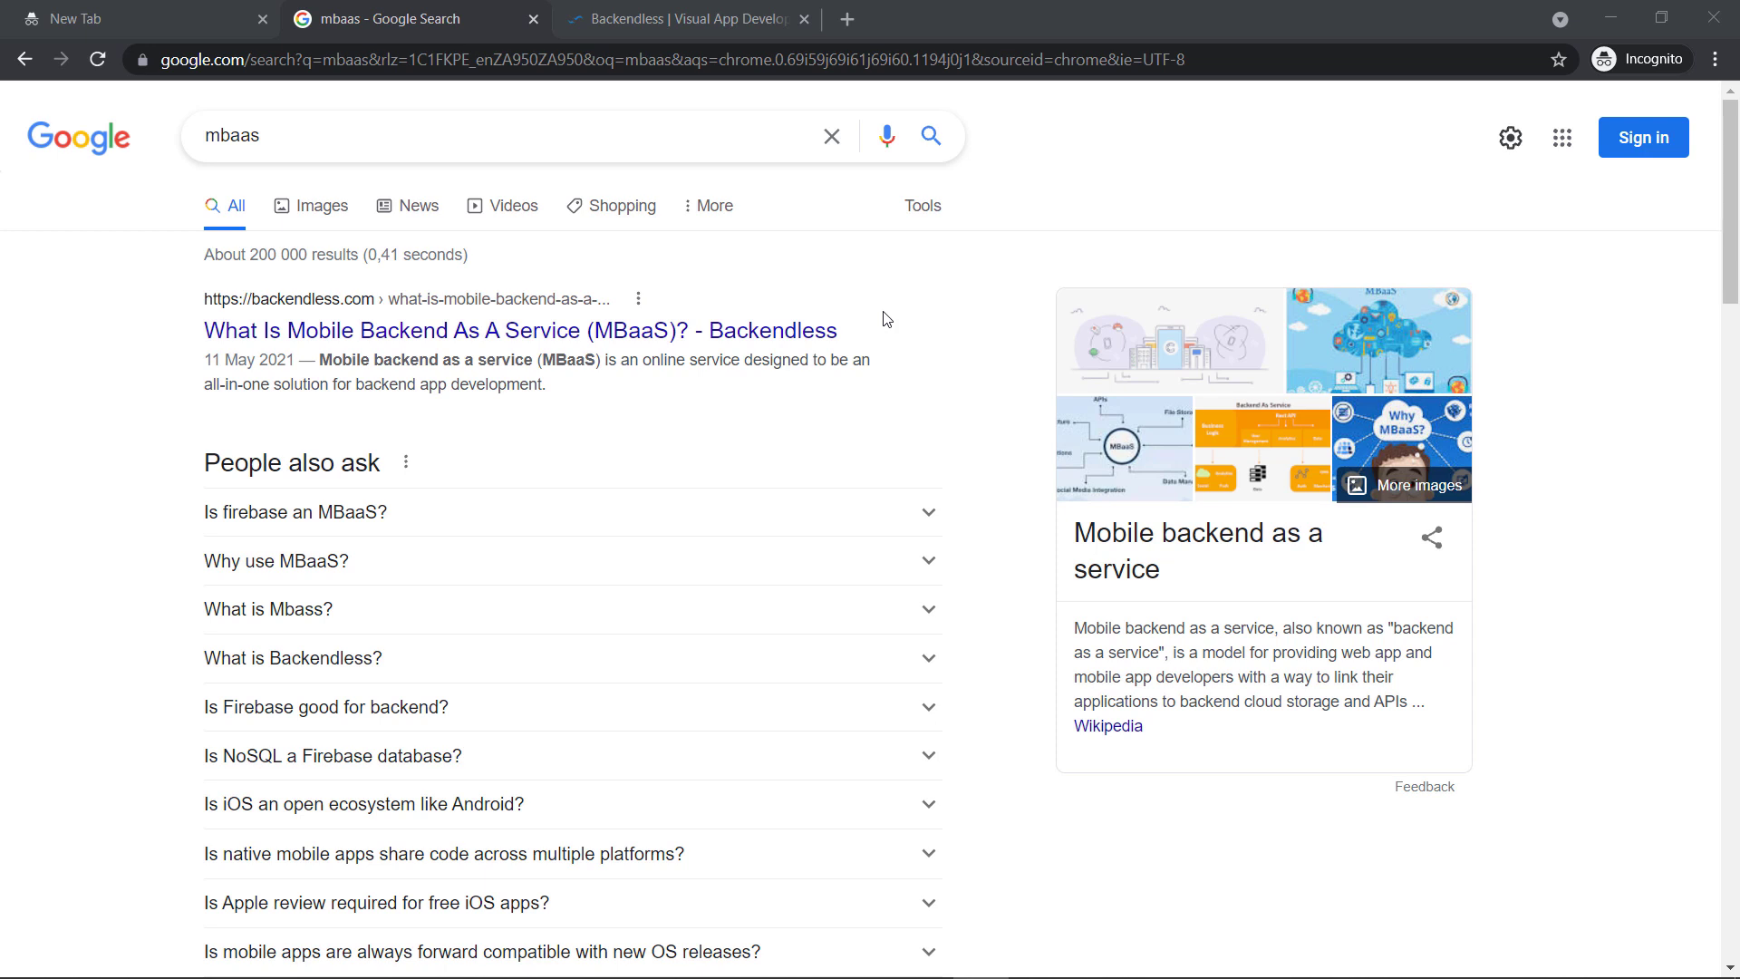
mouse_move(75, 248)
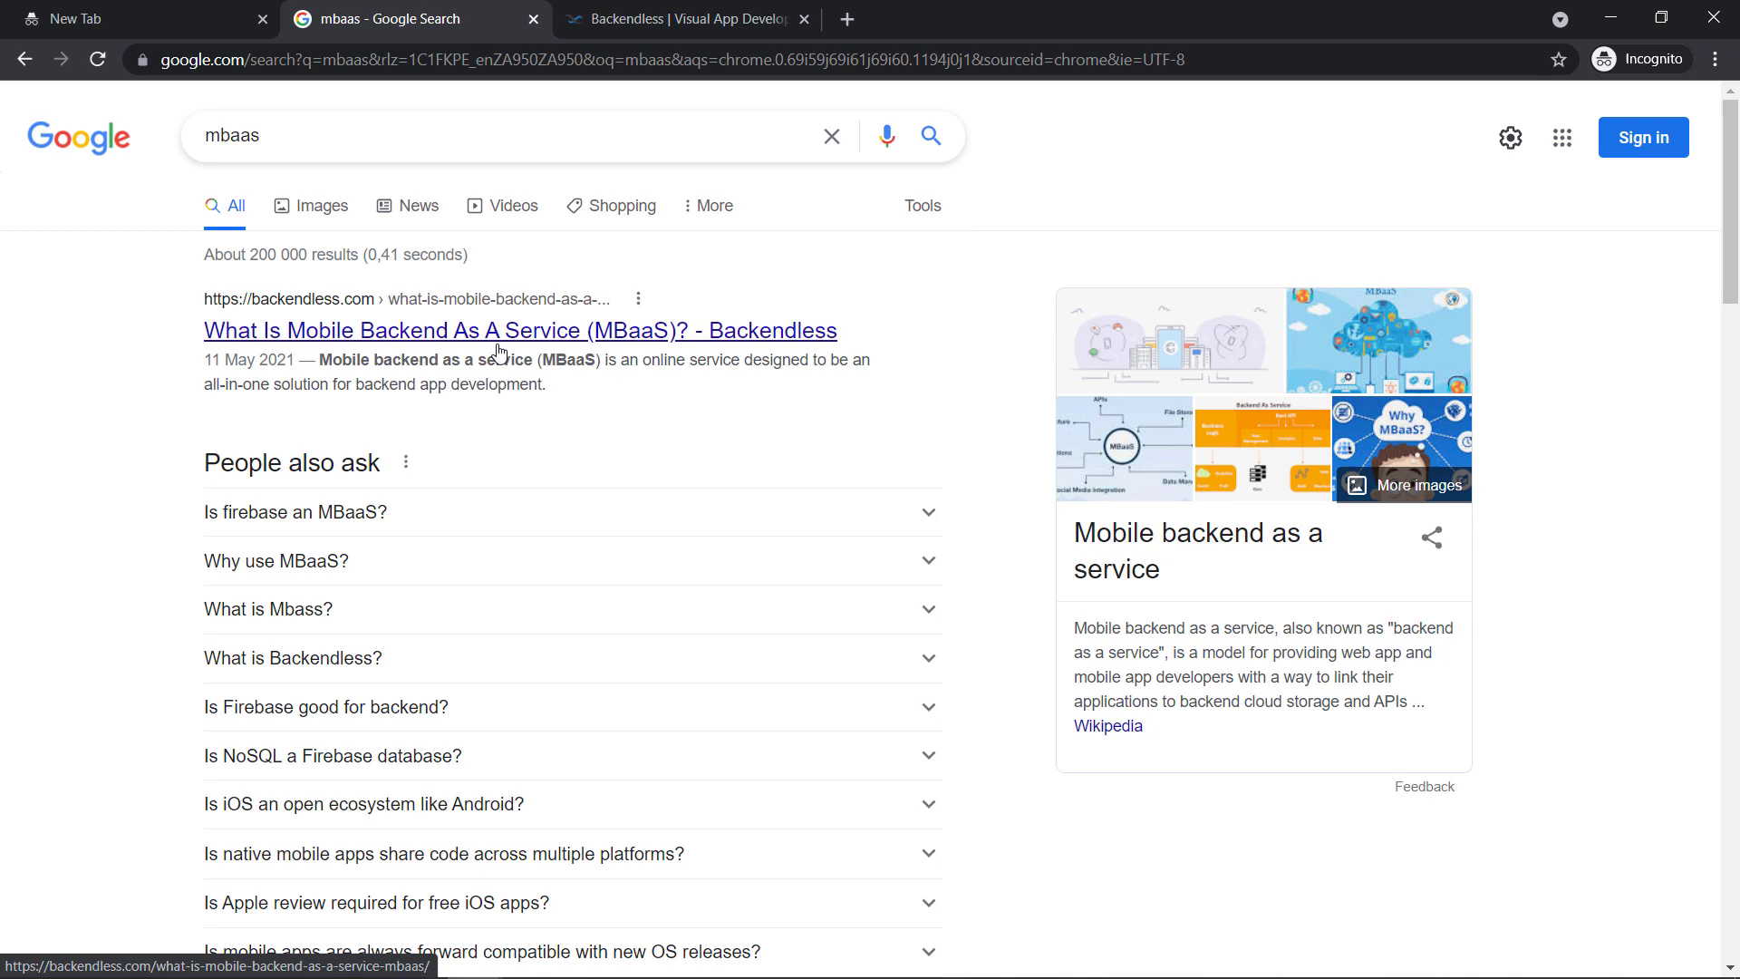
mouse_move(362, 341)
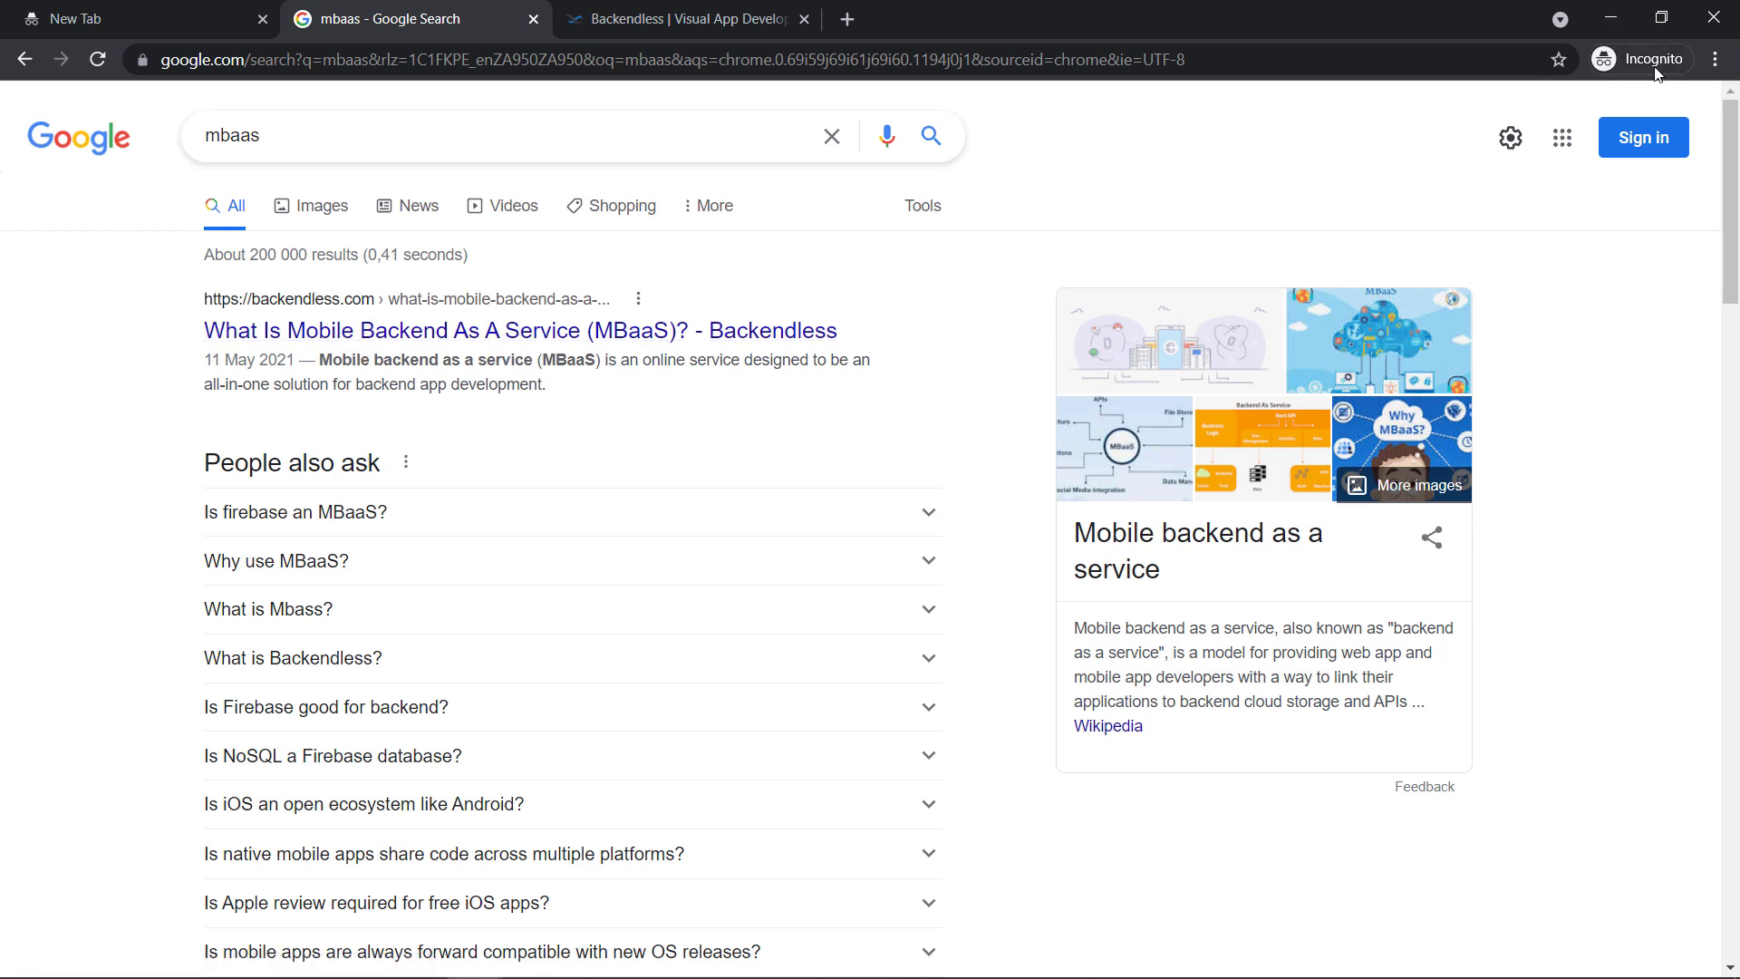
mouse_move(1662, 68)
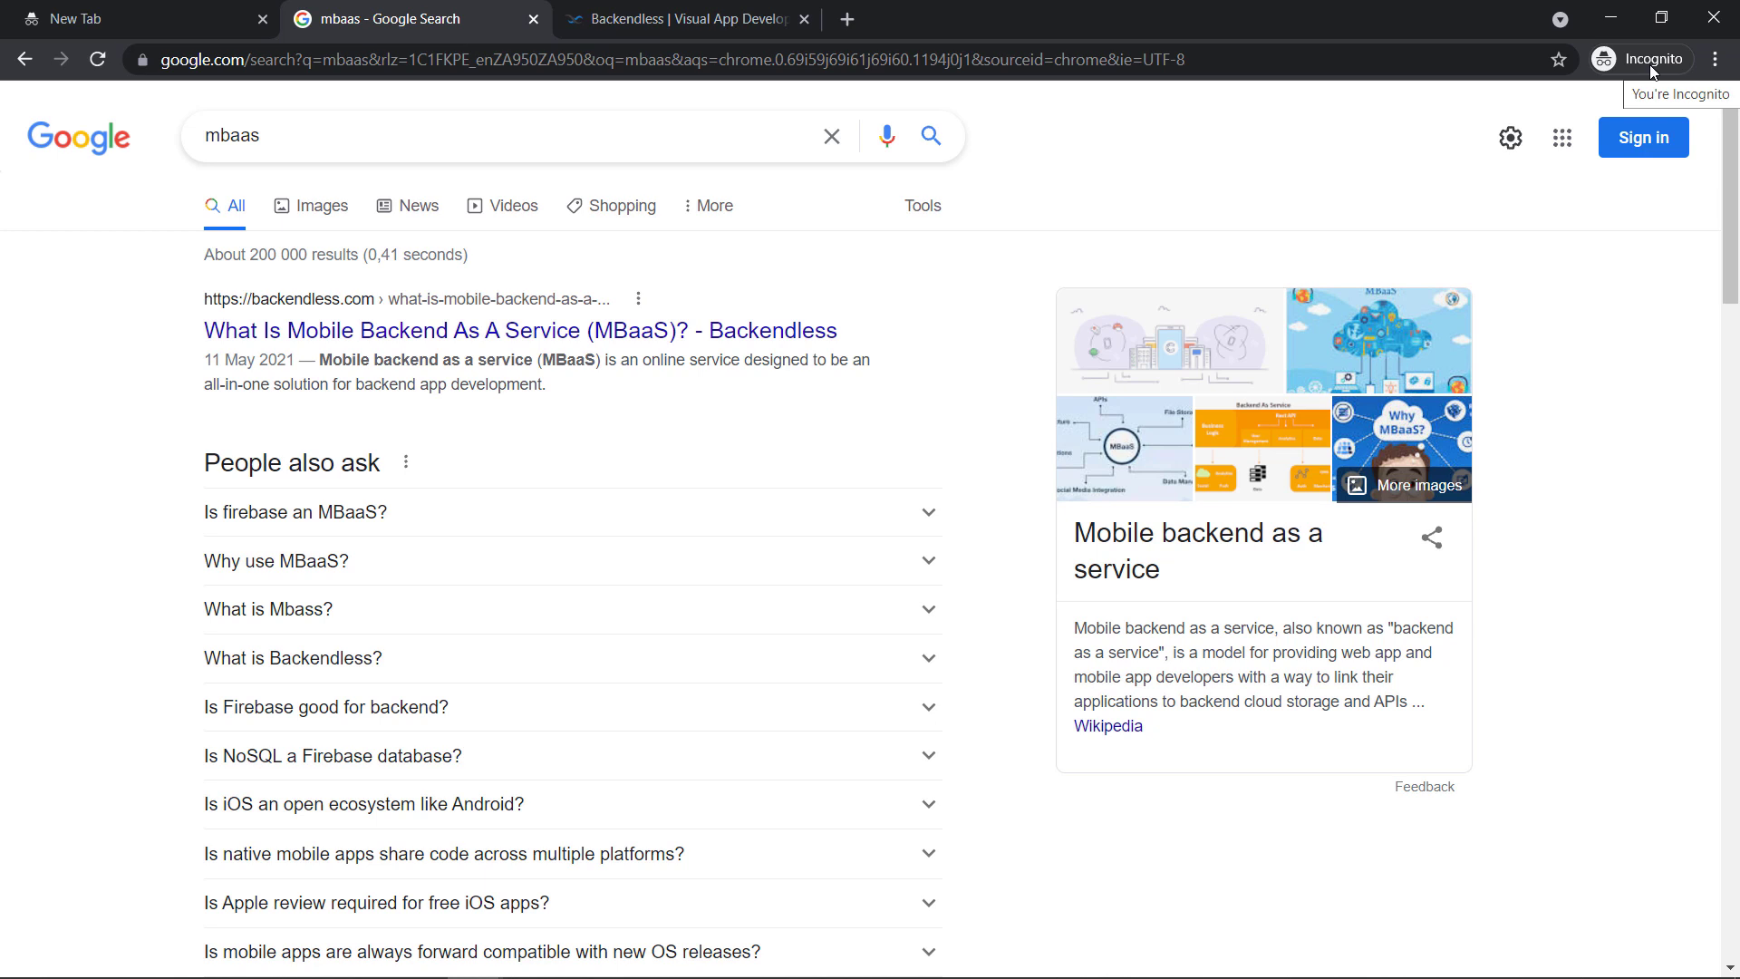
mouse_move(690, 400)
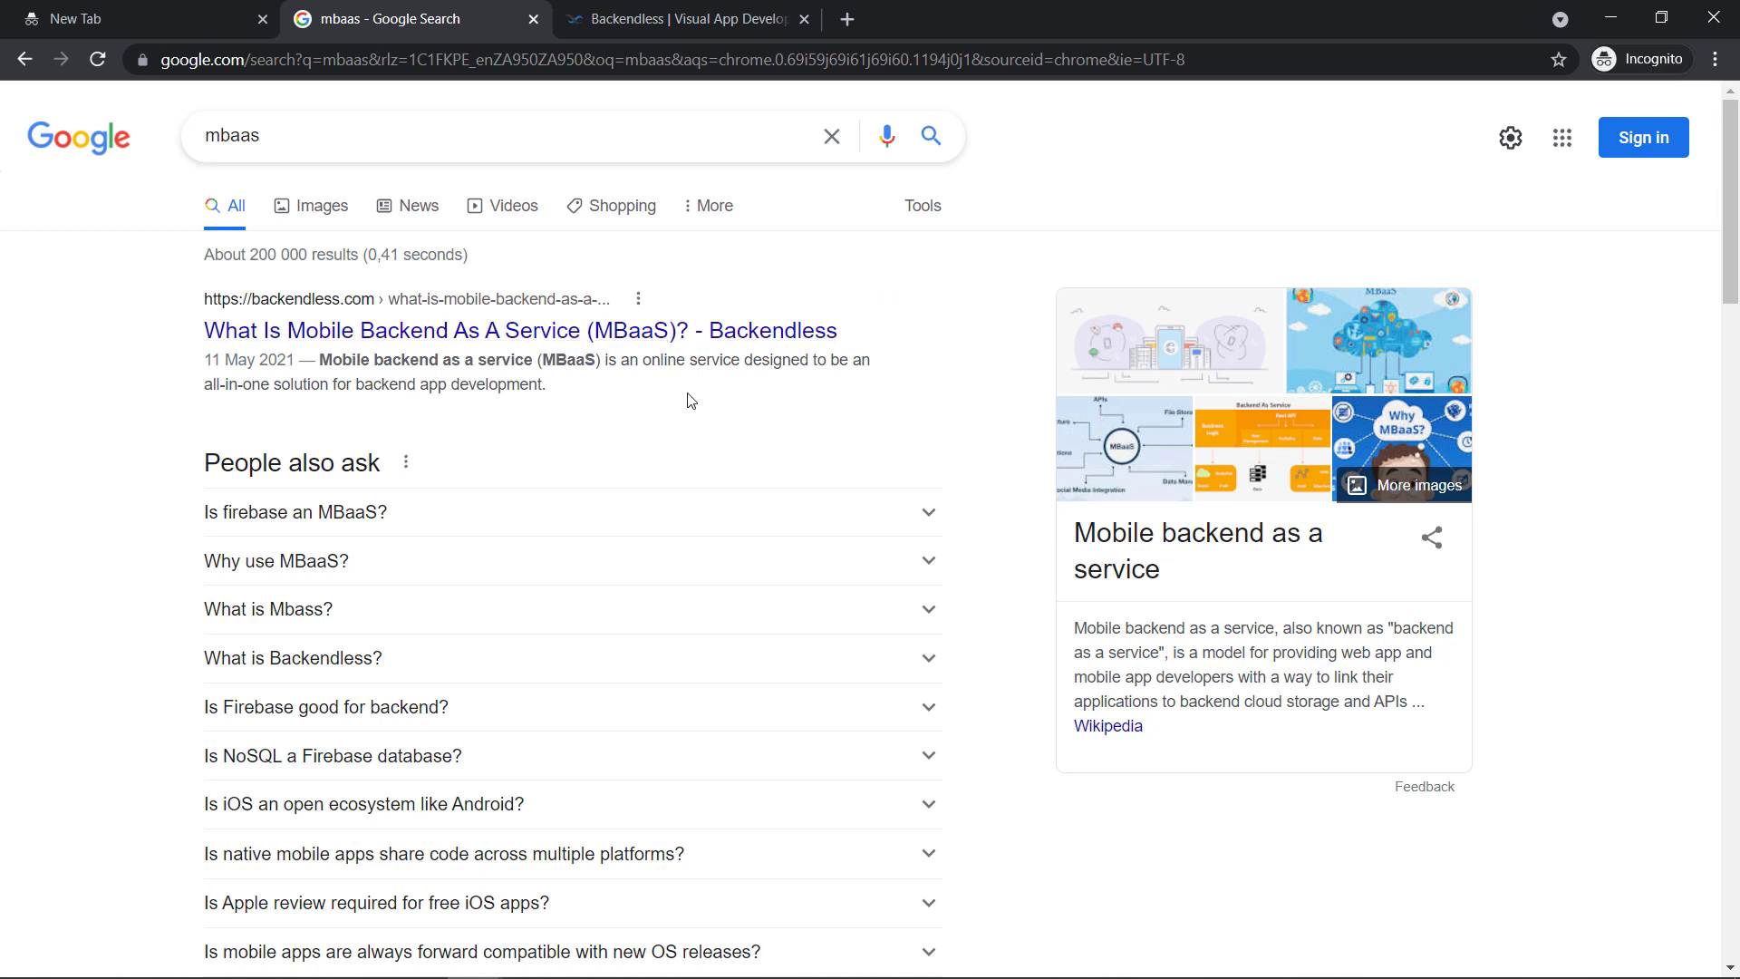
mouse_move(429, 332)
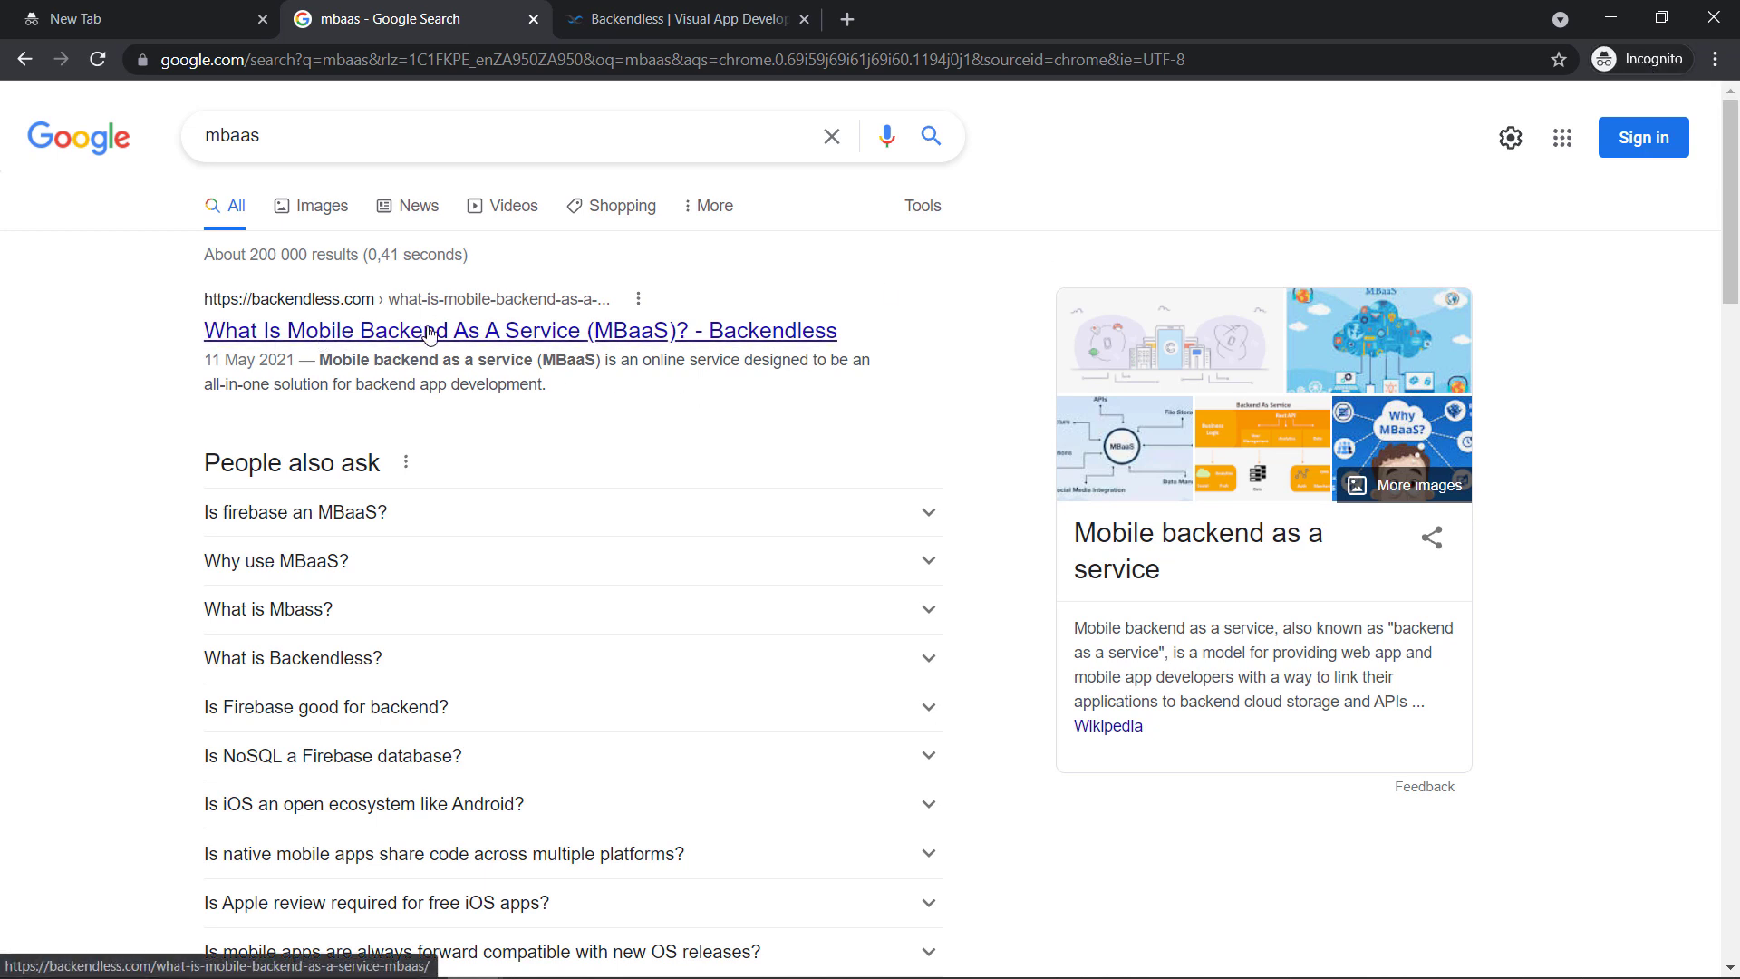
mouse_move(461, 330)
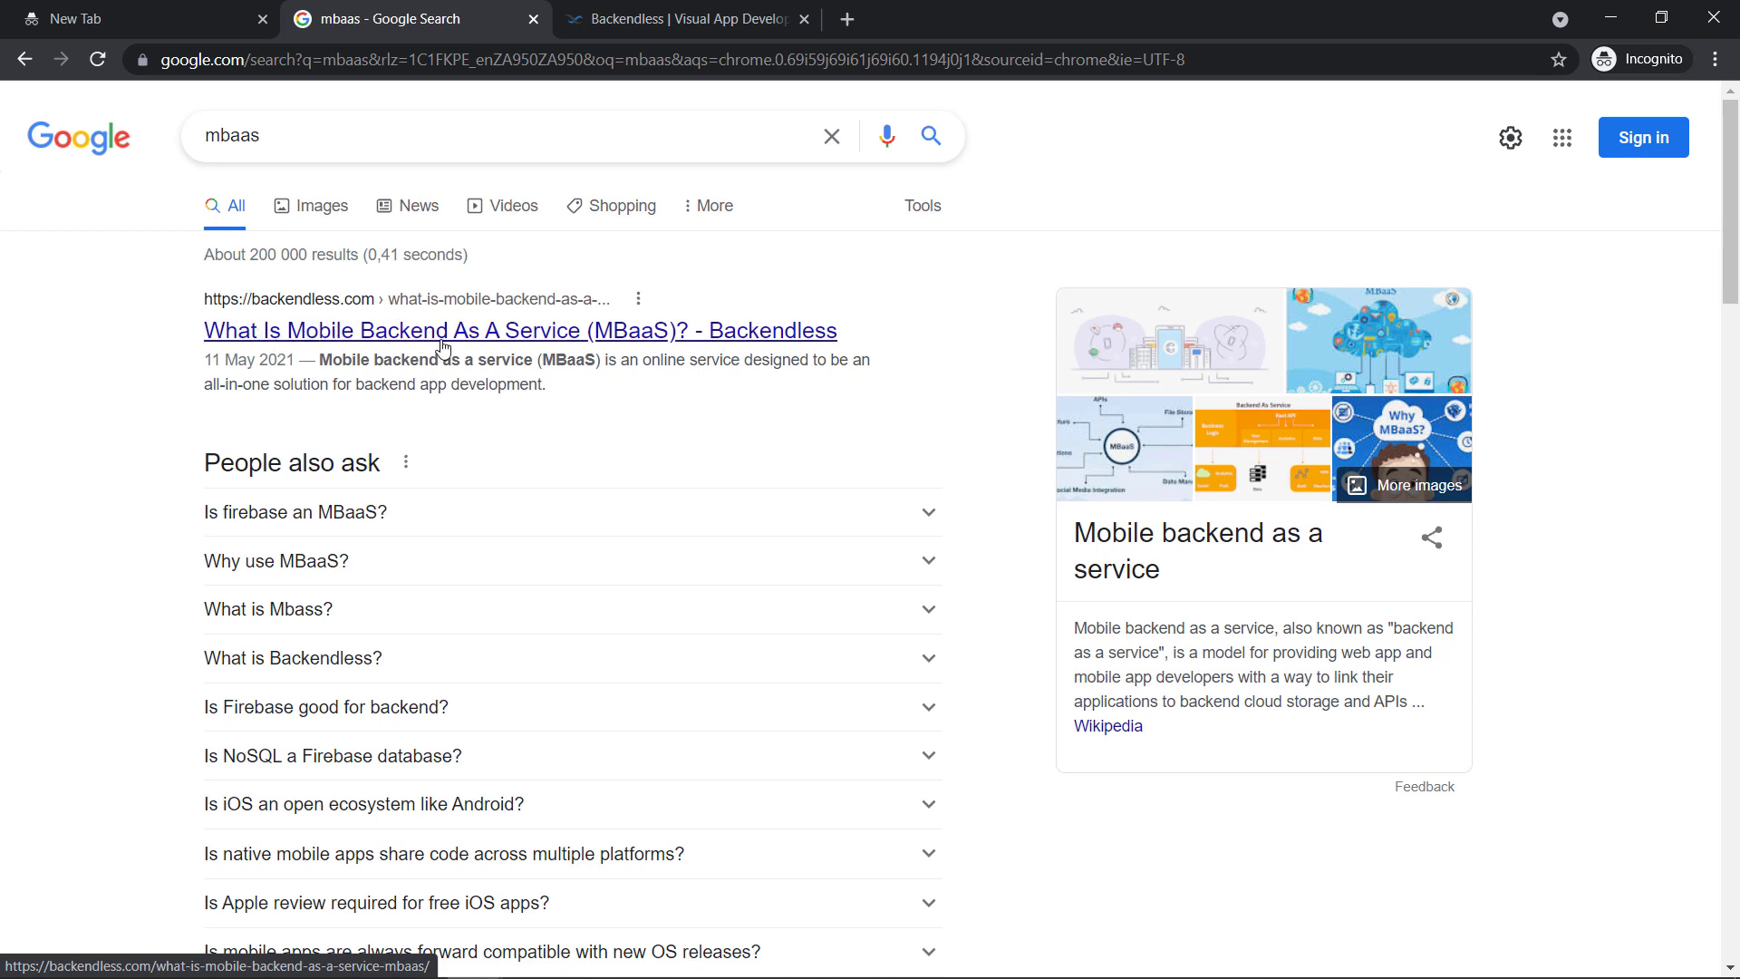
mouse_move(544, 342)
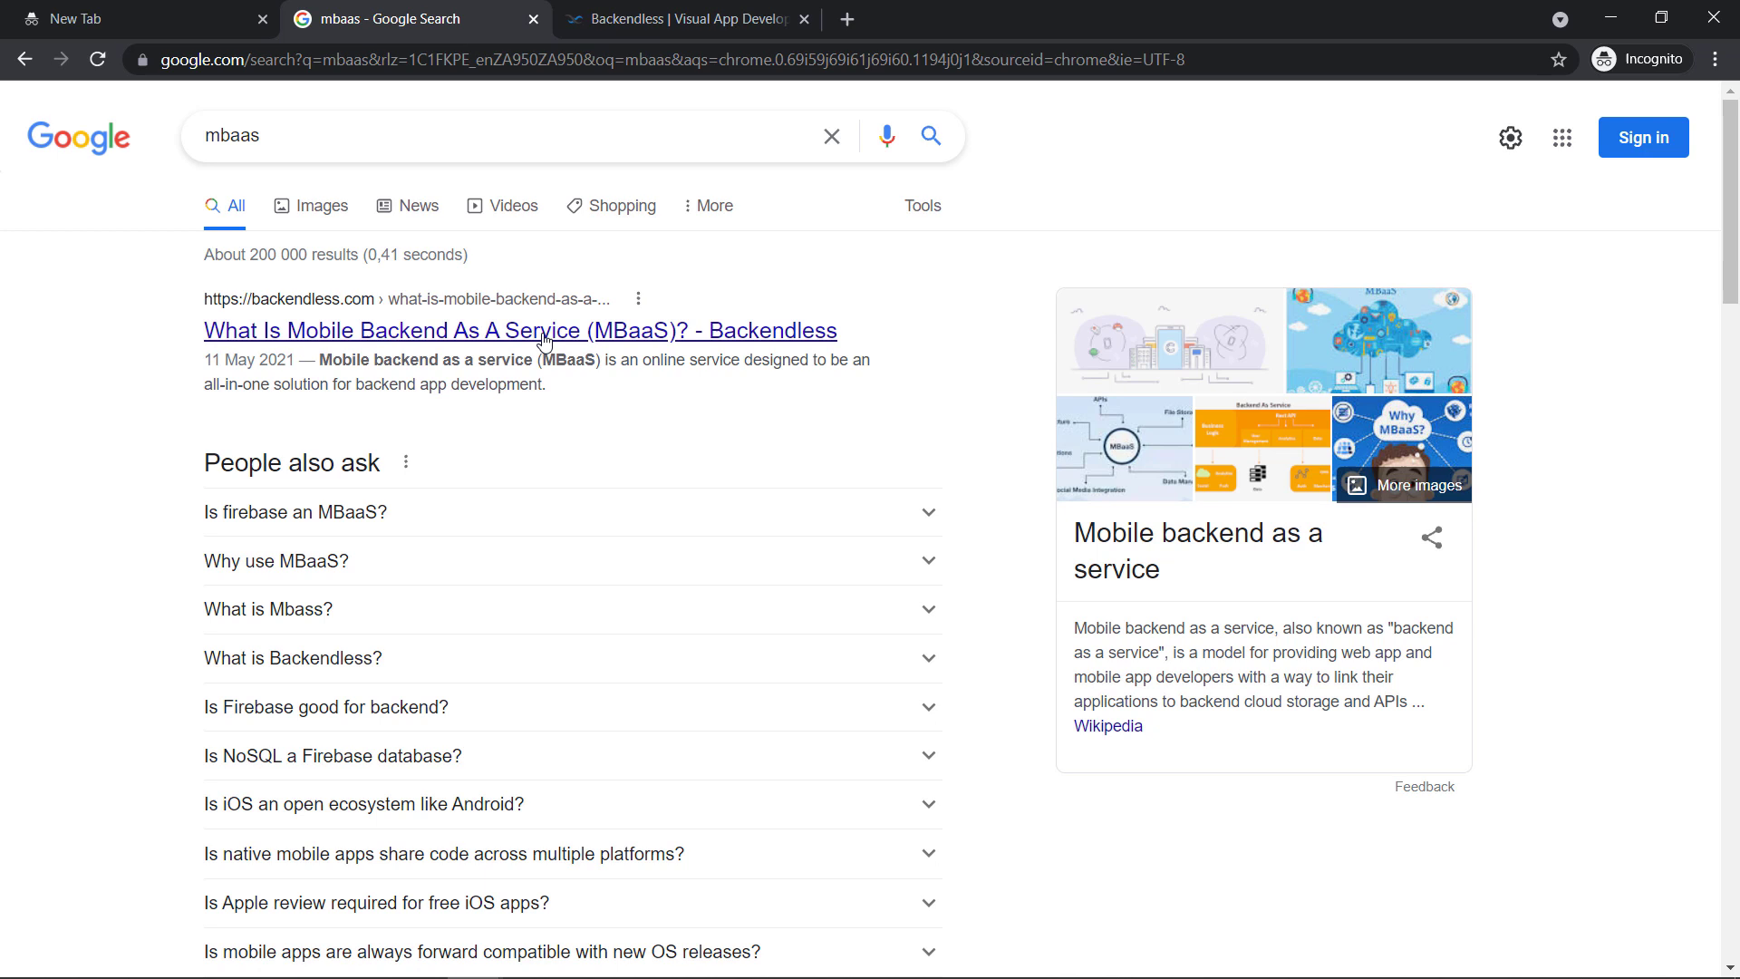
mouse_move(458, 336)
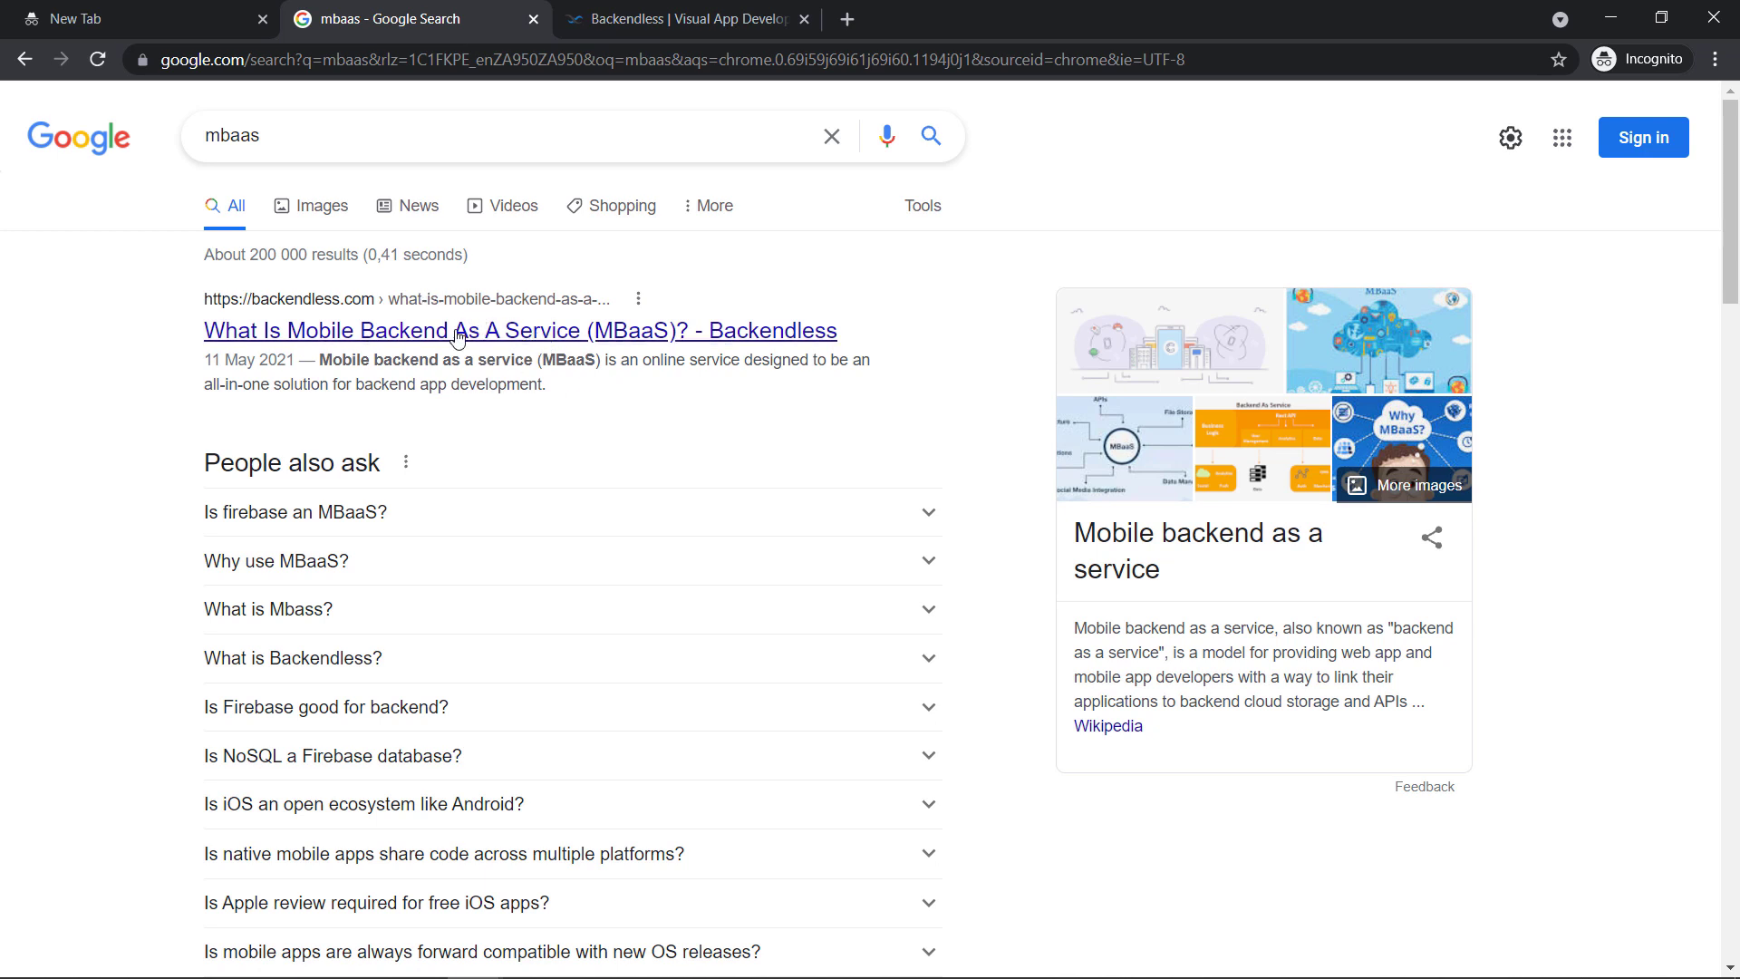
mouse_move(821, 350)
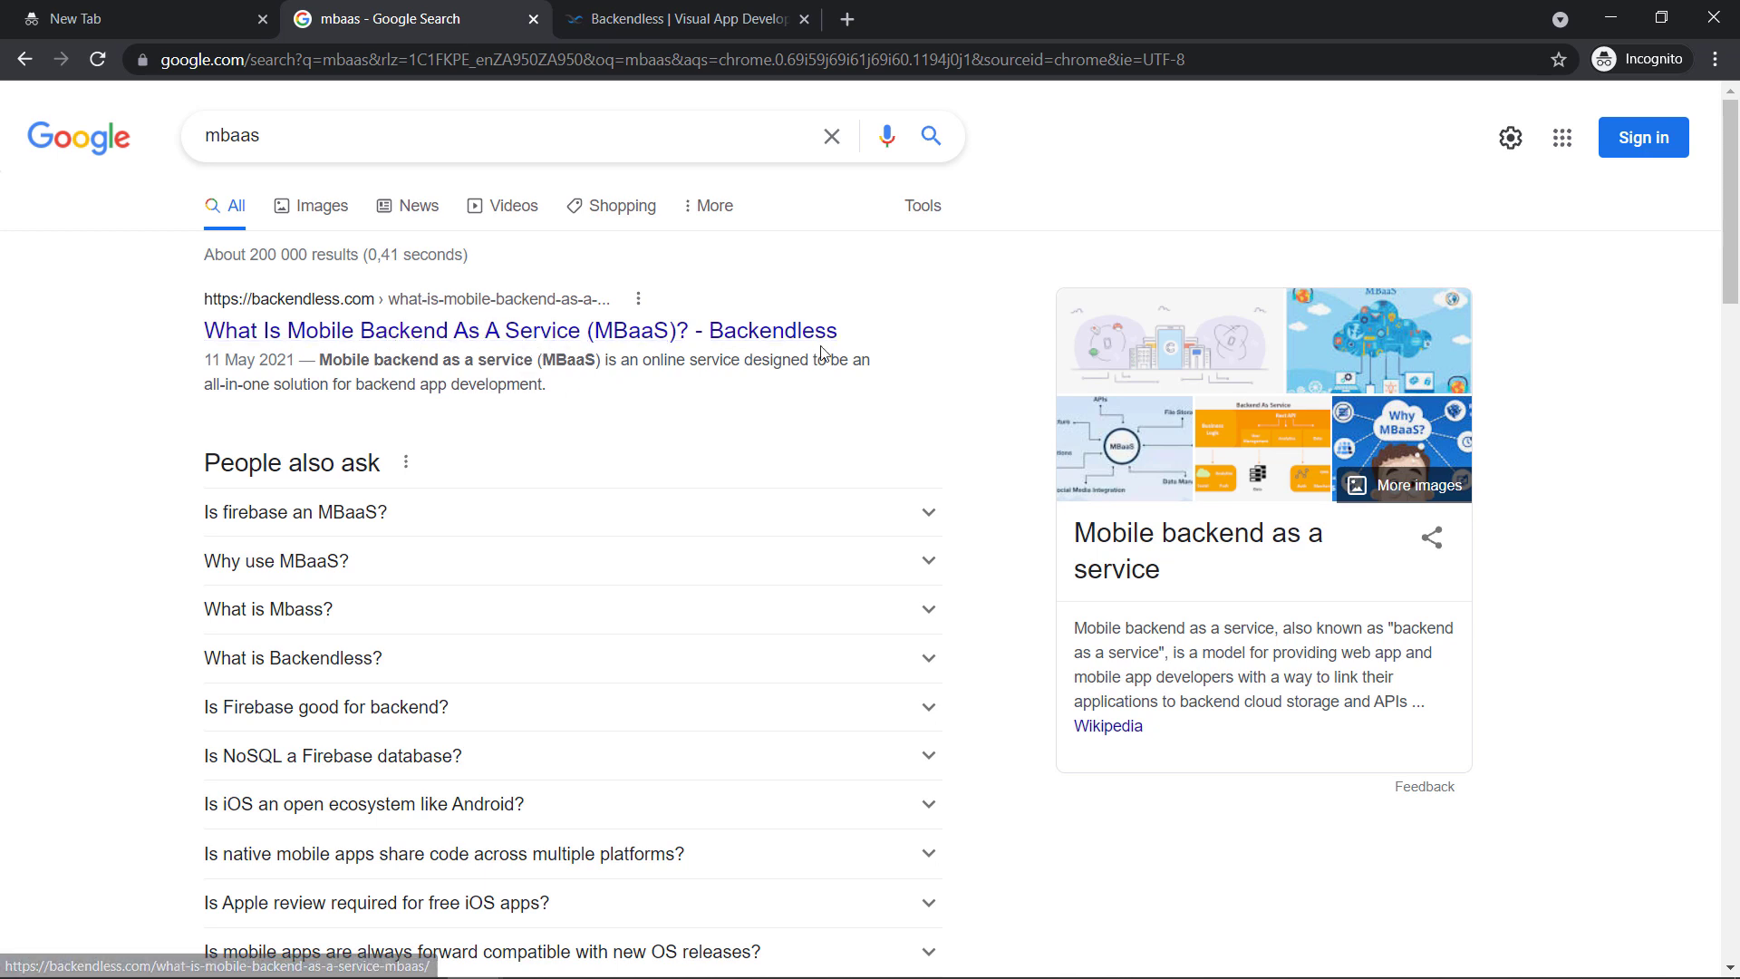
mouse_move(495, 341)
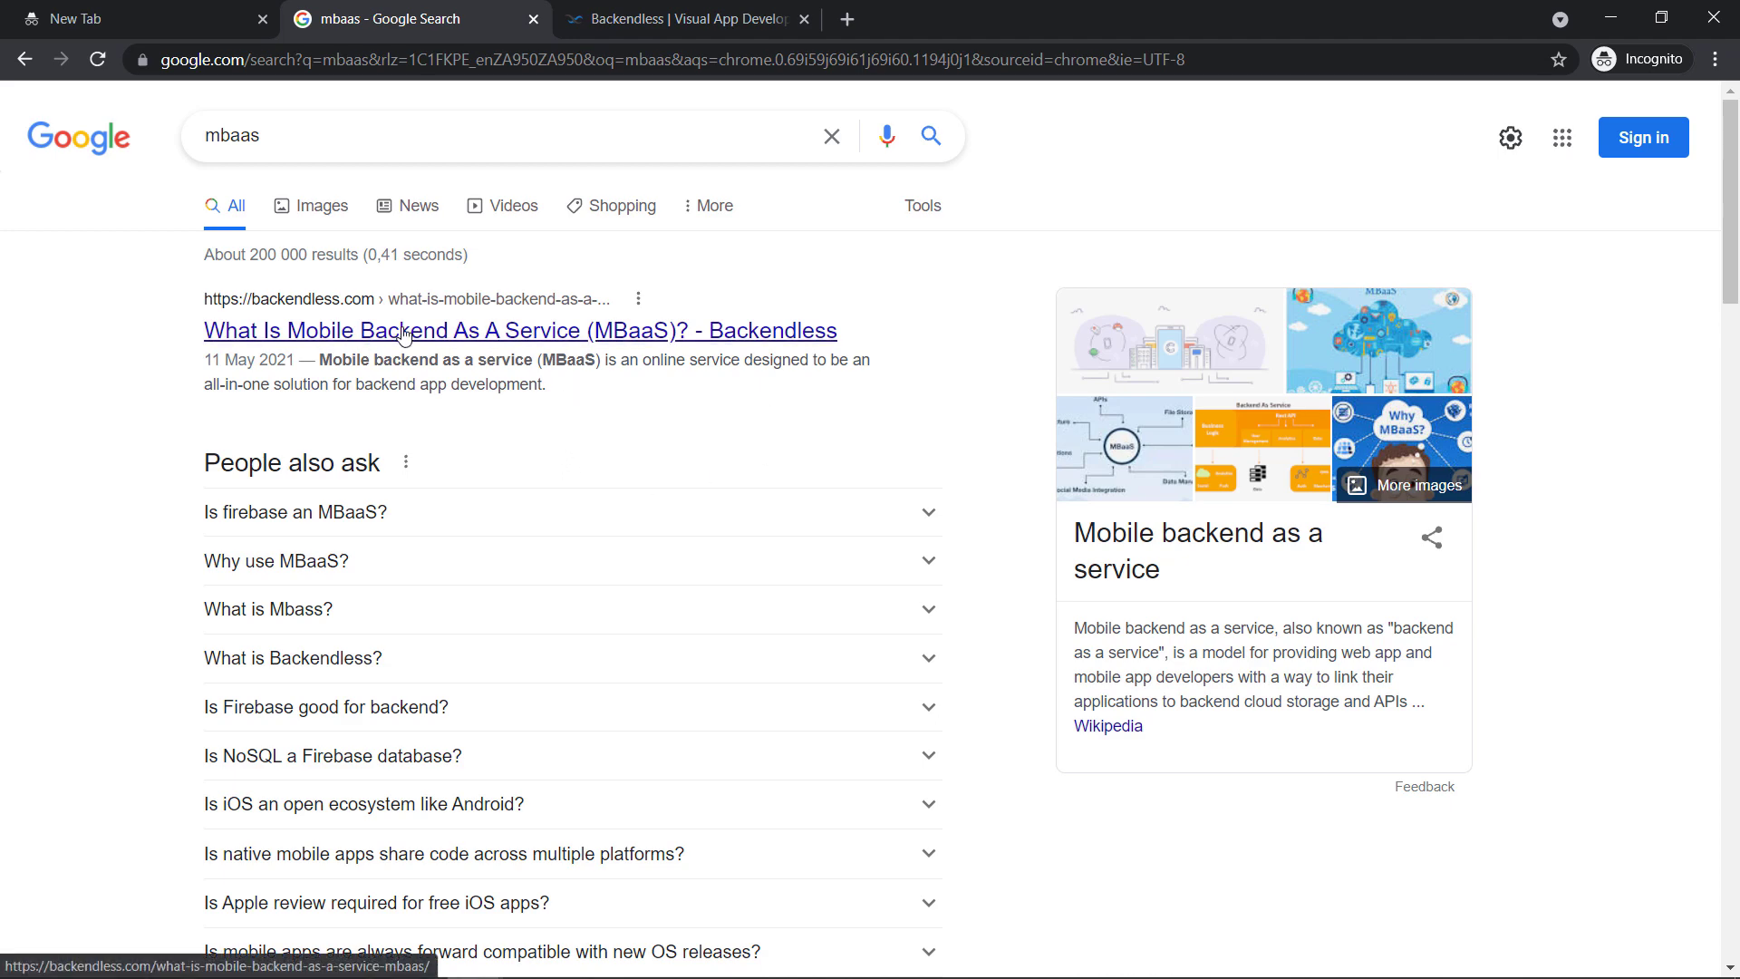
Expand the 'Why use MBaaS?' and 'What is Mbass?' answers under People also ask
scroll(down, 3)
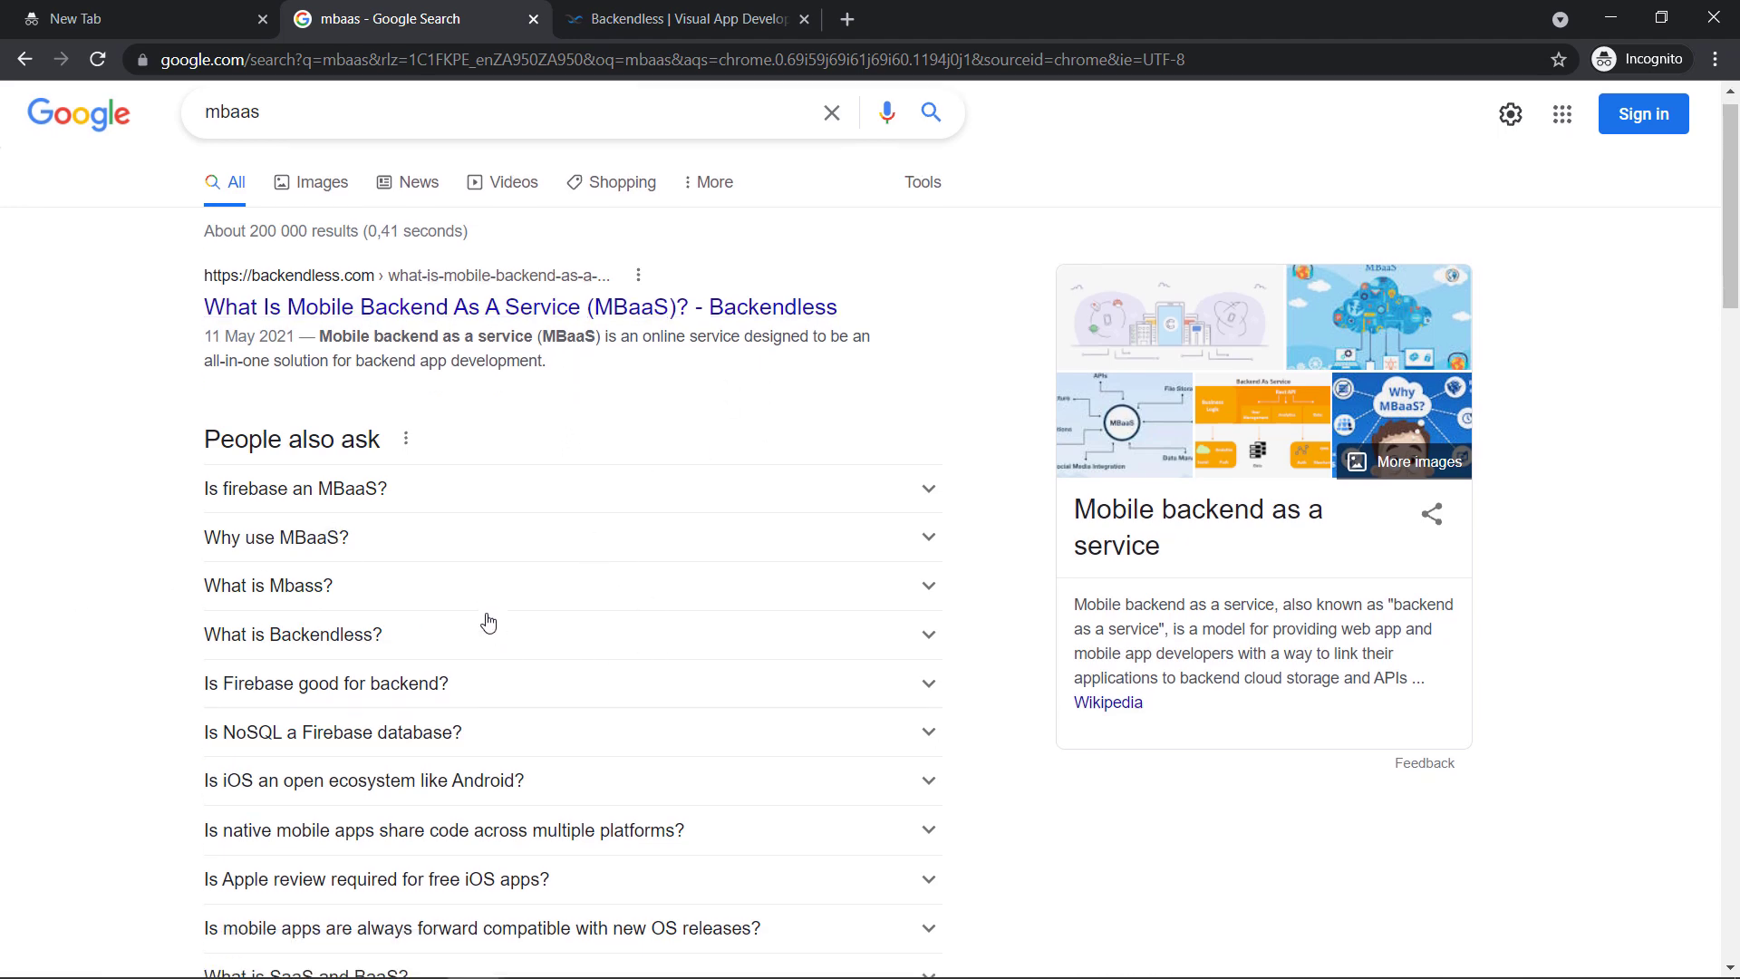
scroll(down, 3)
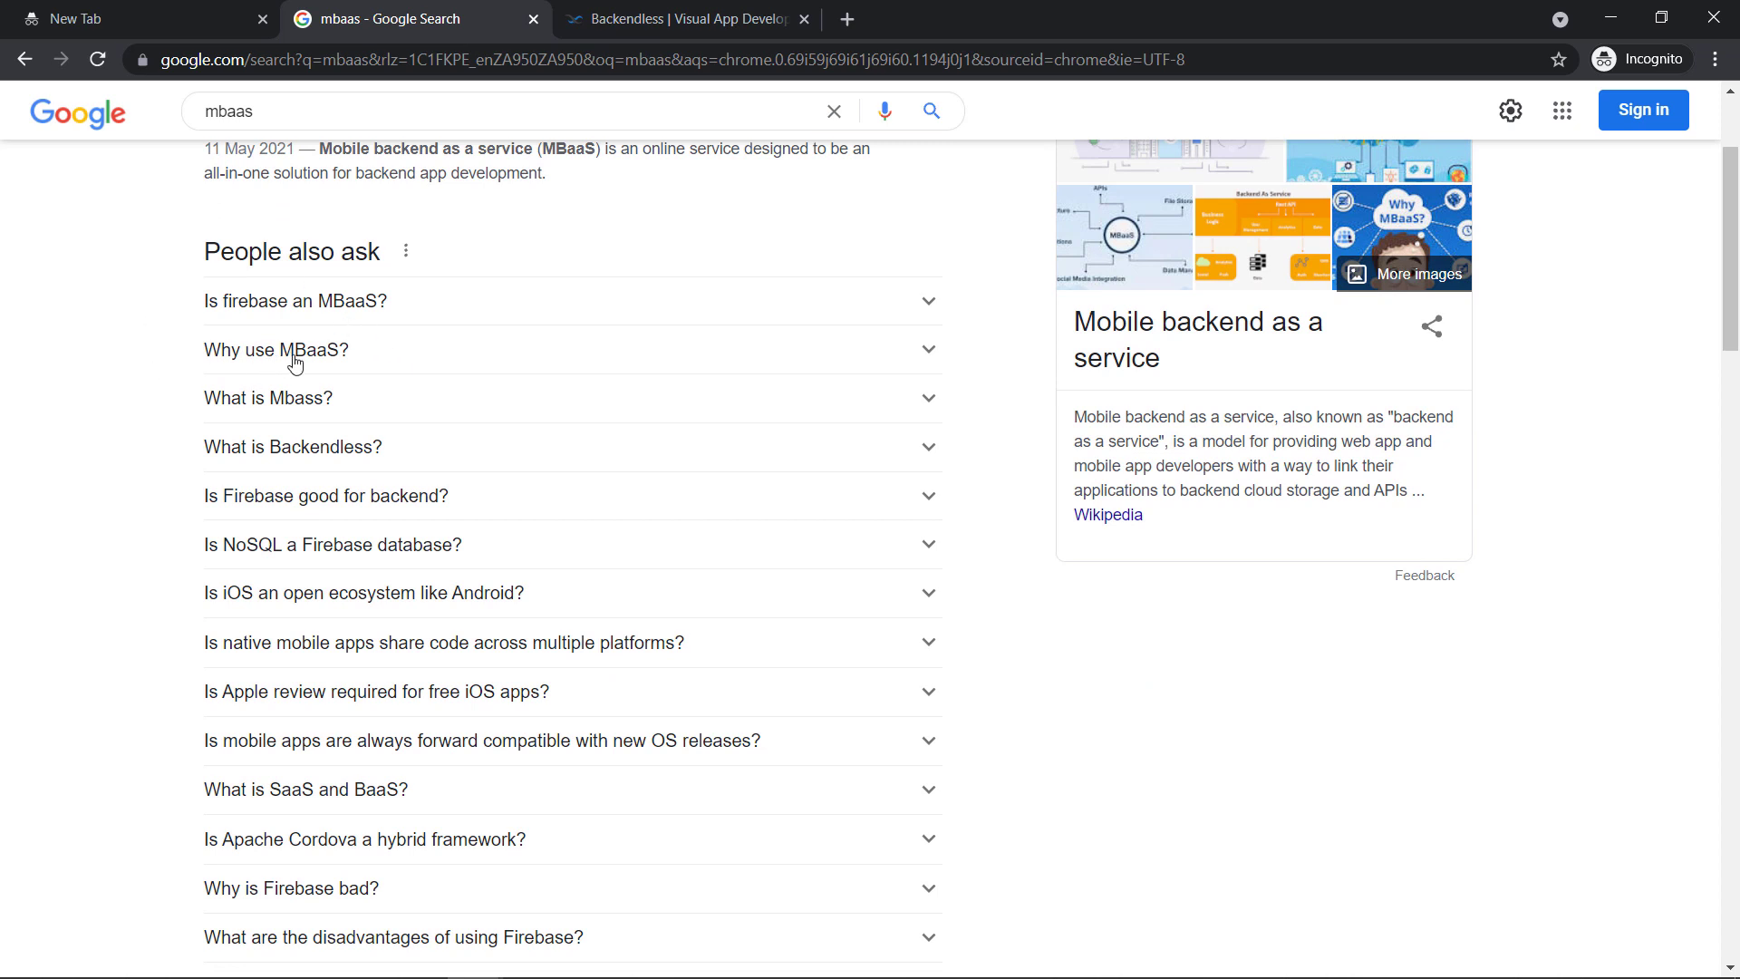
click(275, 350)
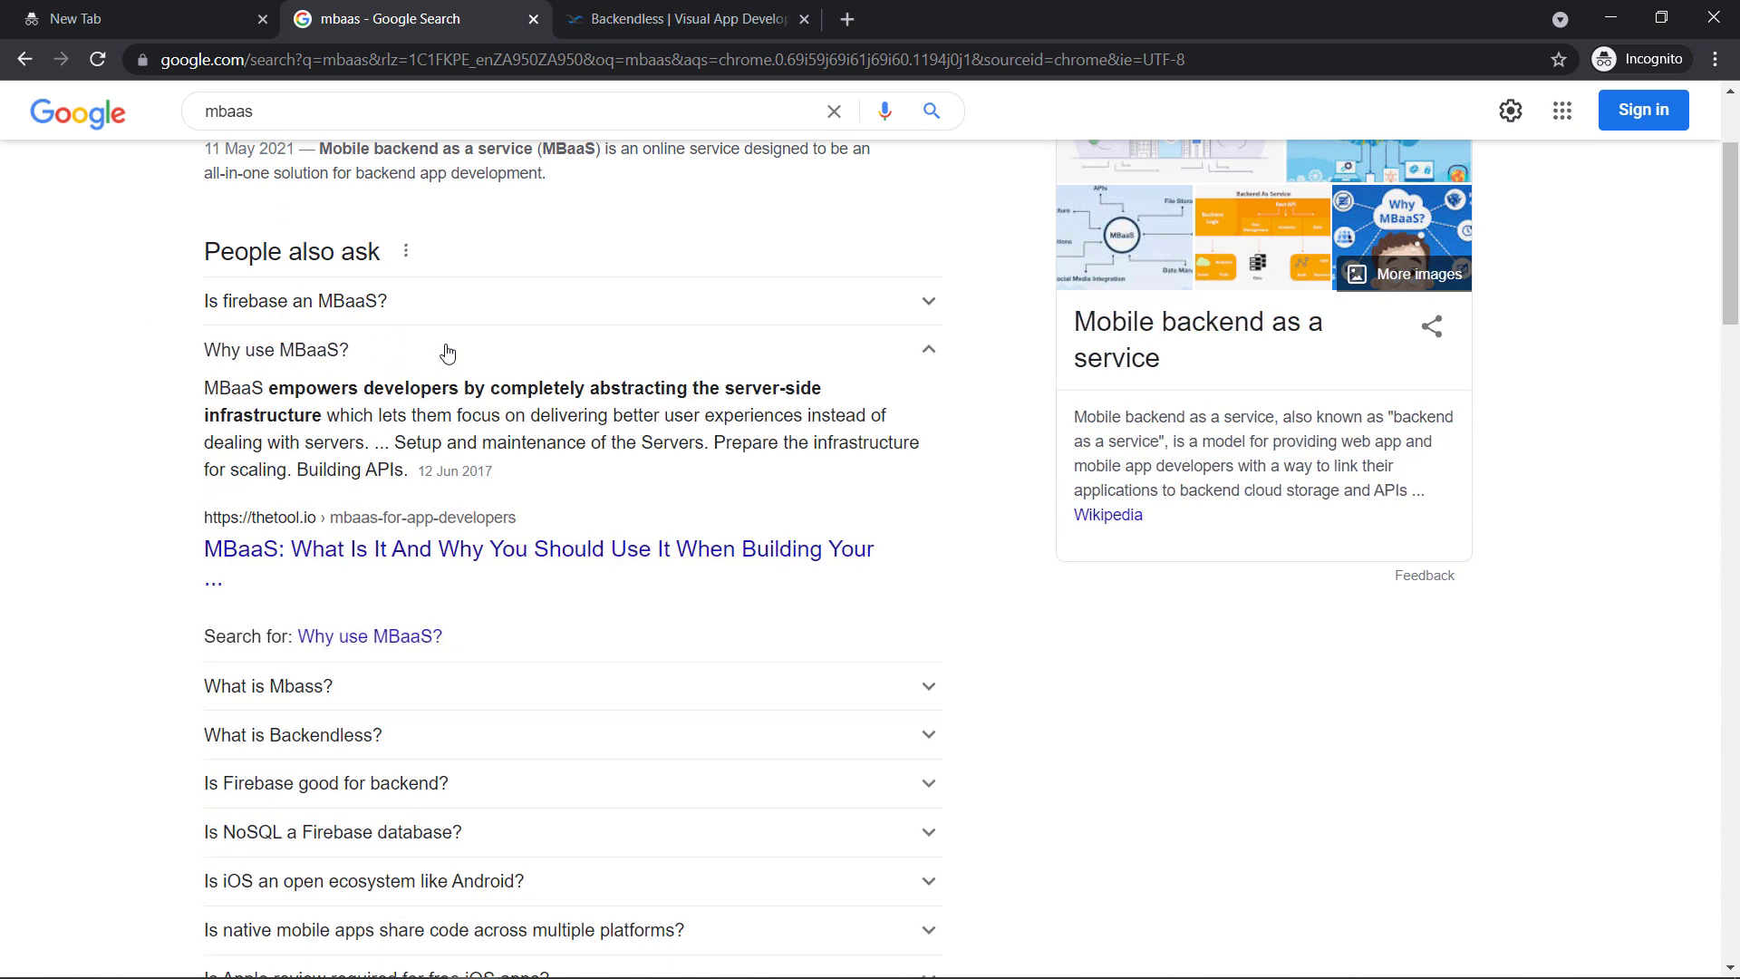
mouse_move(469, 388)
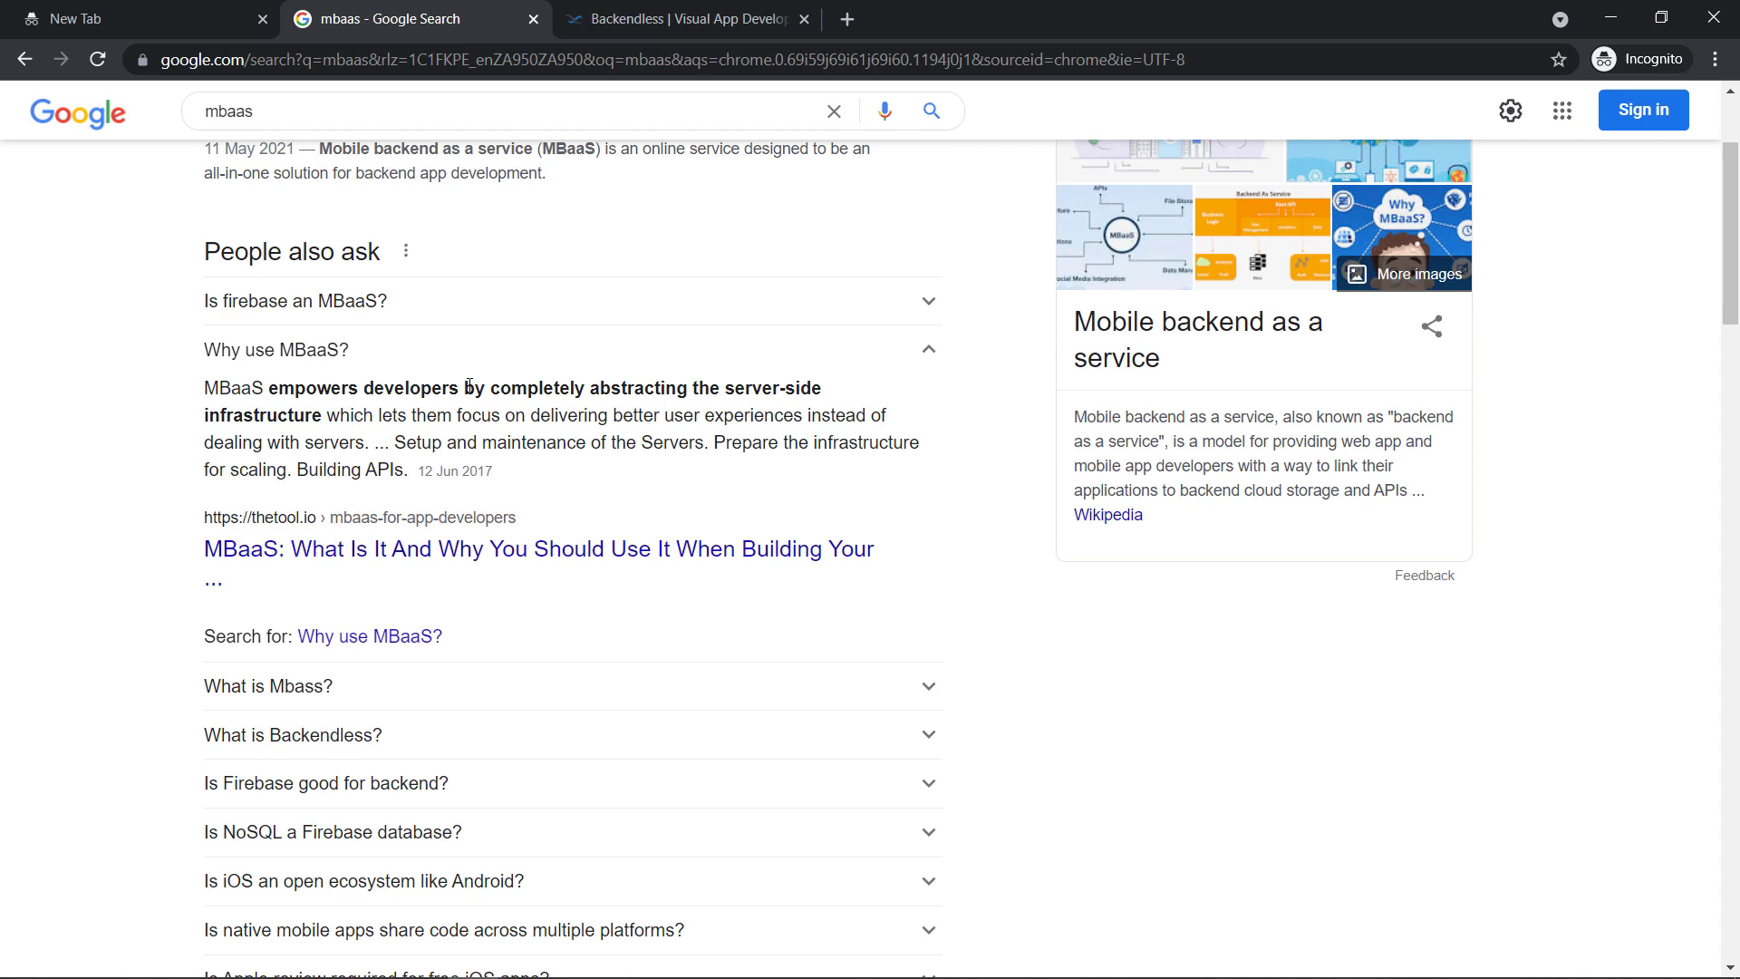
mouse_move(831, 415)
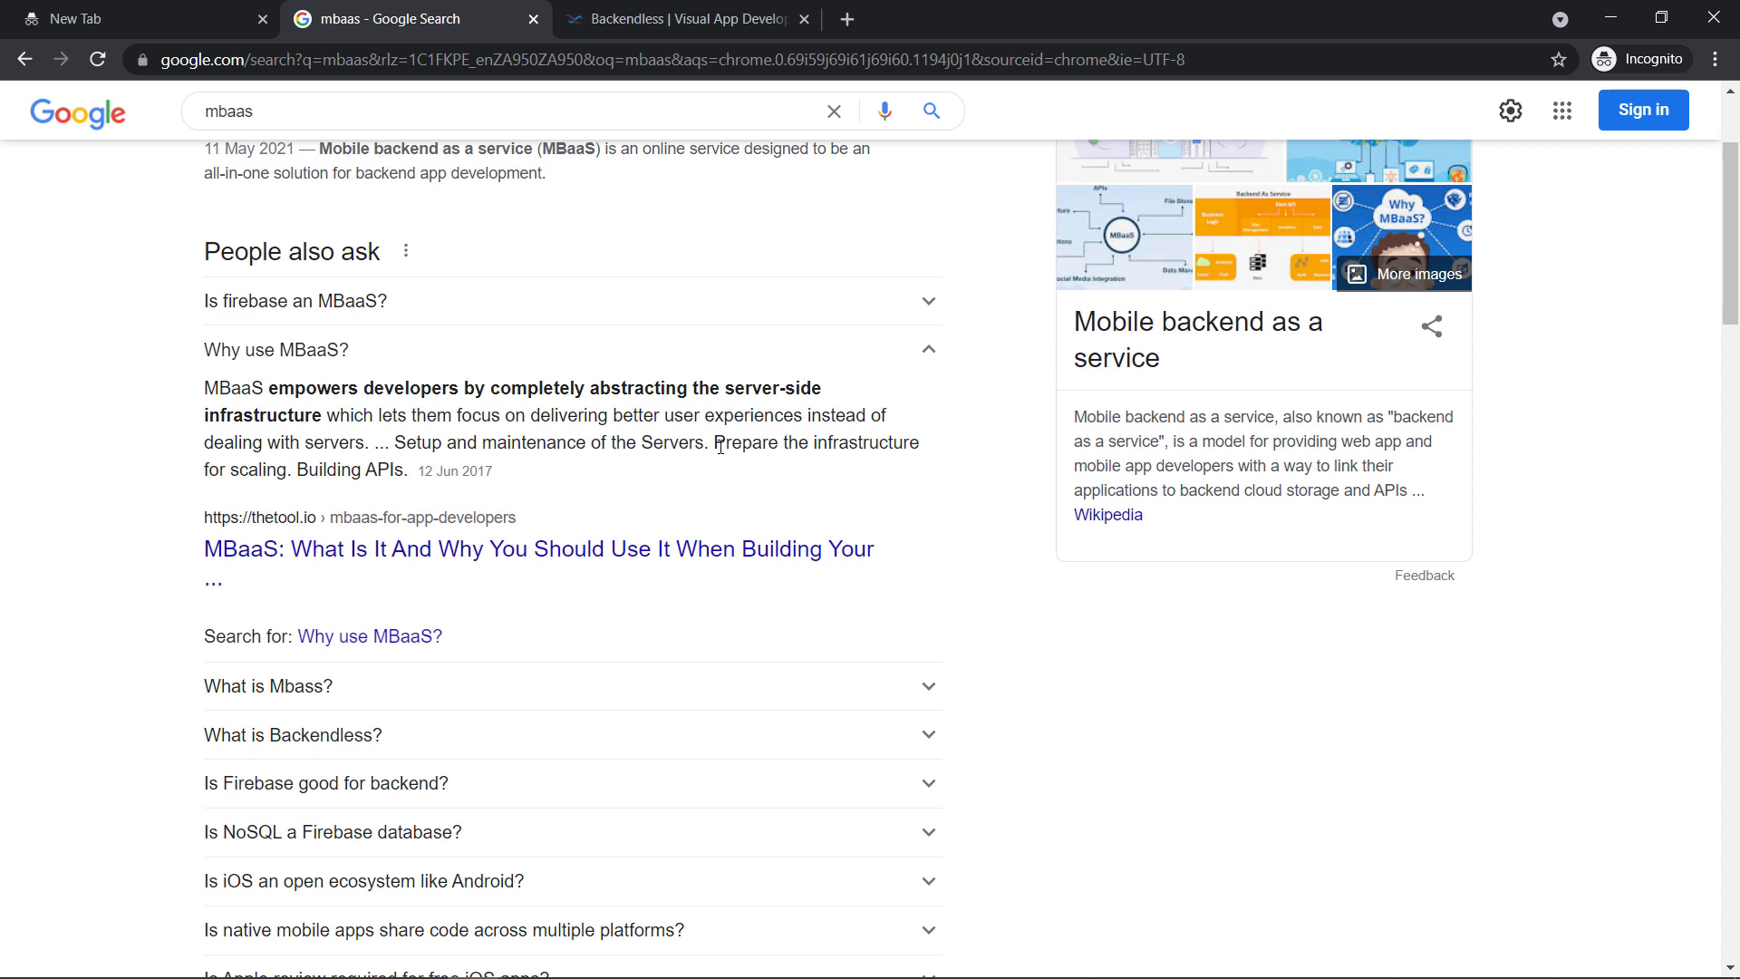
mouse_move(574, 473)
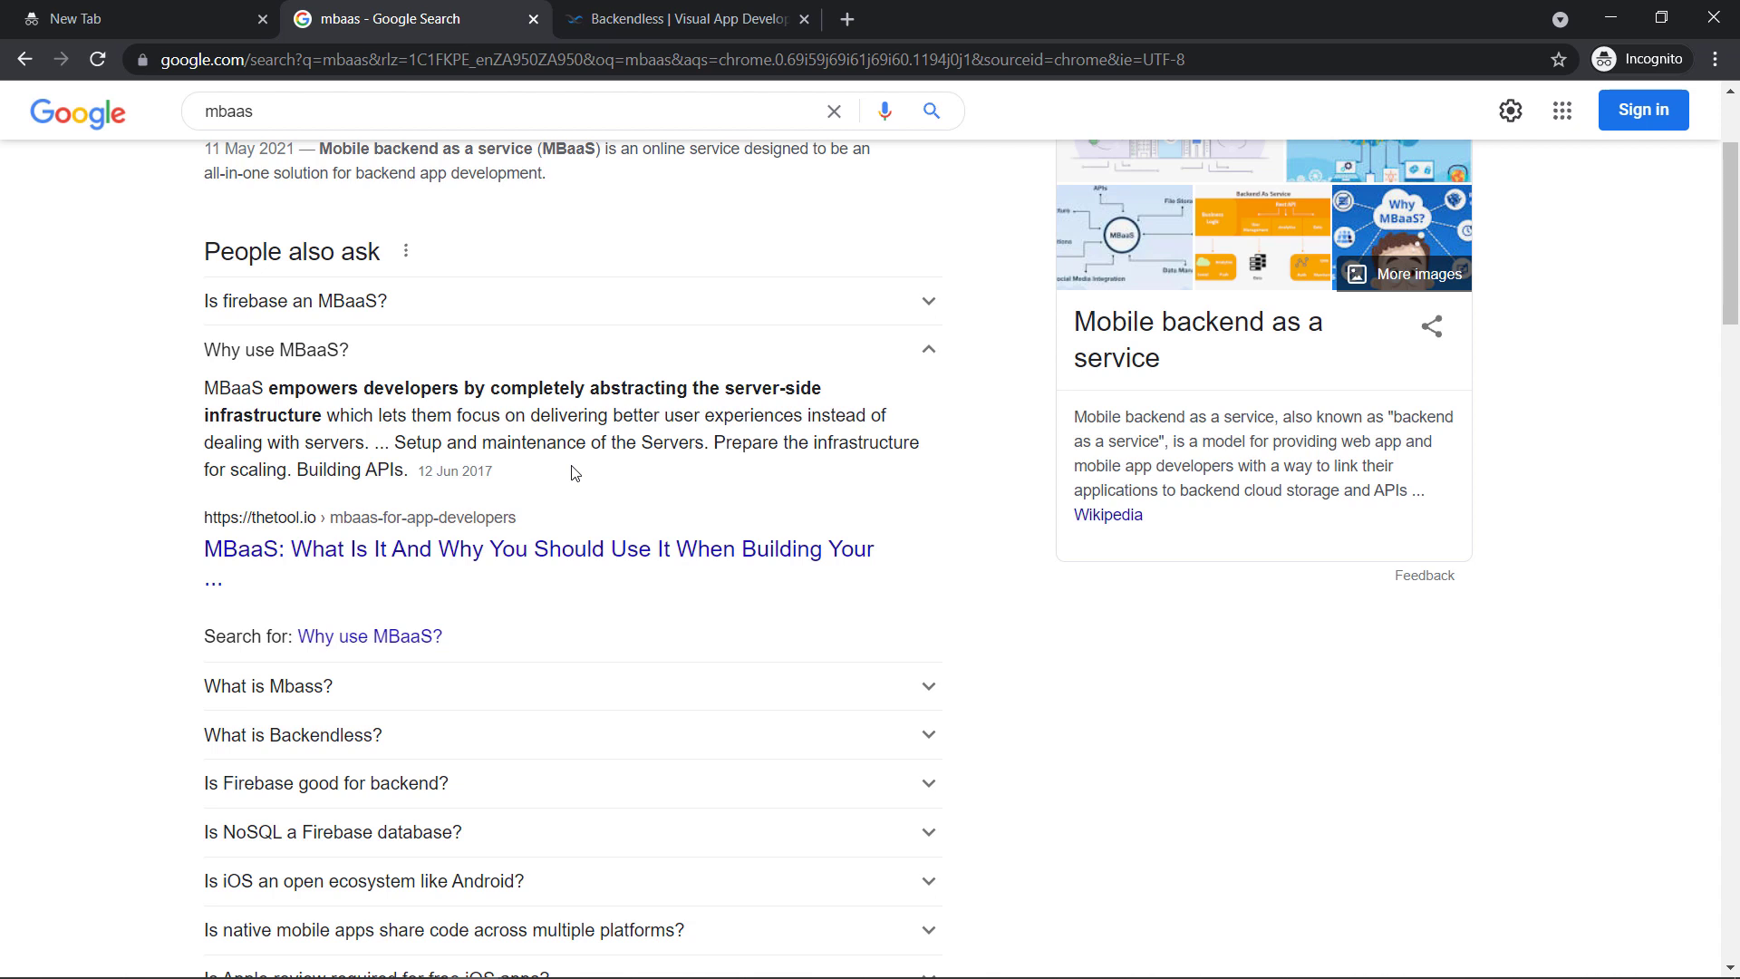
mouse_move(428, 472)
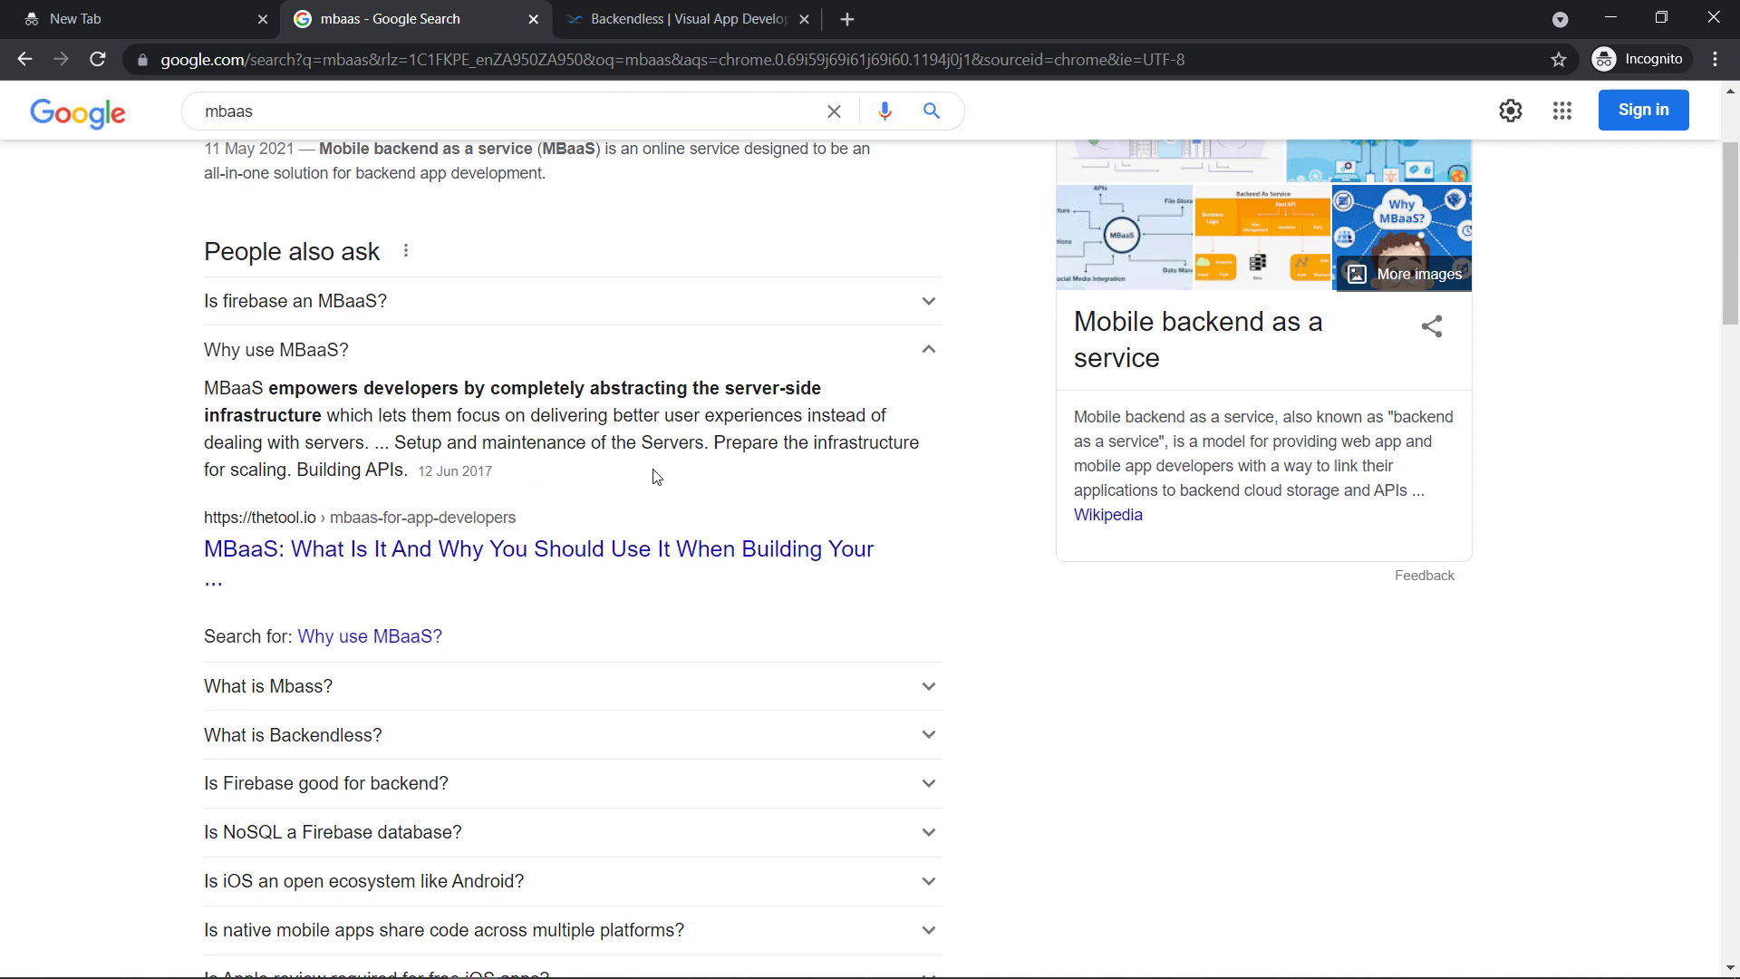
mouse_move(351, 470)
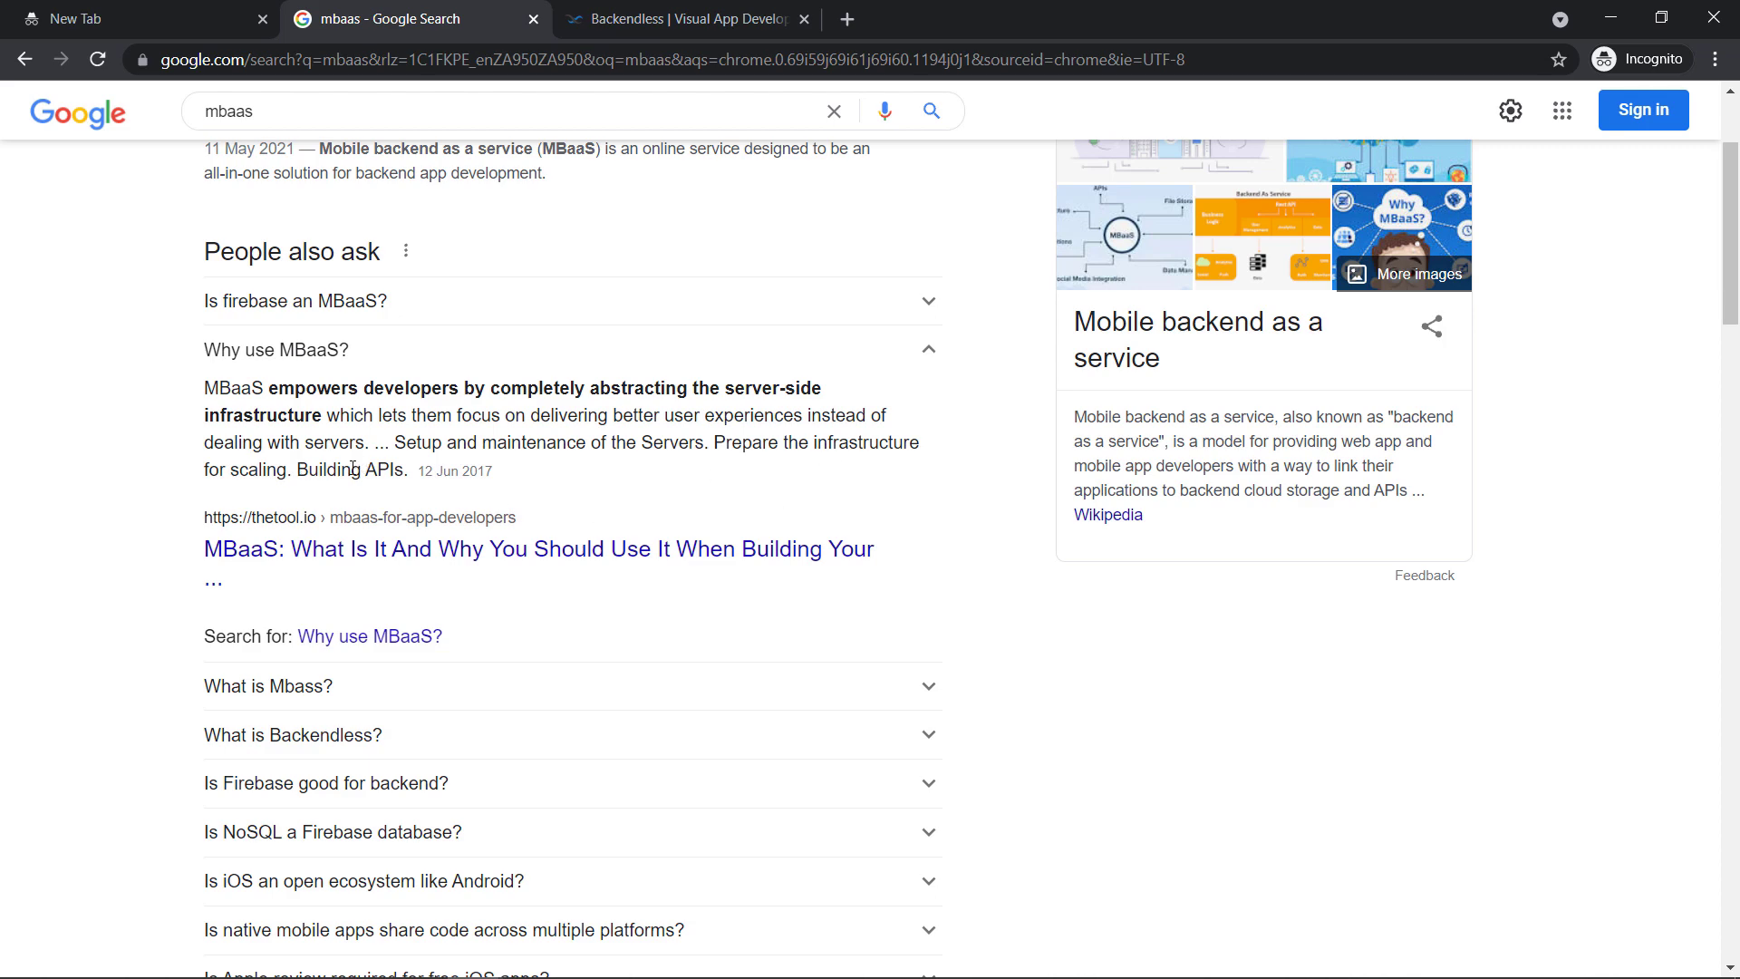
scroll(down, 3)
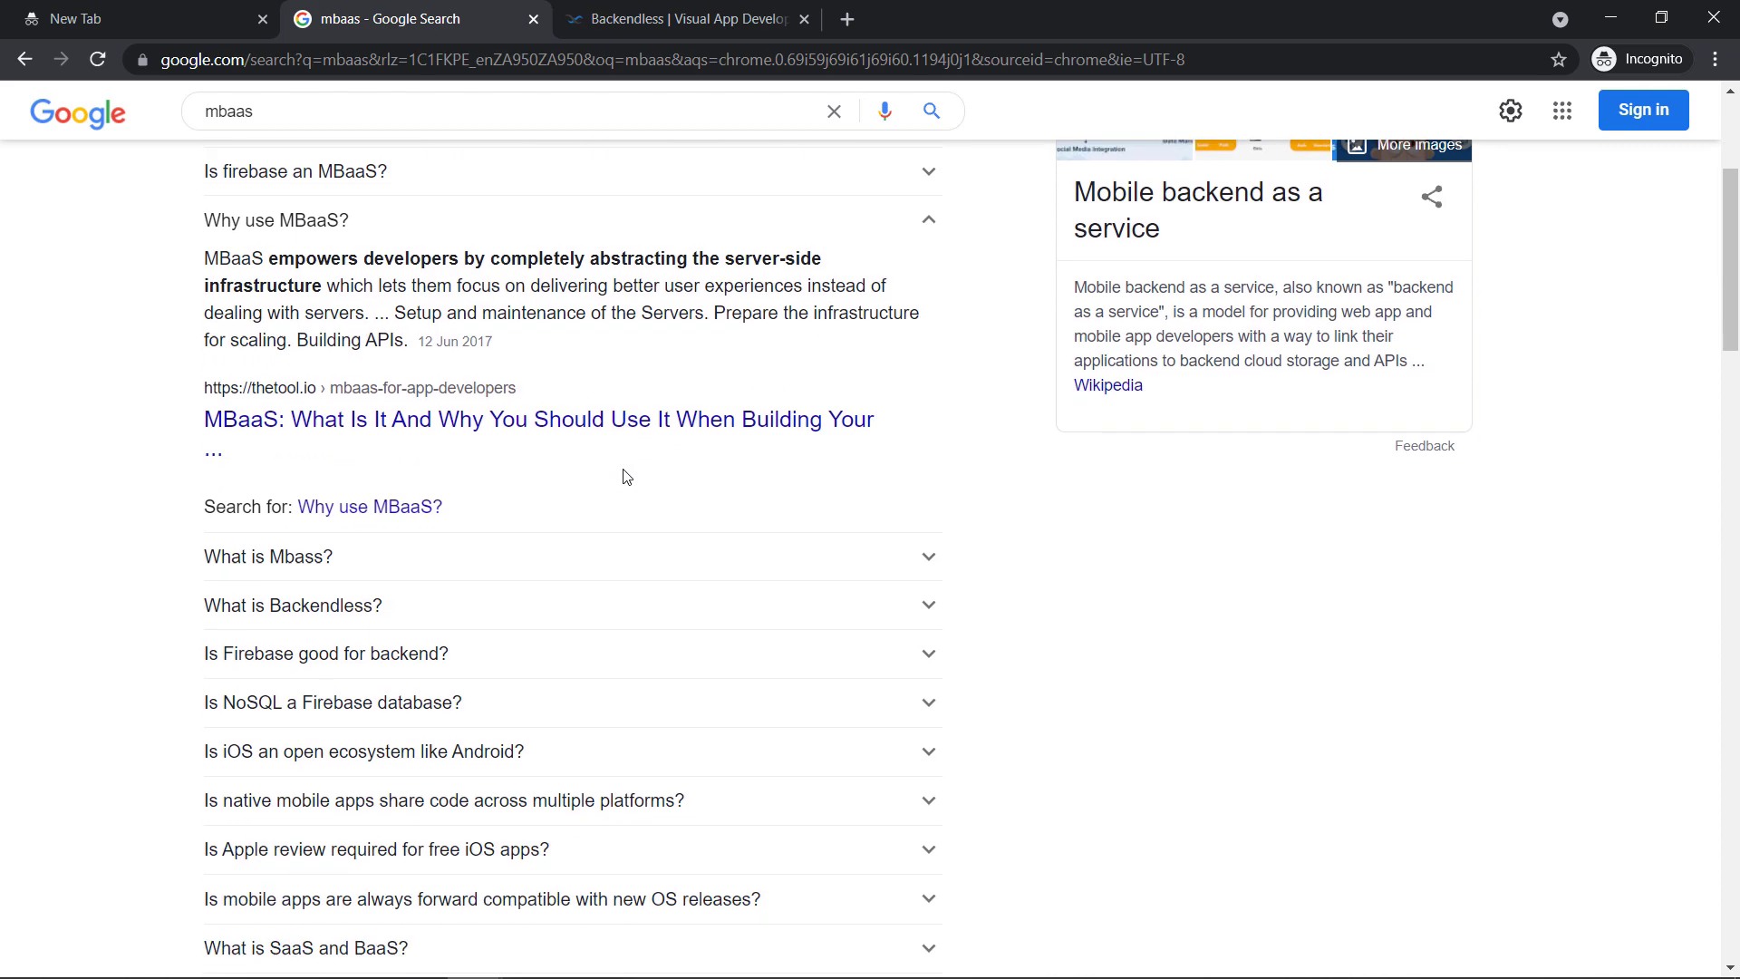
click(268, 556)
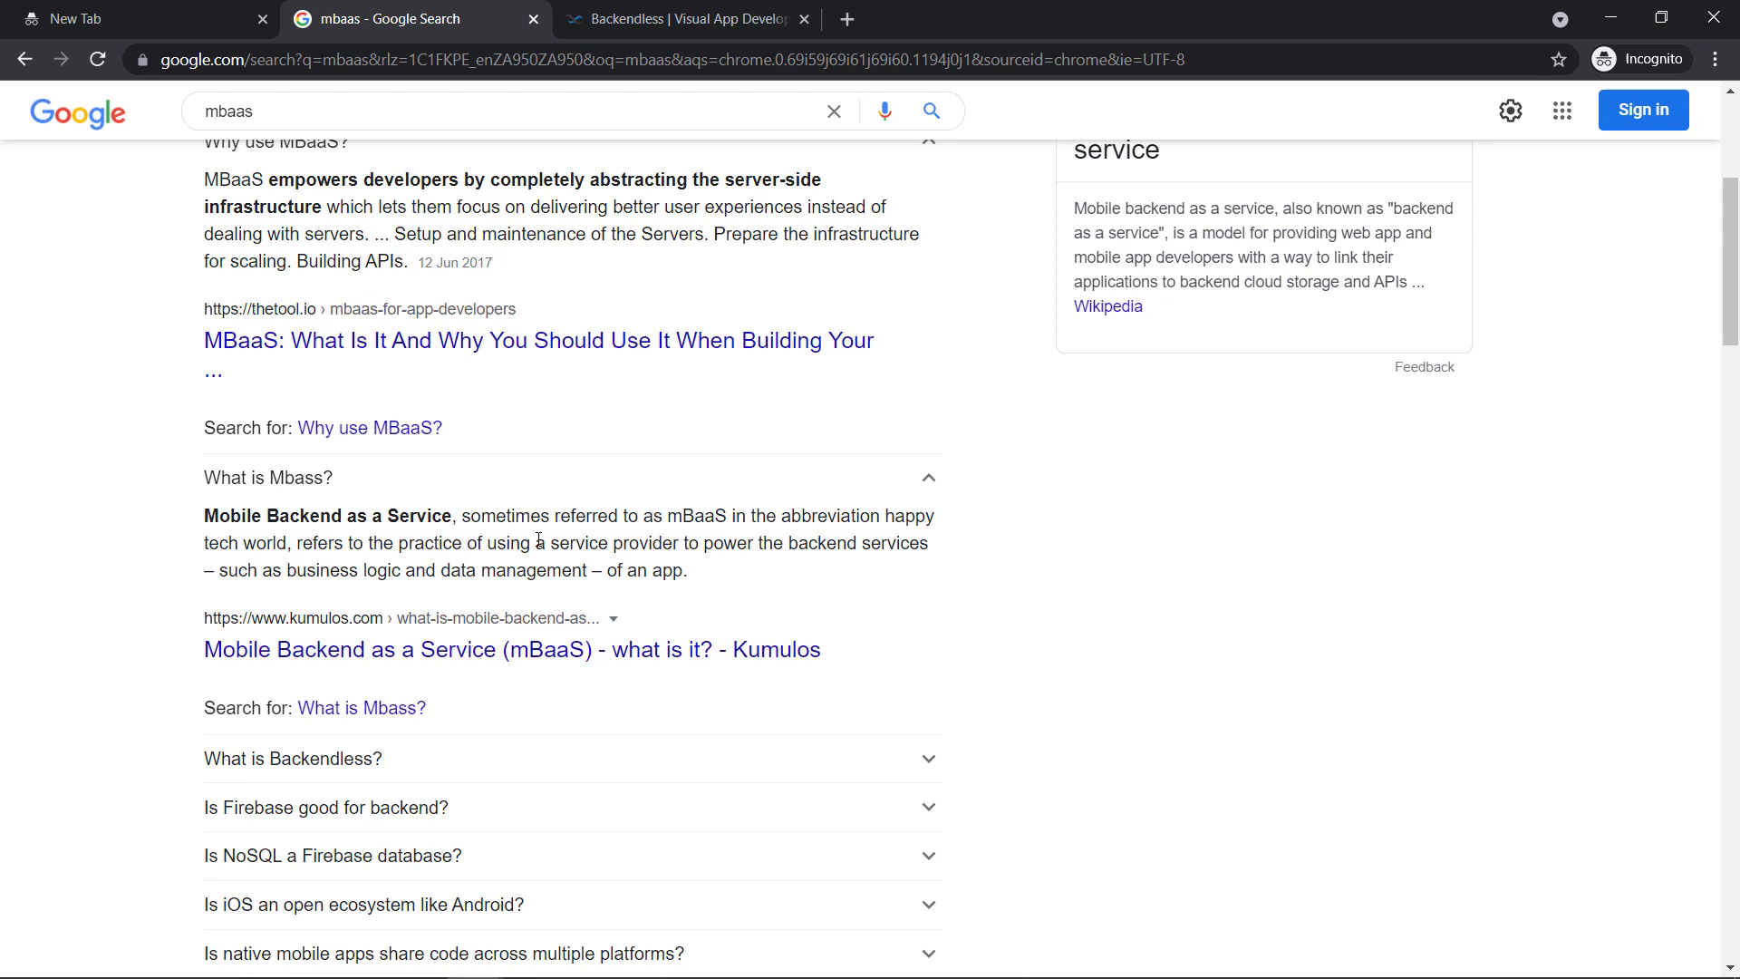
mouse_move(438, 511)
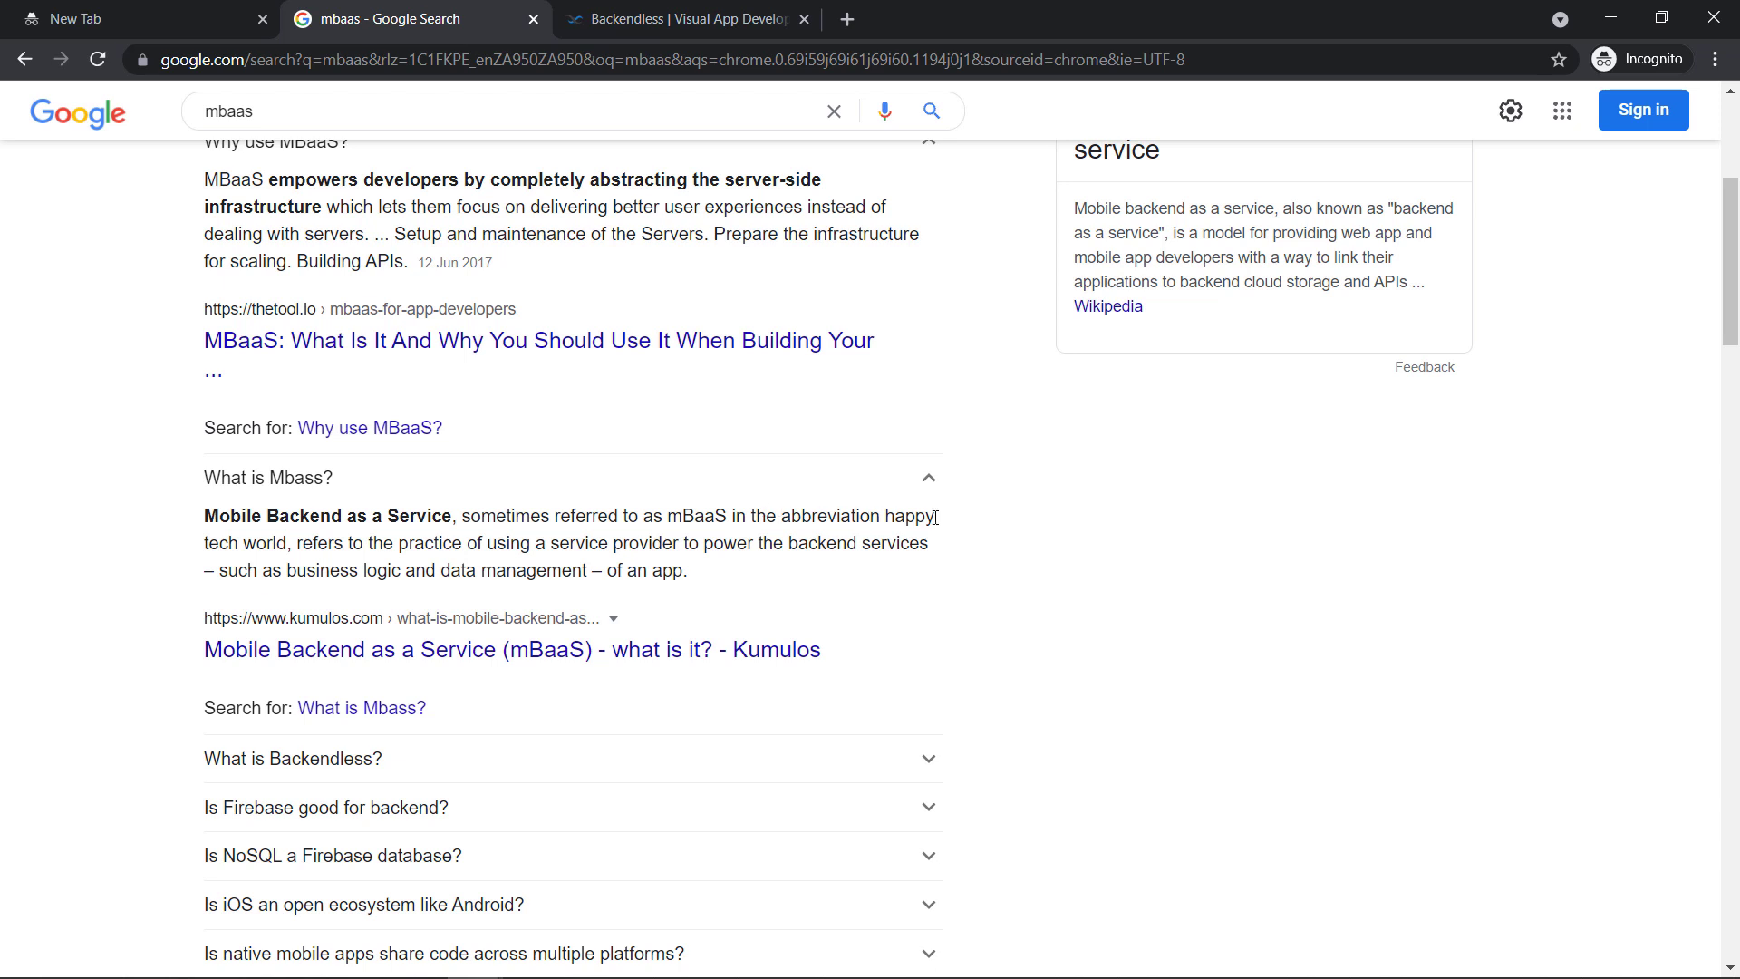
mouse_move(494, 543)
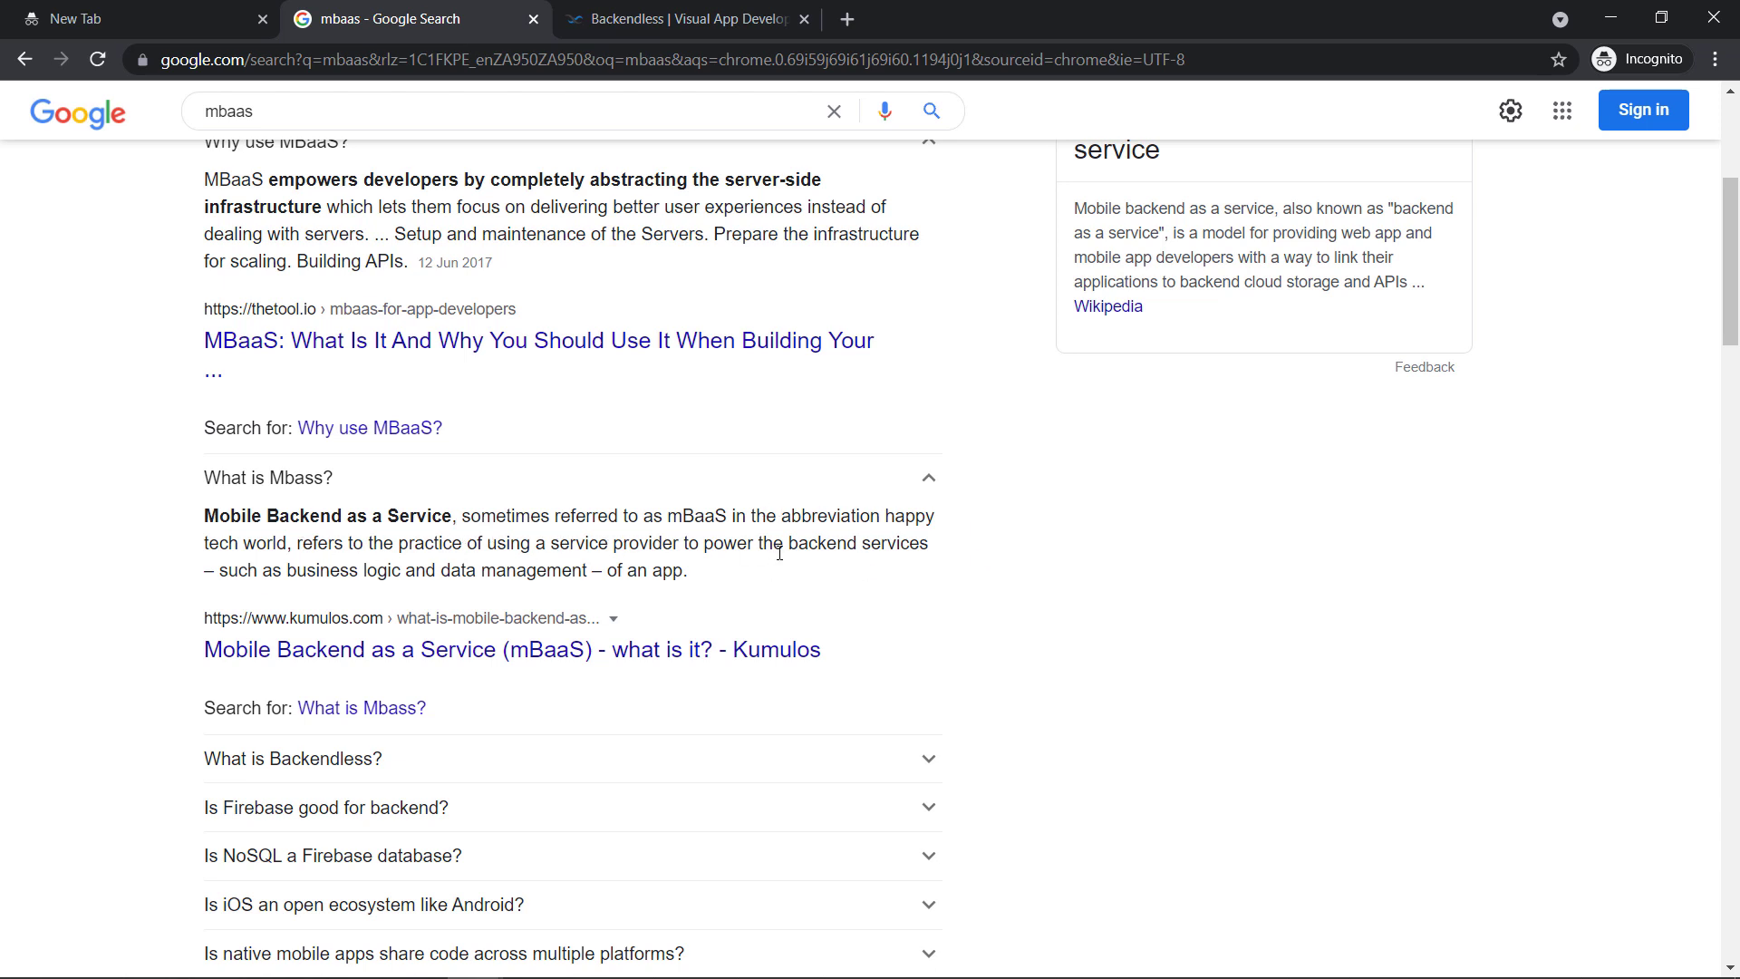
mouse_move(239, 571)
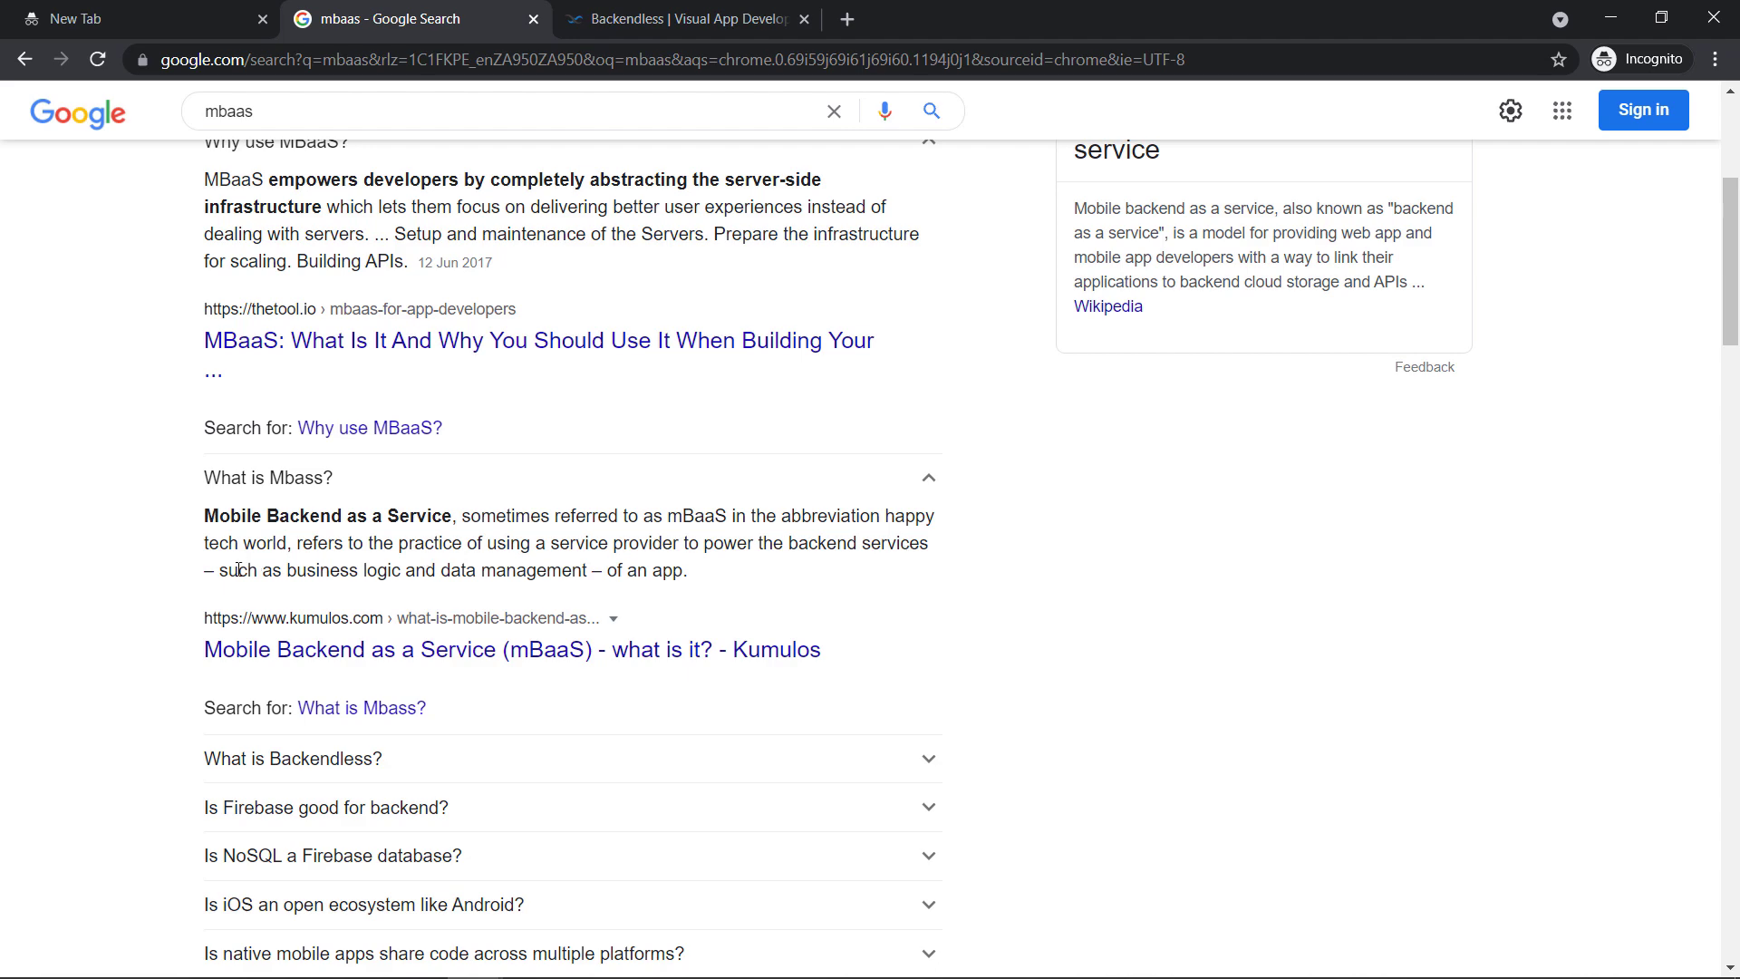
Scroll the mbaas results and open the top Backendless MBaaS article
scroll(down, 3)
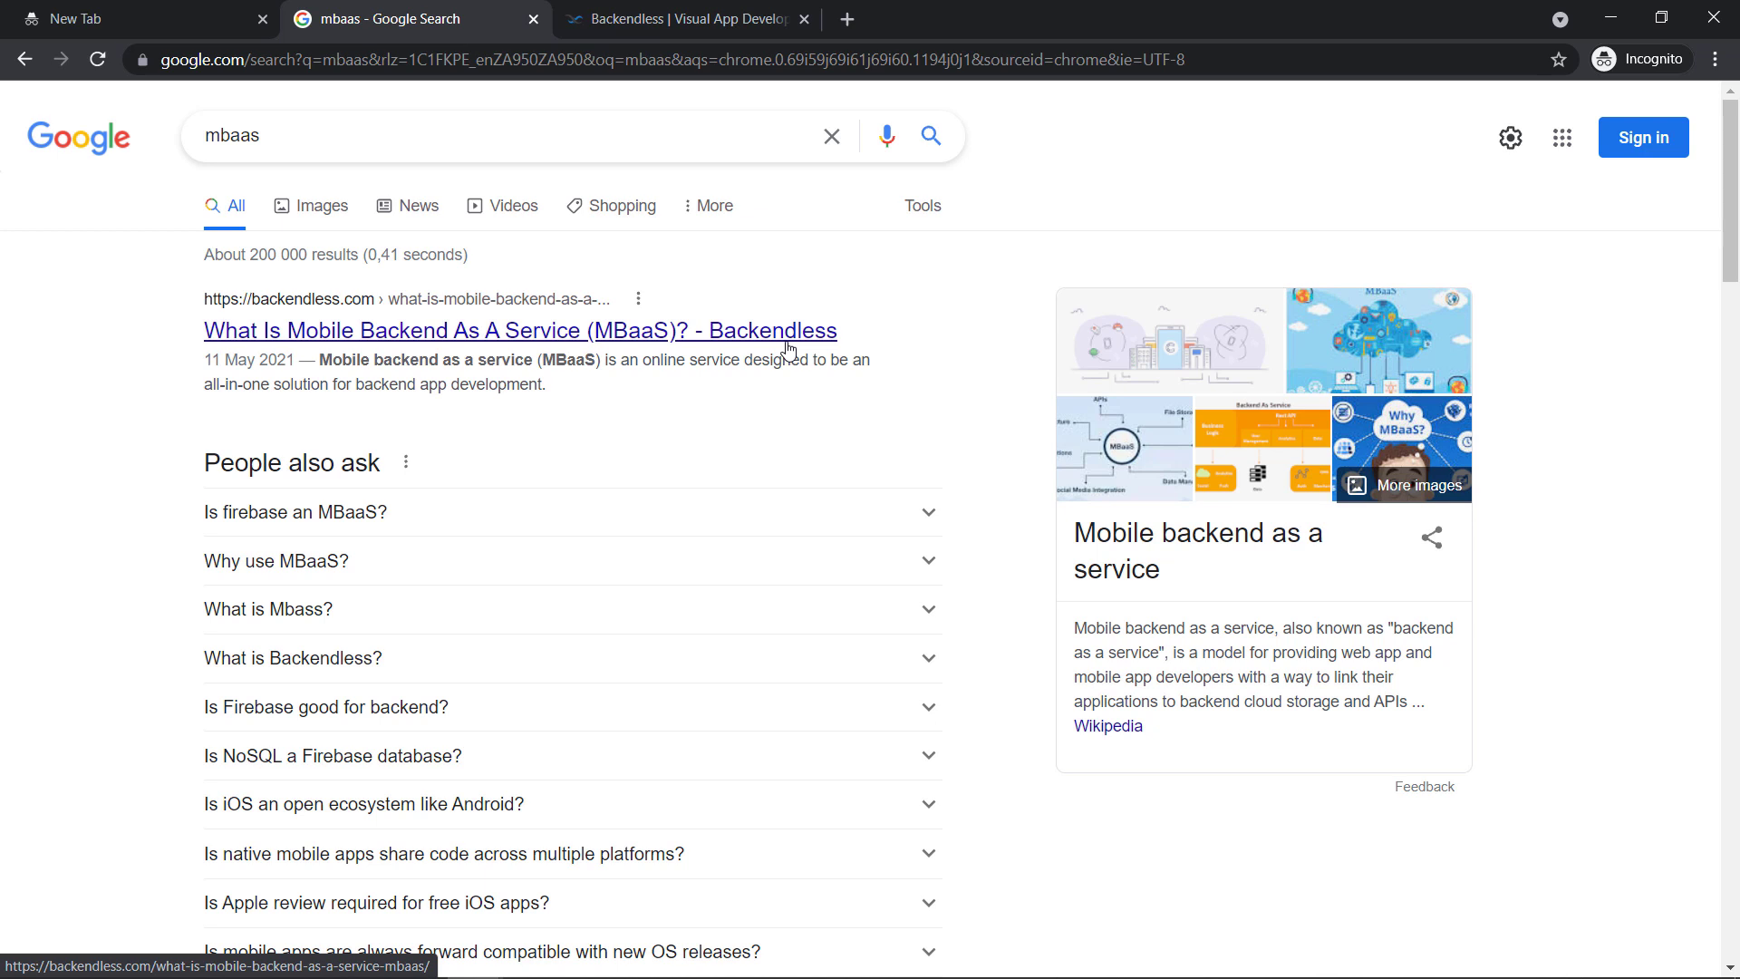
mouse_move(768, 381)
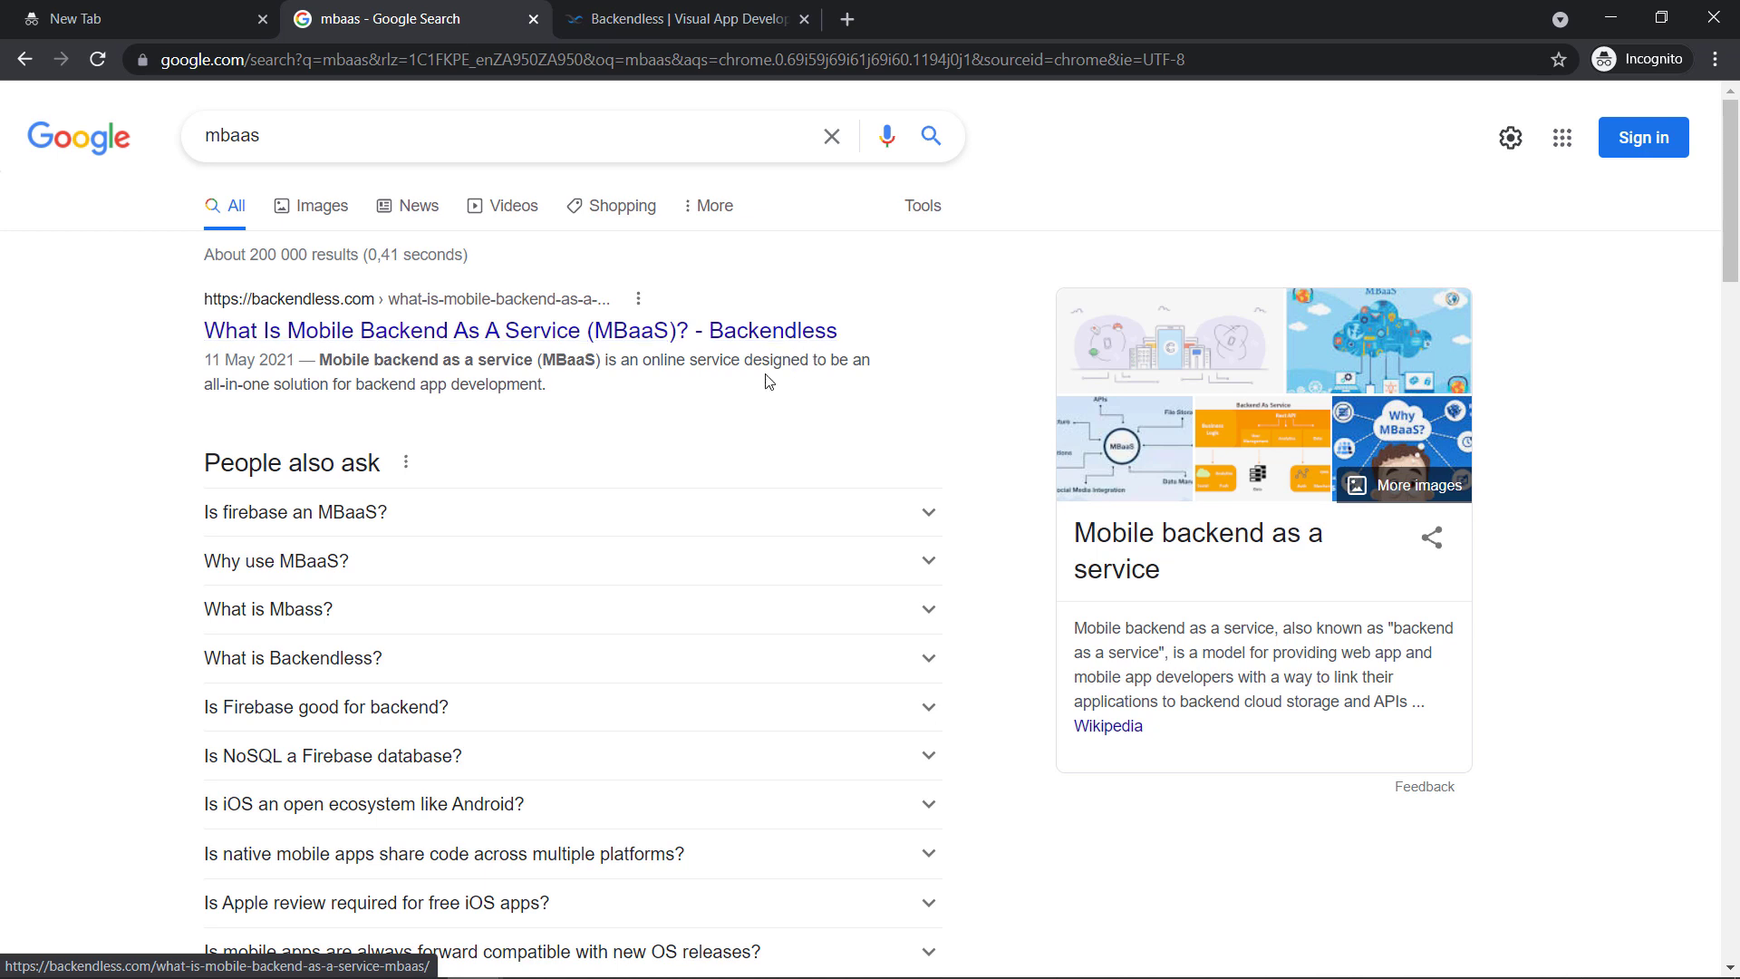
mouse_move(697, 399)
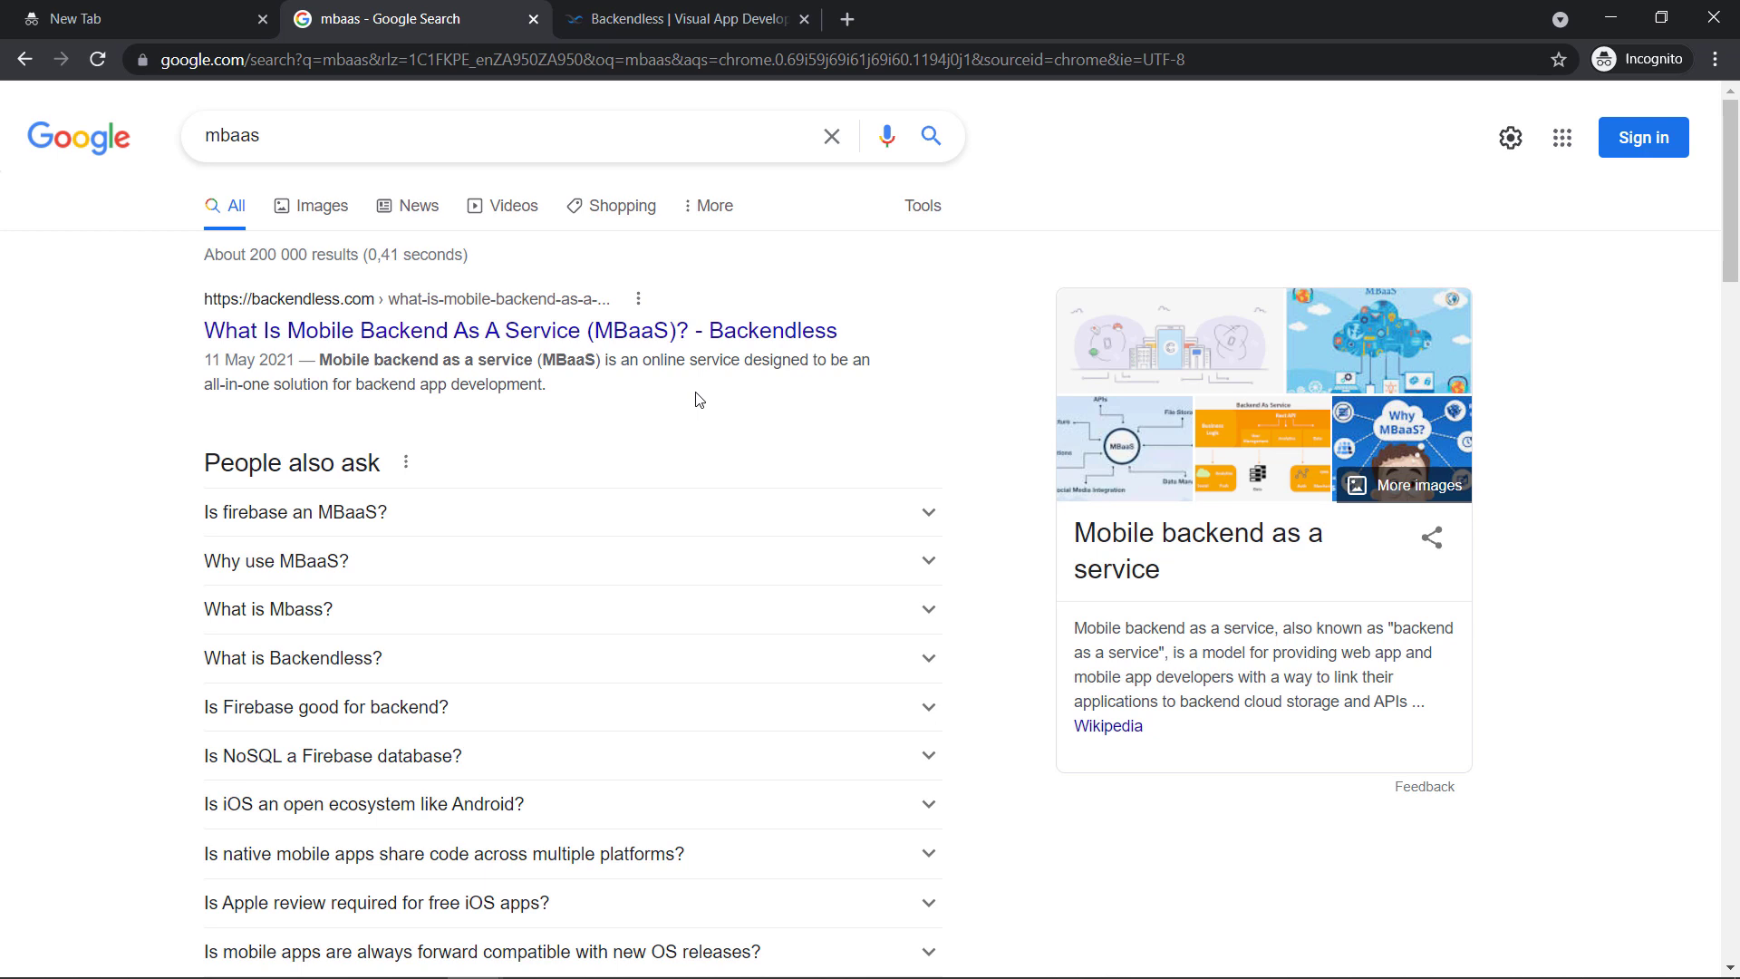
mouse_move(471, 454)
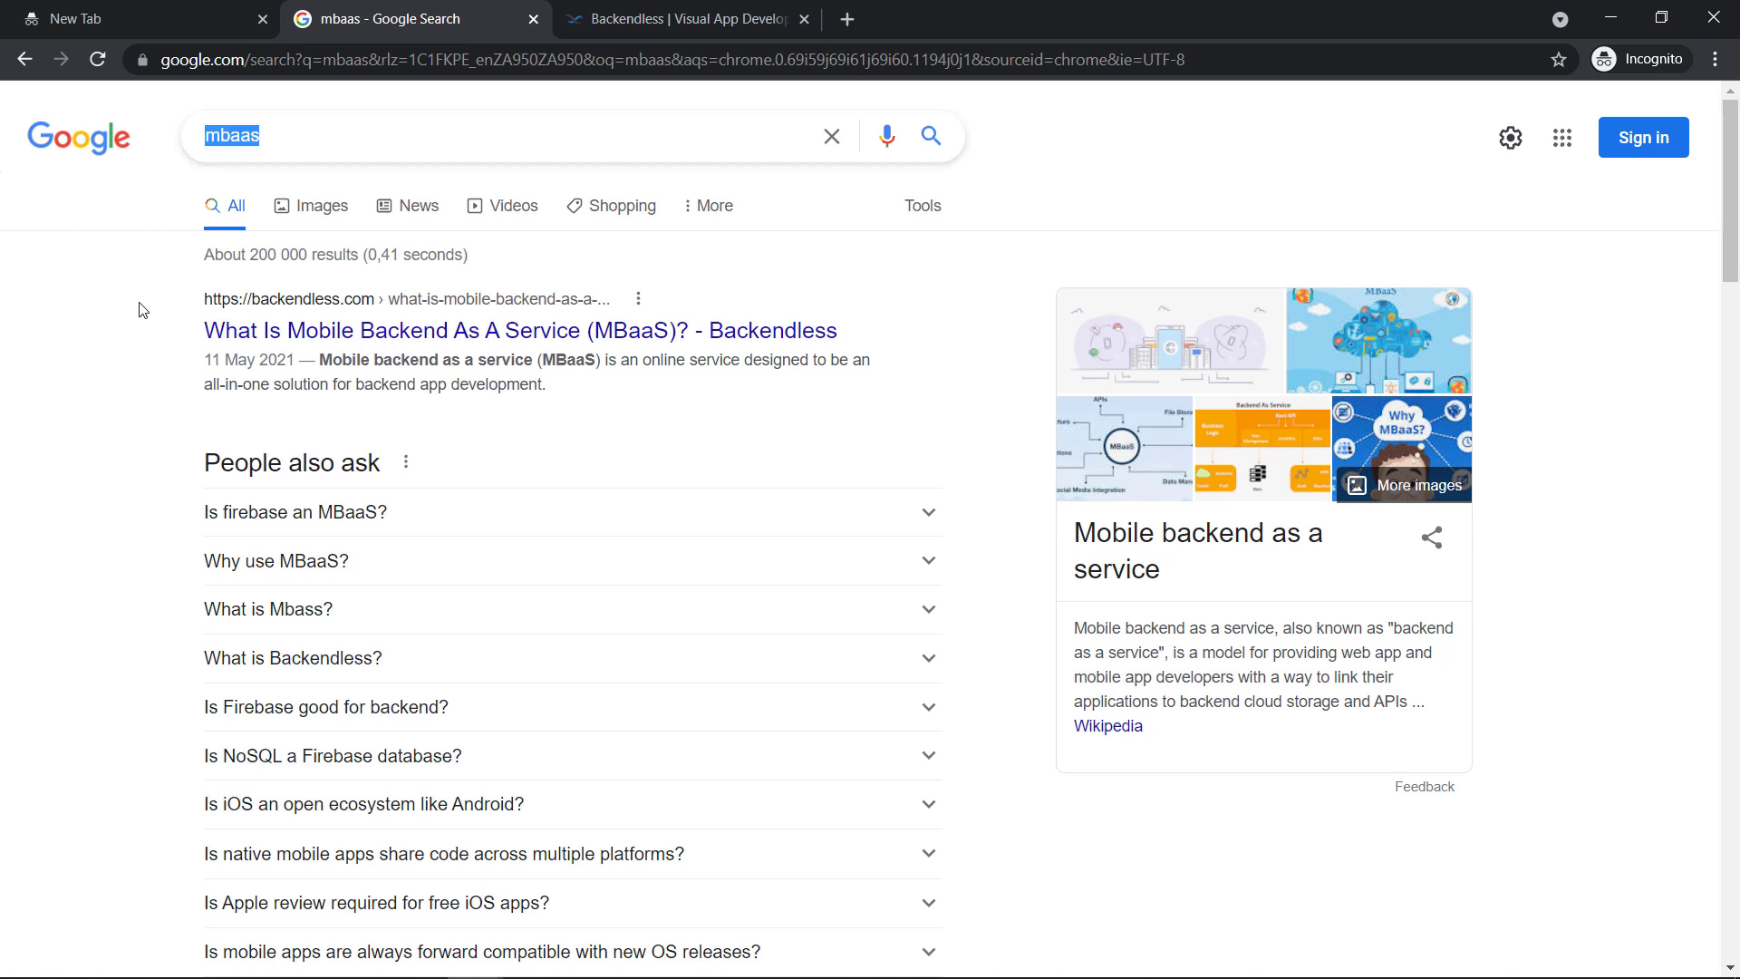
click(285, 134)
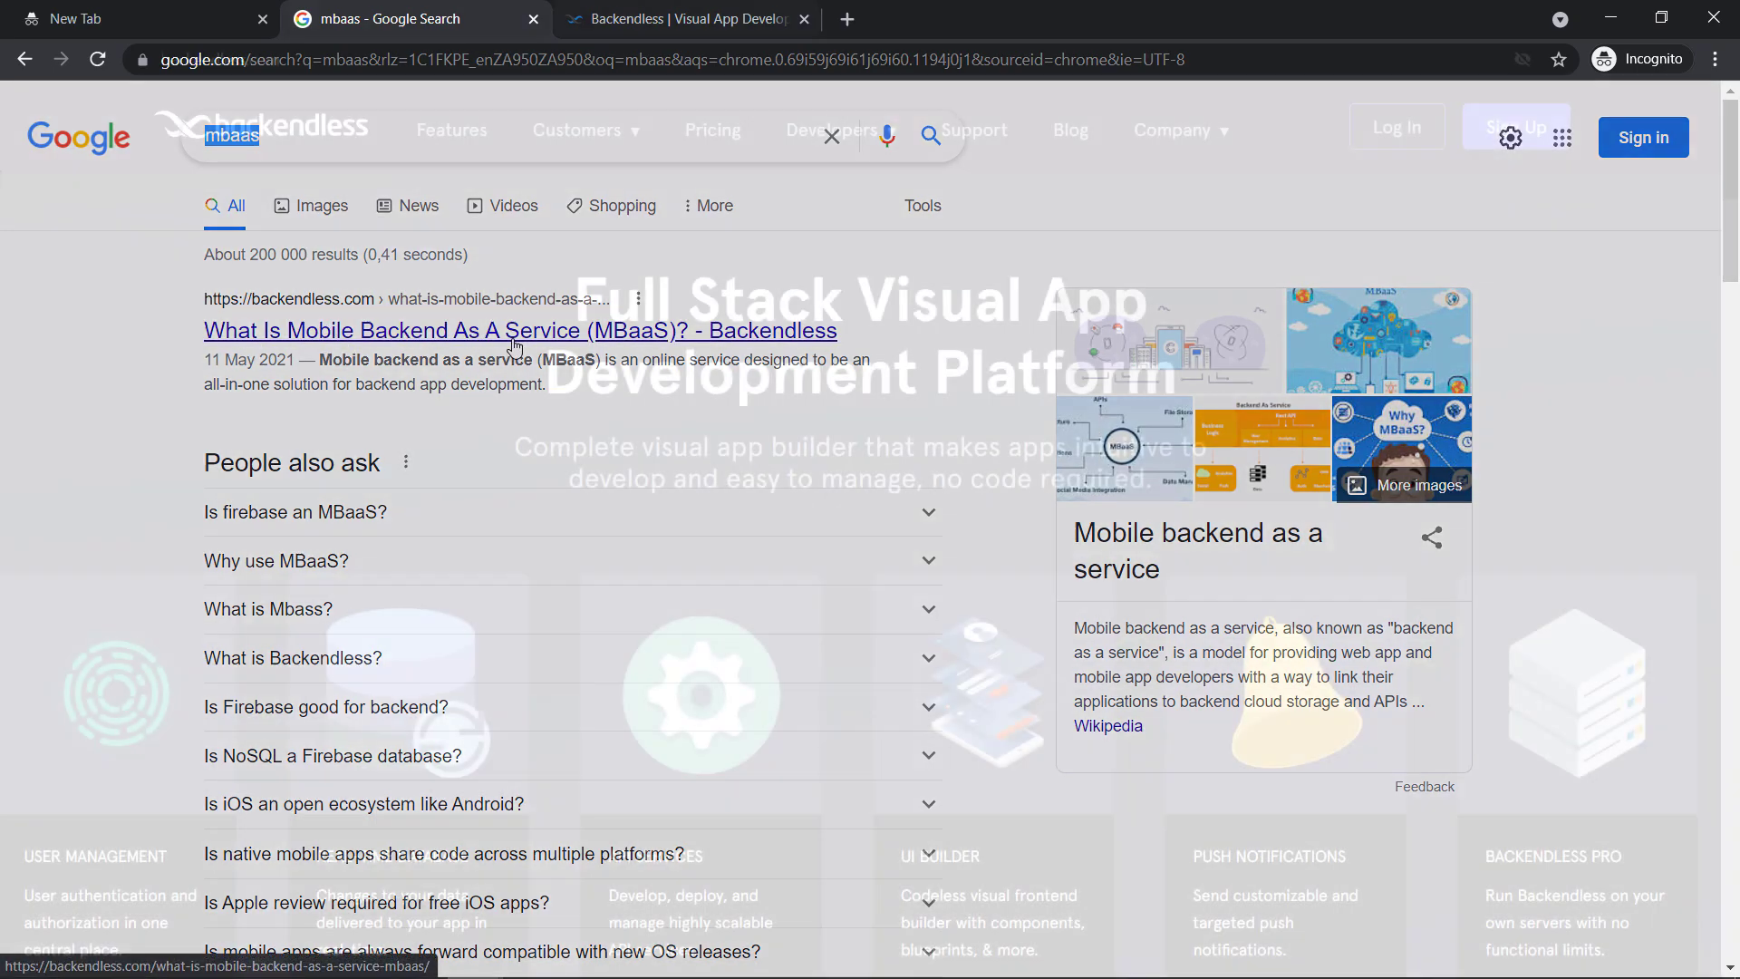
Switch to the Backendless tab and highlight the phrase 'Complete visual app builder'
click(693, 19)
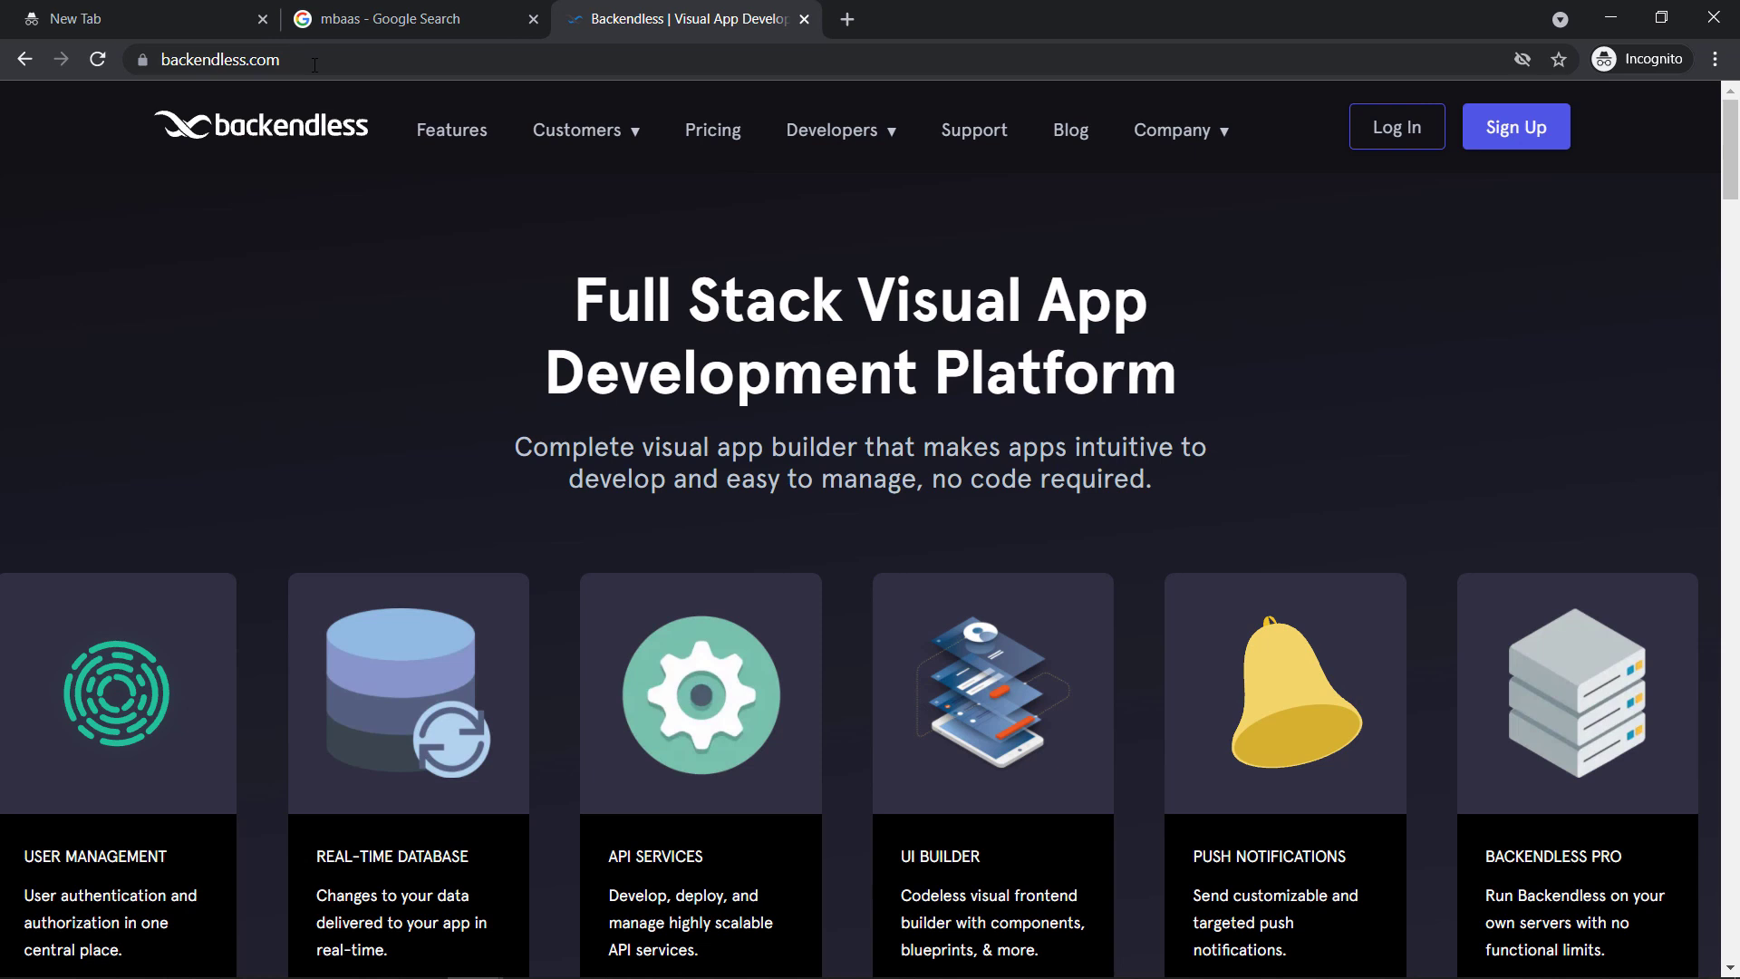
mouse_move(510, 371)
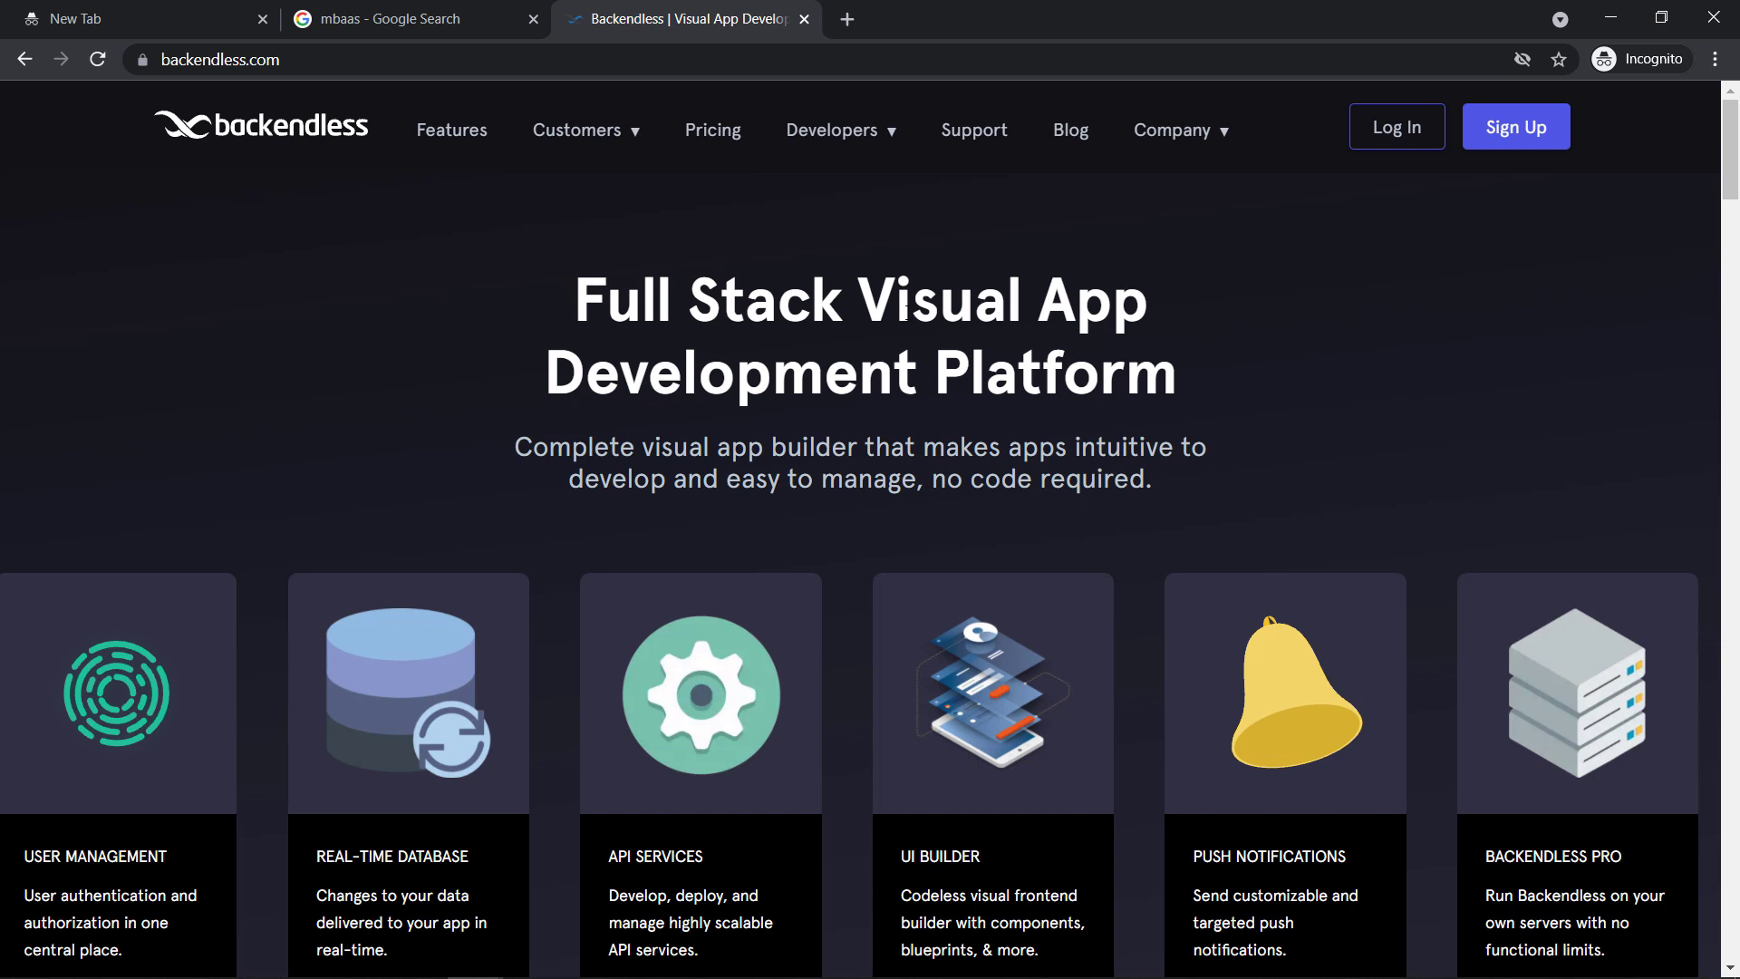
mouse_move(655, 505)
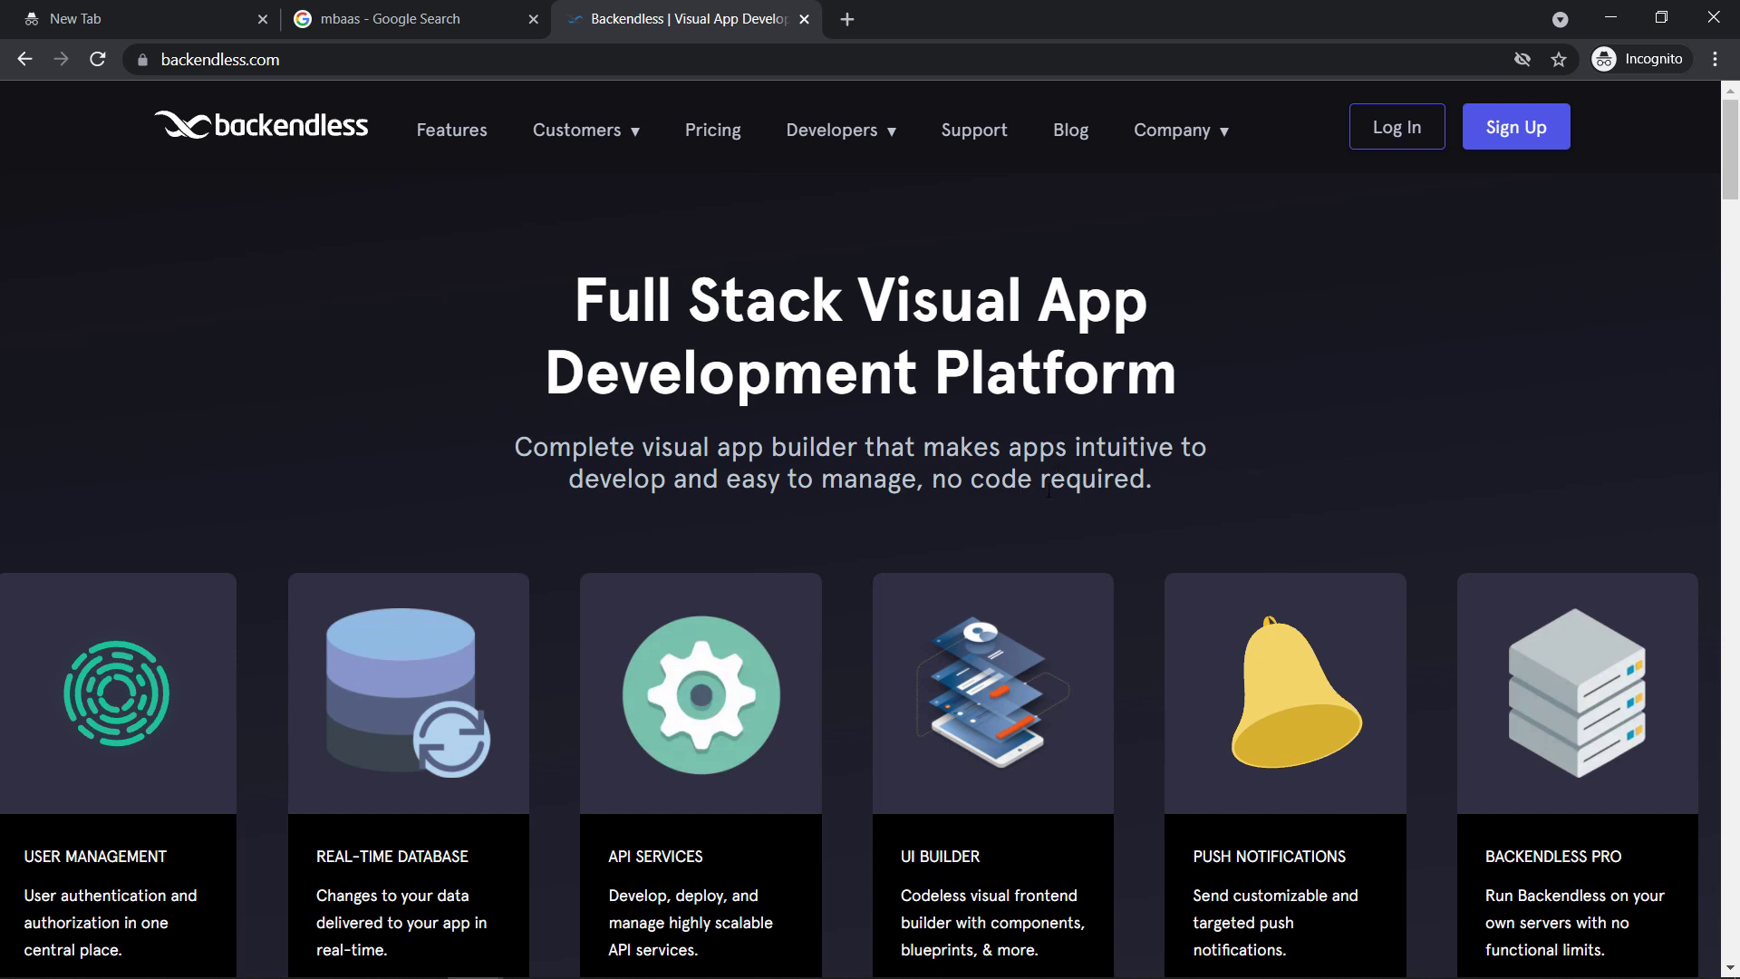
drag(963, 478, 1152, 477)
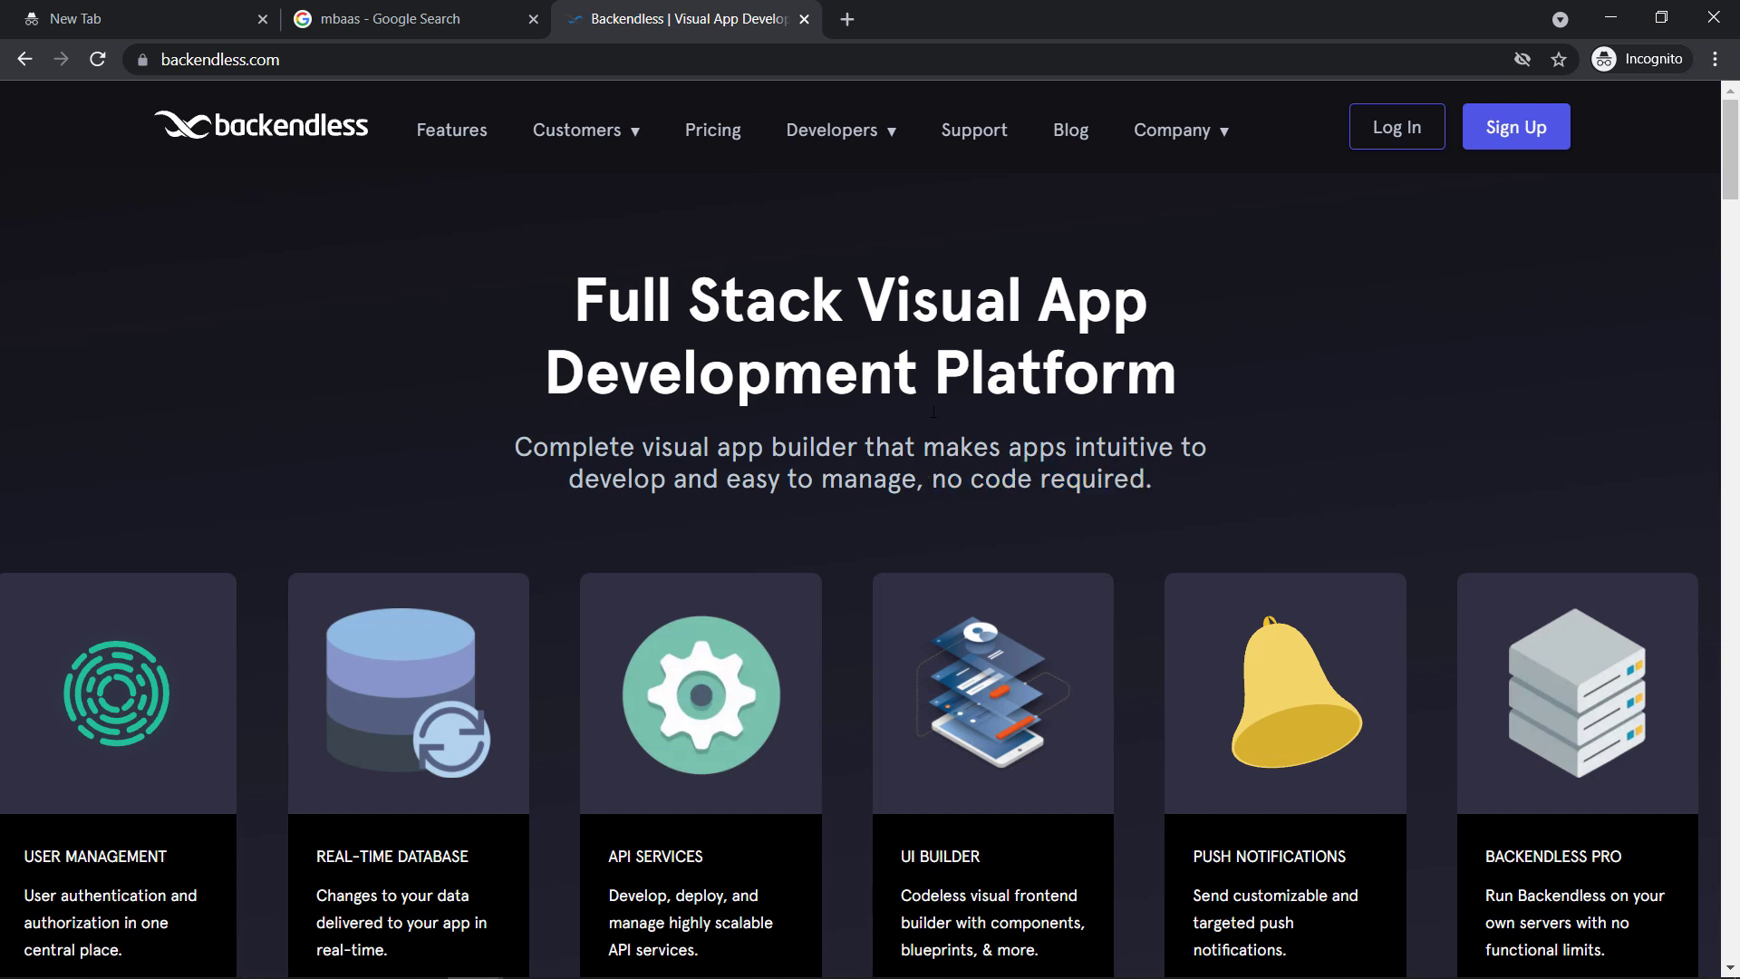
double_click(549, 446)
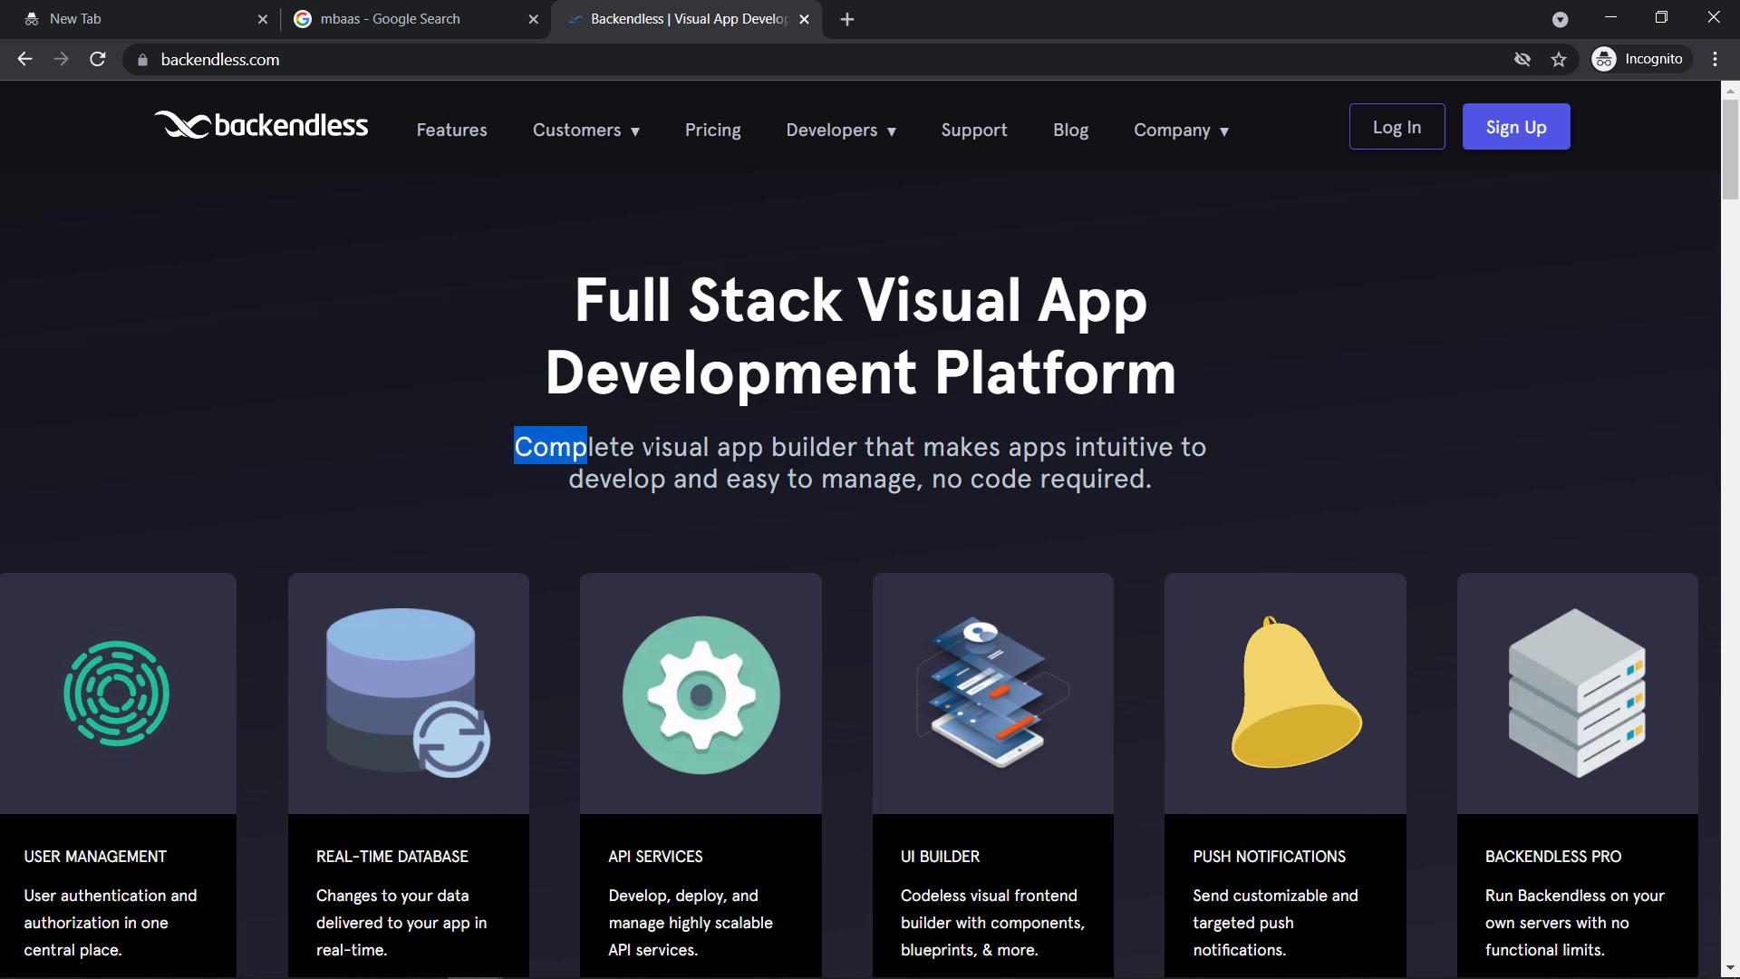
drag(514, 446, 856, 445)
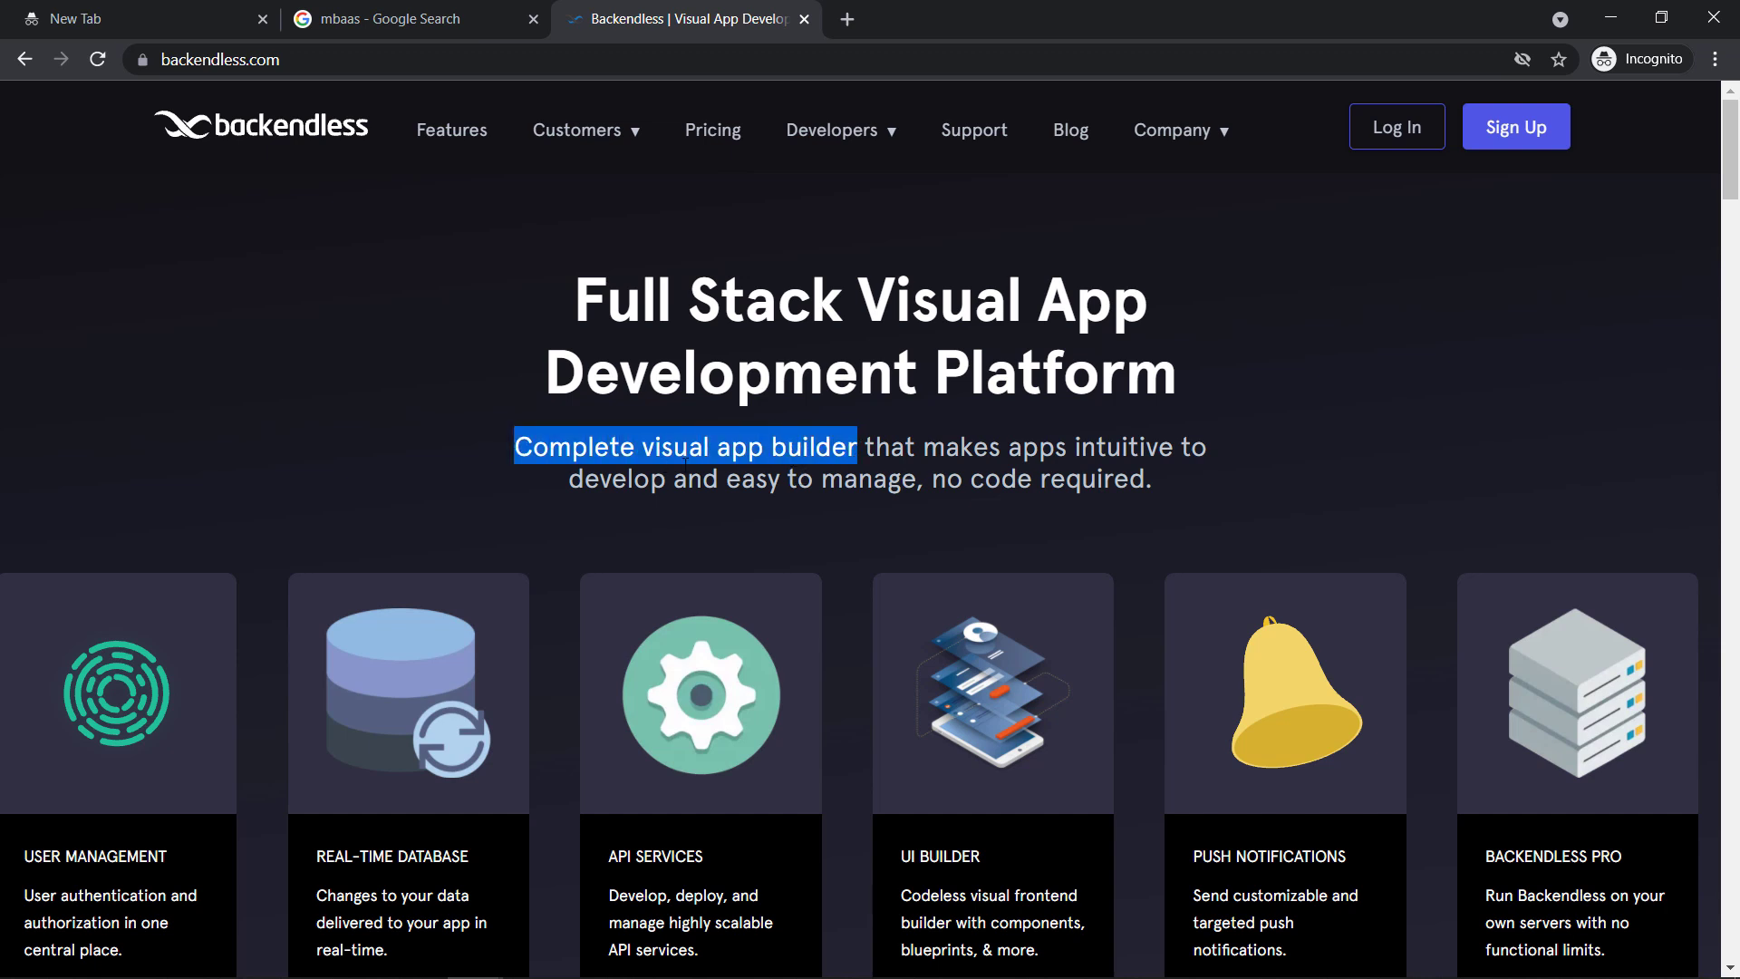
scroll(down, 3)
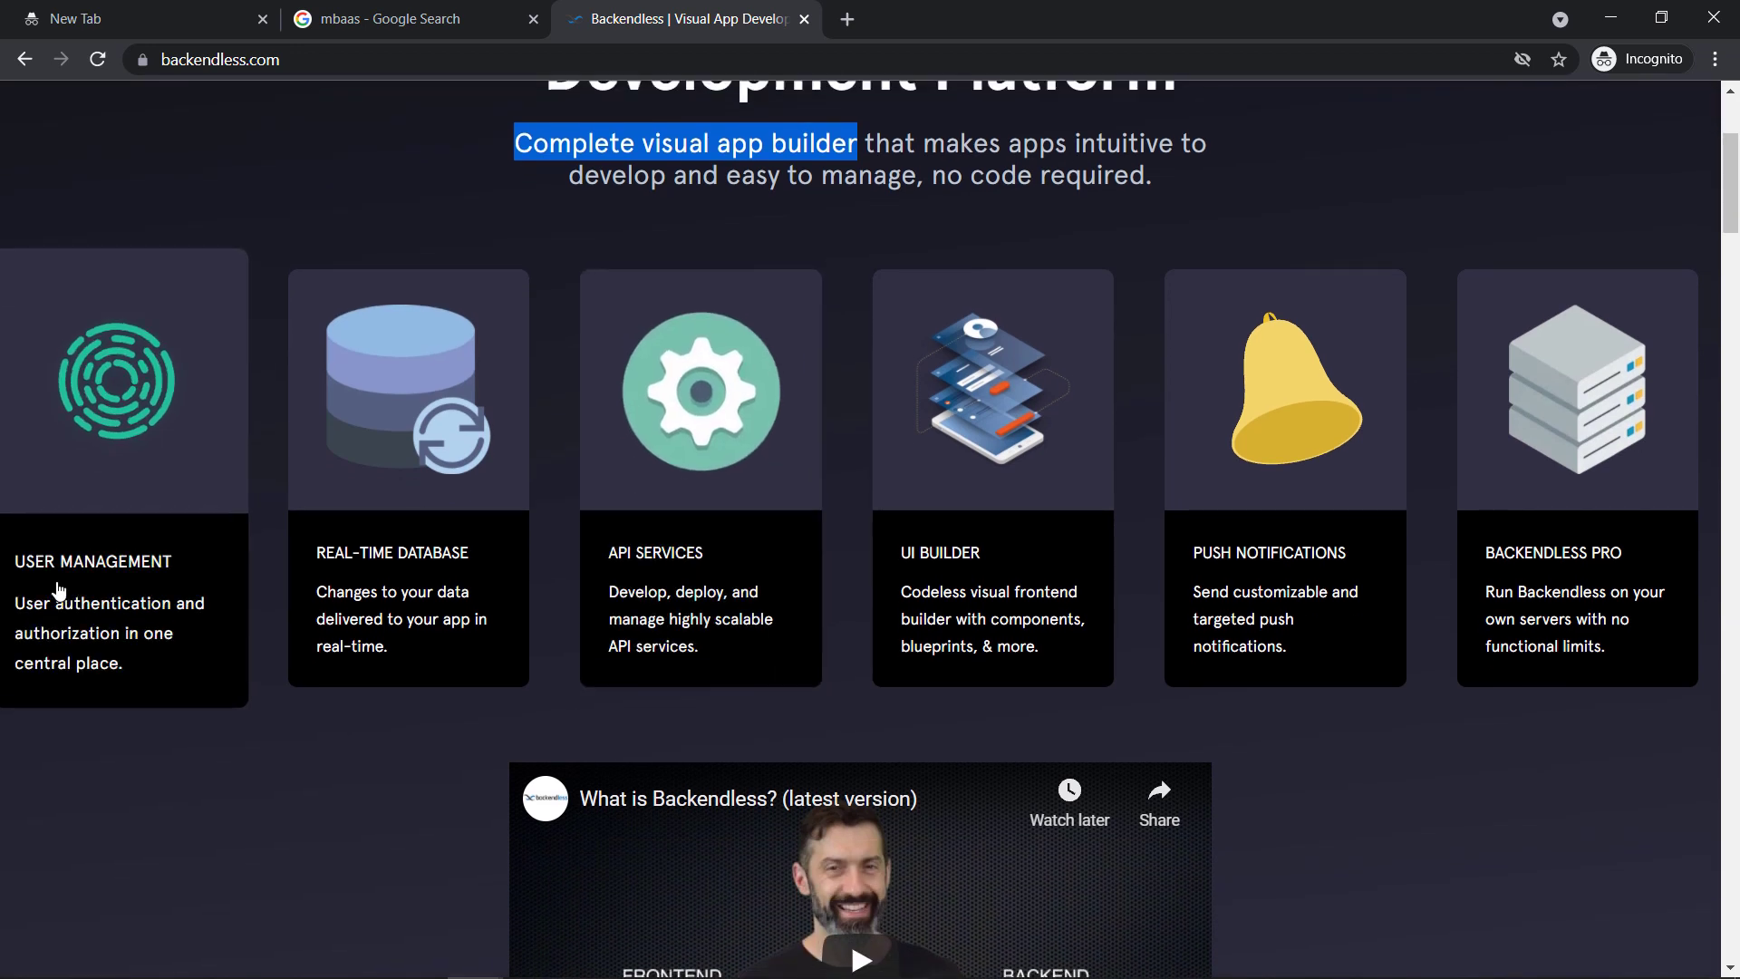
mouse_move(679, 603)
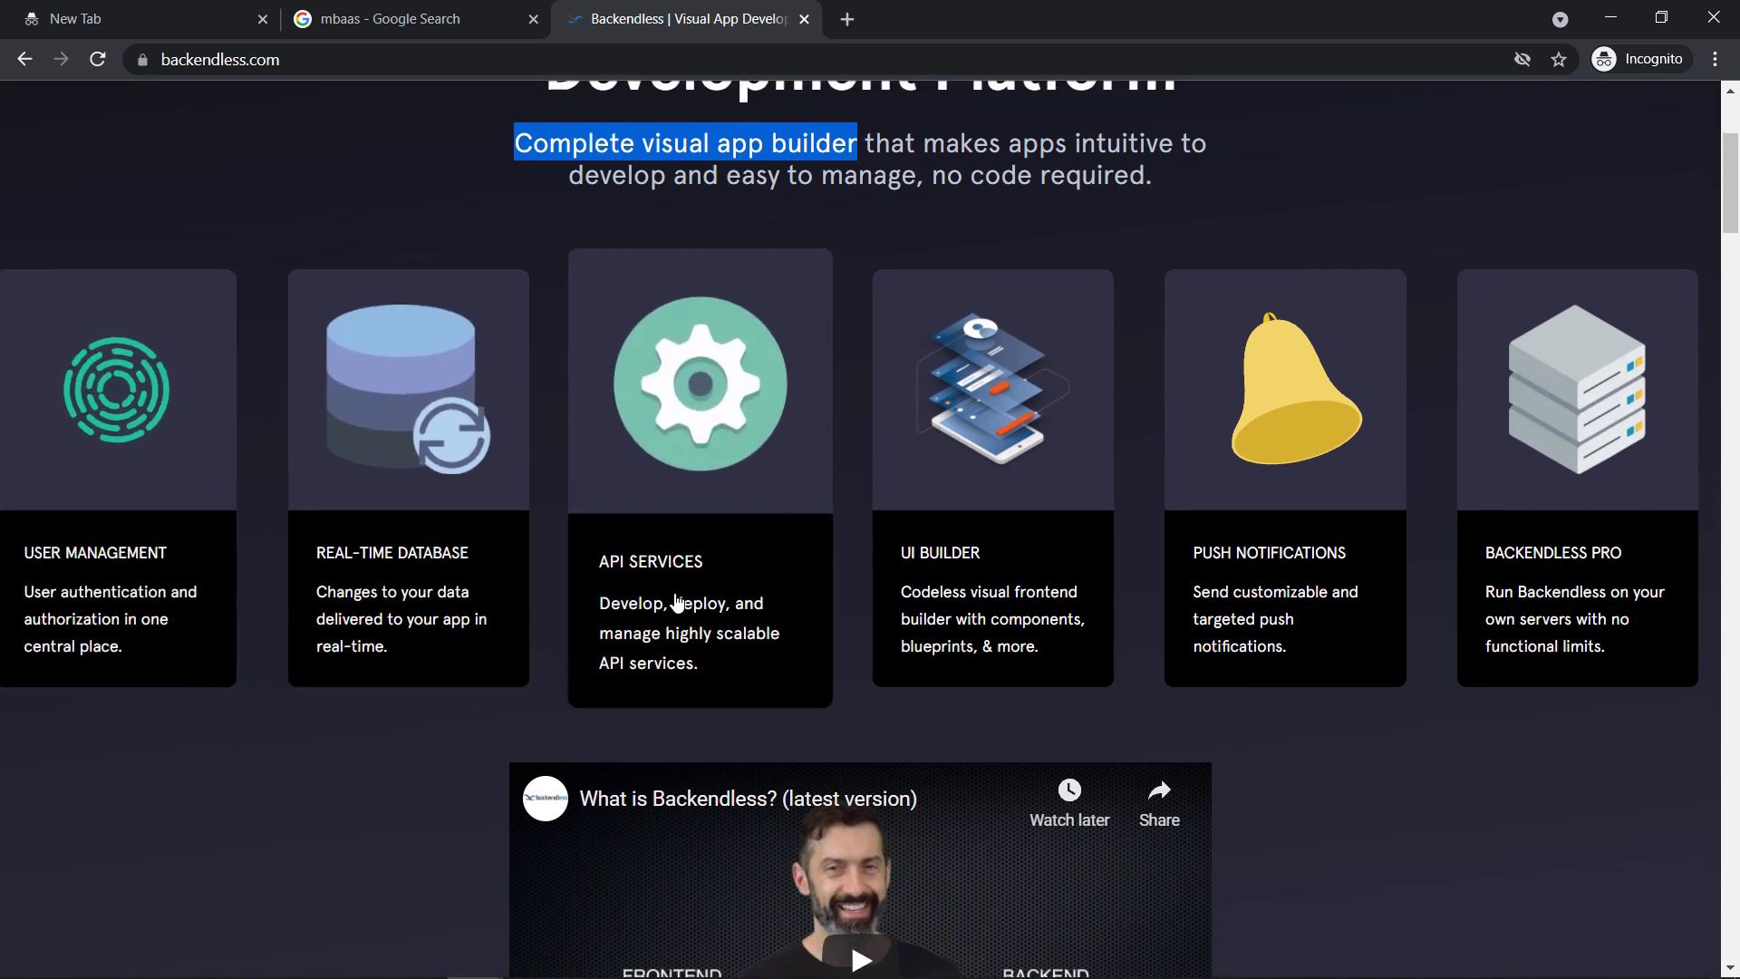
mouse_move(988, 480)
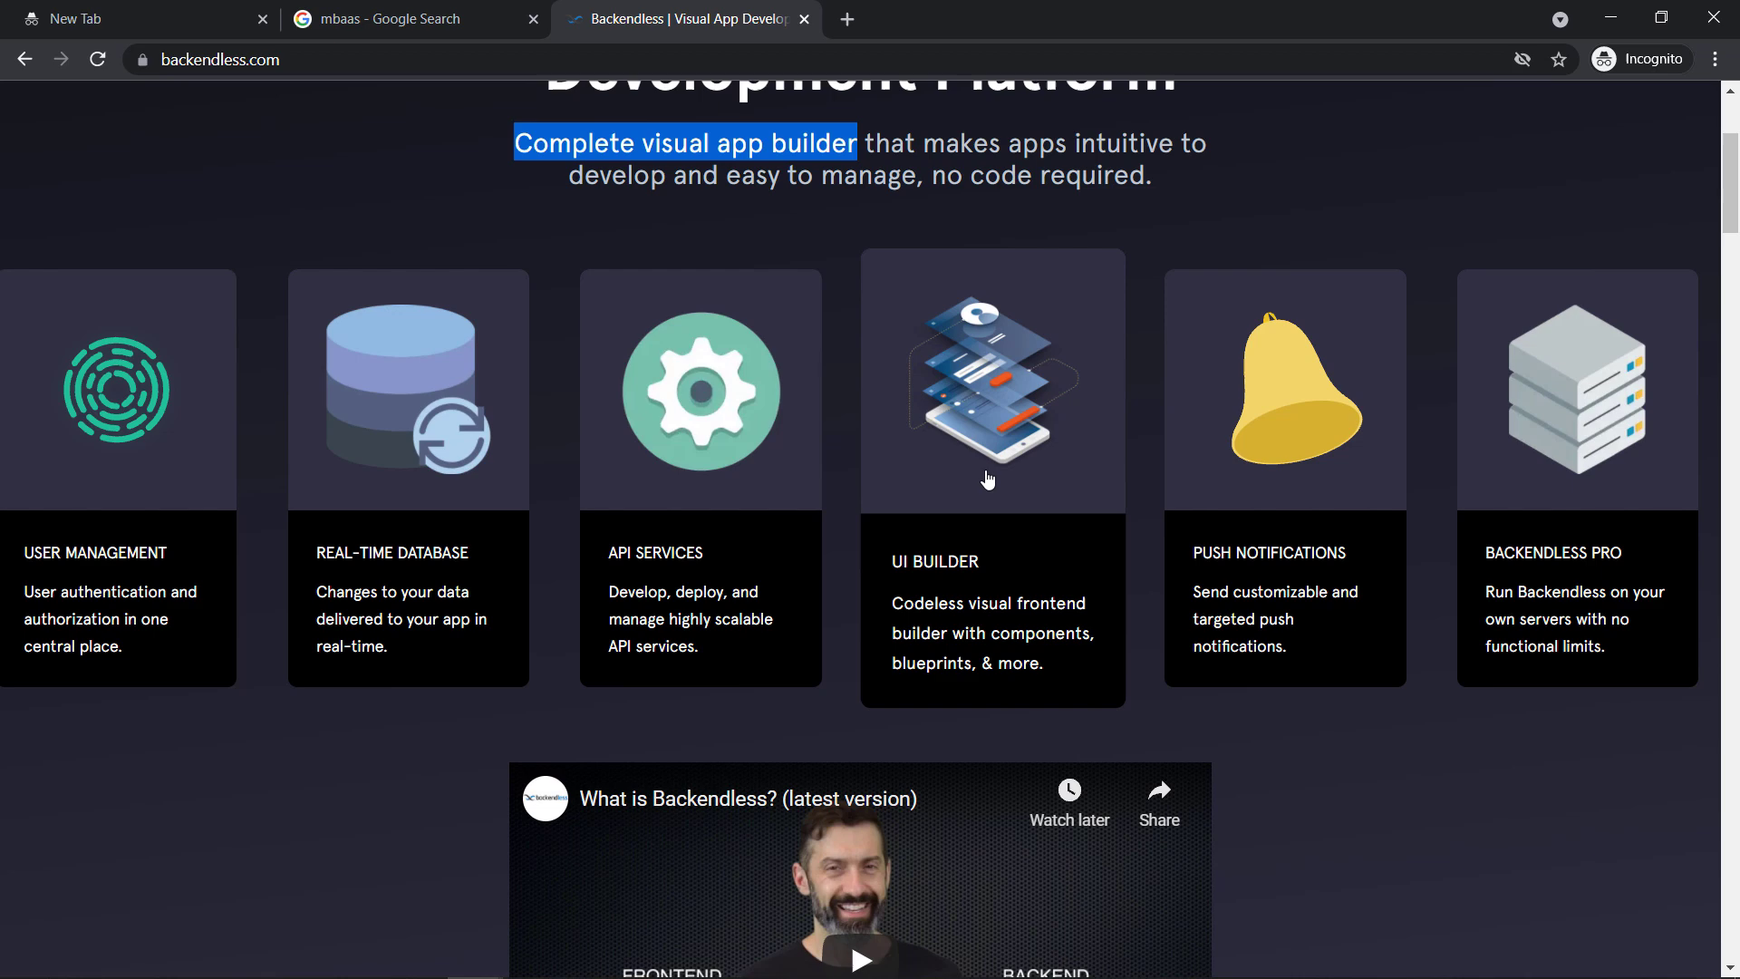
mouse_move(1330, 588)
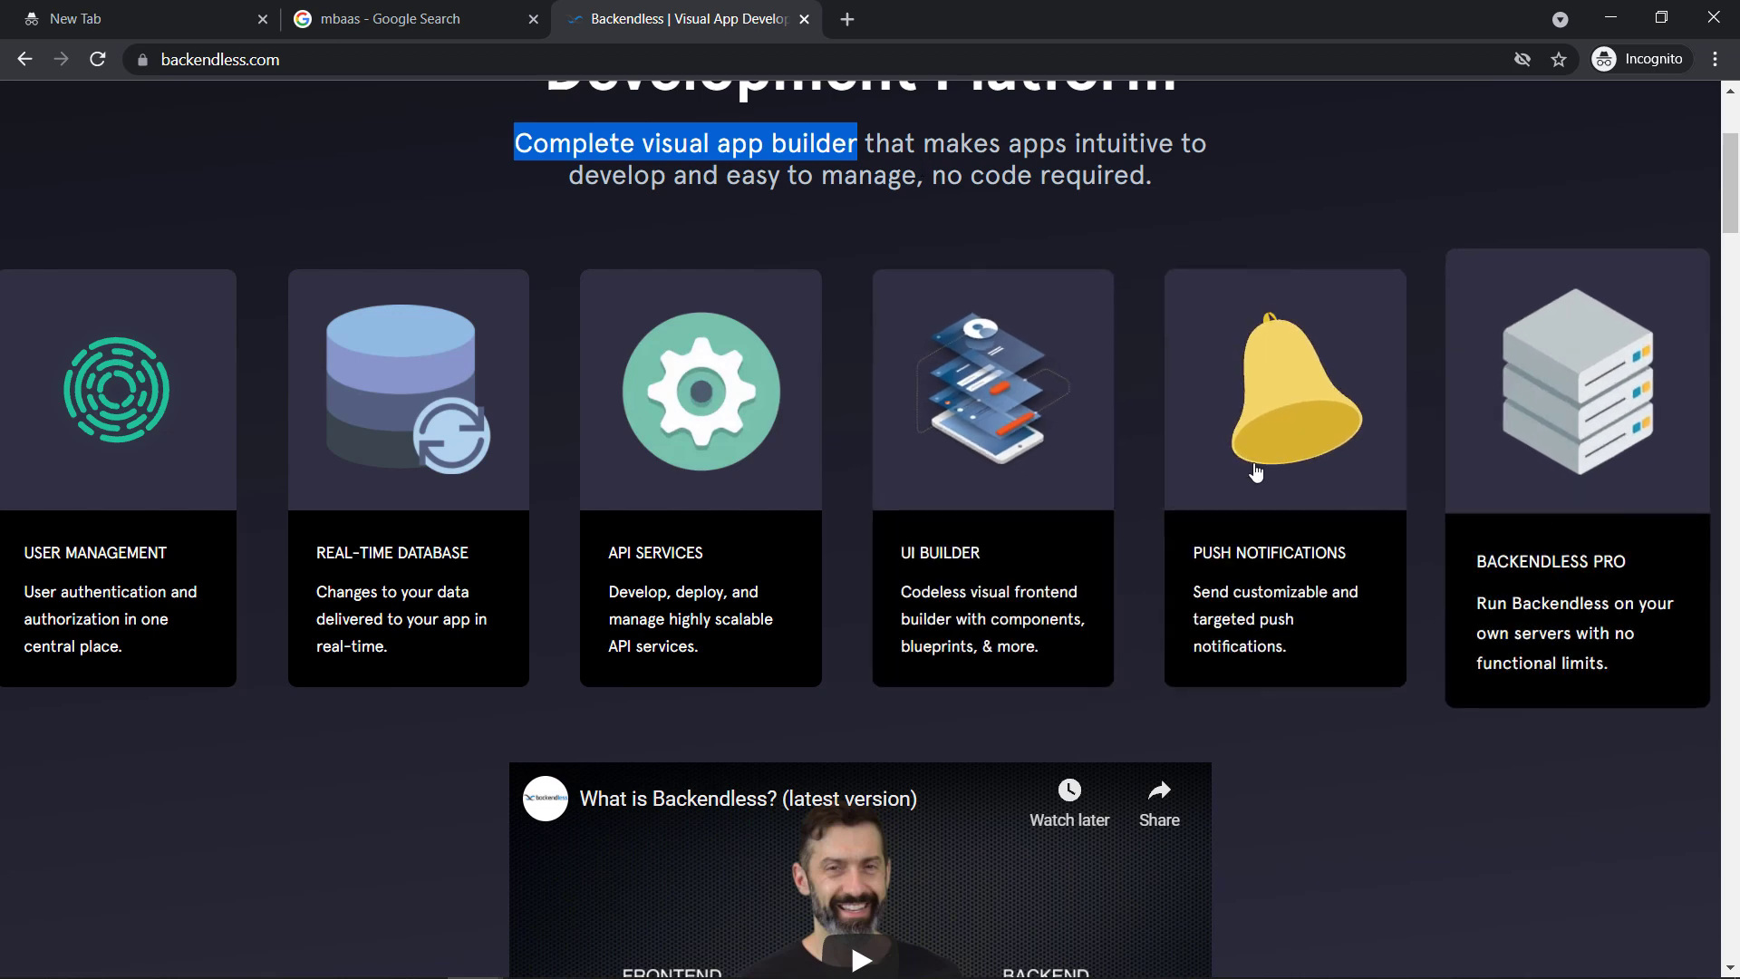
View the User Management, Real-Time Apps, Location Aware Apps and Document Management topics
scroll(down, 3)
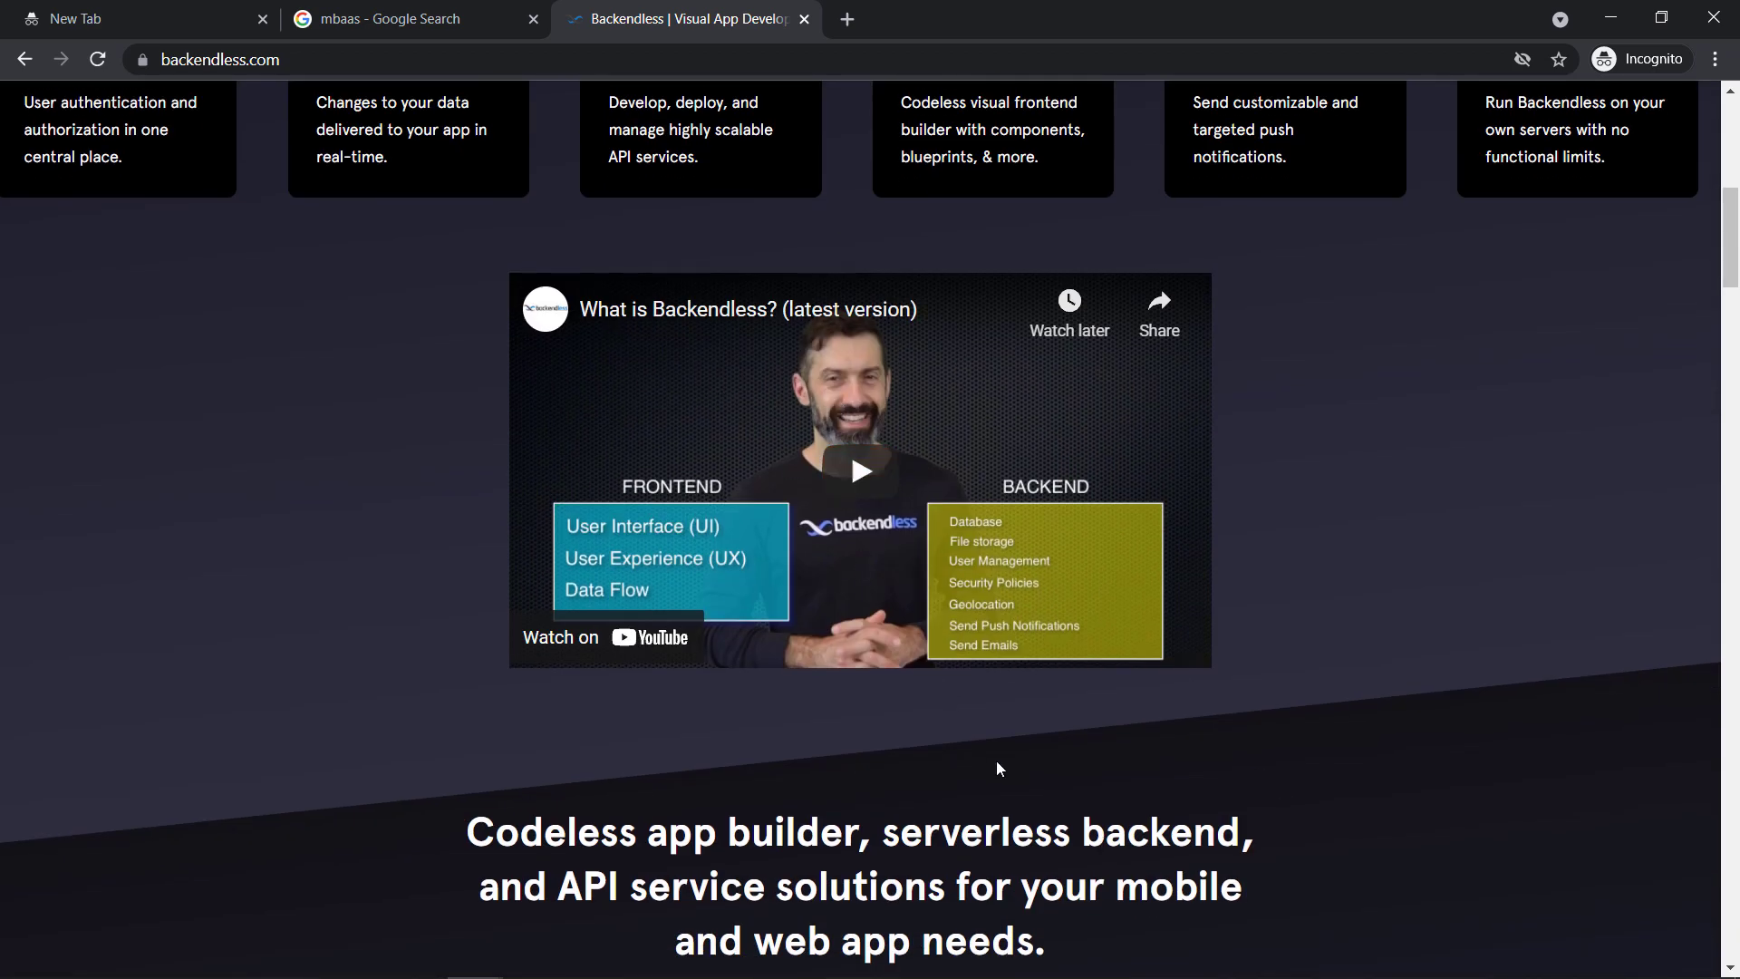
scroll(down, 3)
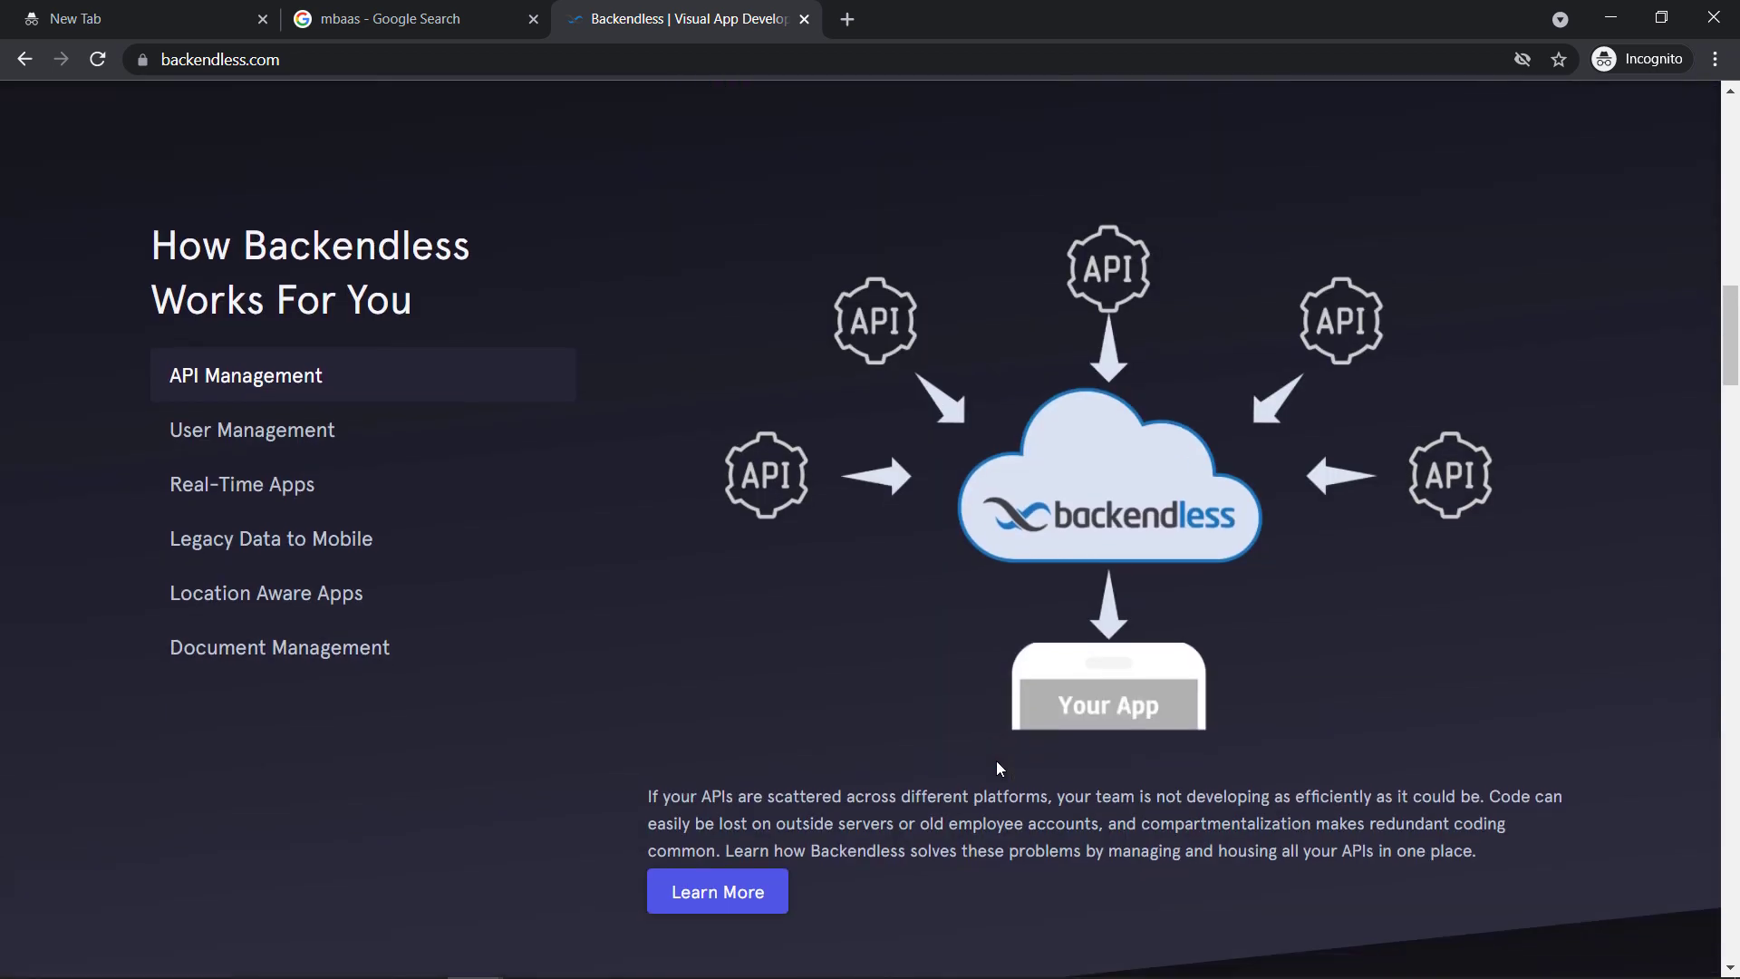
mouse_move(222, 381)
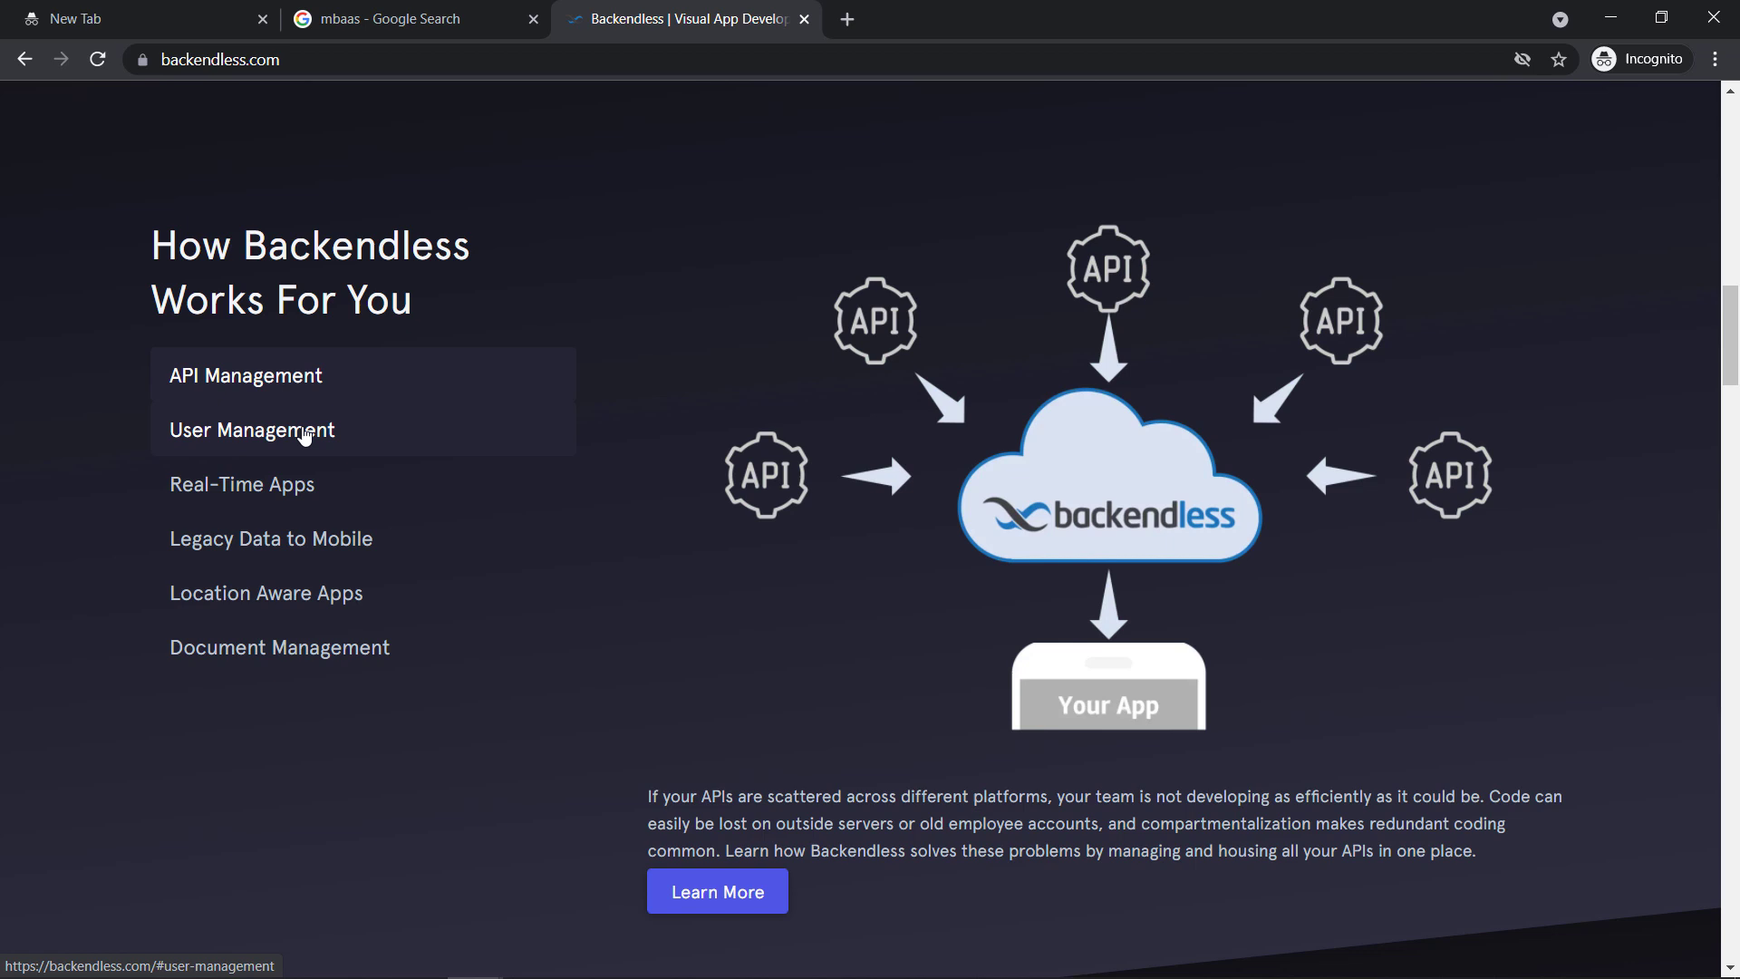
click(251, 430)
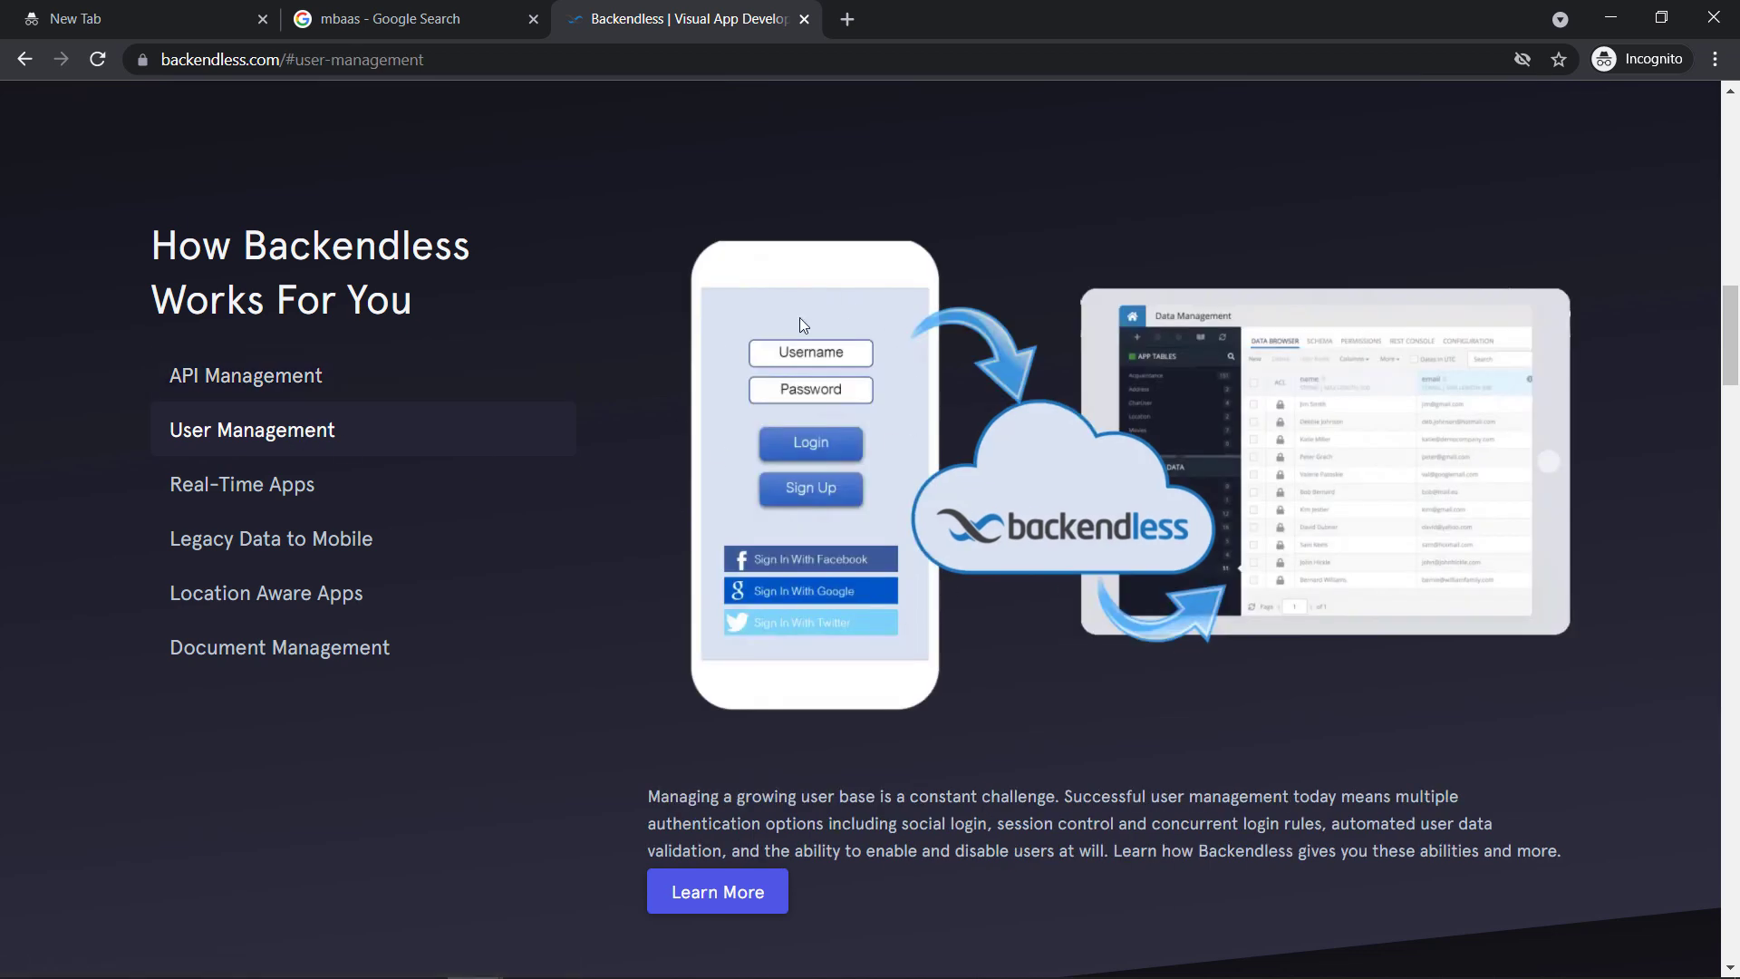
mouse_move(859, 480)
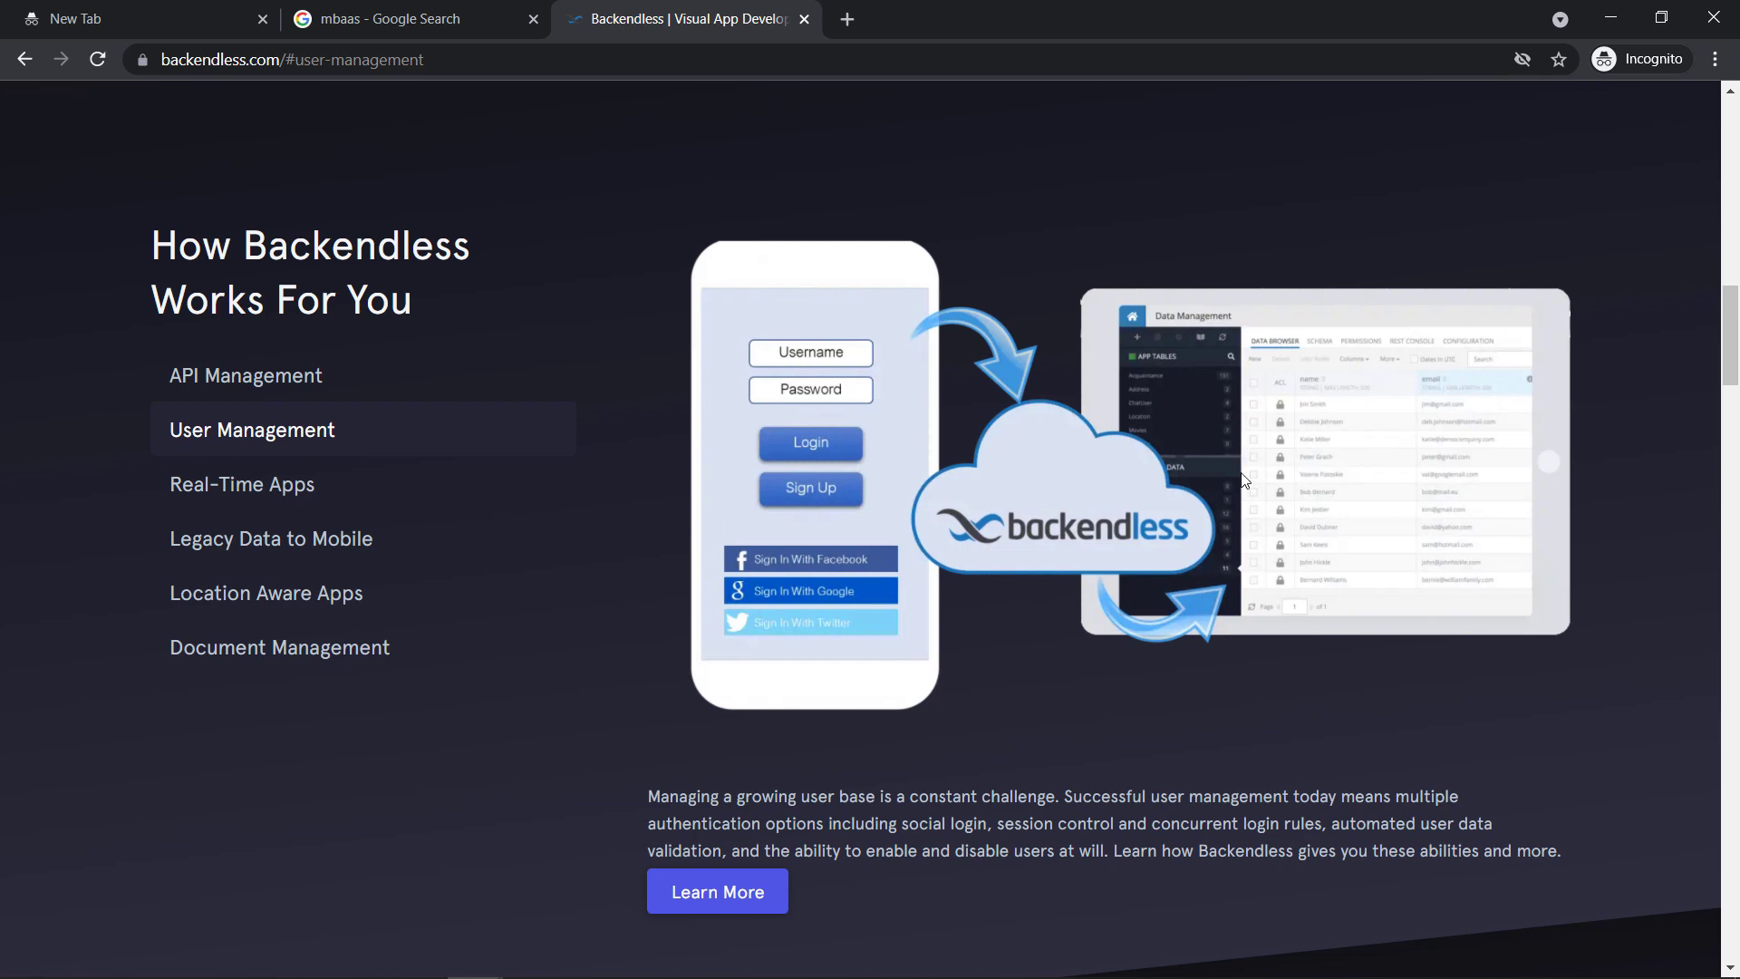
mouse_move(984, 352)
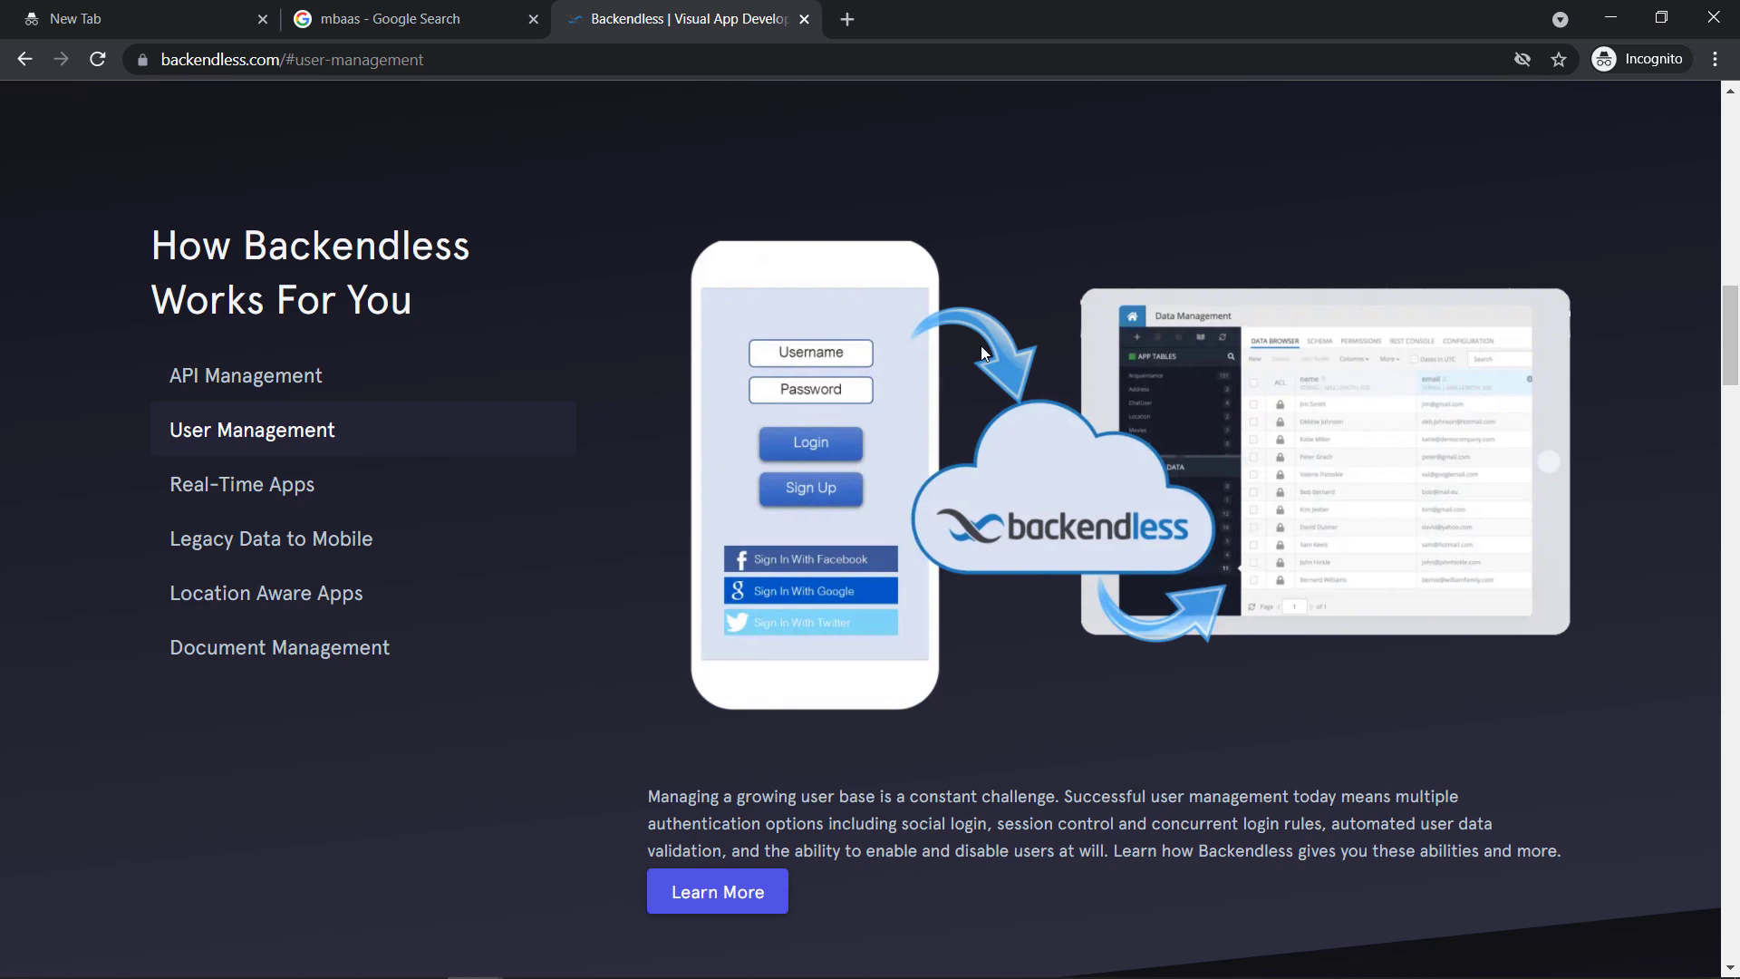
mouse_move(982, 400)
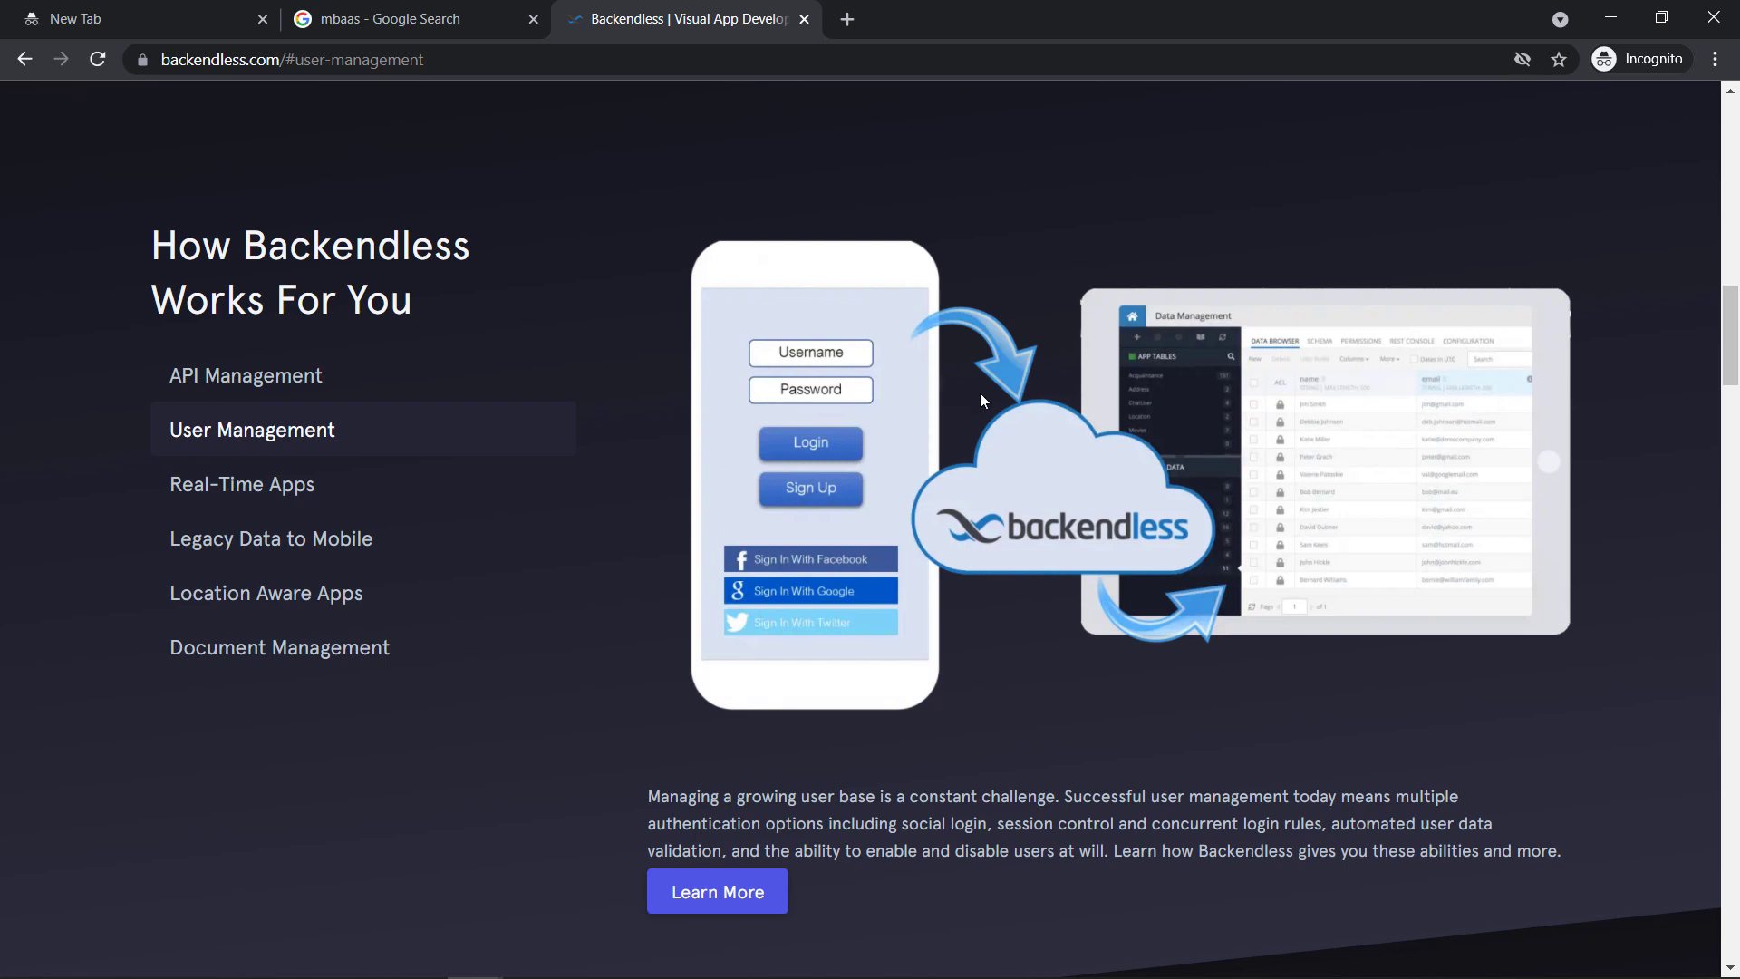
click(241, 485)
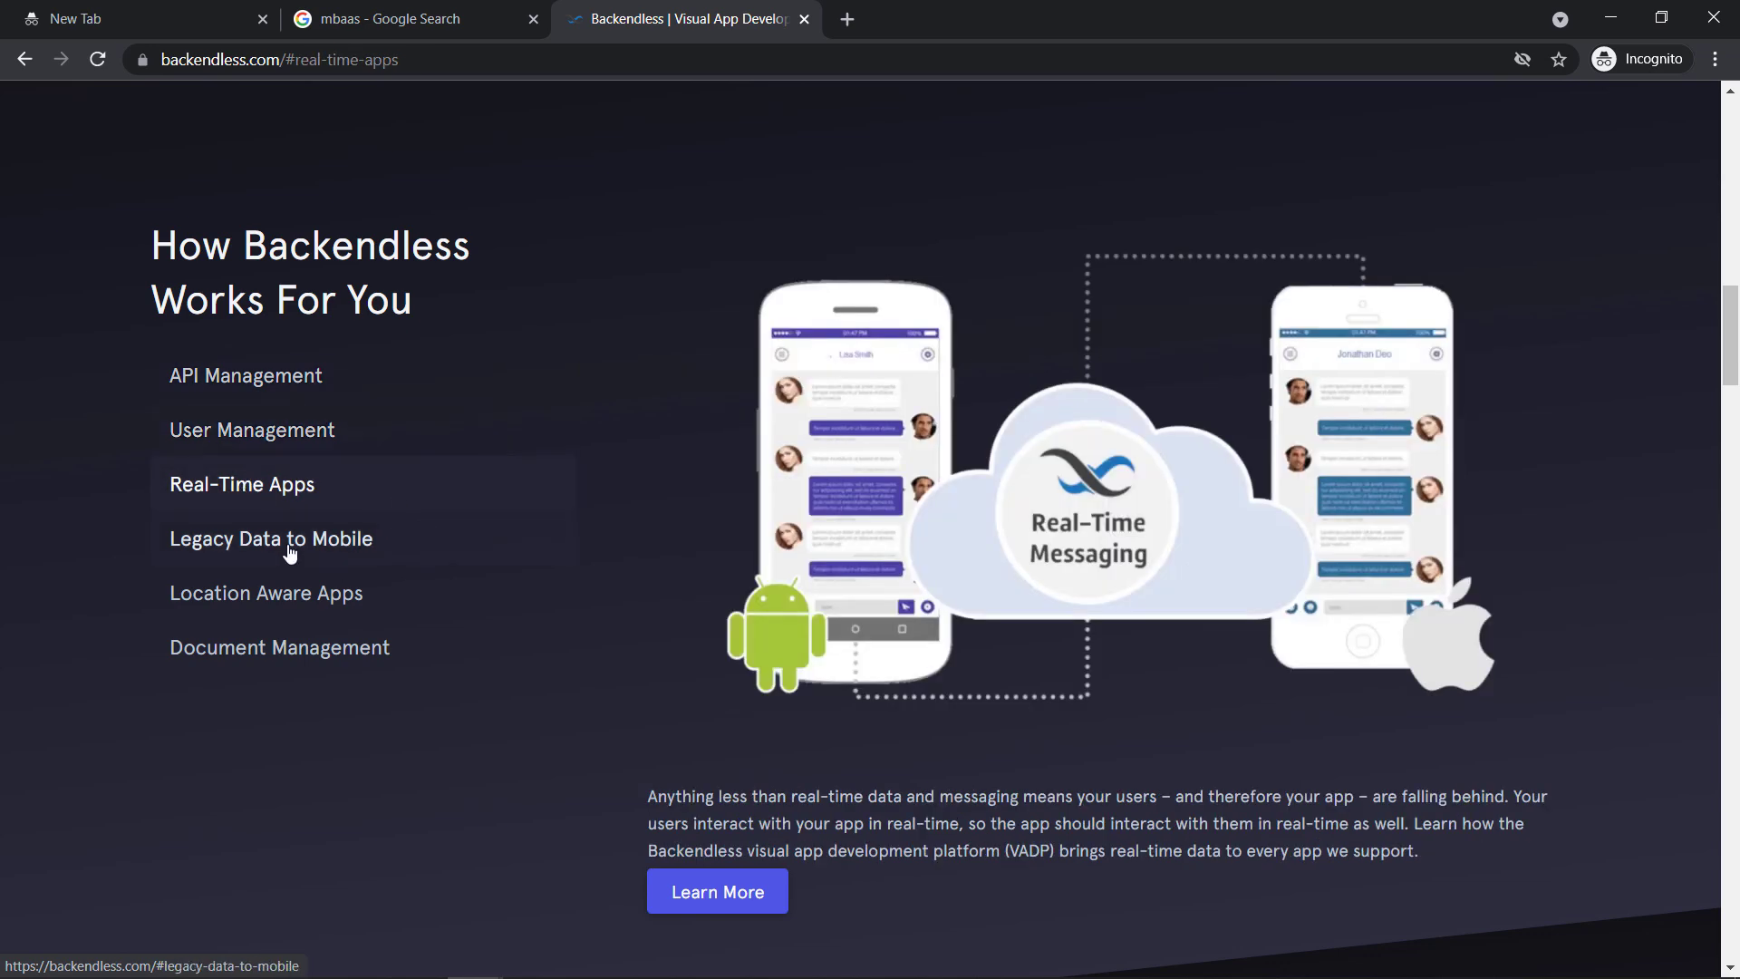
click(267, 593)
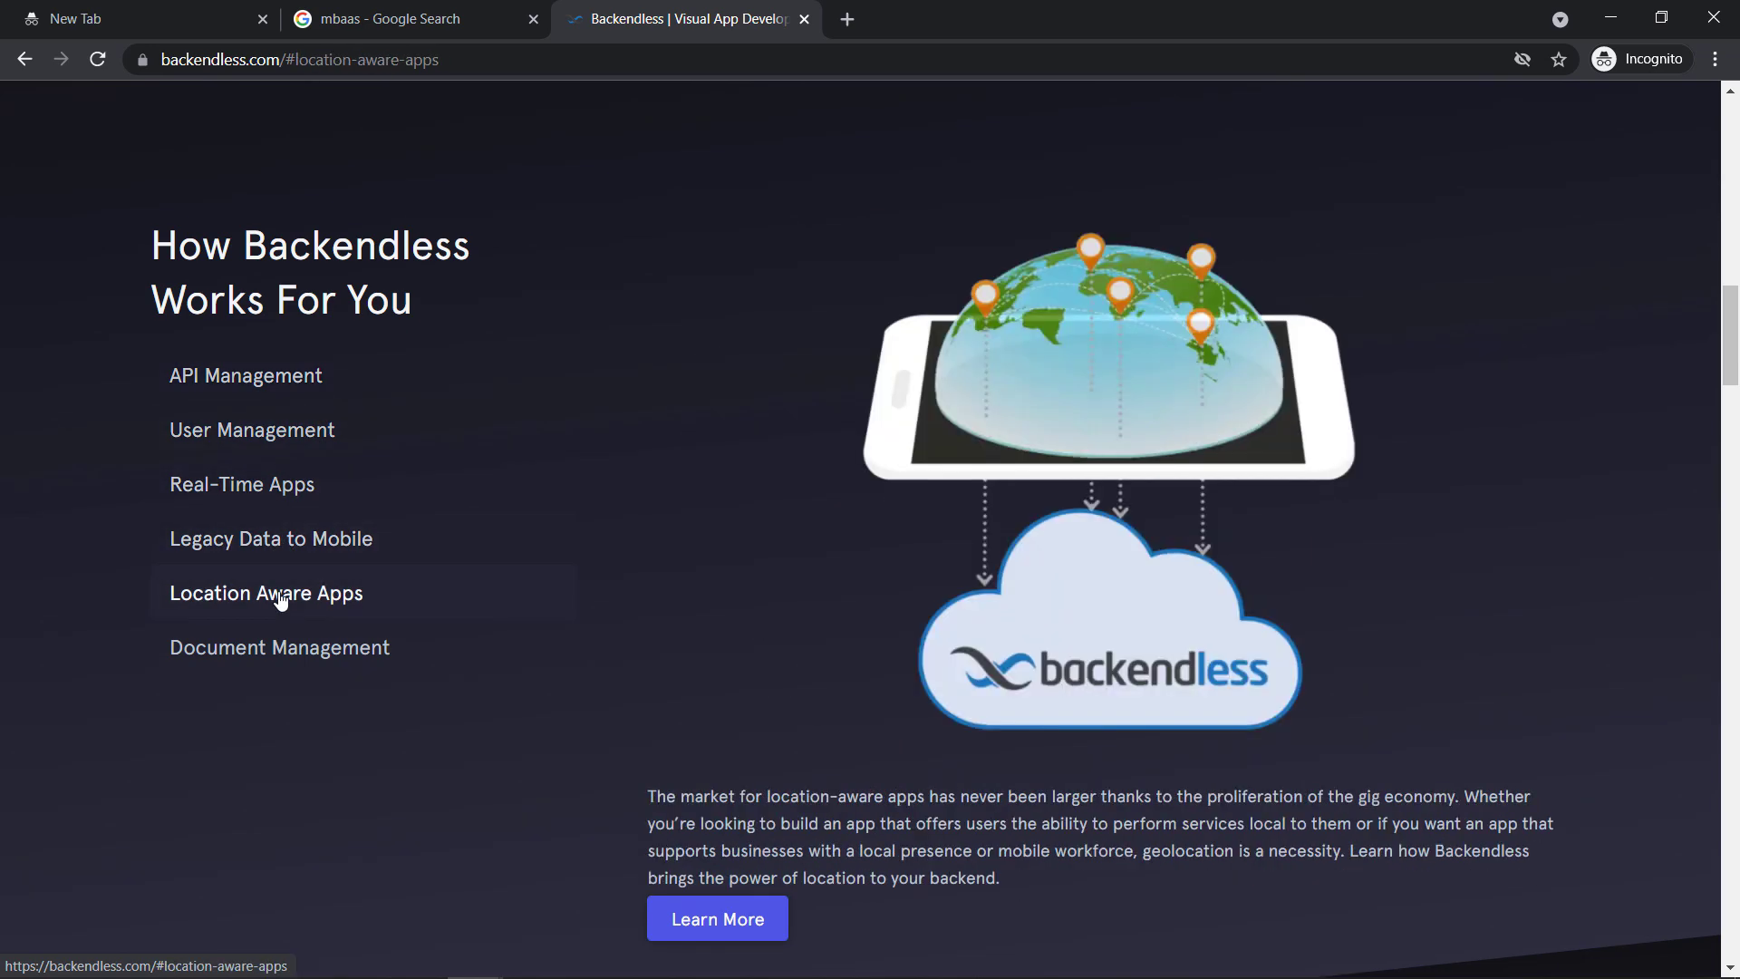
click(279, 648)
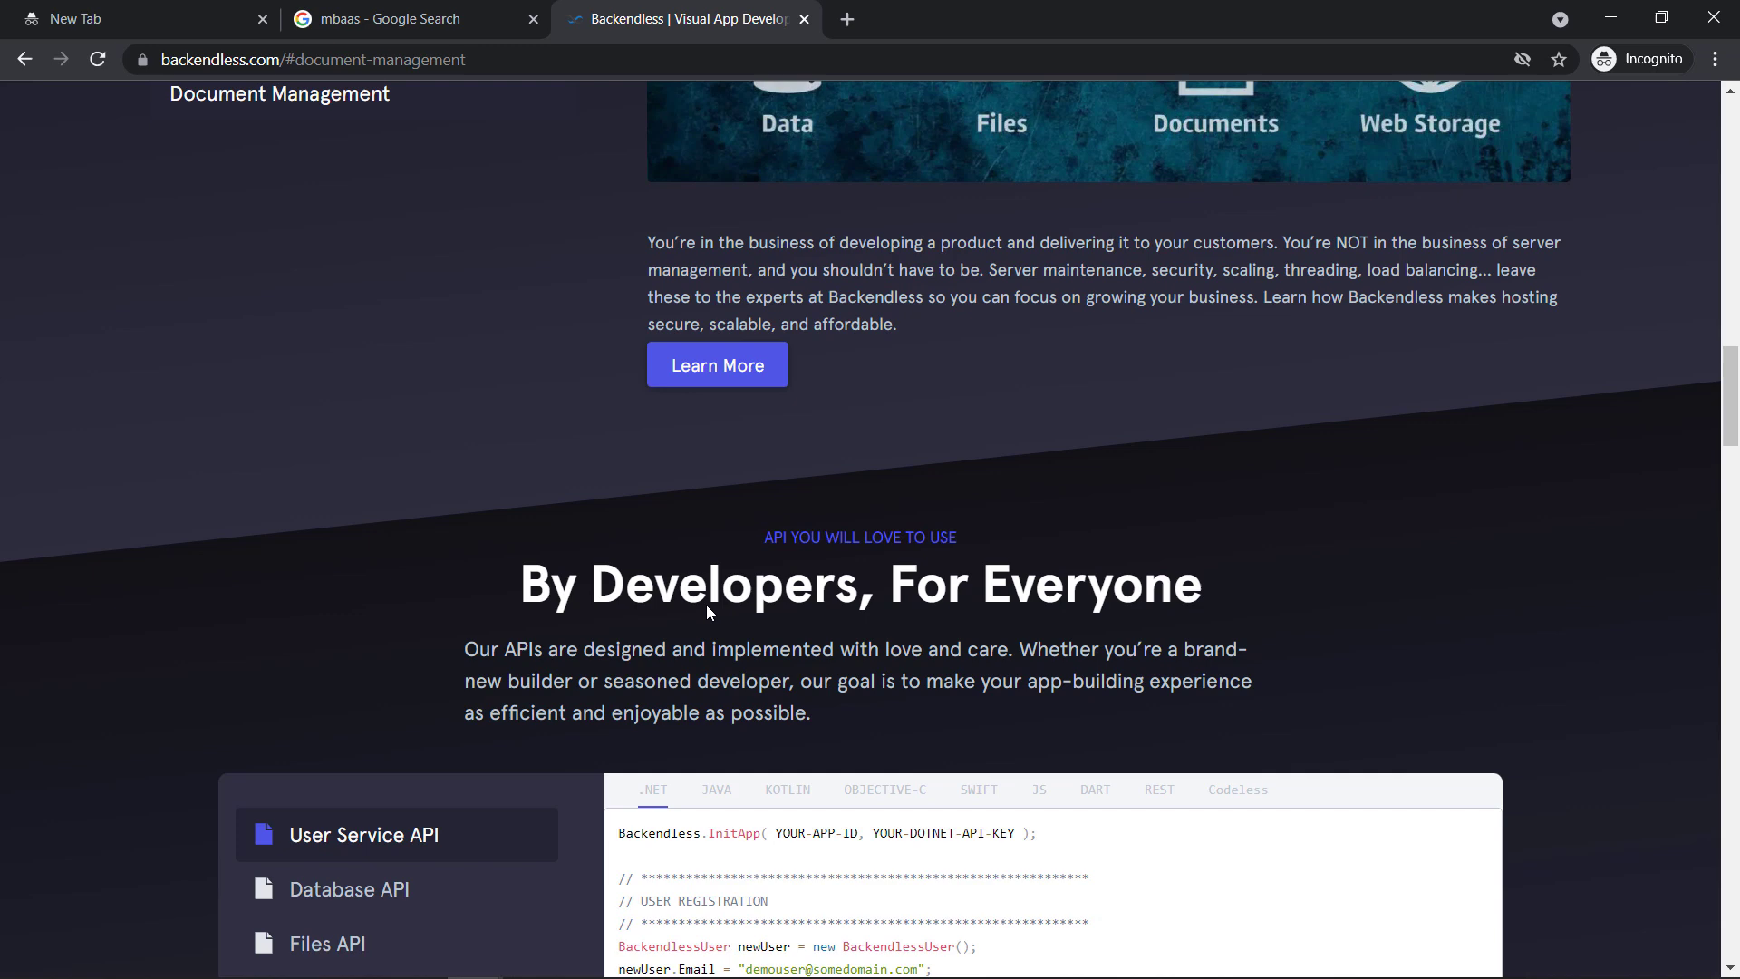
Switch the code samples to Dart and compare the Database API and Files API examples
scroll(down, 3)
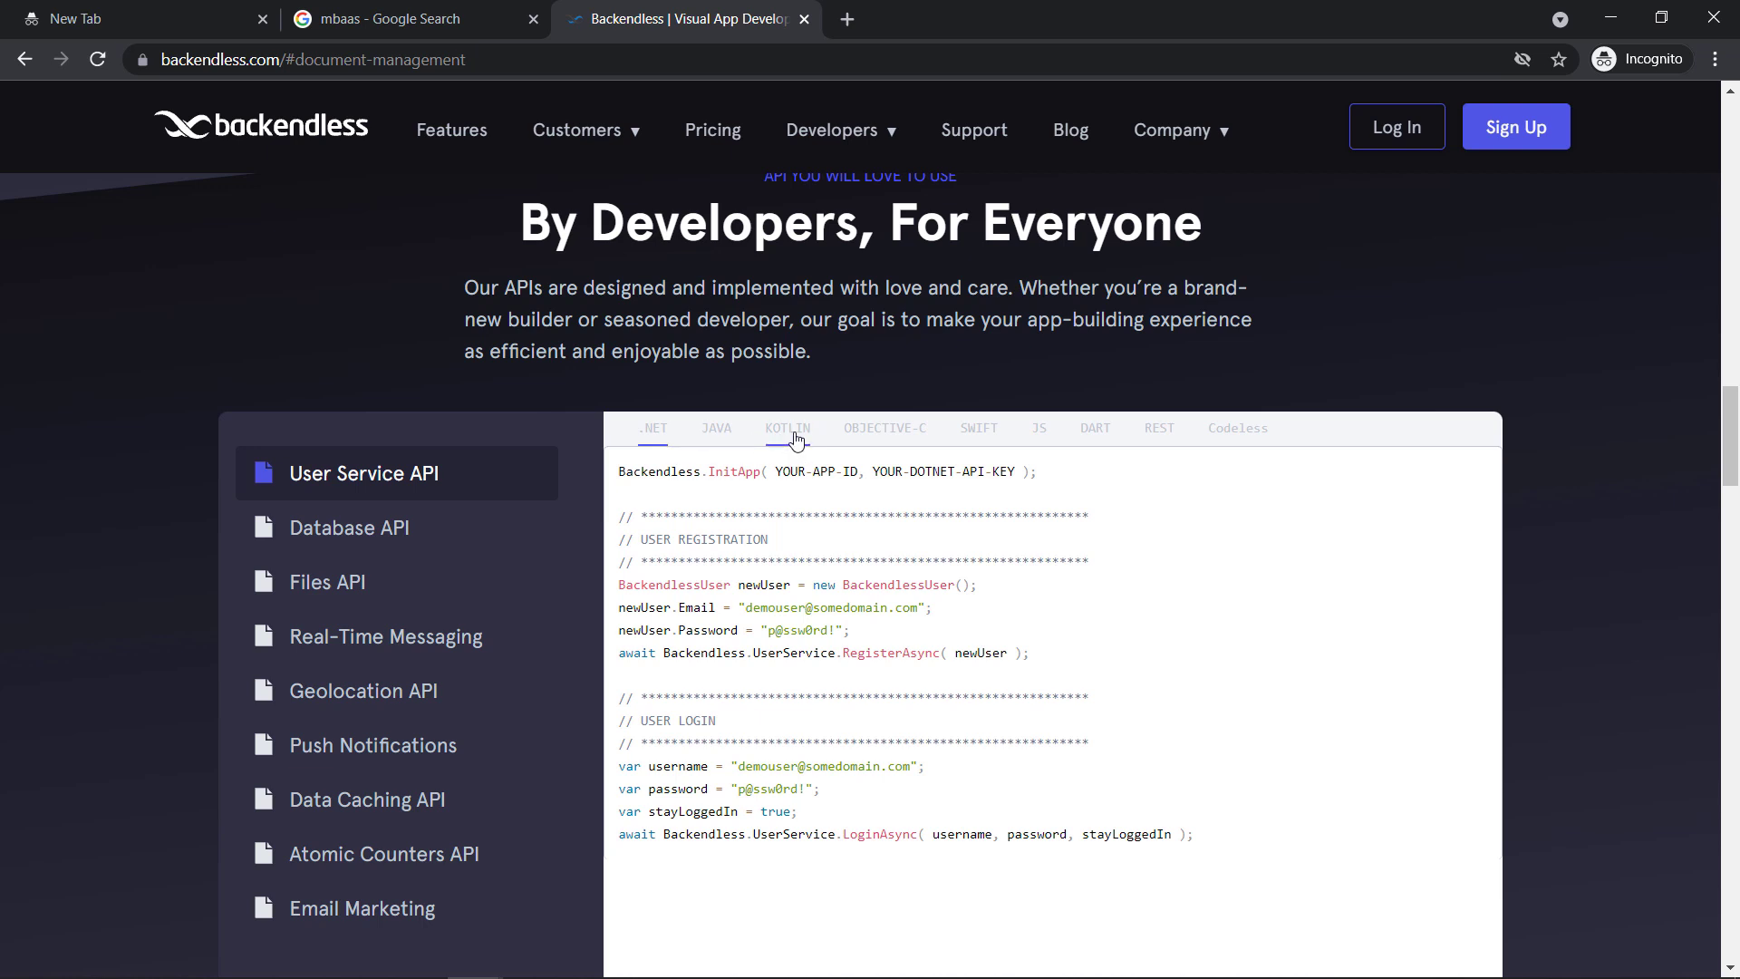
mouse_move(701, 424)
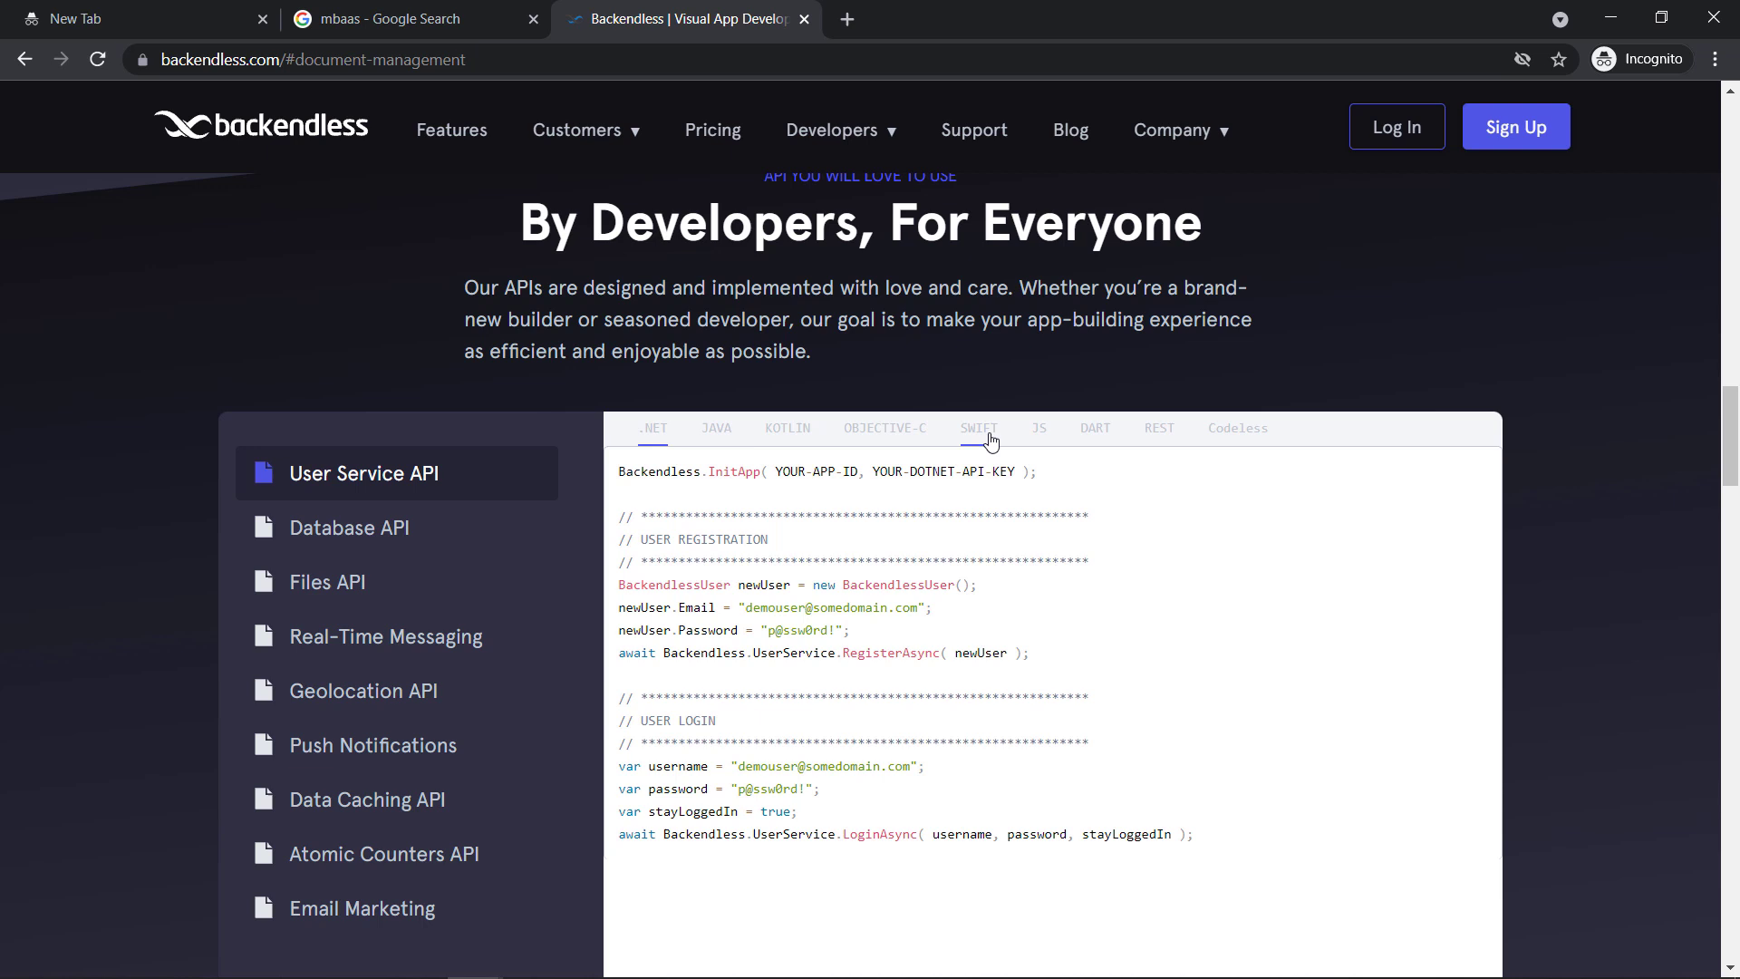
mouse_move(1041, 439)
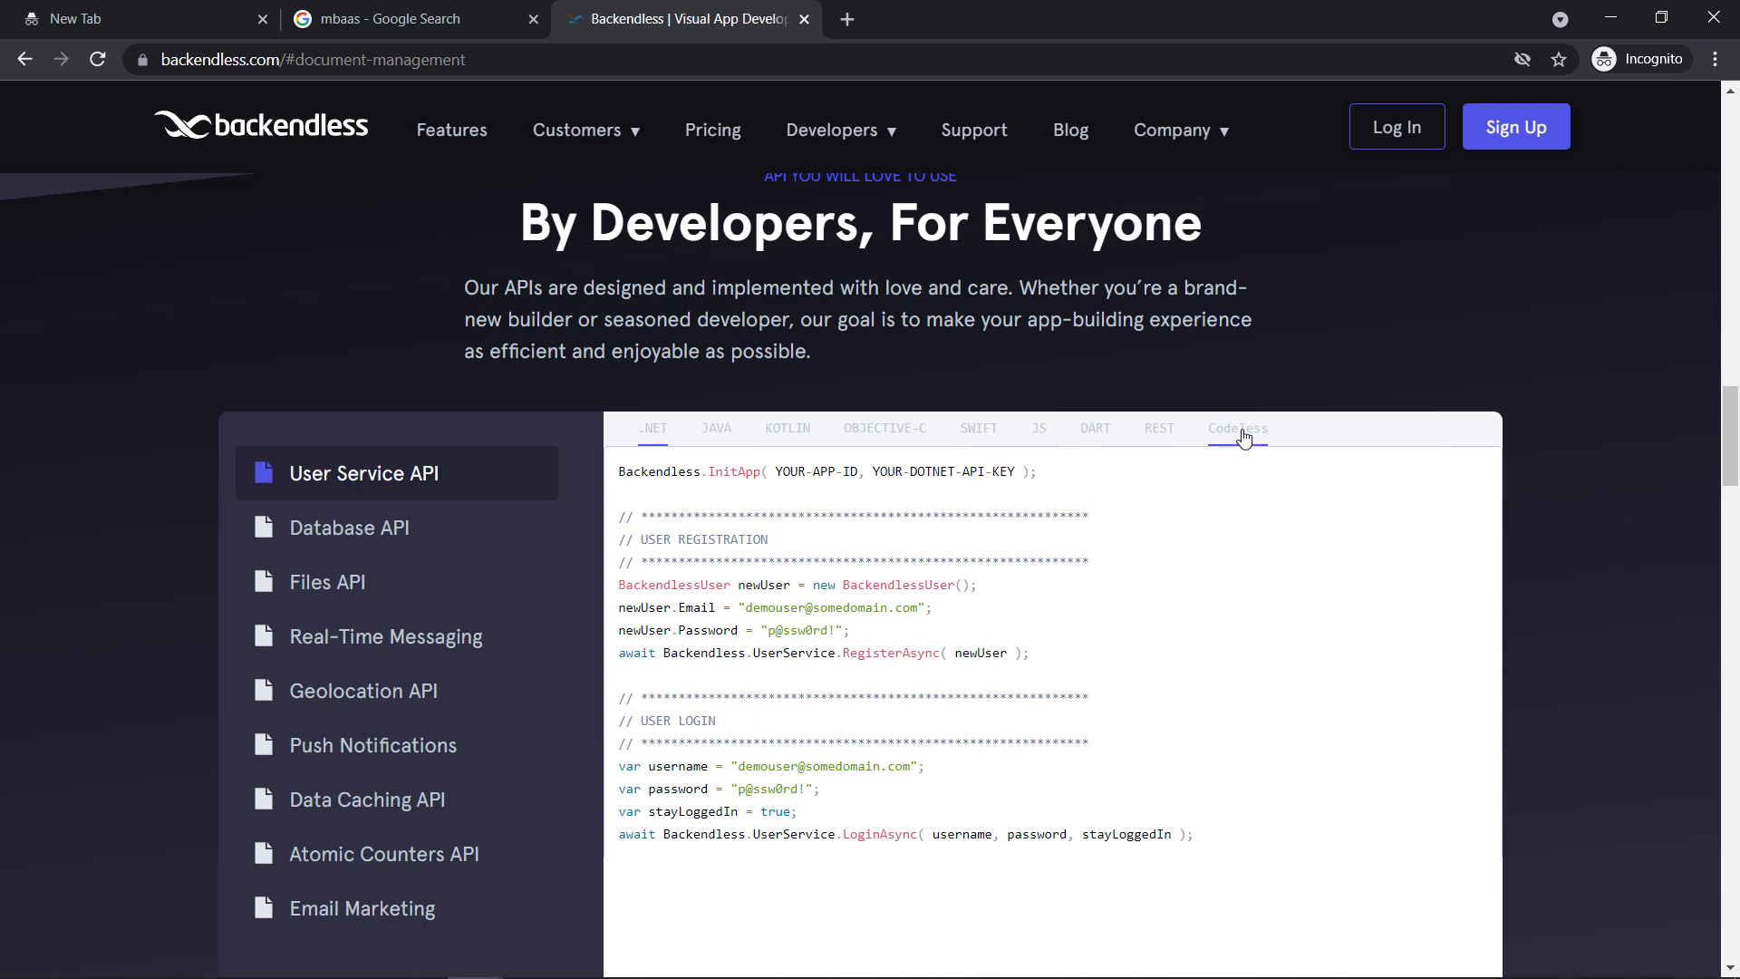
click(1095, 428)
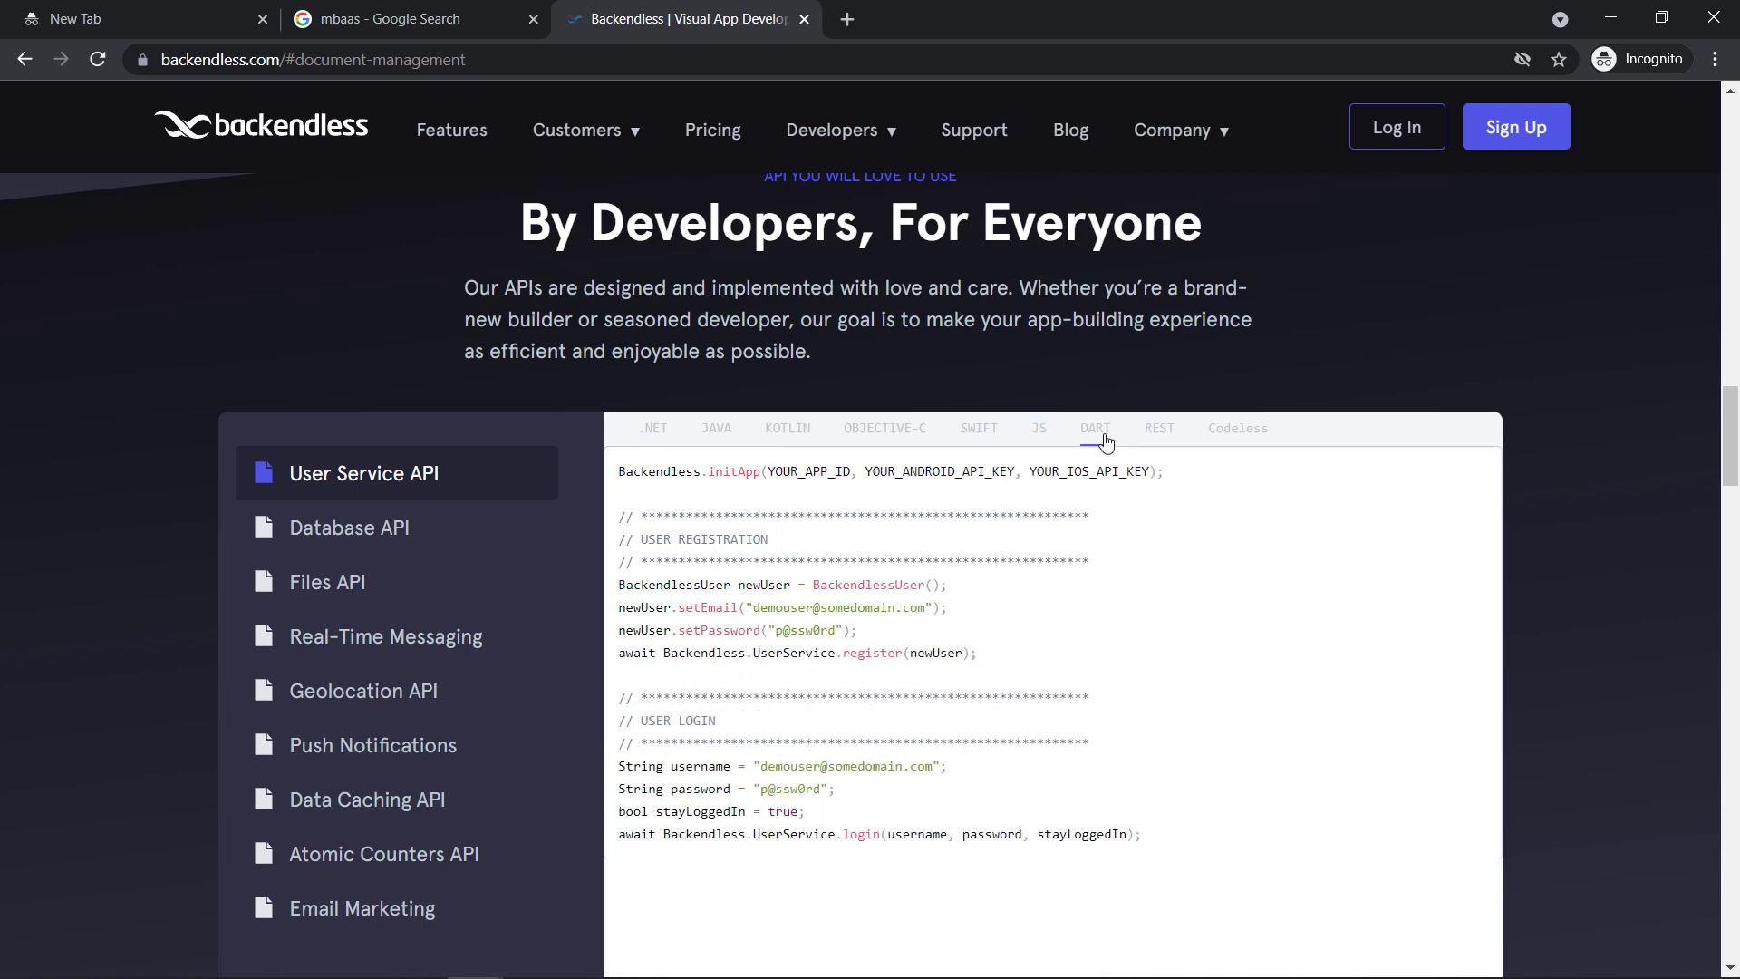
mouse_move(1121, 582)
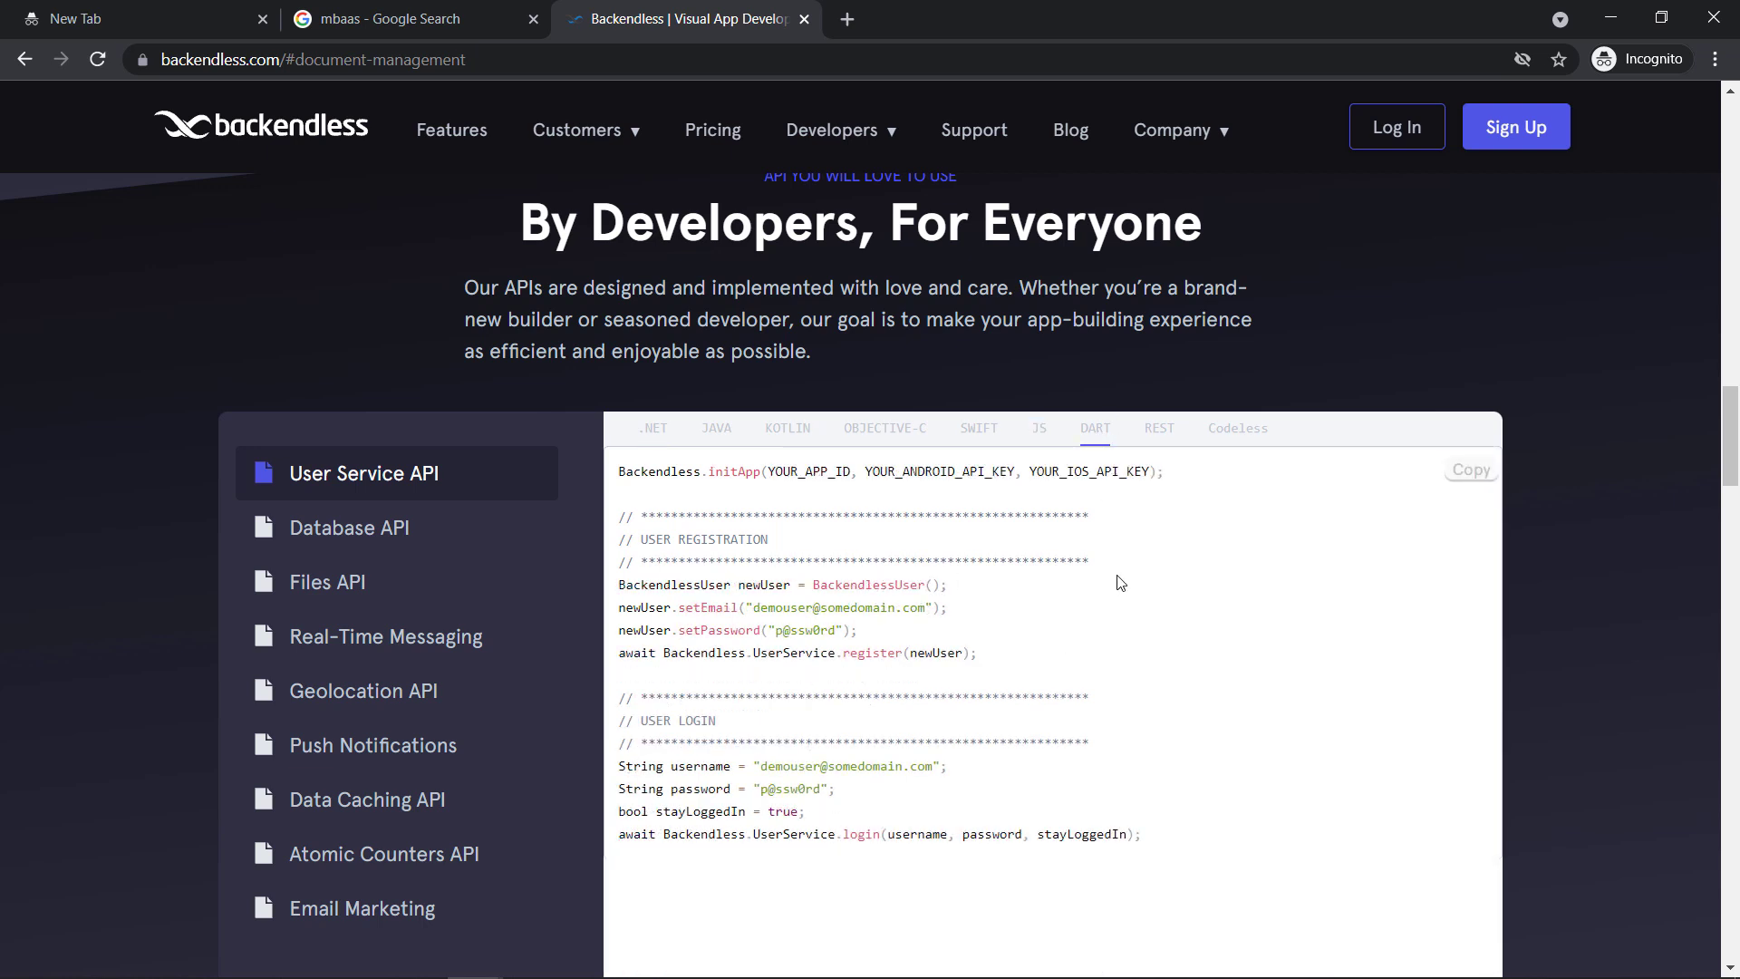
click(349, 528)
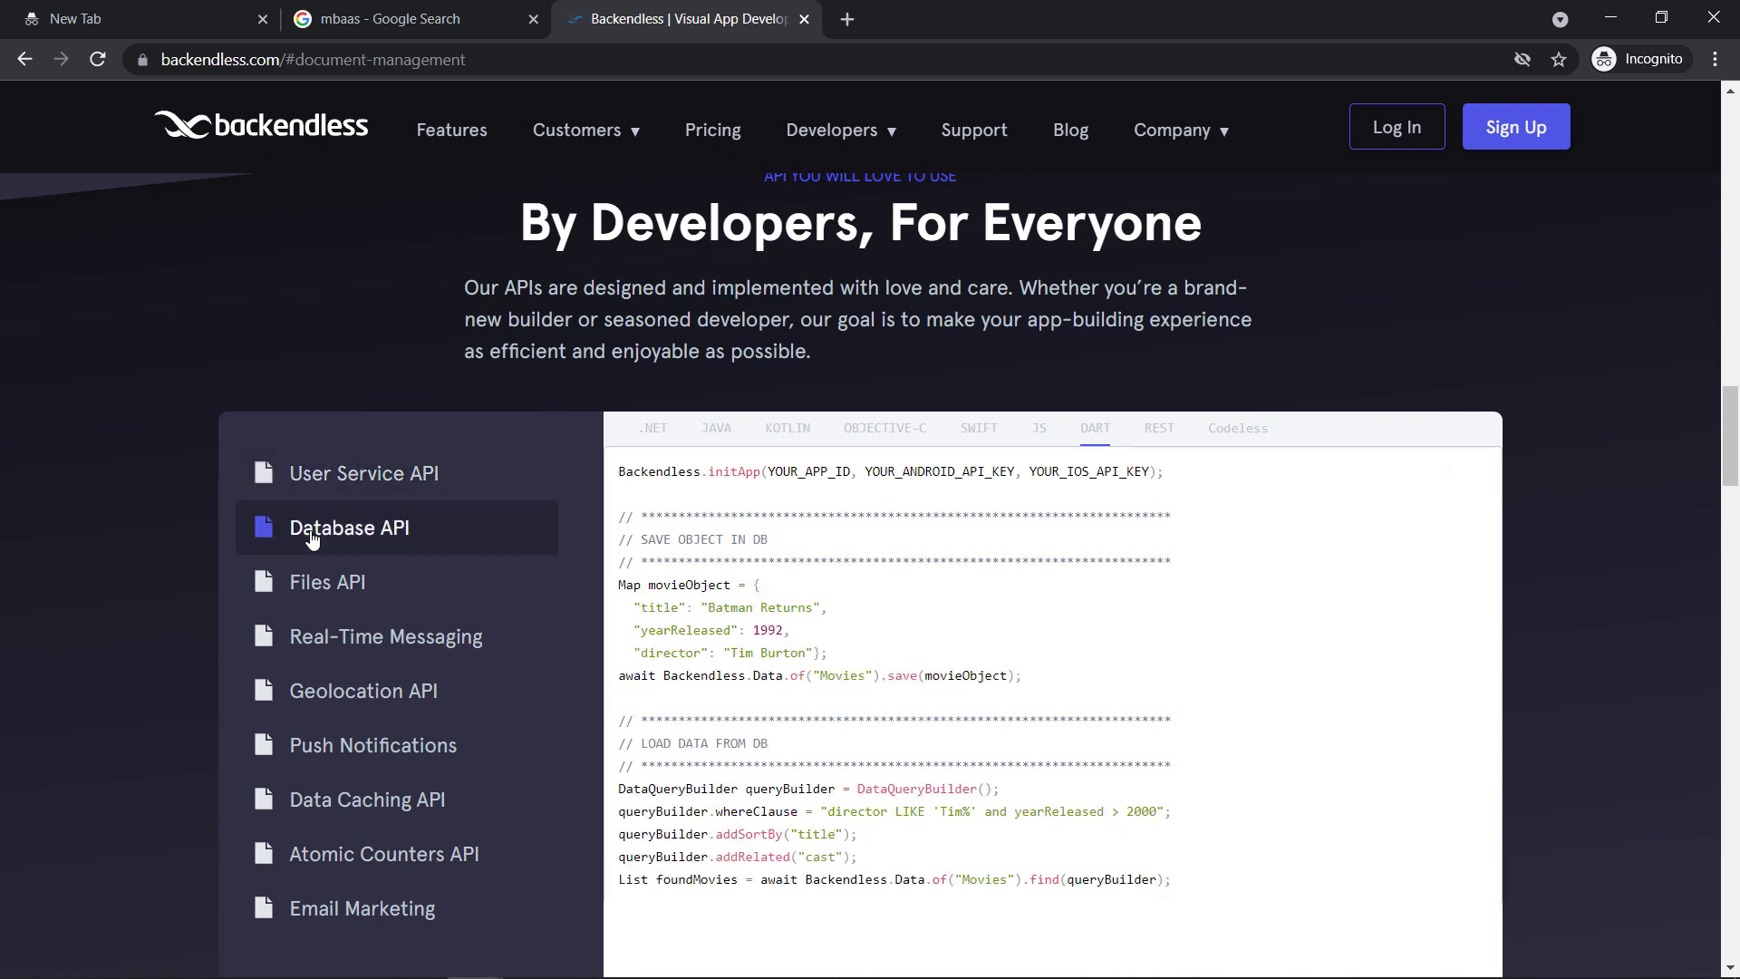
click(327, 582)
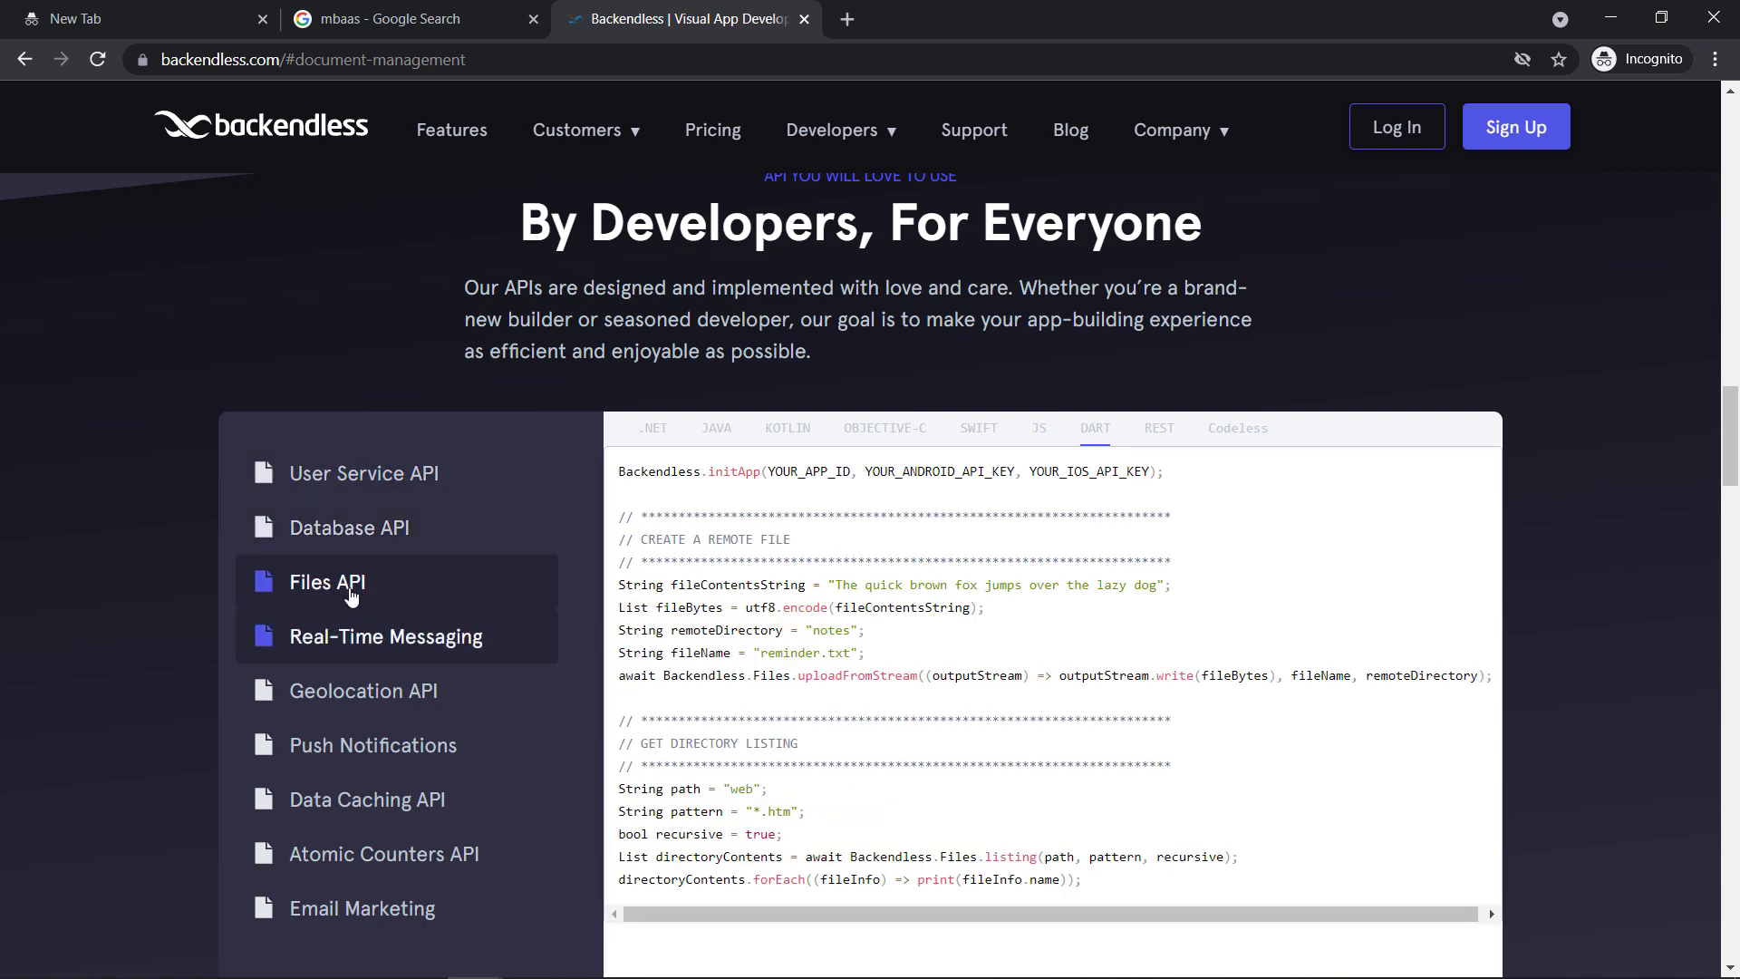
click(349, 528)
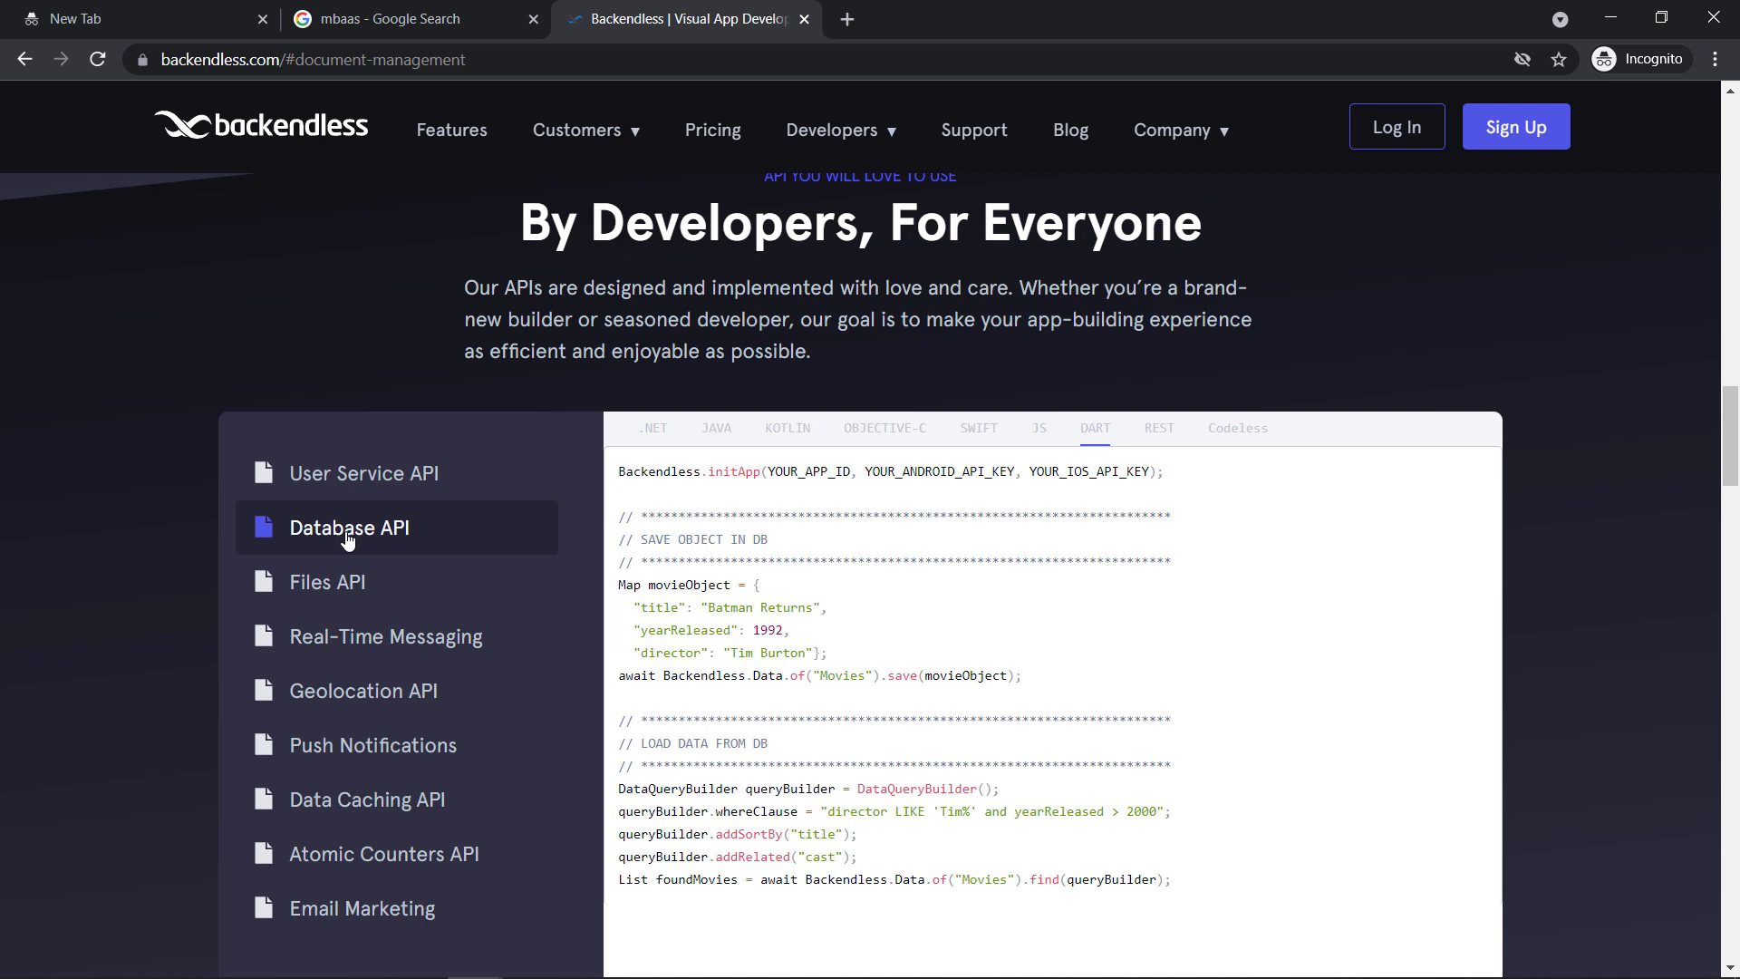
click(327, 582)
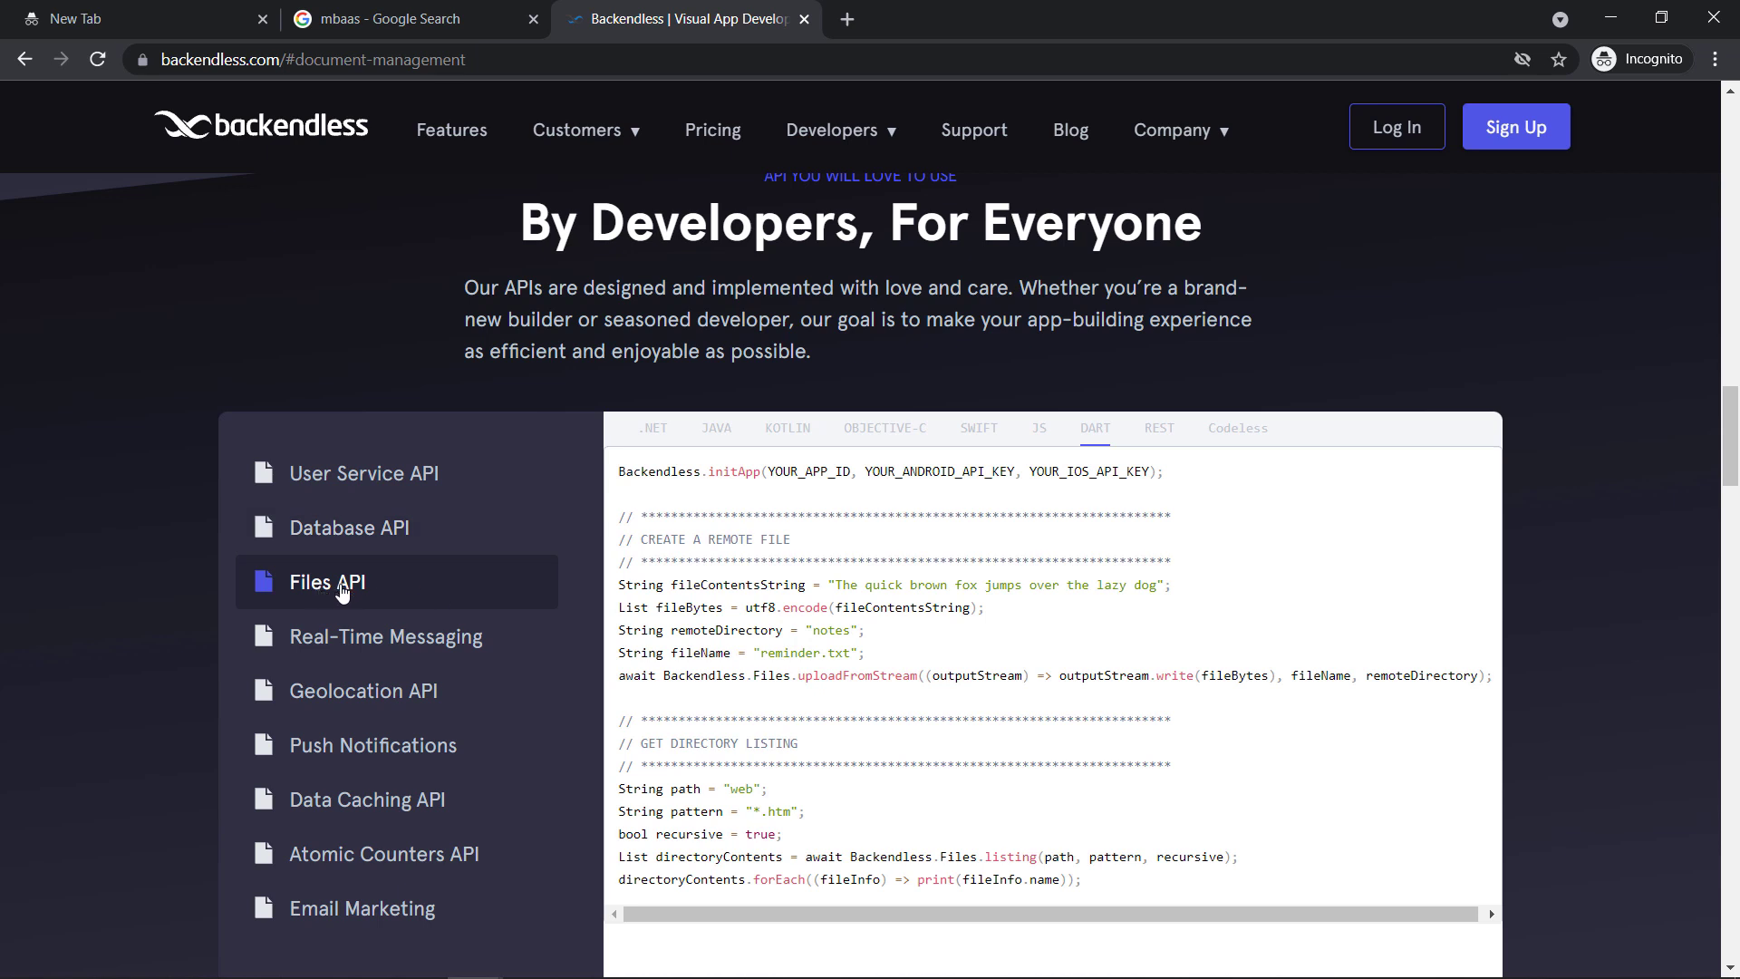
View the Real-Time Messaging, Push Notifications, Data Caching API and Email Marketing samples
click(385, 637)
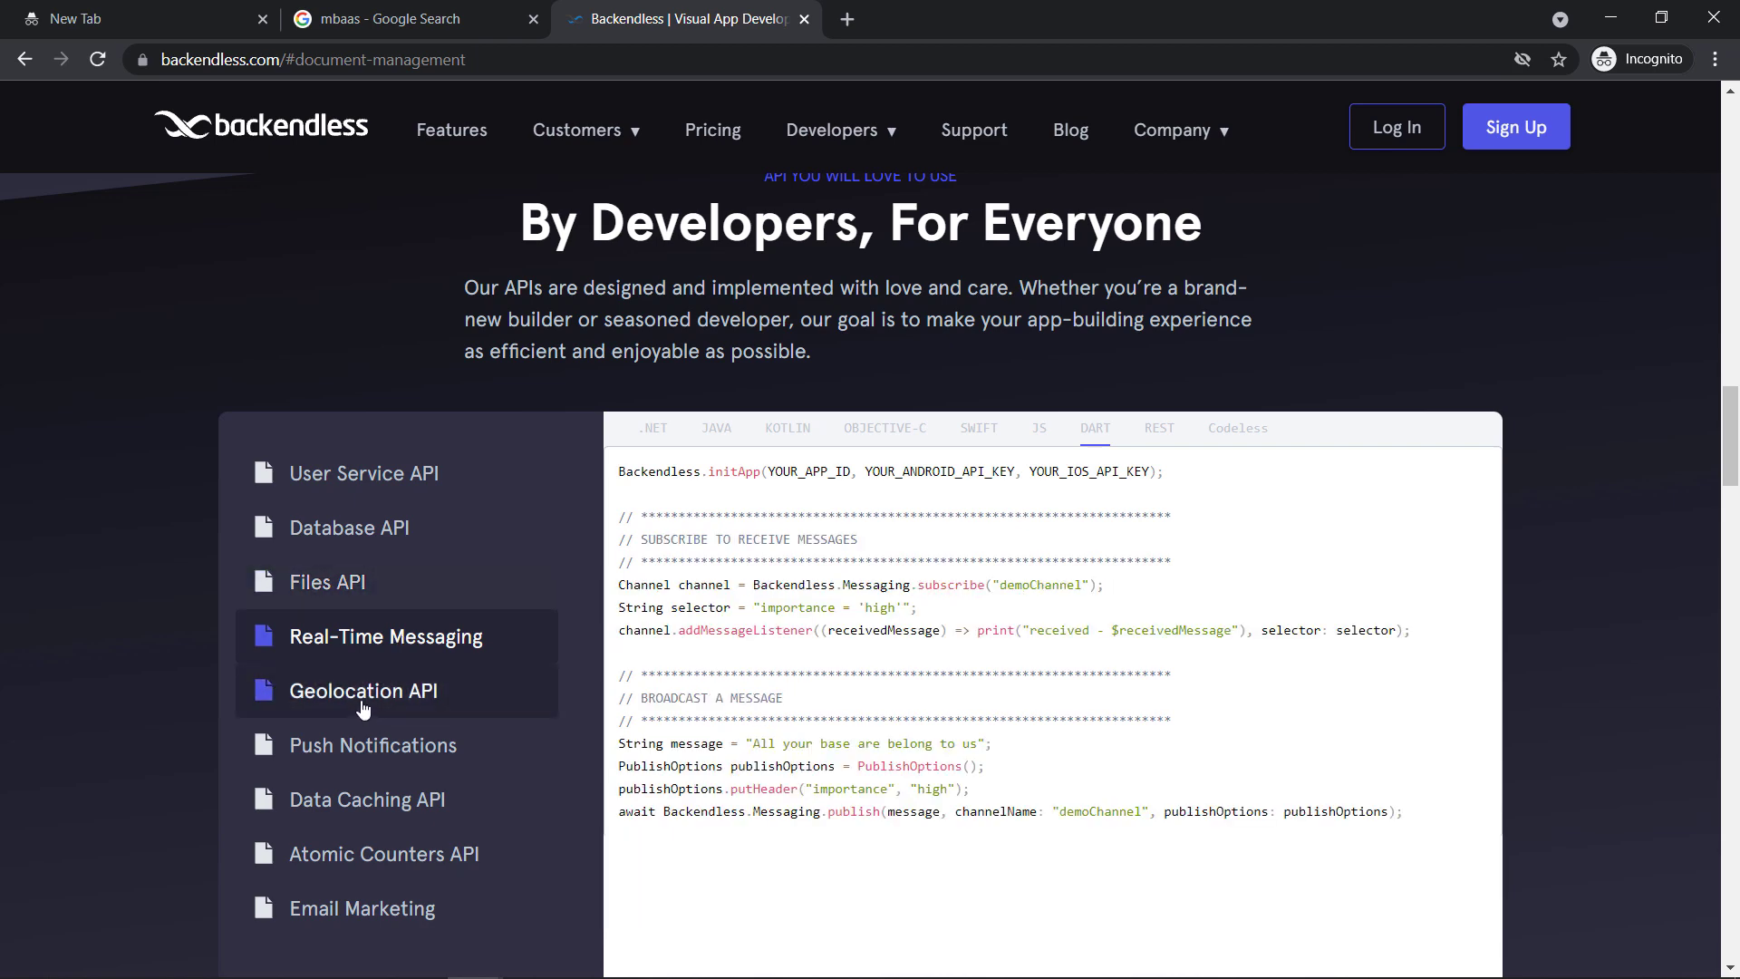
click(374, 745)
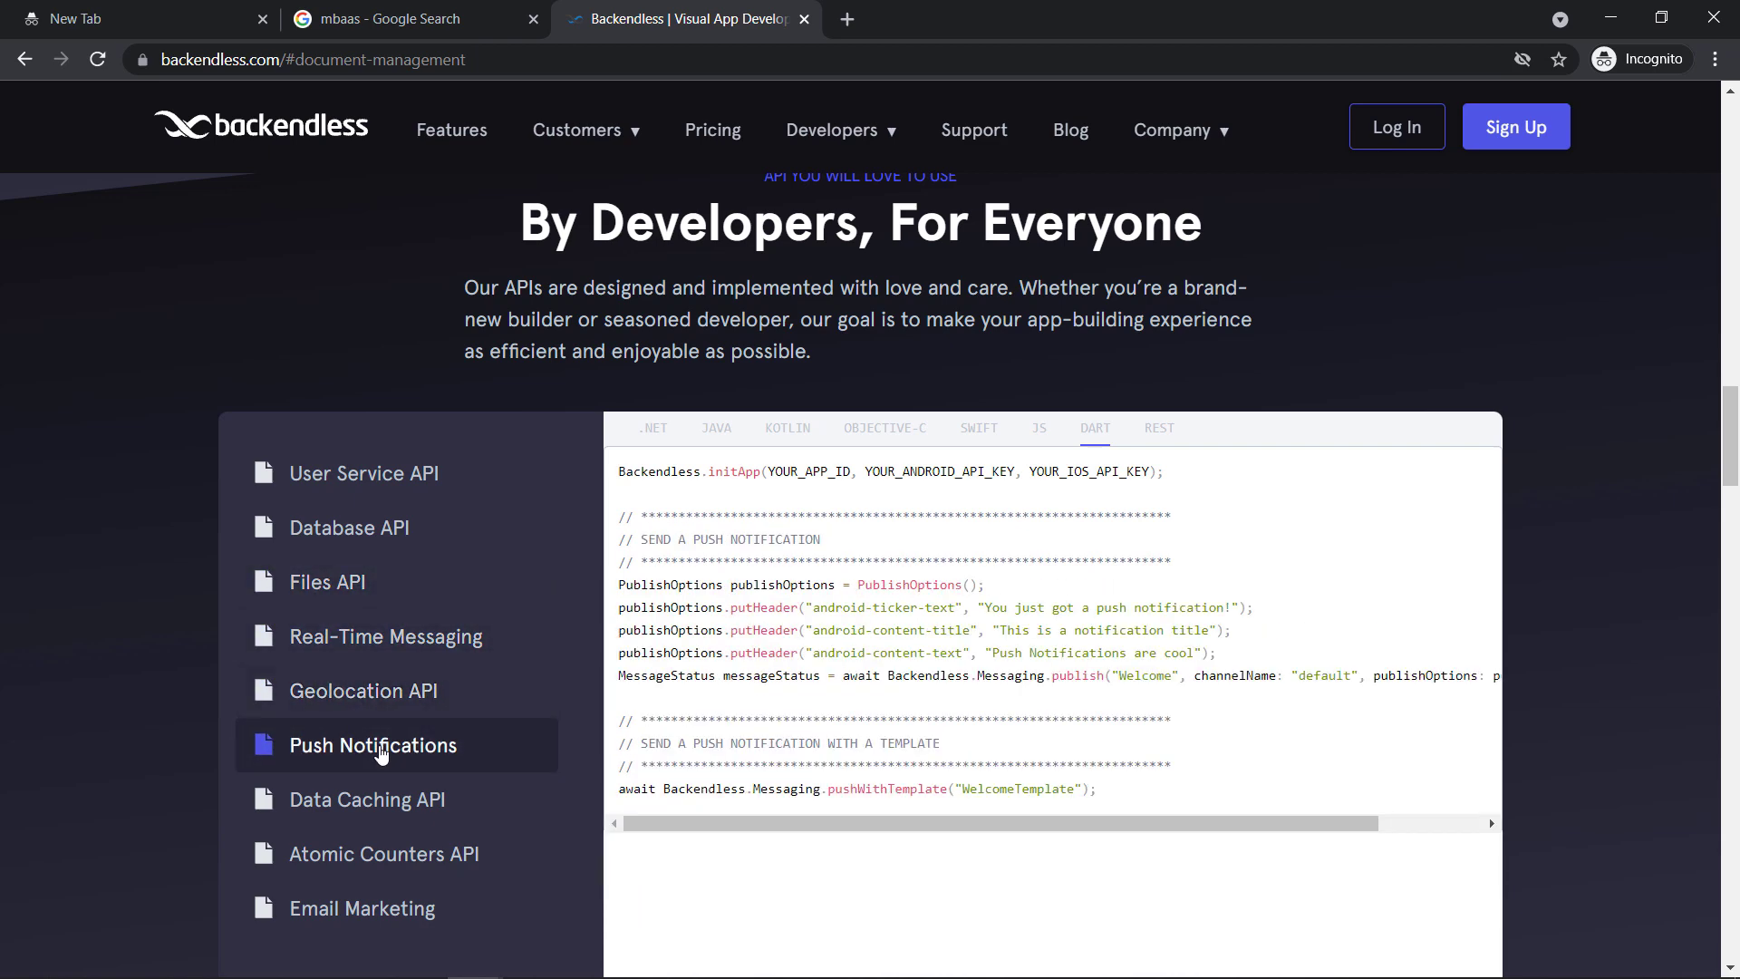
click(368, 800)
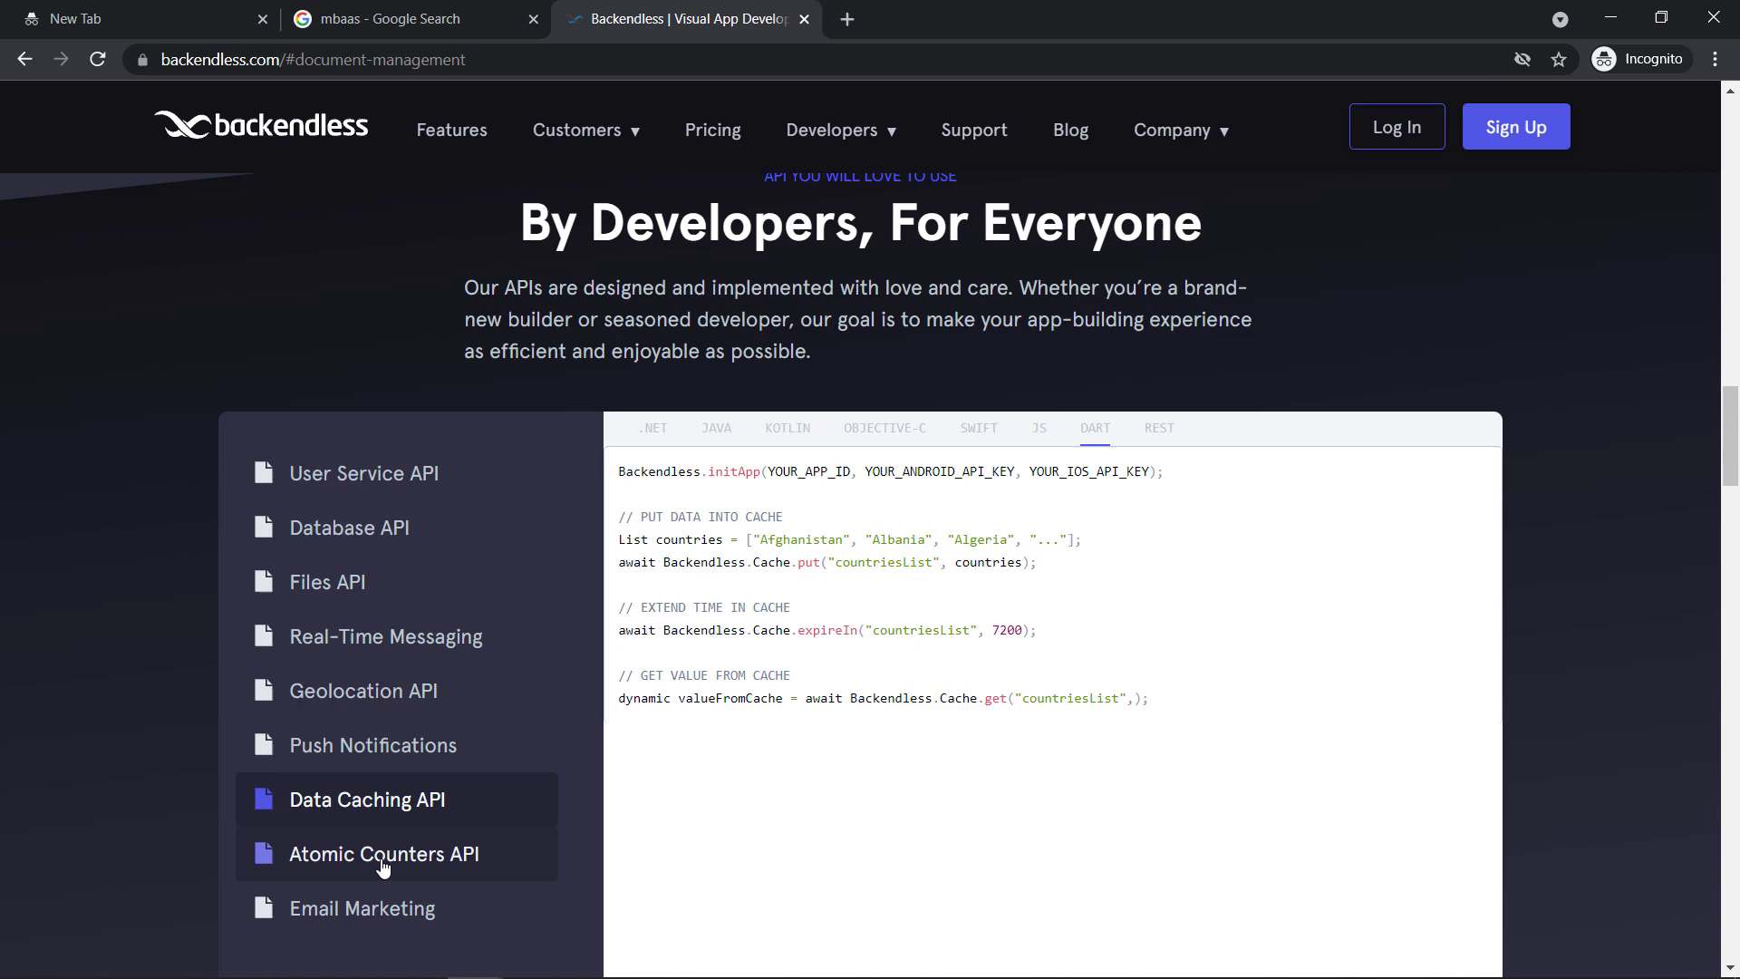
click(362, 908)
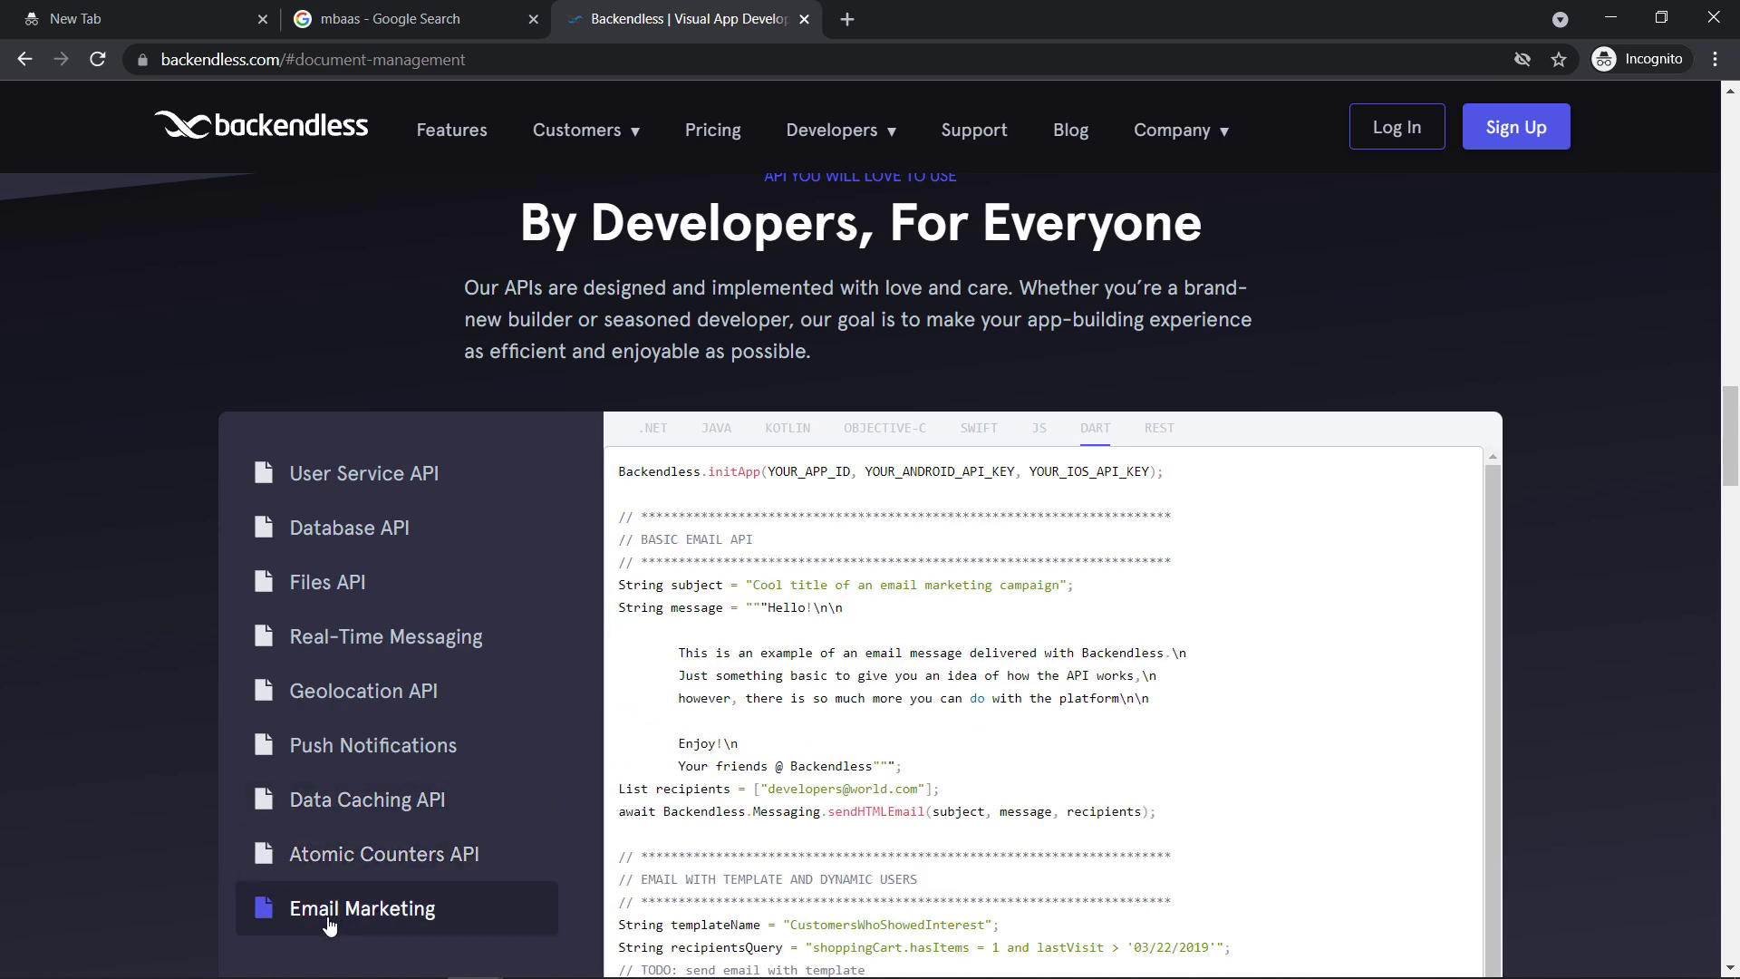
Open Pricing from the top navigation and scroll to the Cloud, Pro and Managed plan cards
scroll(down, 3)
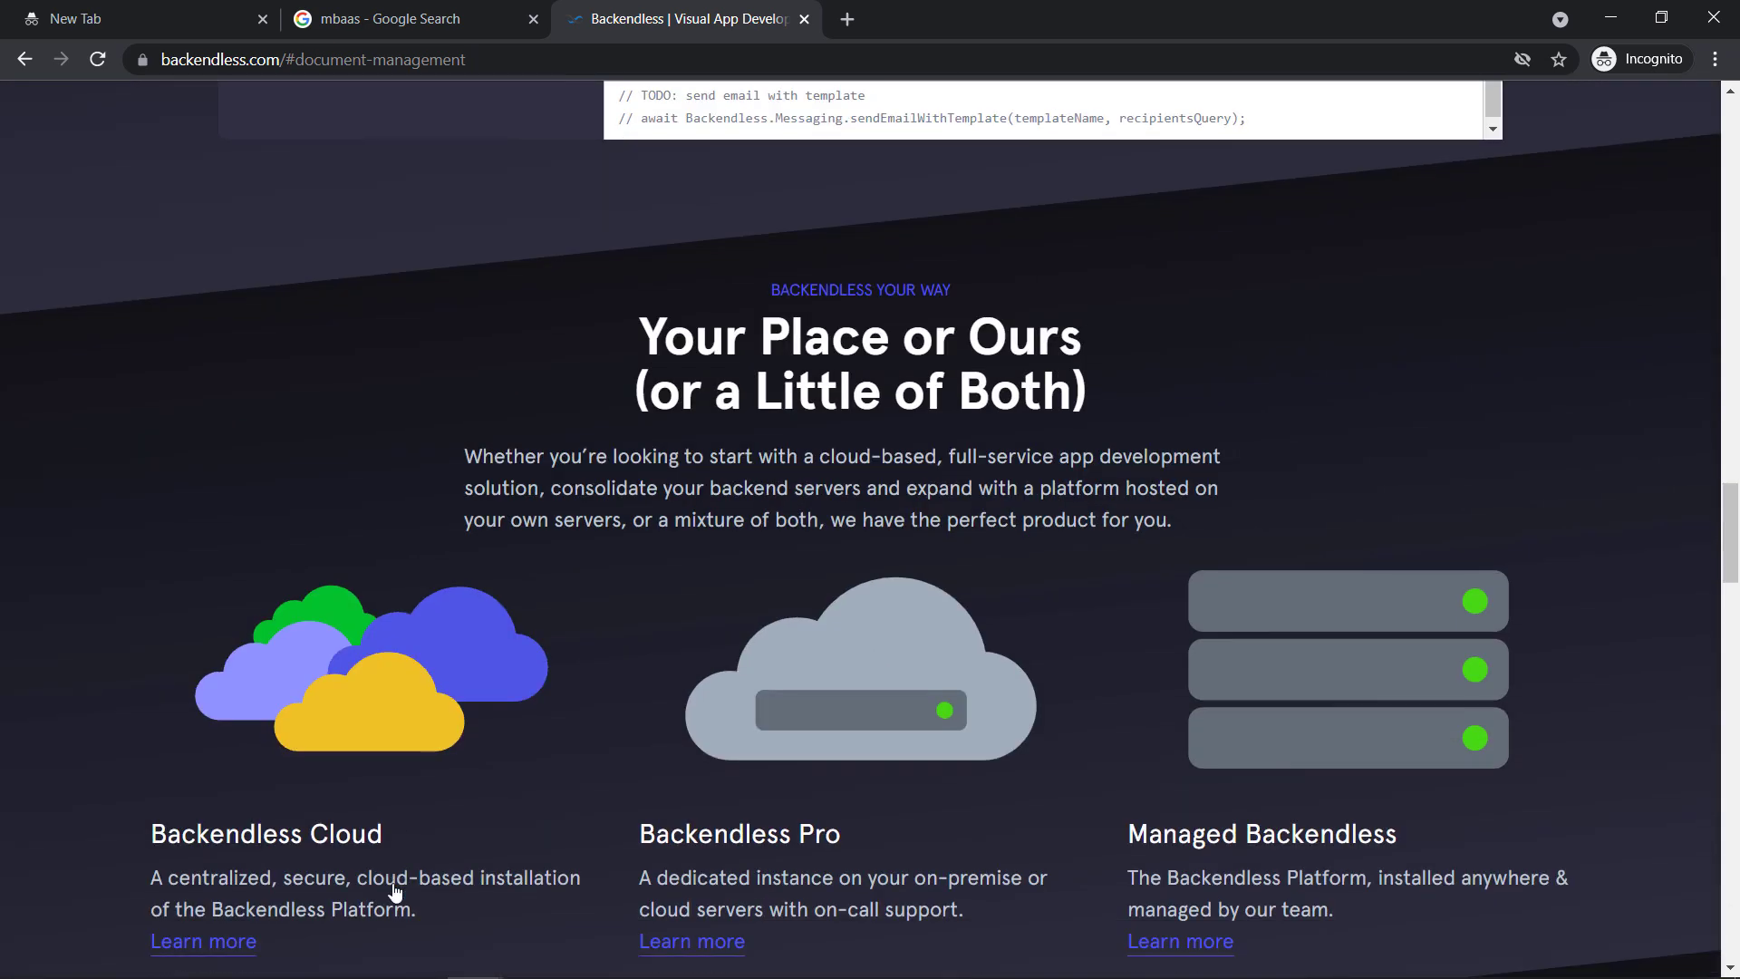
scroll(down, 3)
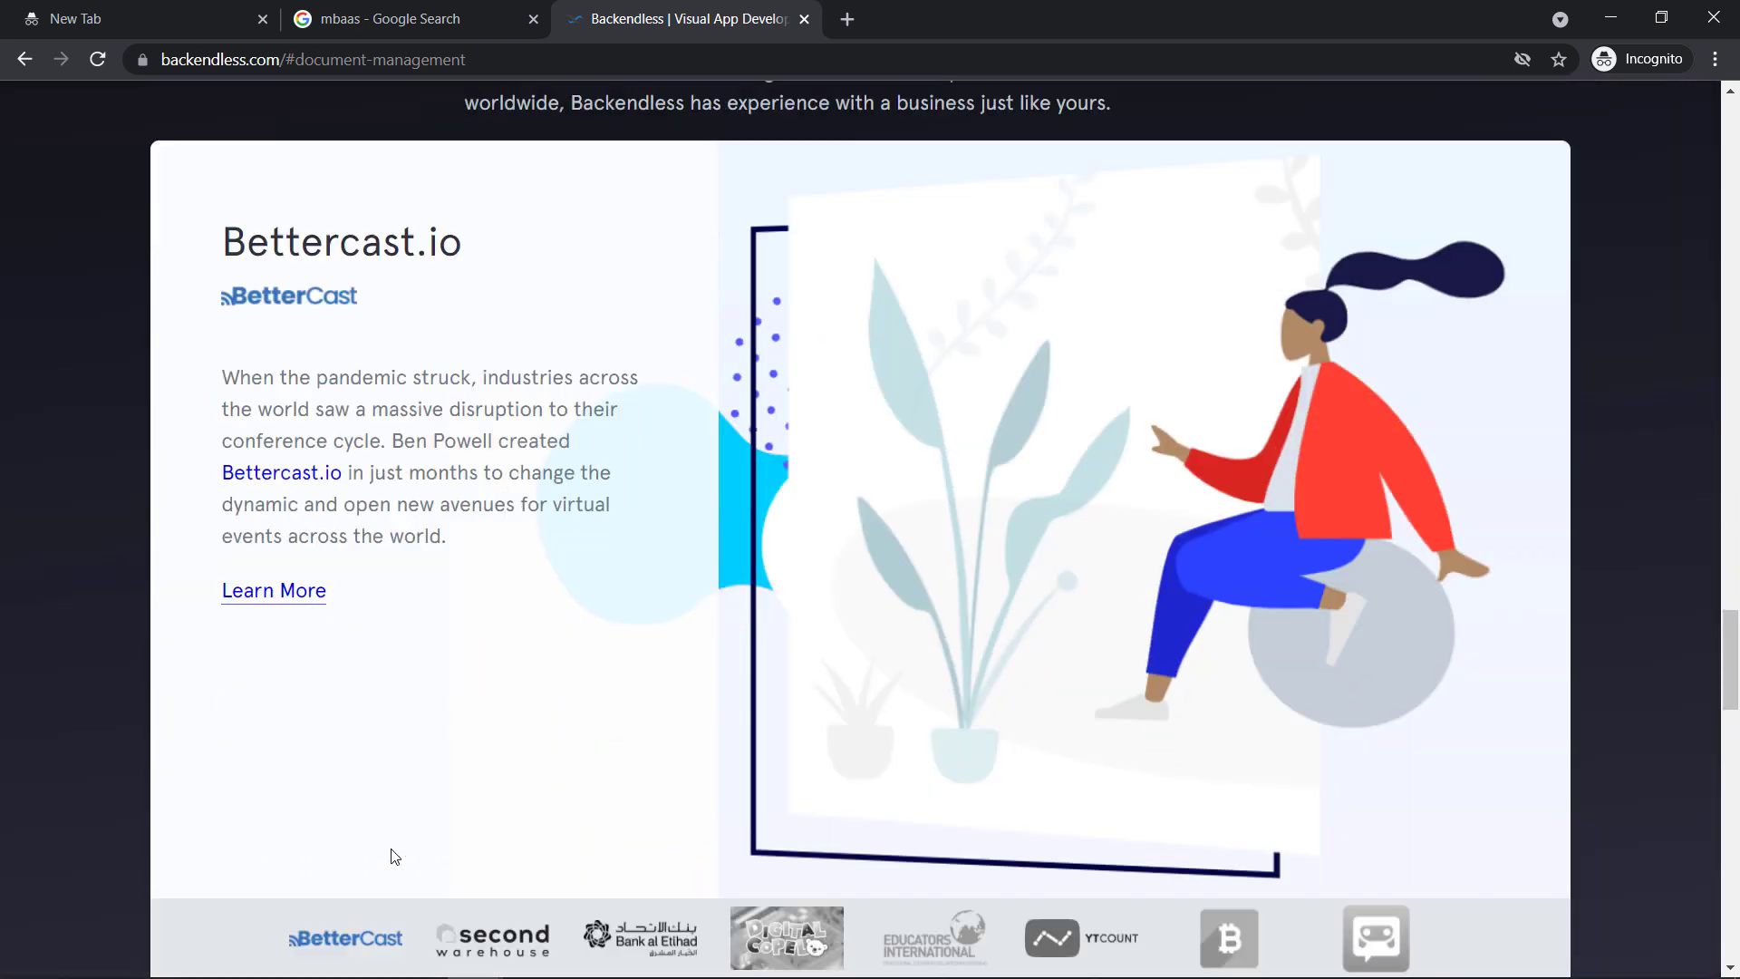
scroll(up, 3)
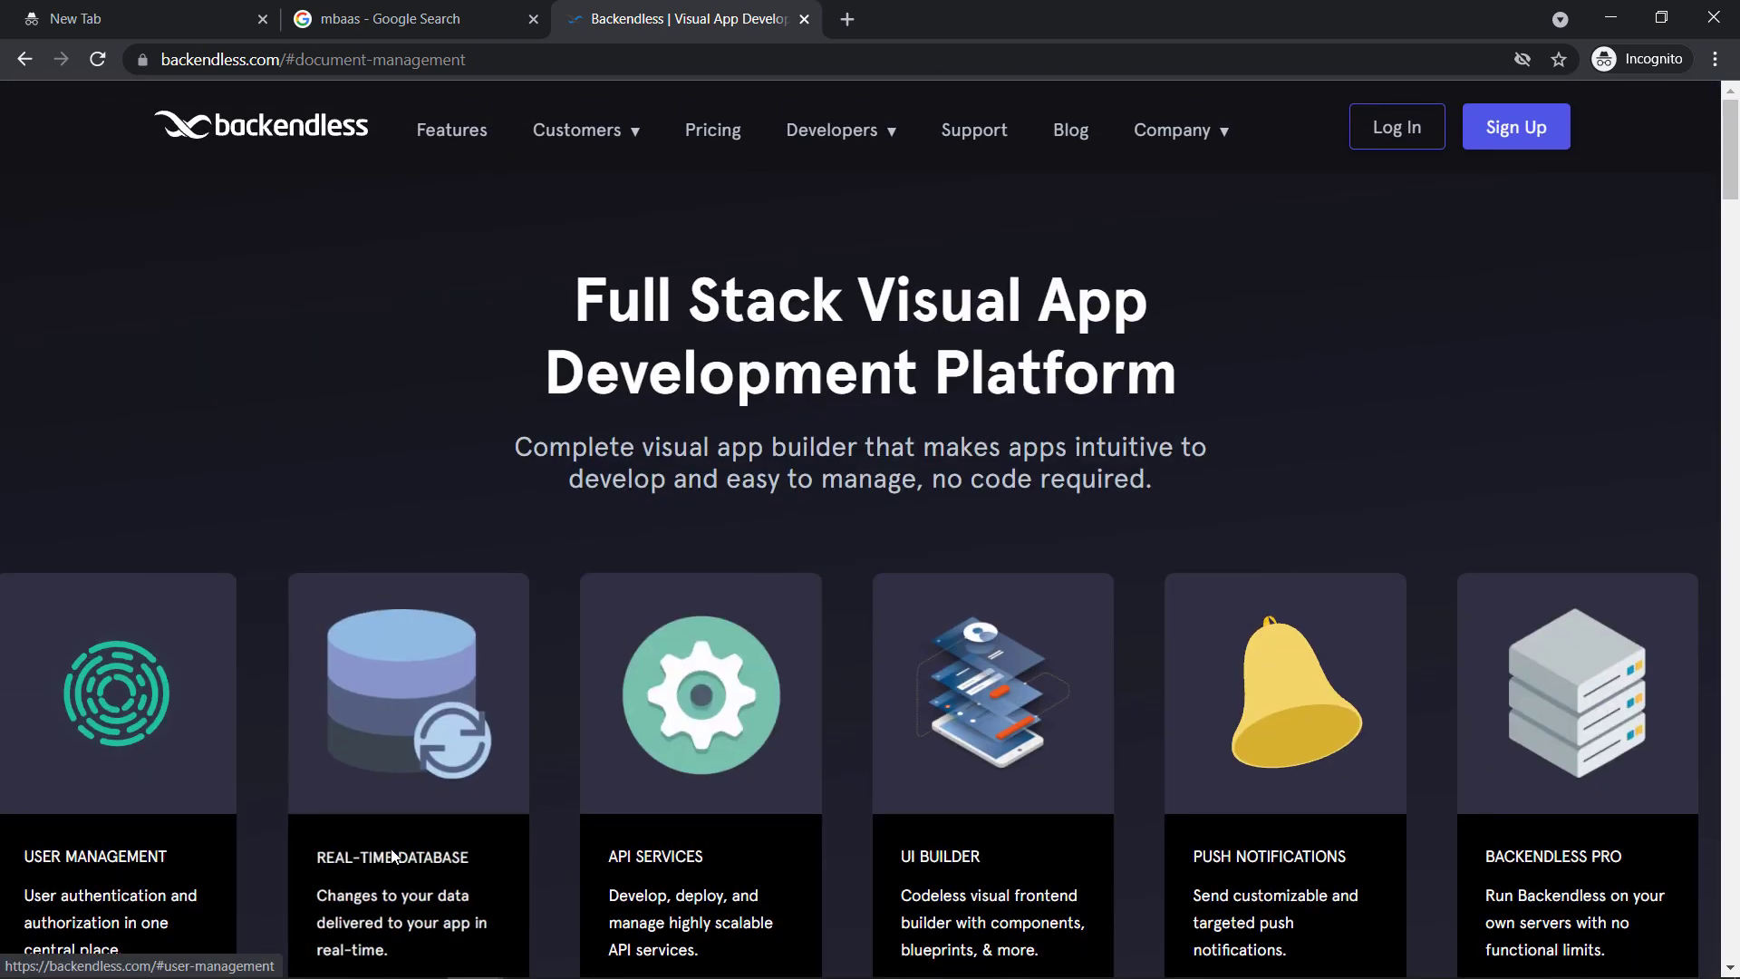
click(713, 130)
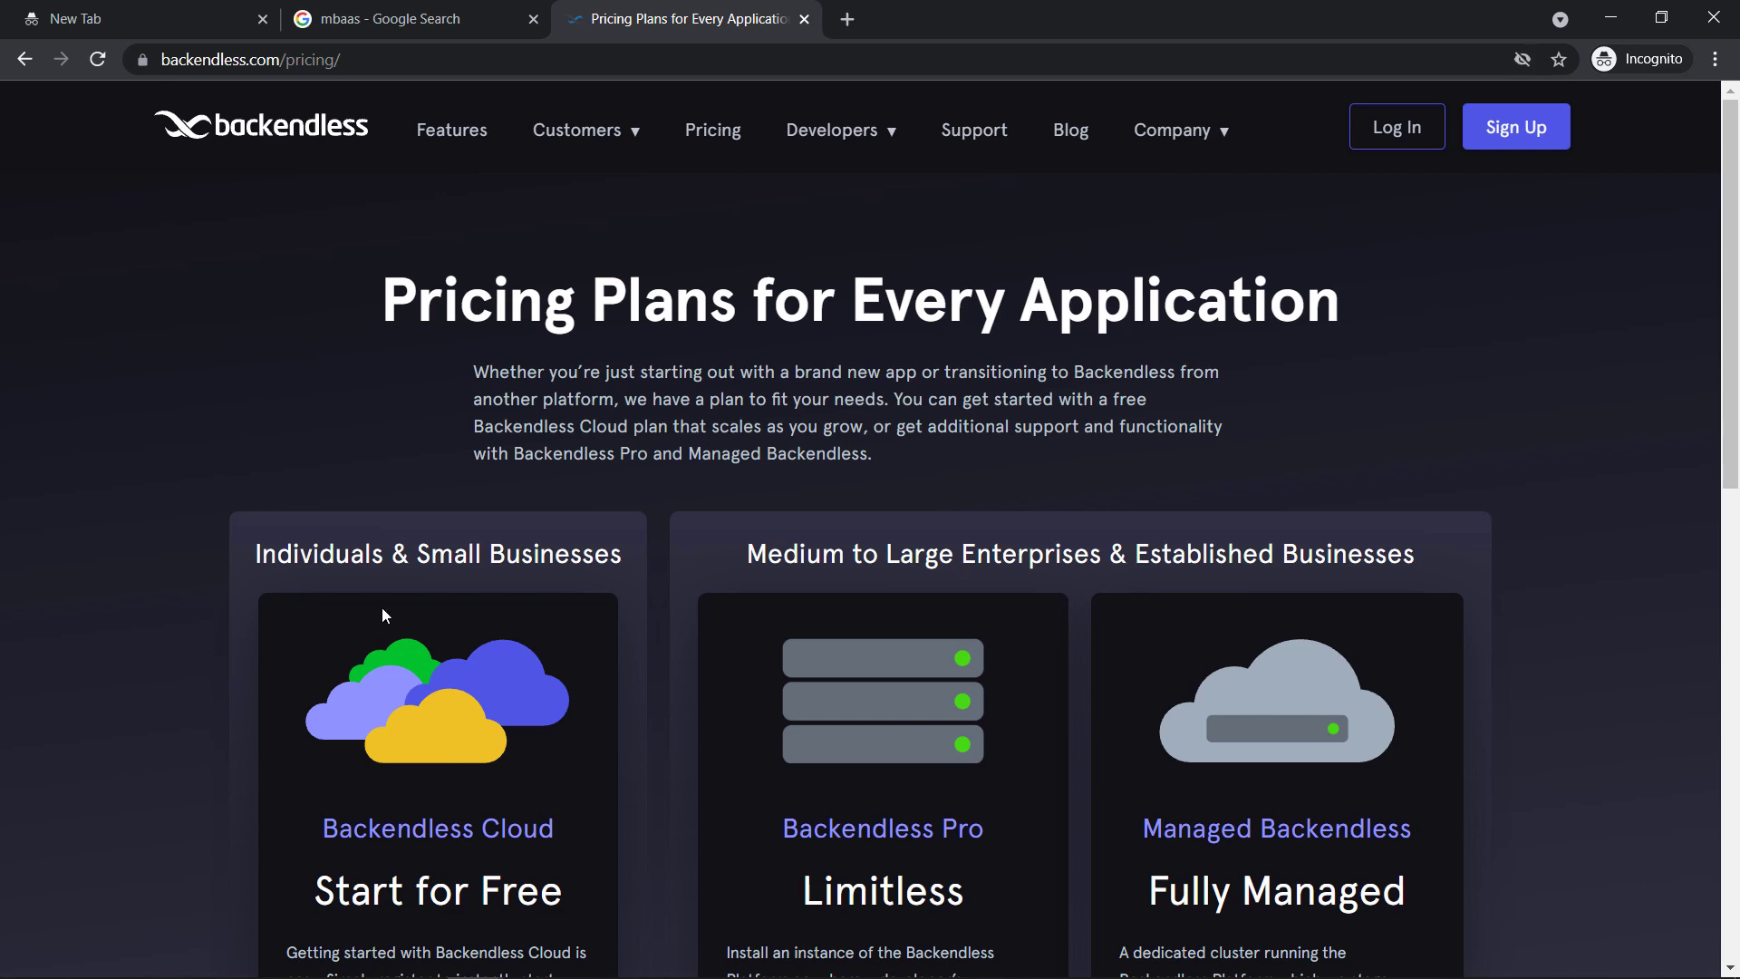
scroll(down, 3)
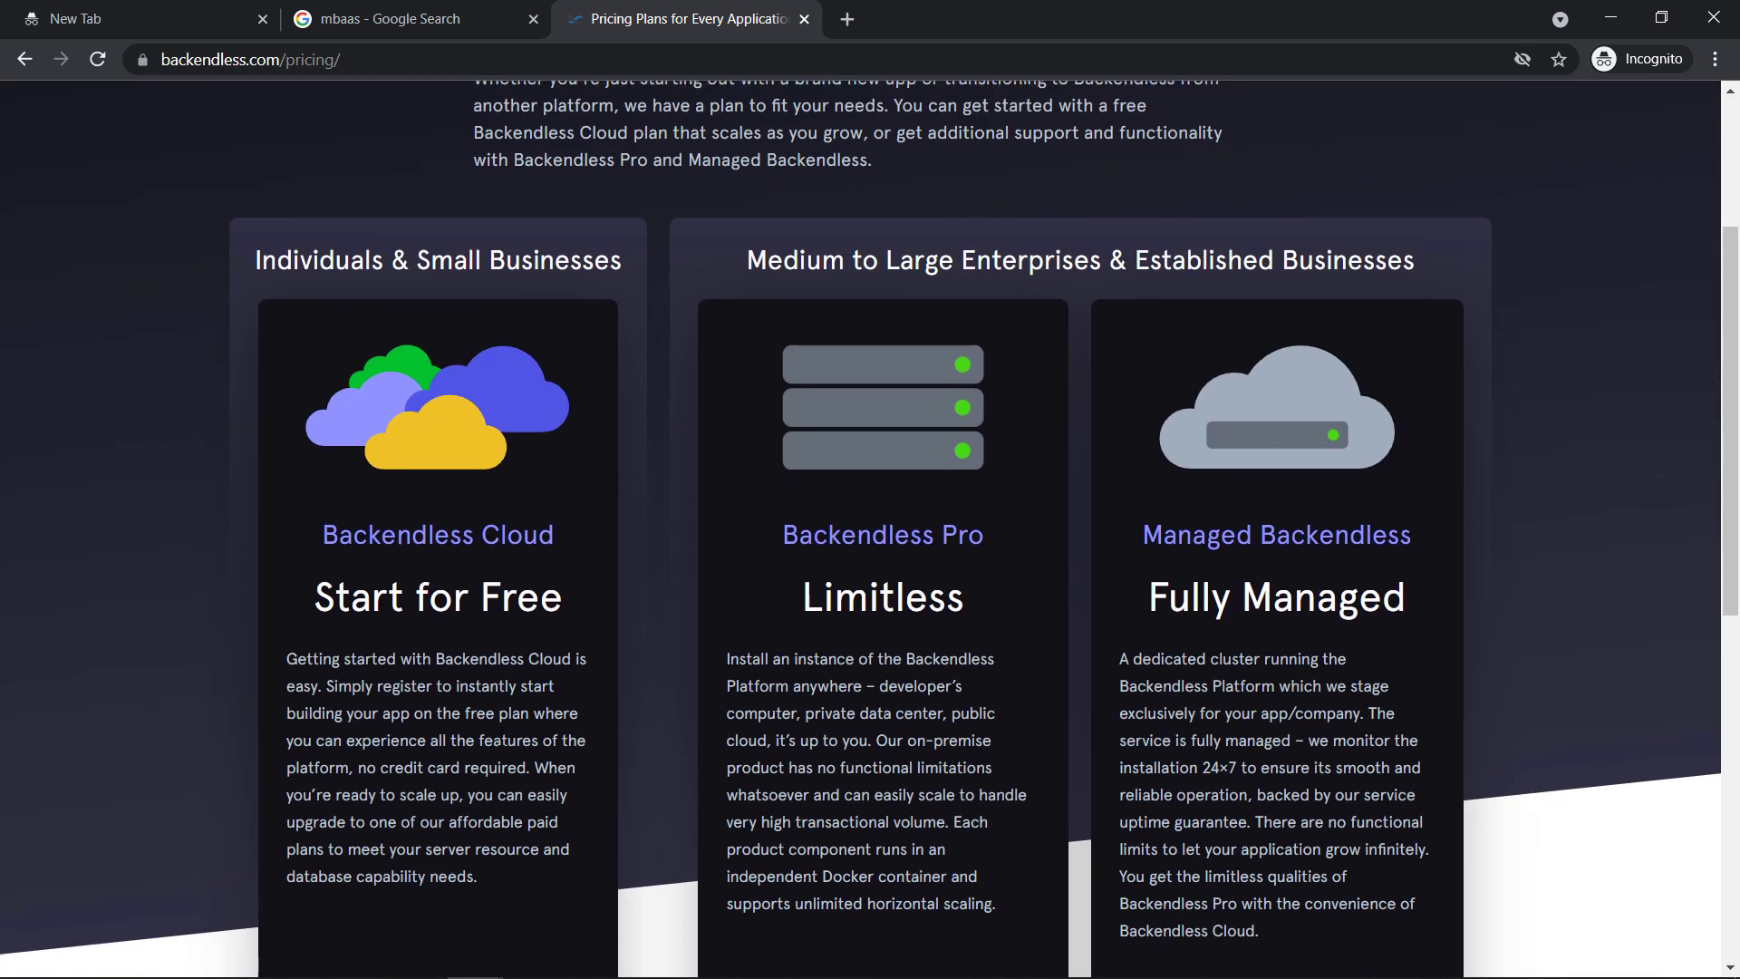
scroll(down, 3)
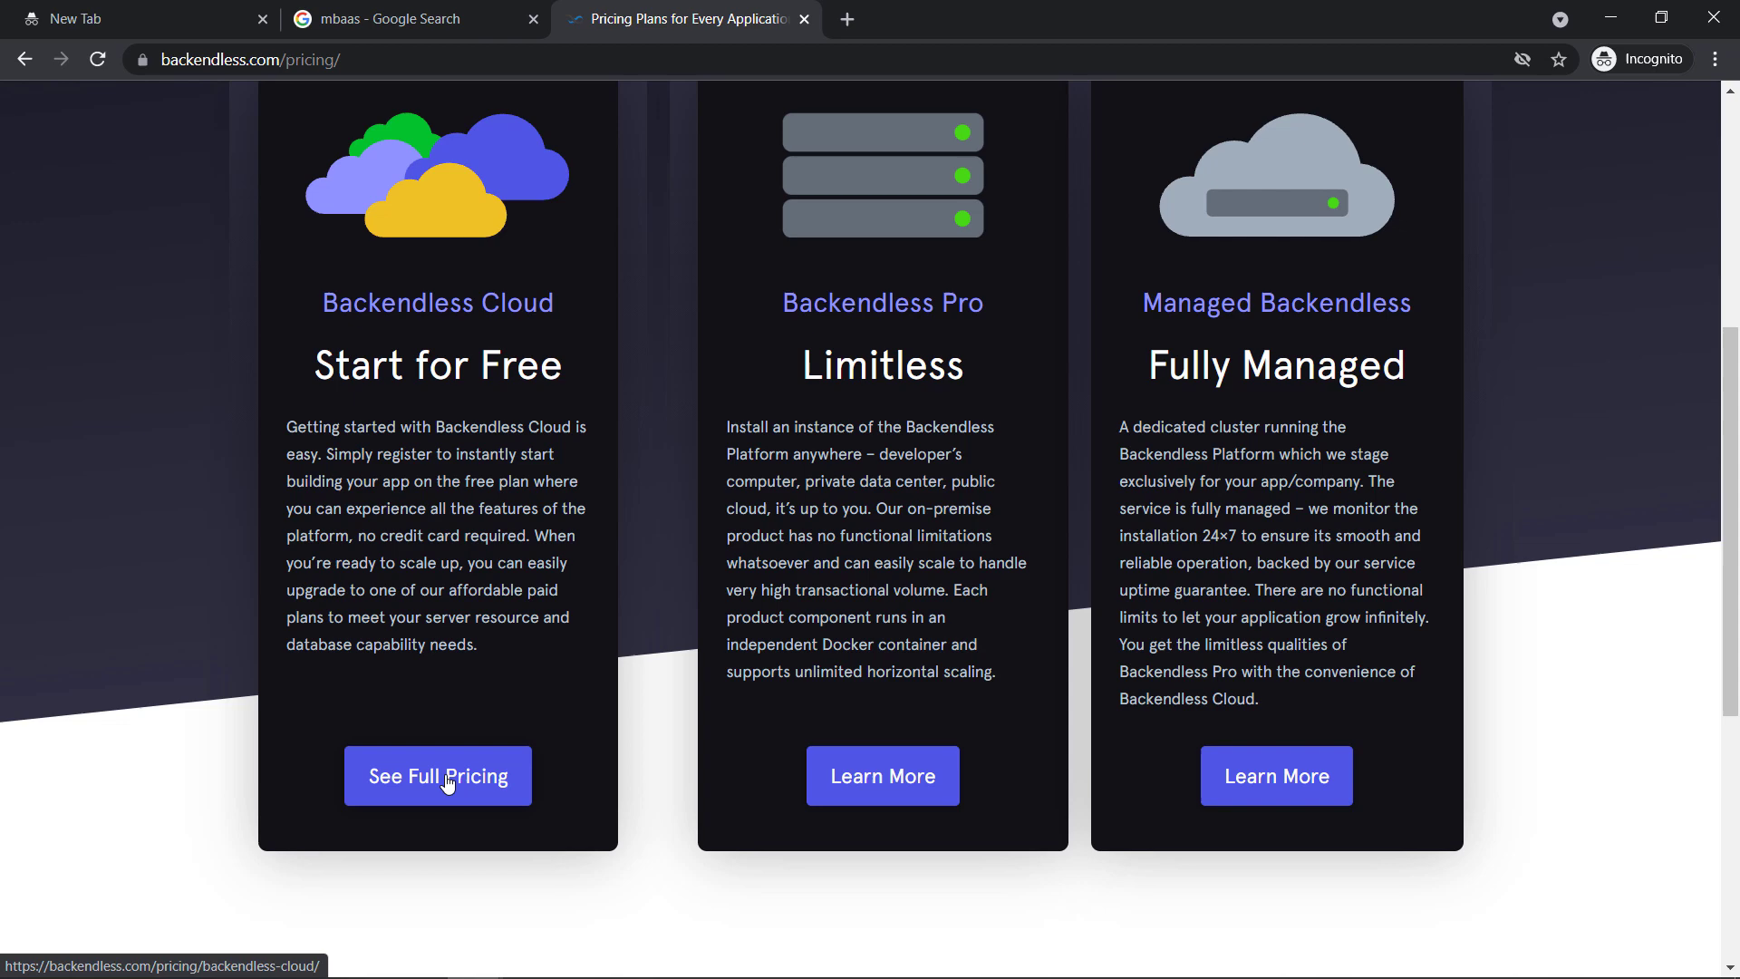
Open the full Backendless Cloud pricing details and scroll into the comparison table
click(438, 776)
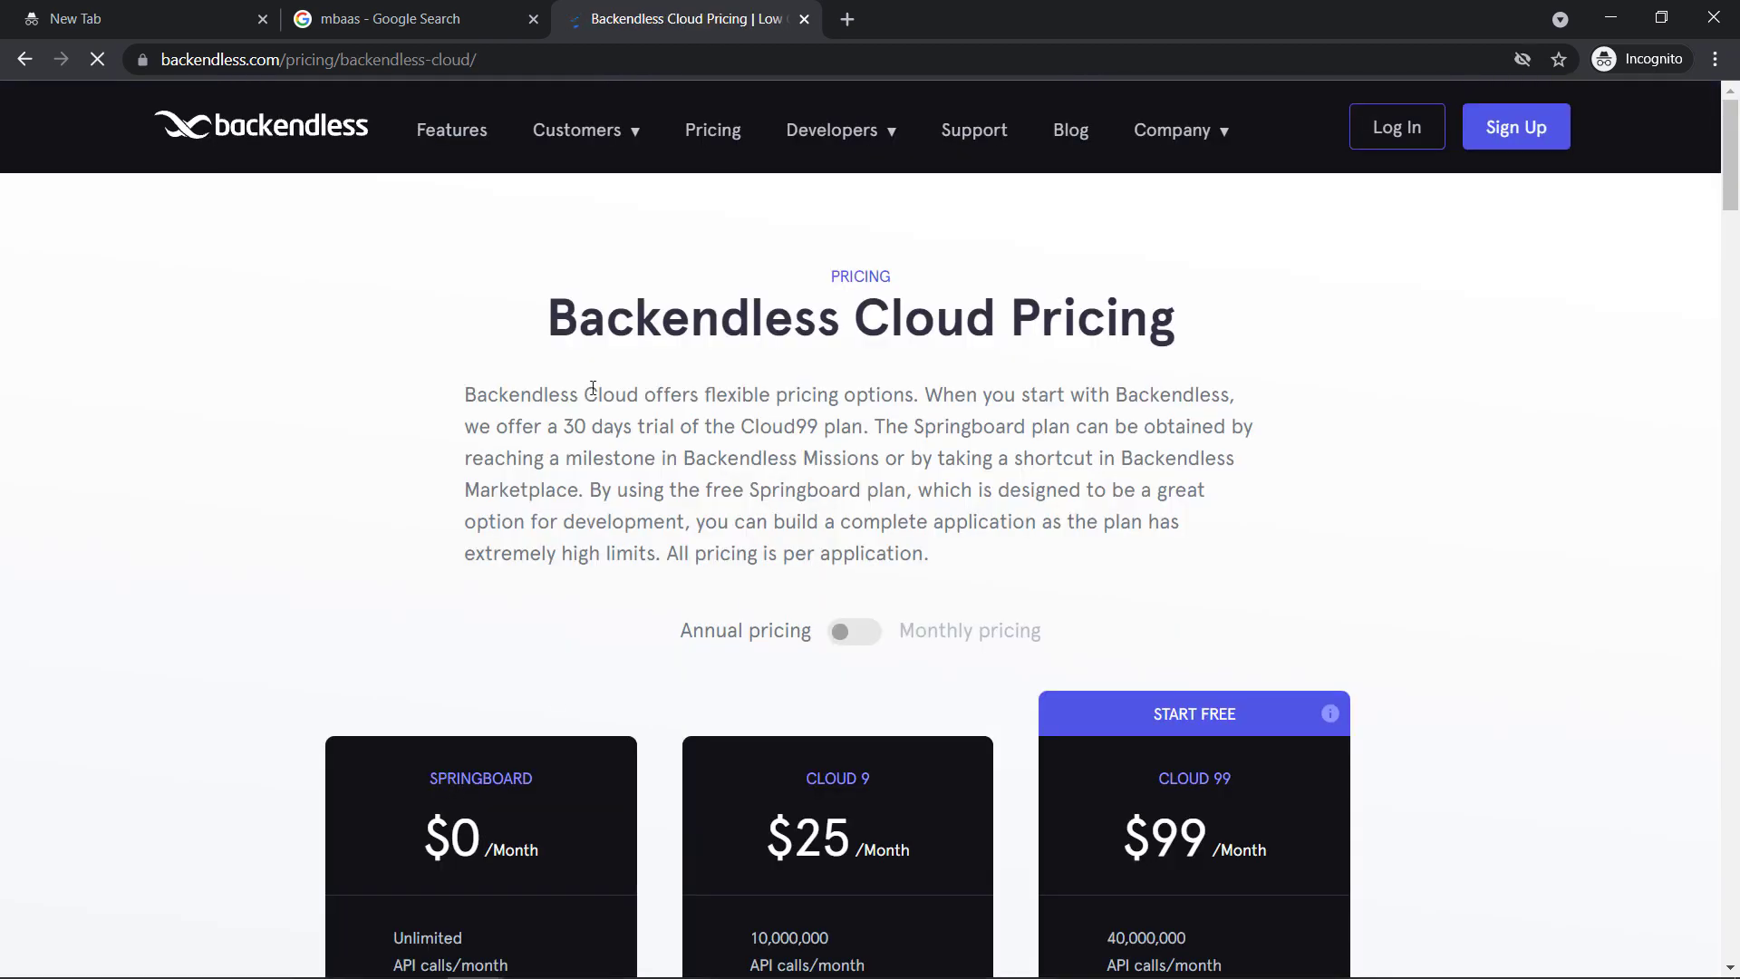
scroll(down, 3)
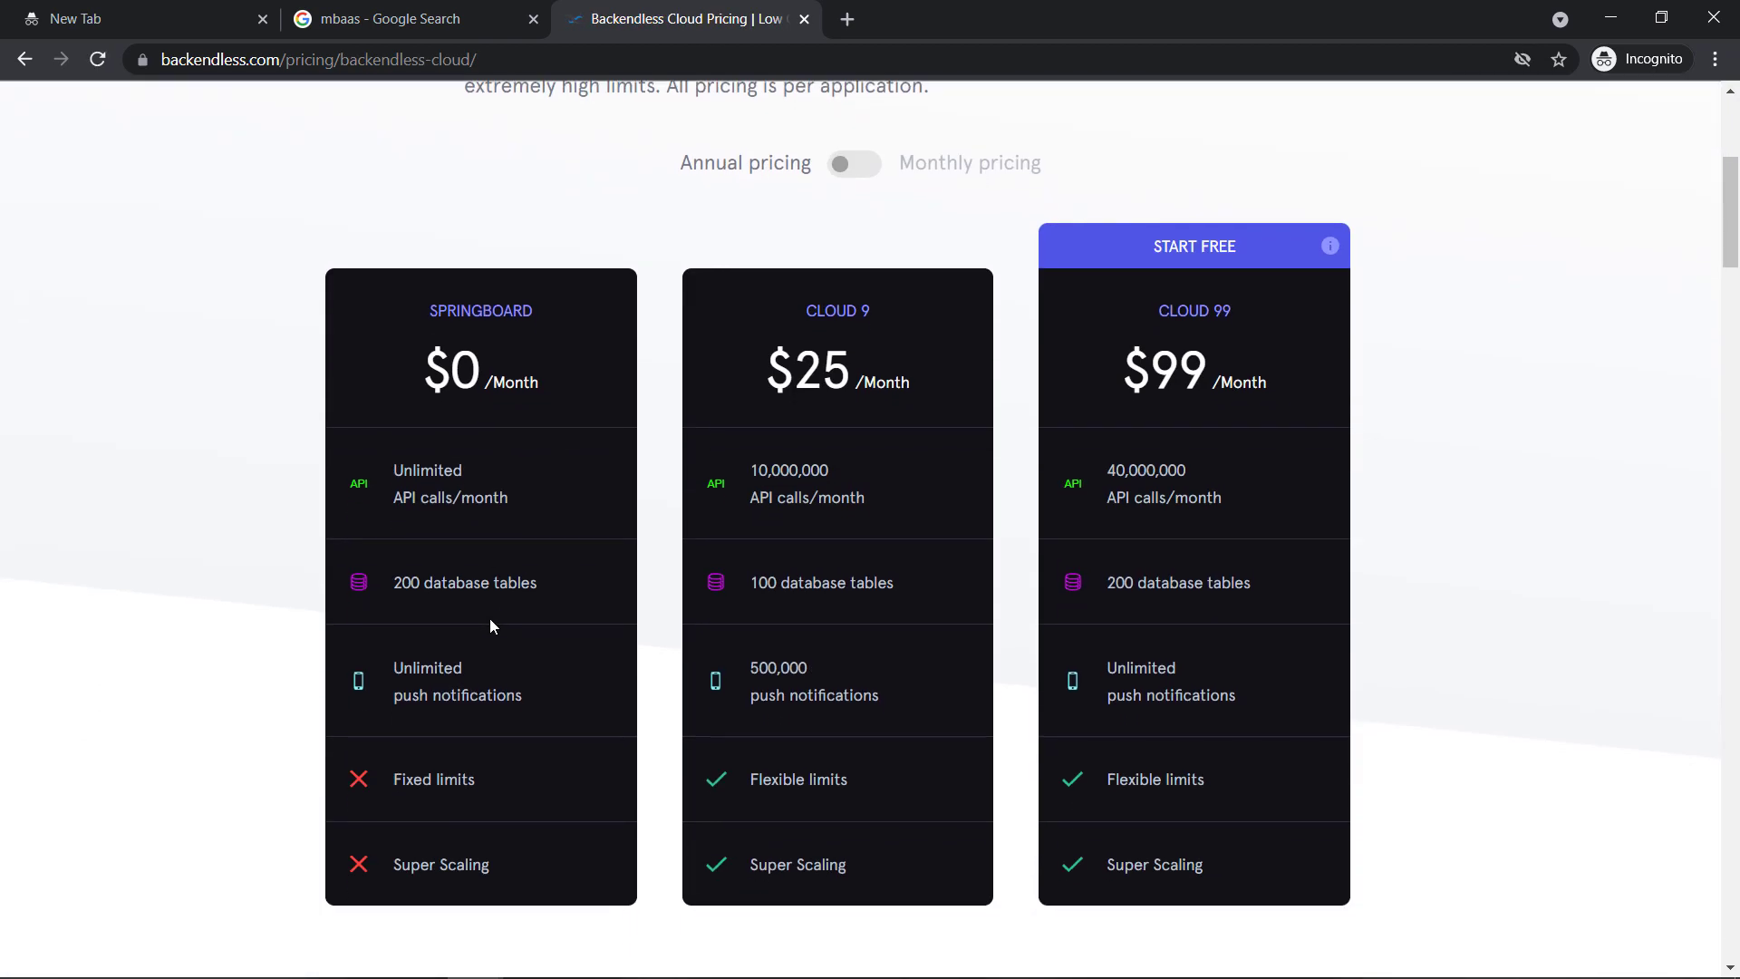
scroll(down, 3)
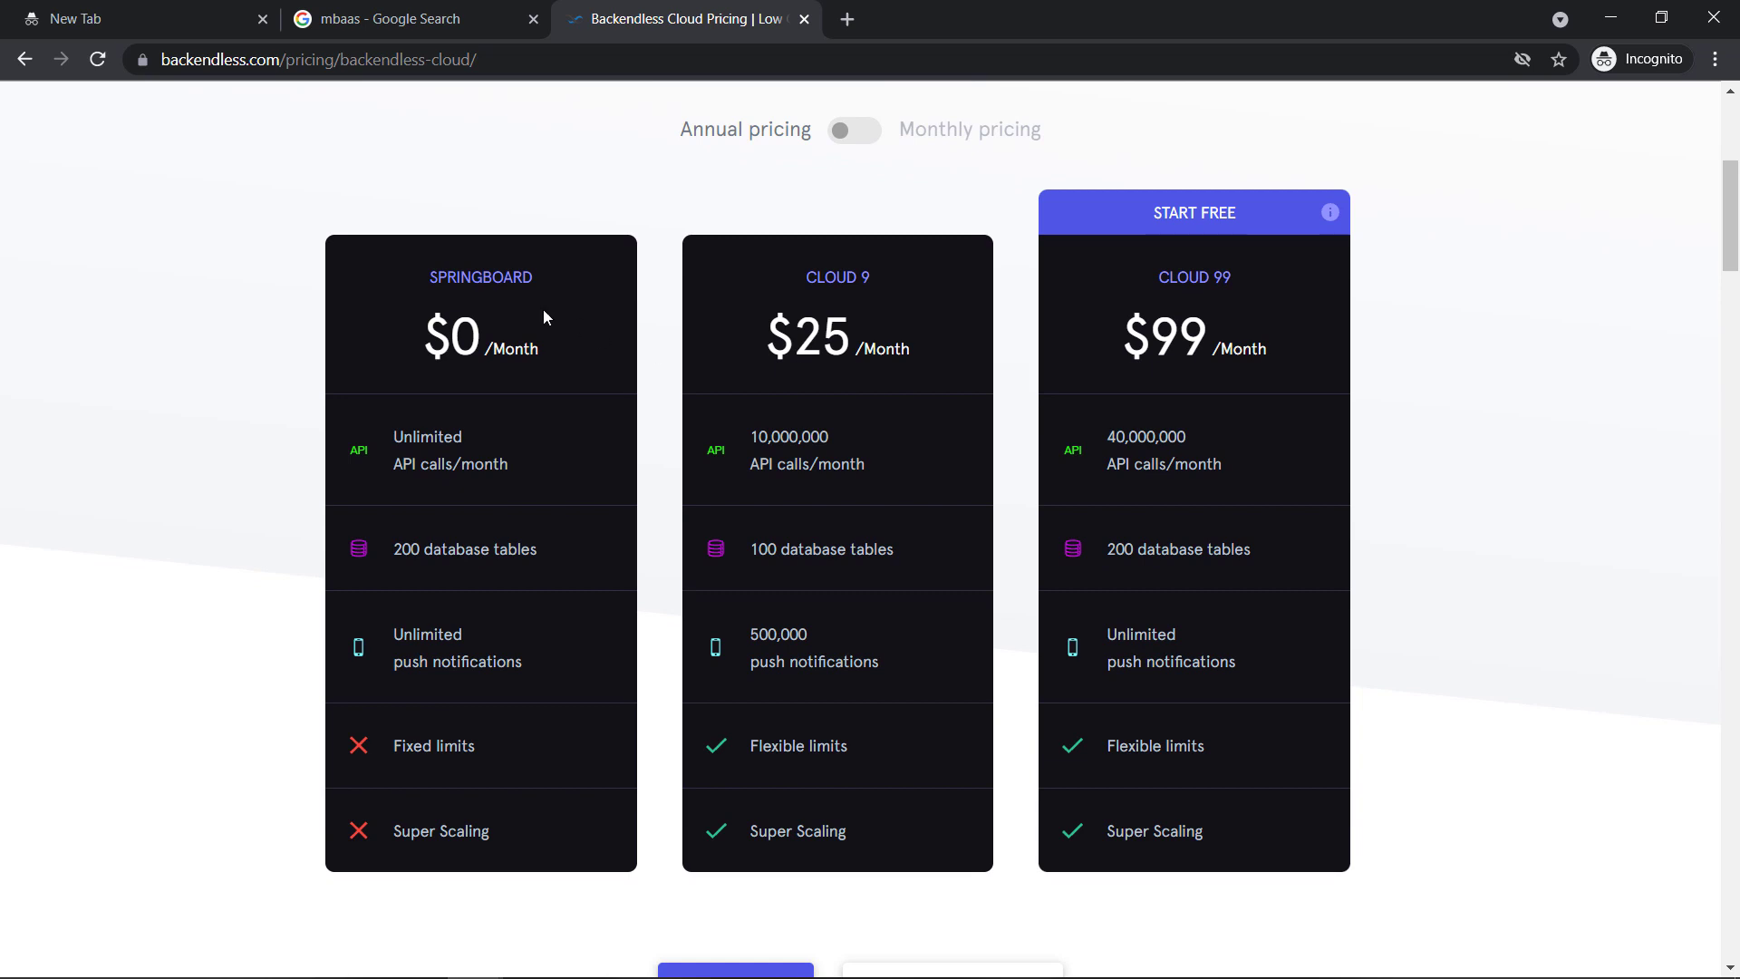
mouse_move(1302, 284)
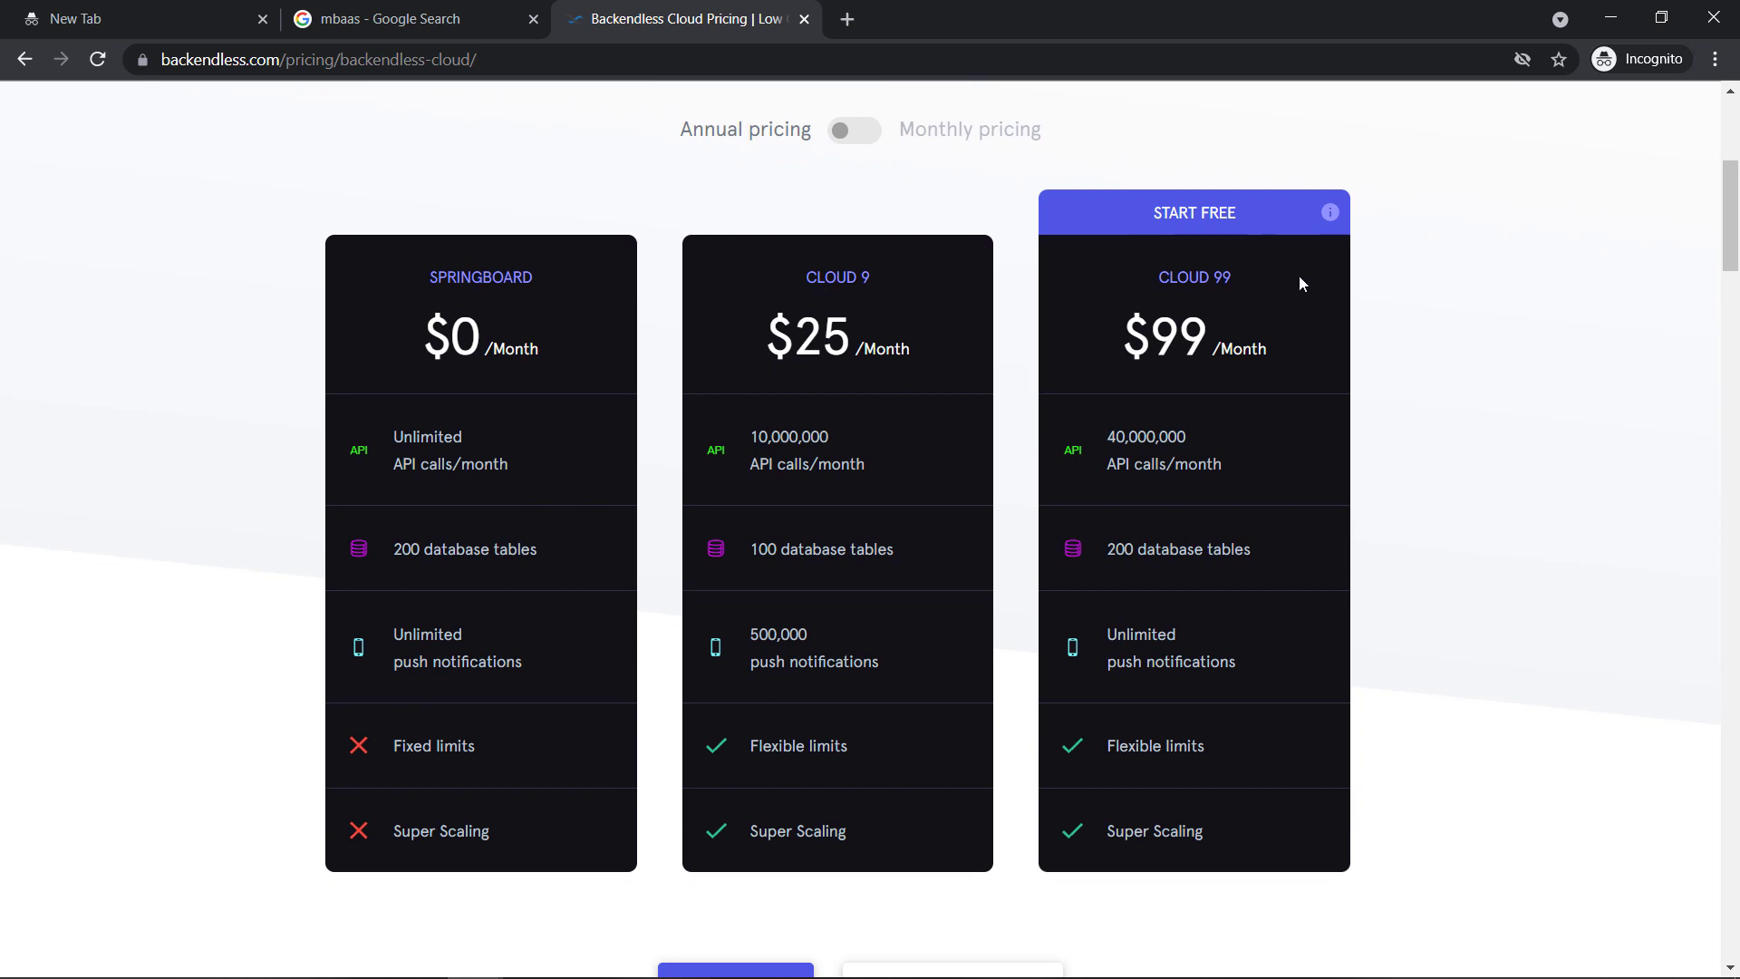
mouse_move(1211, 198)
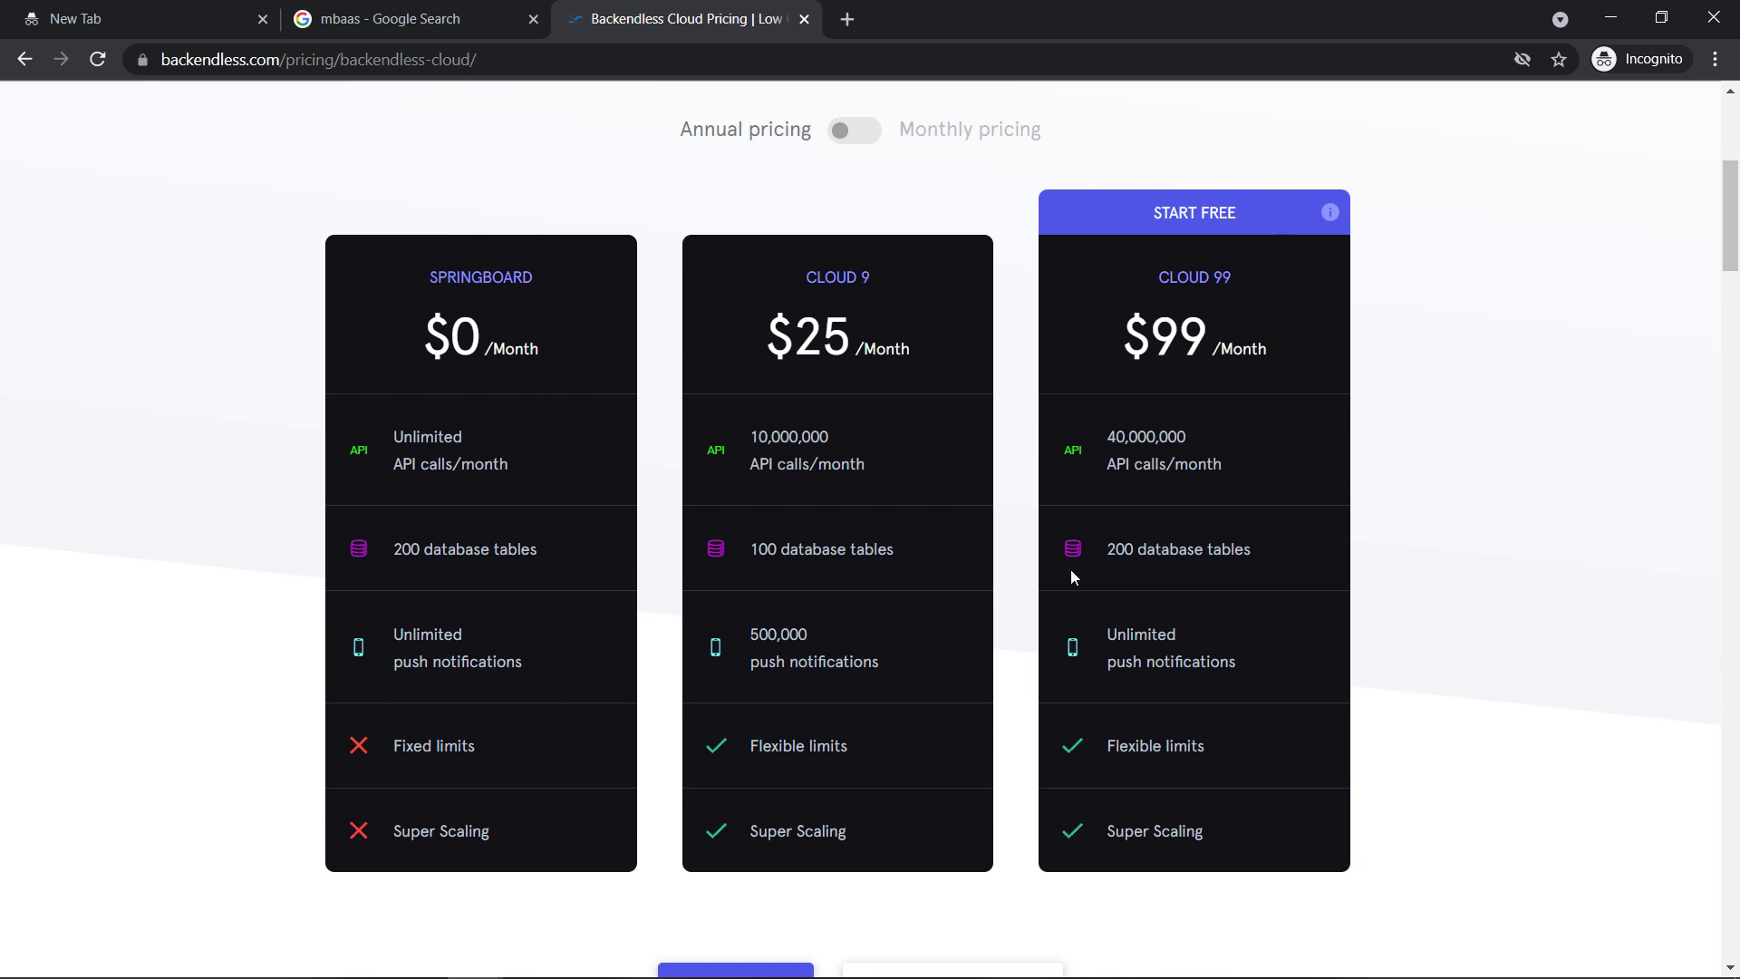
mouse_move(1331, 212)
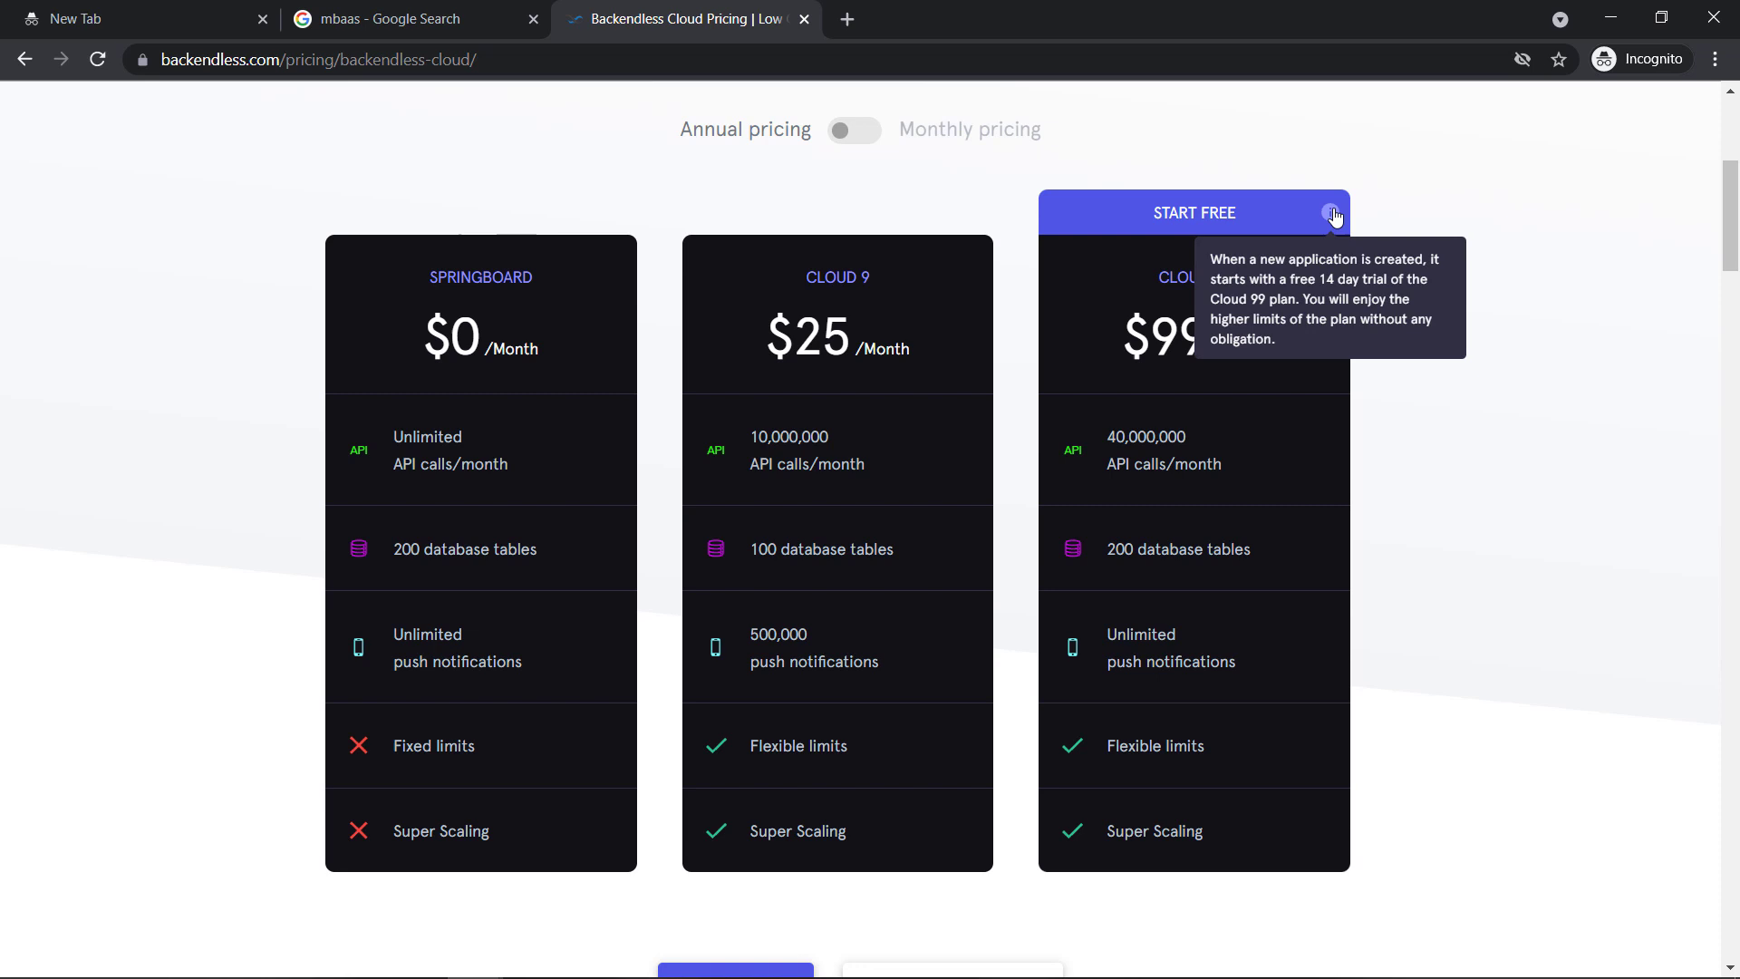
mouse_move(1068, 200)
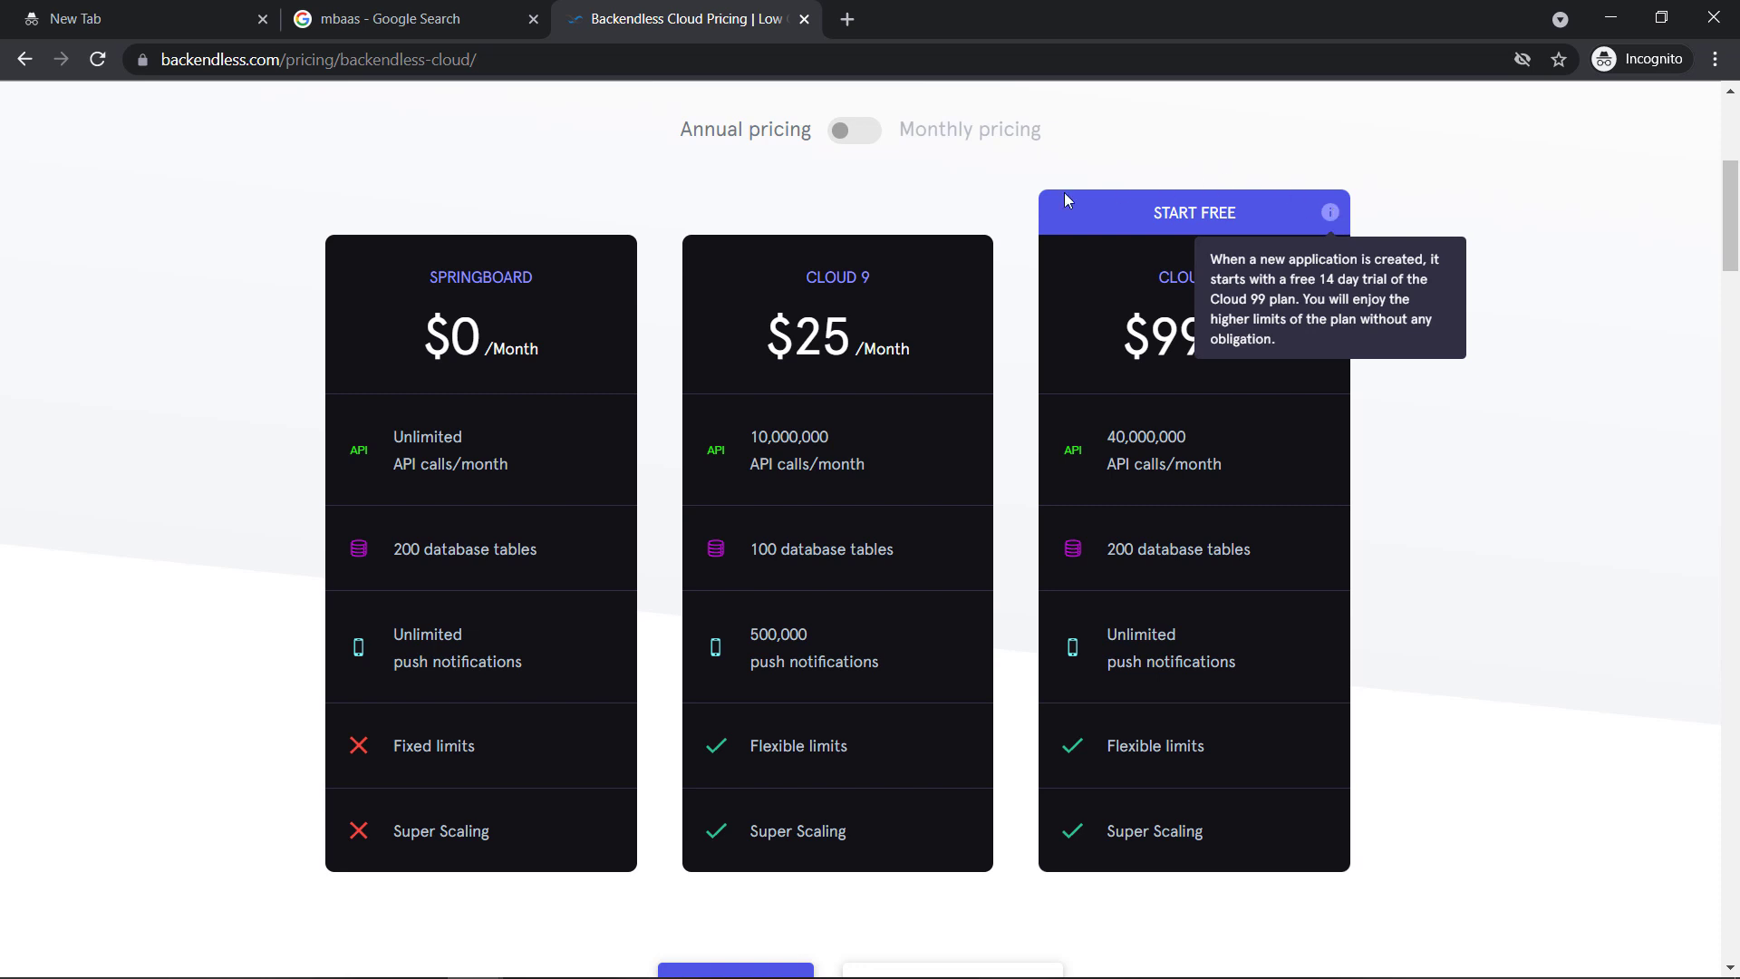
mouse_move(1182, 411)
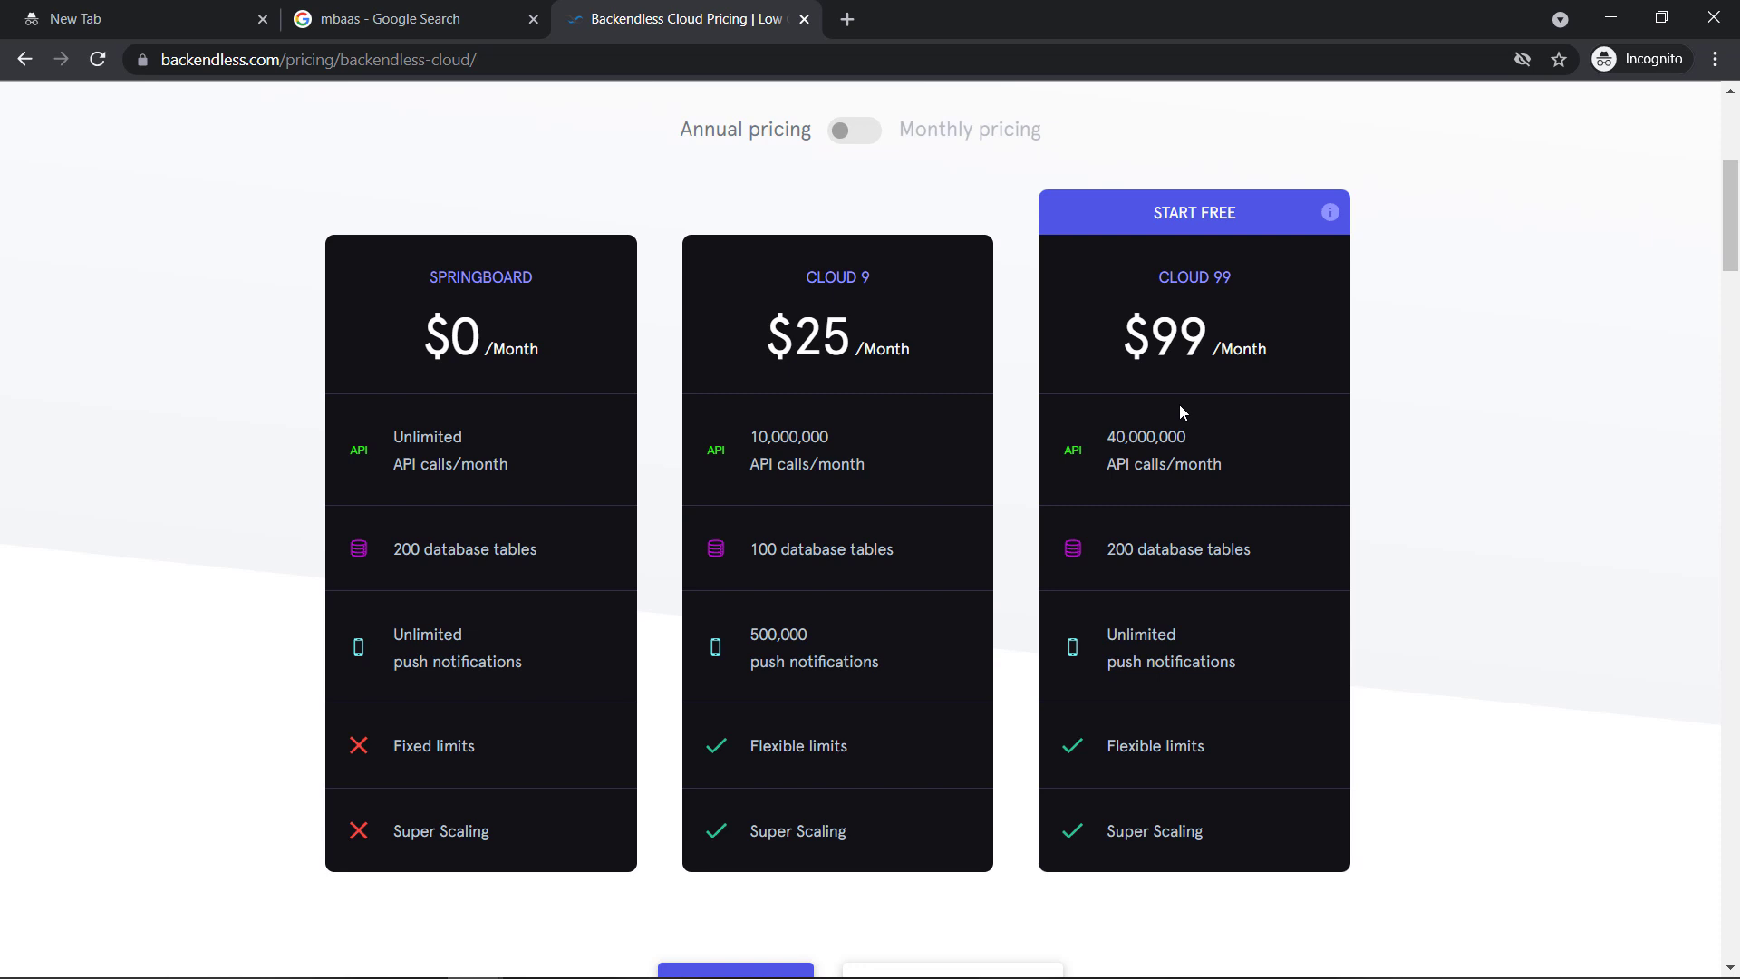
mouse_move(433, 229)
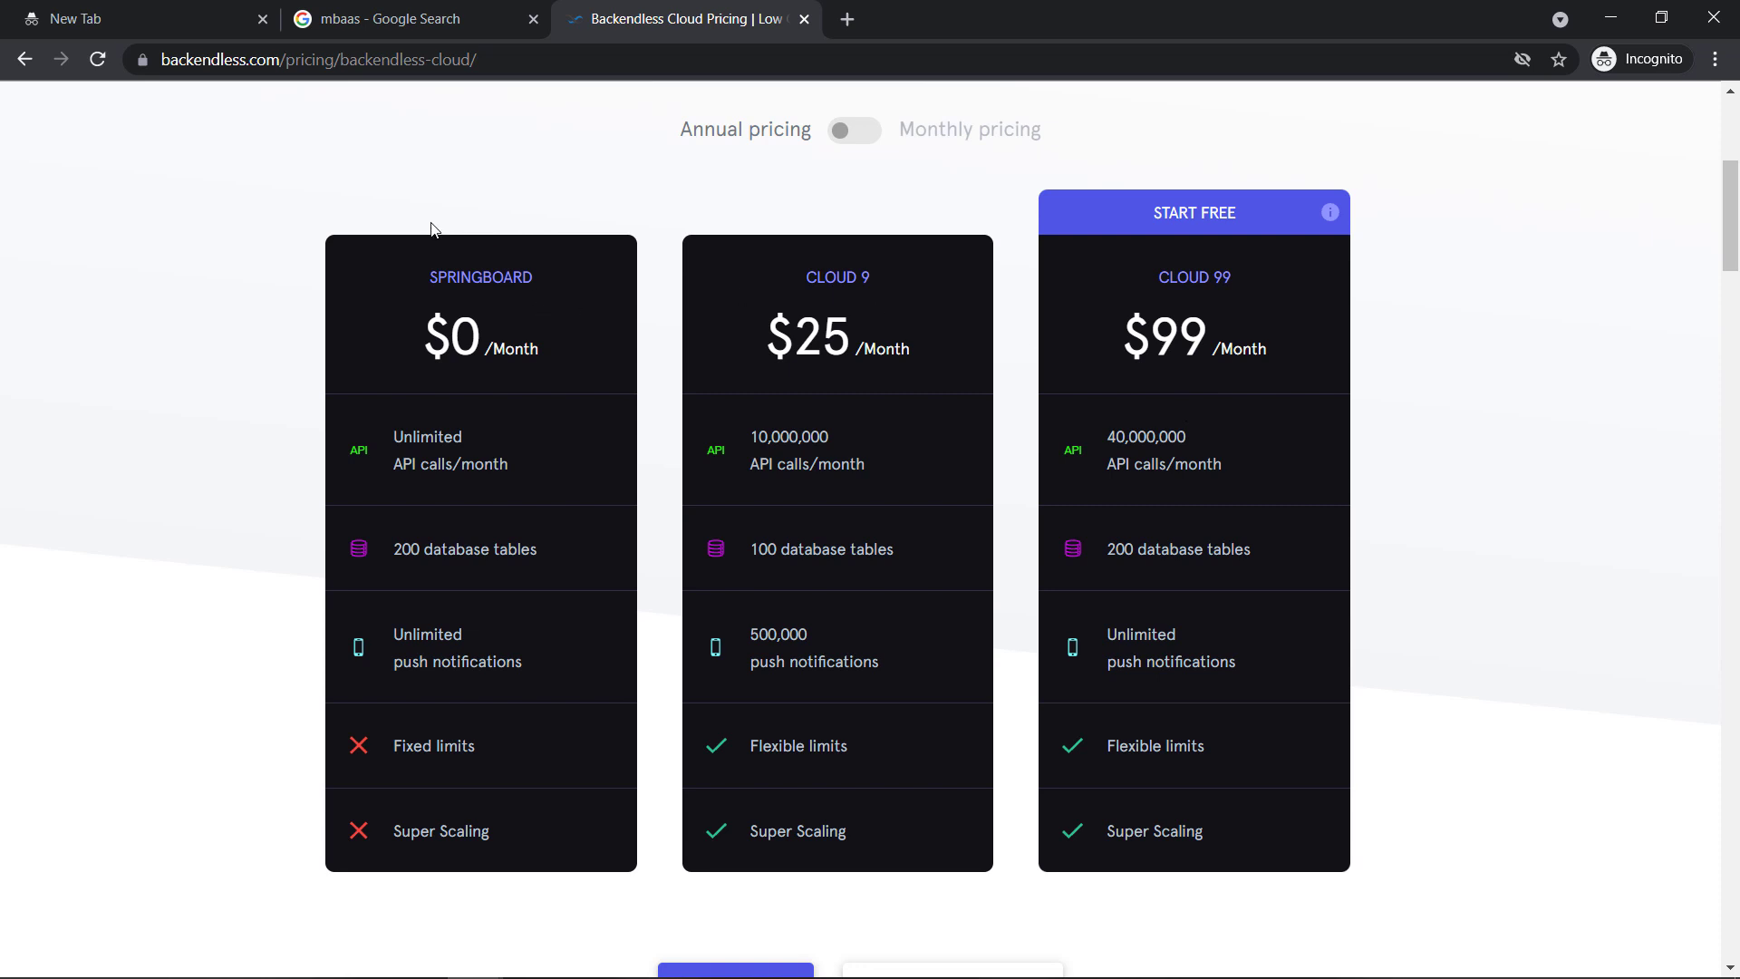
mouse_move(489, 374)
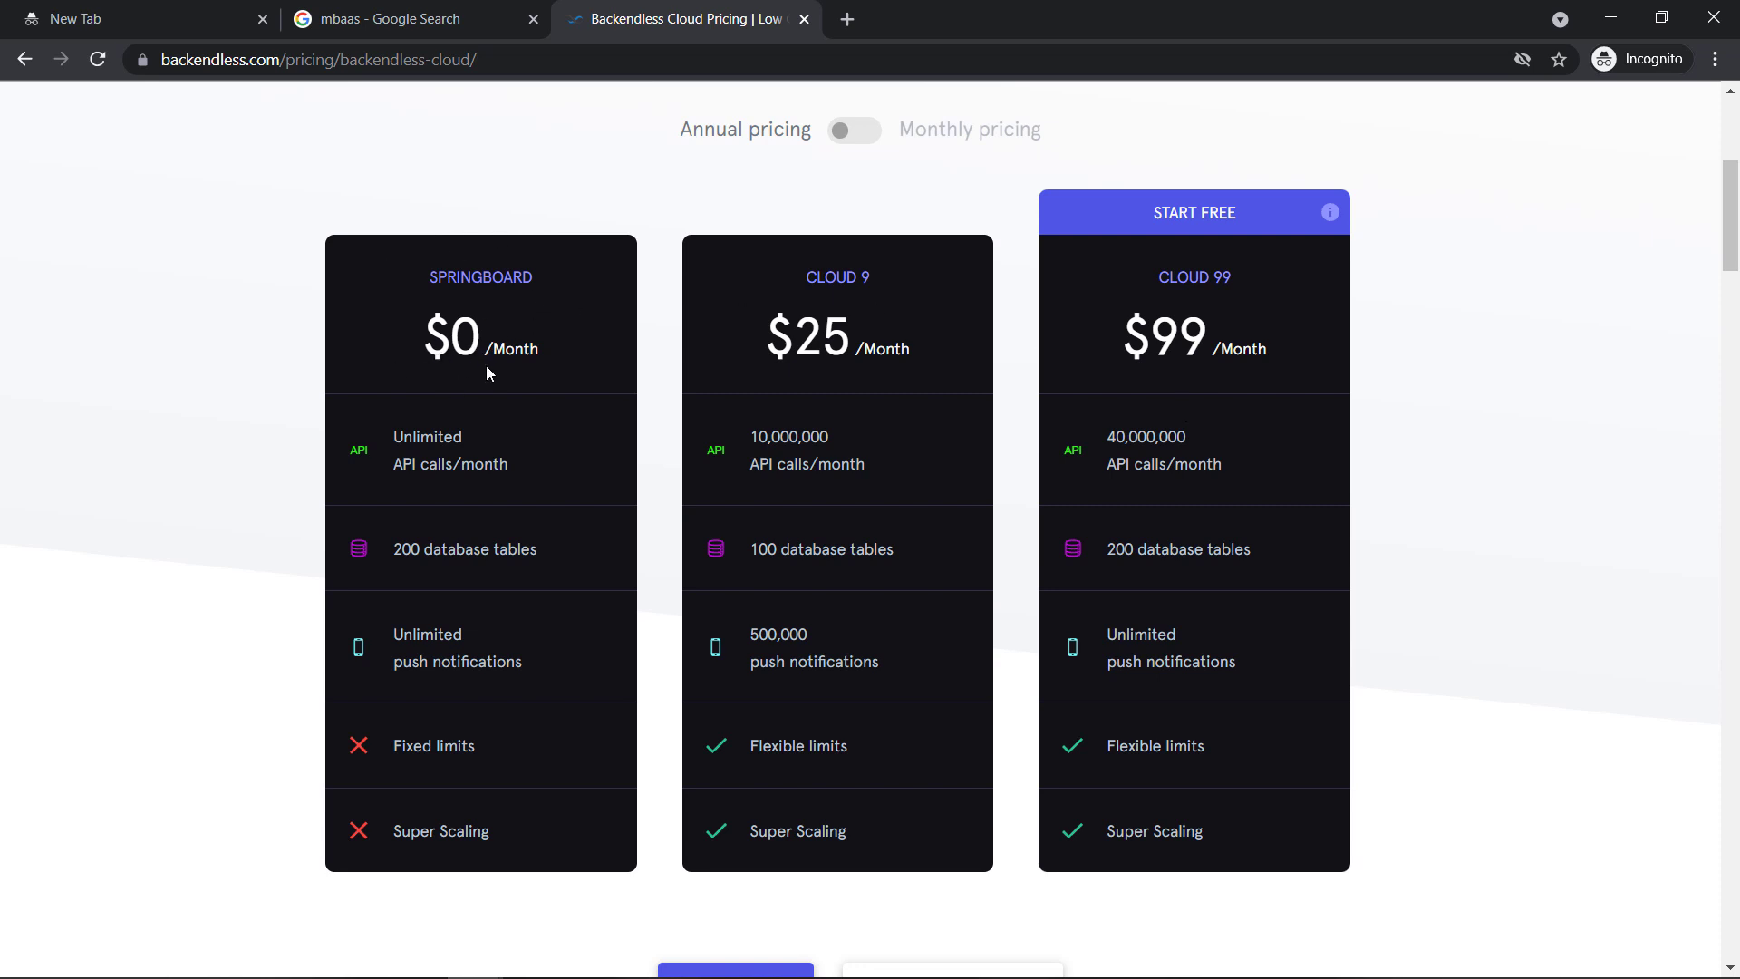
mouse_move(512, 452)
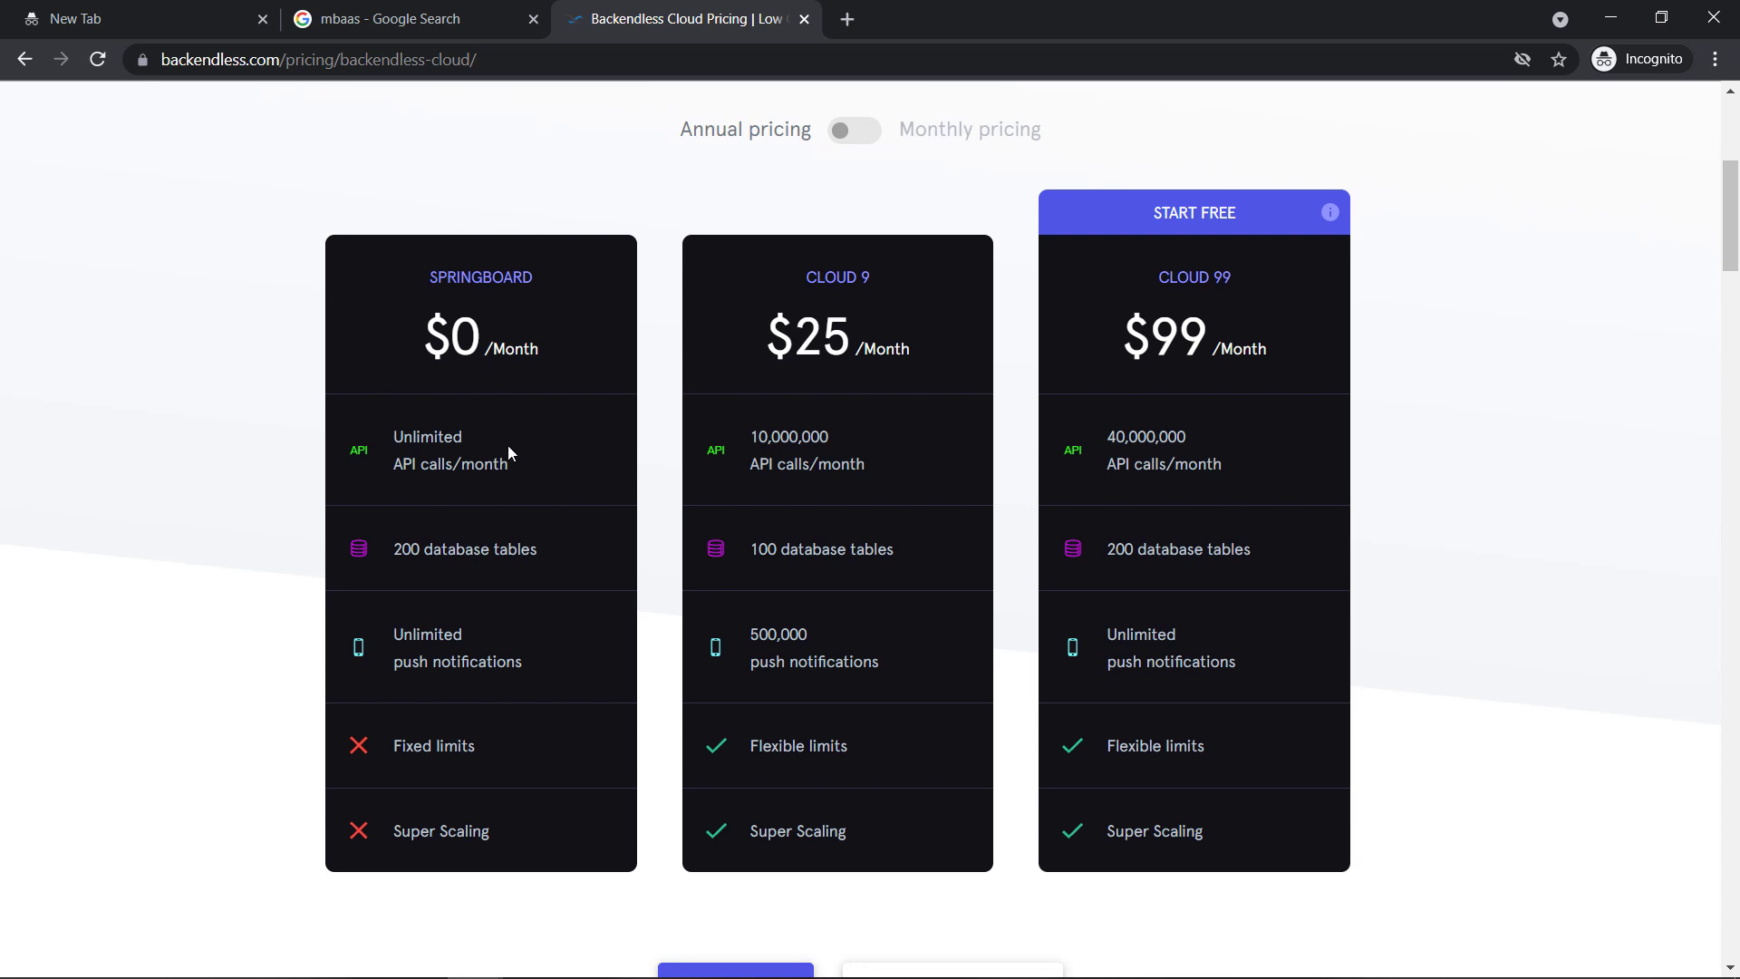
mouse_move(506, 382)
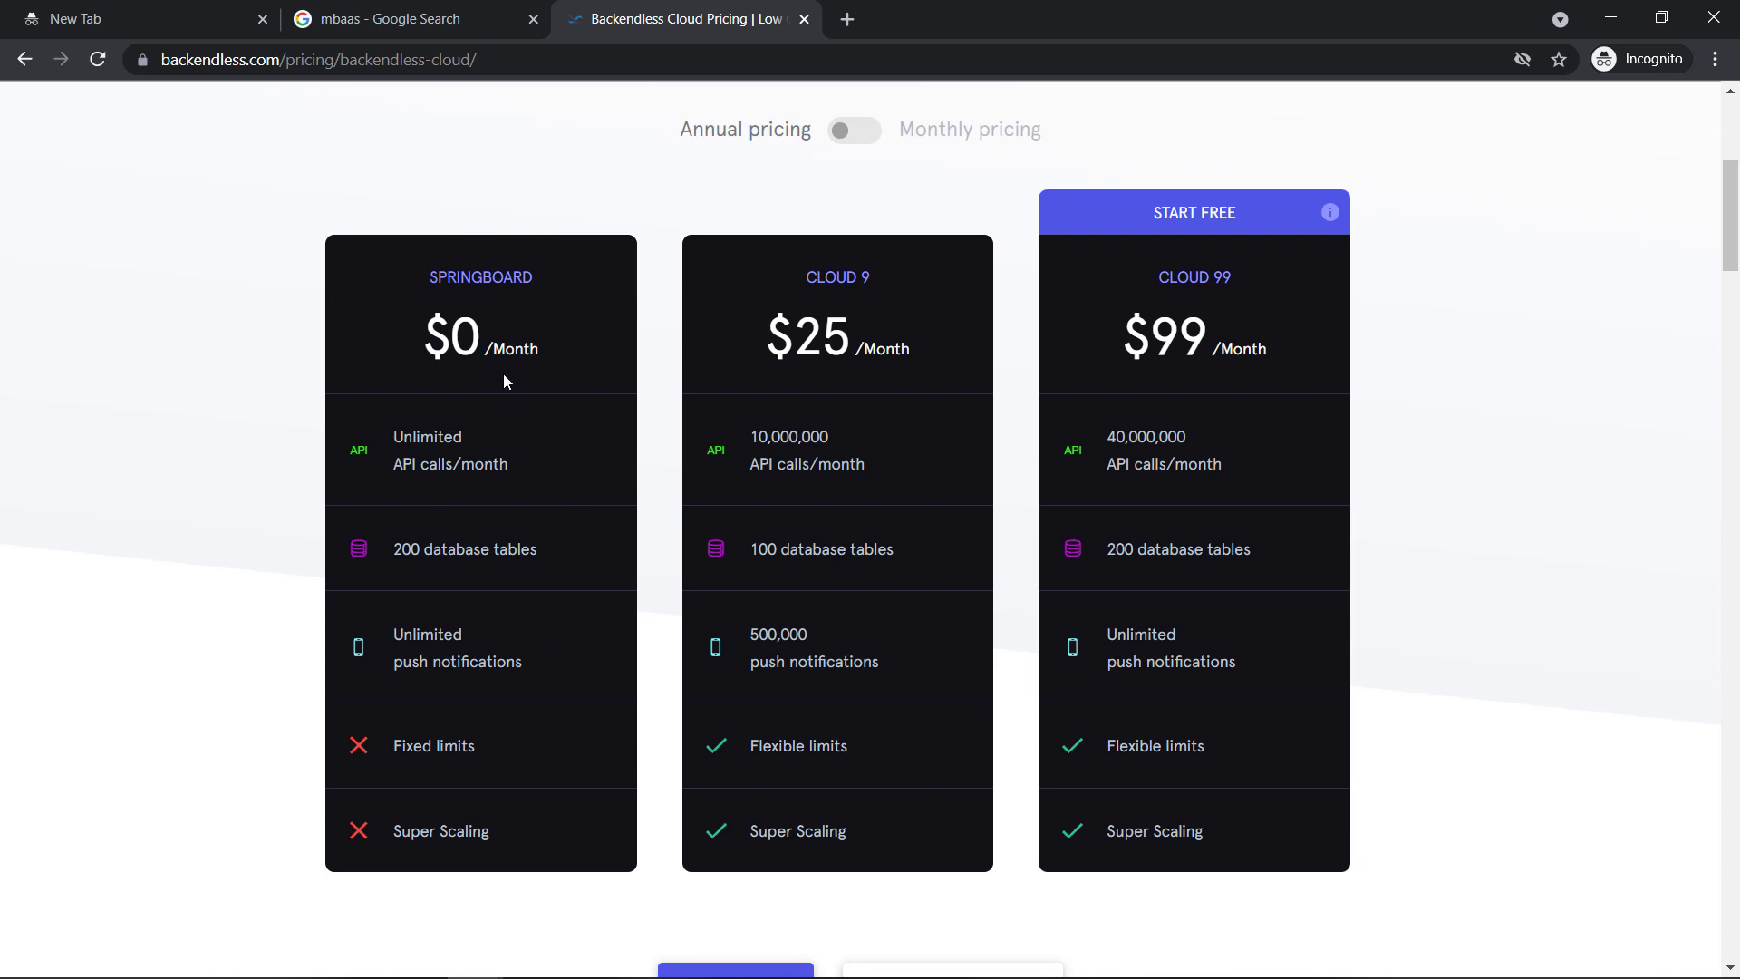
mouse_move(539, 355)
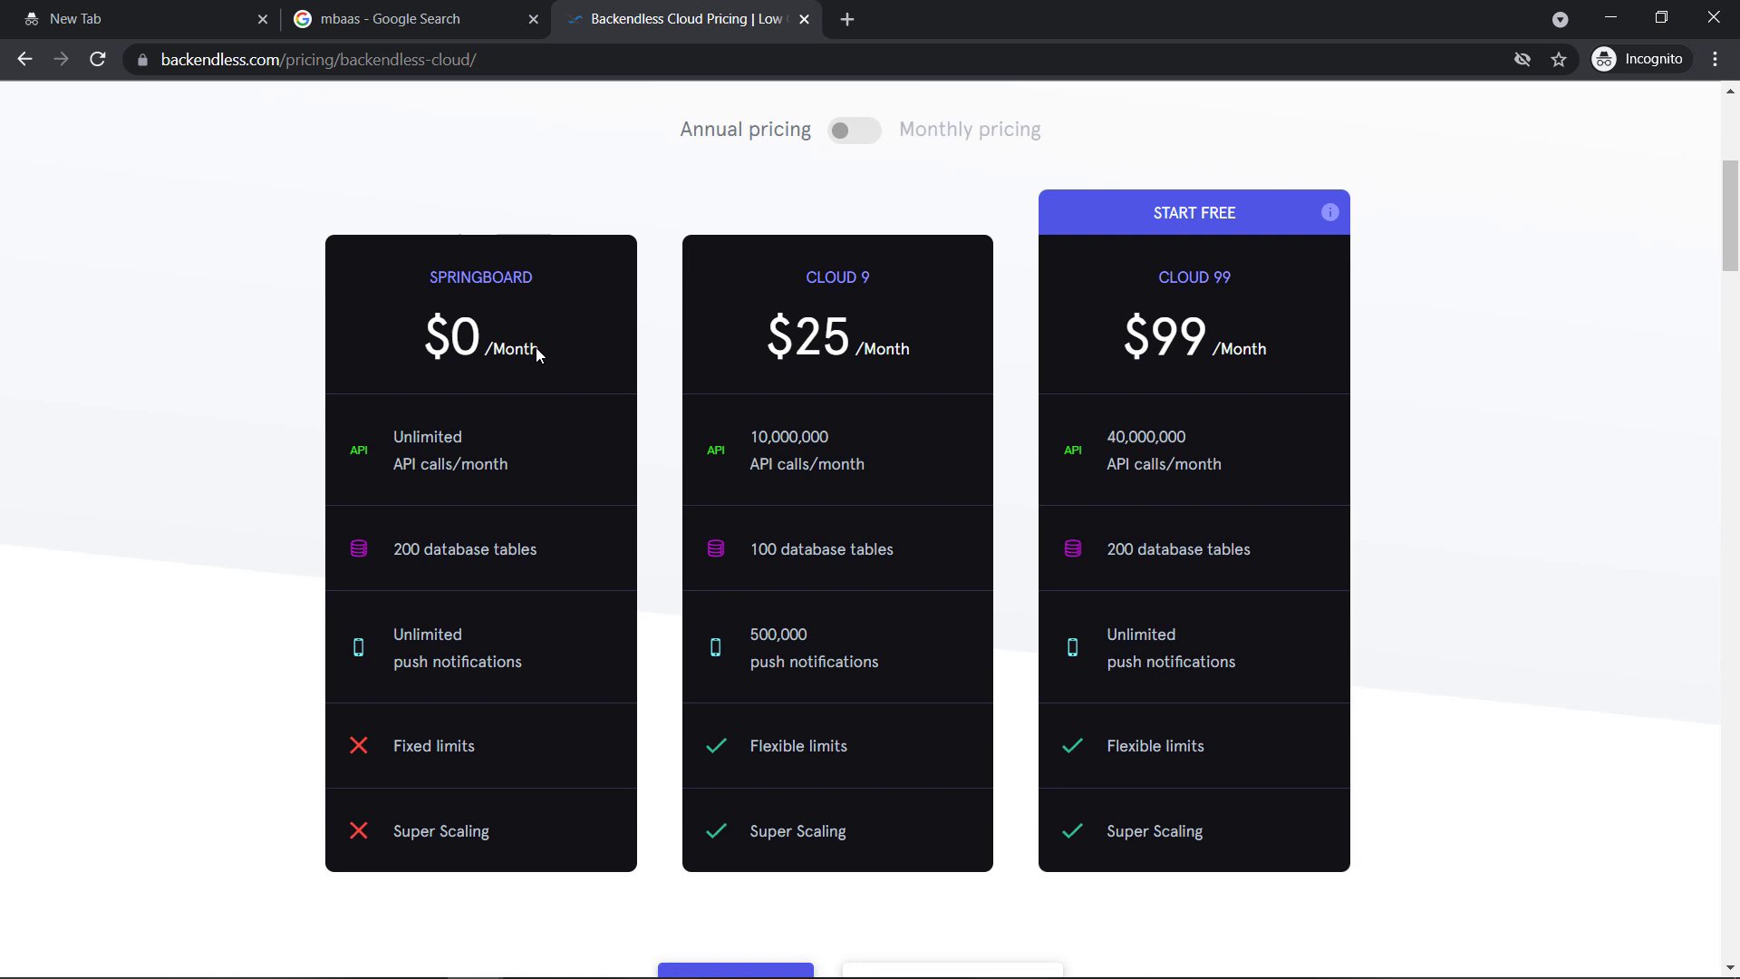
mouse_move(447, 290)
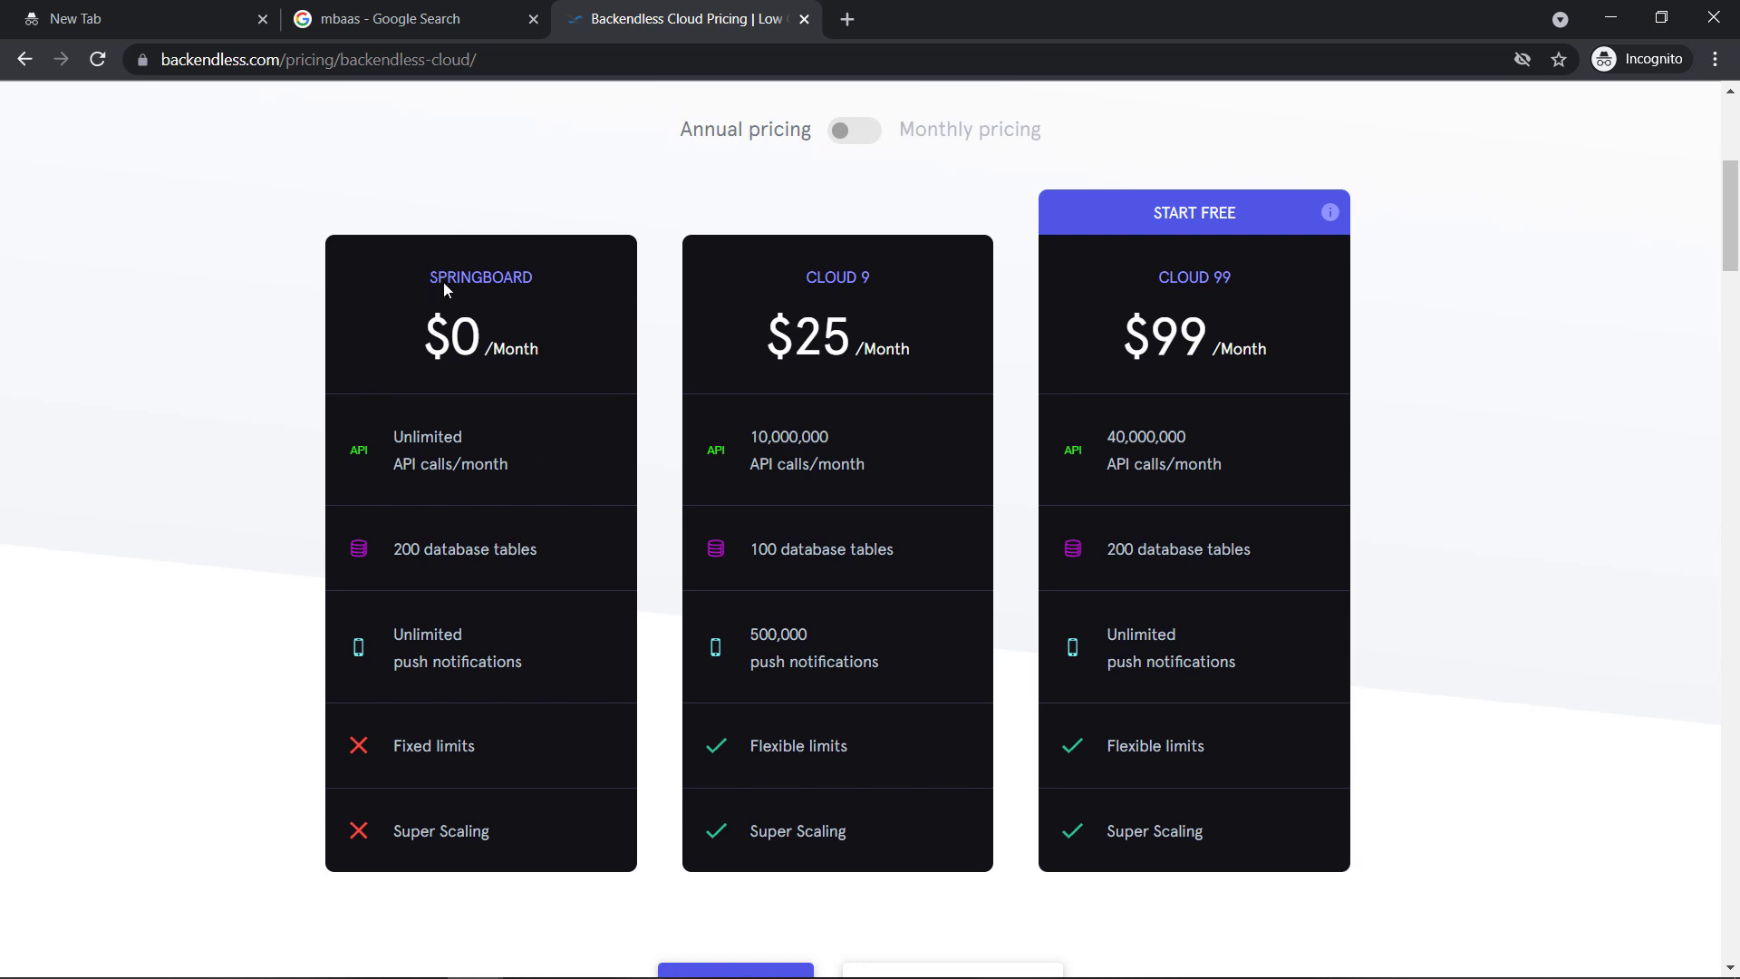
scroll(down, 3)
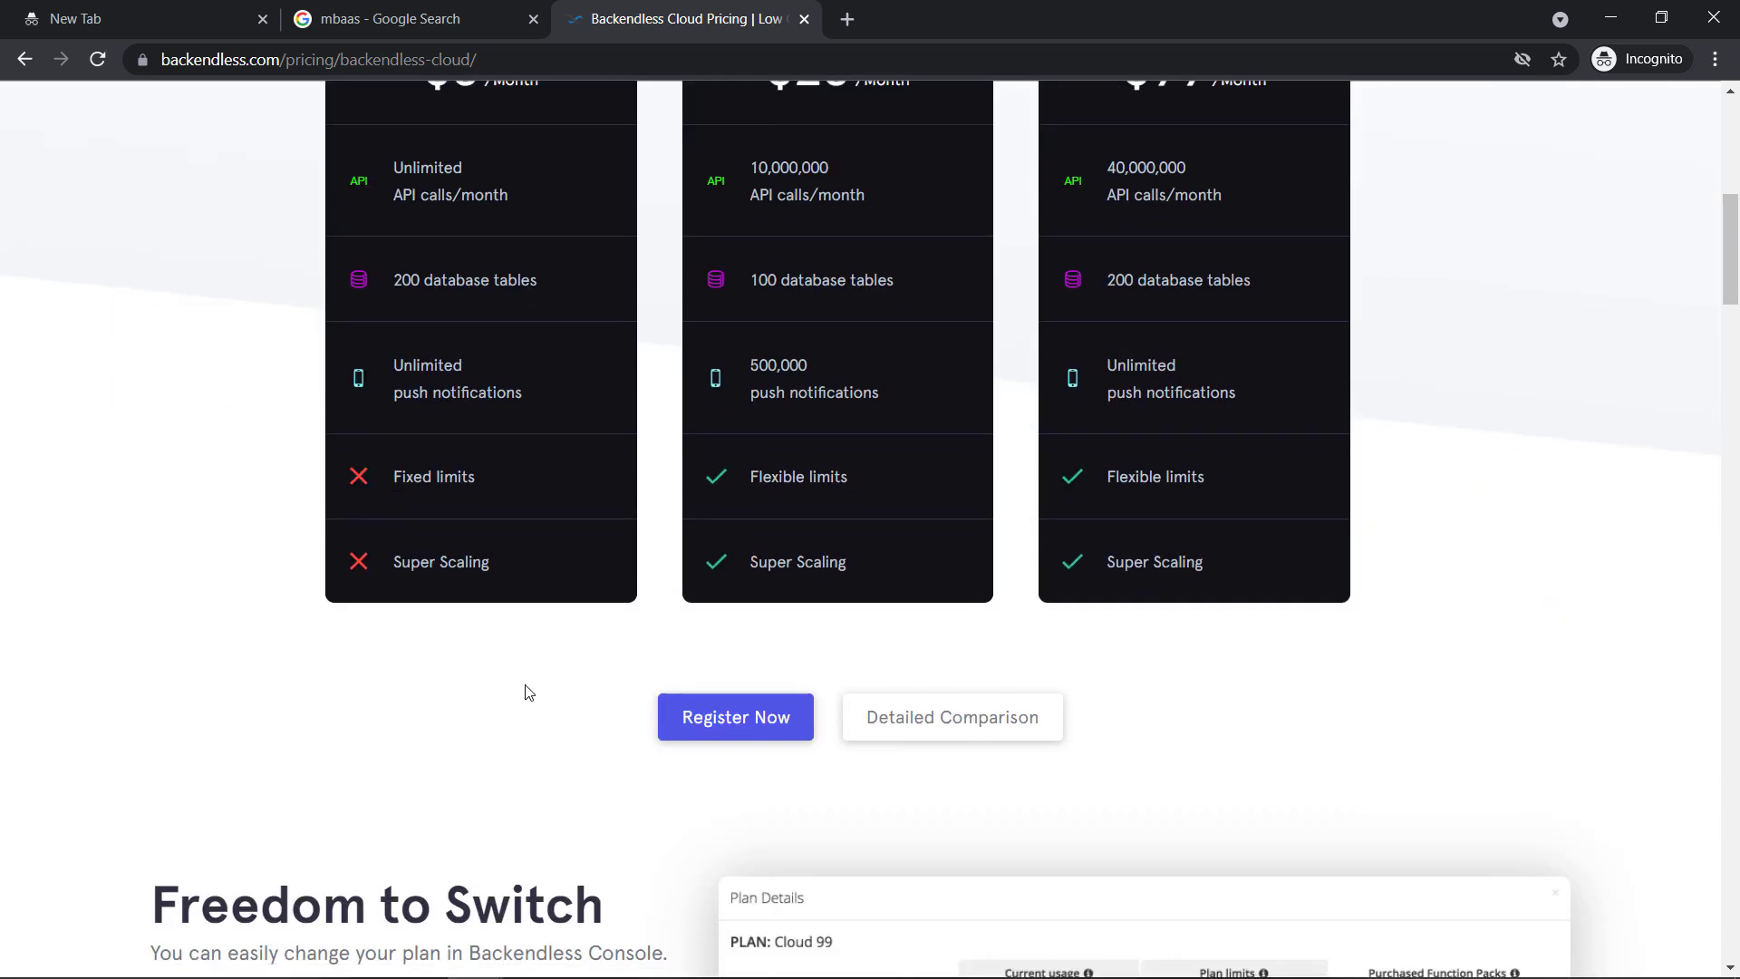
click(952, 717)
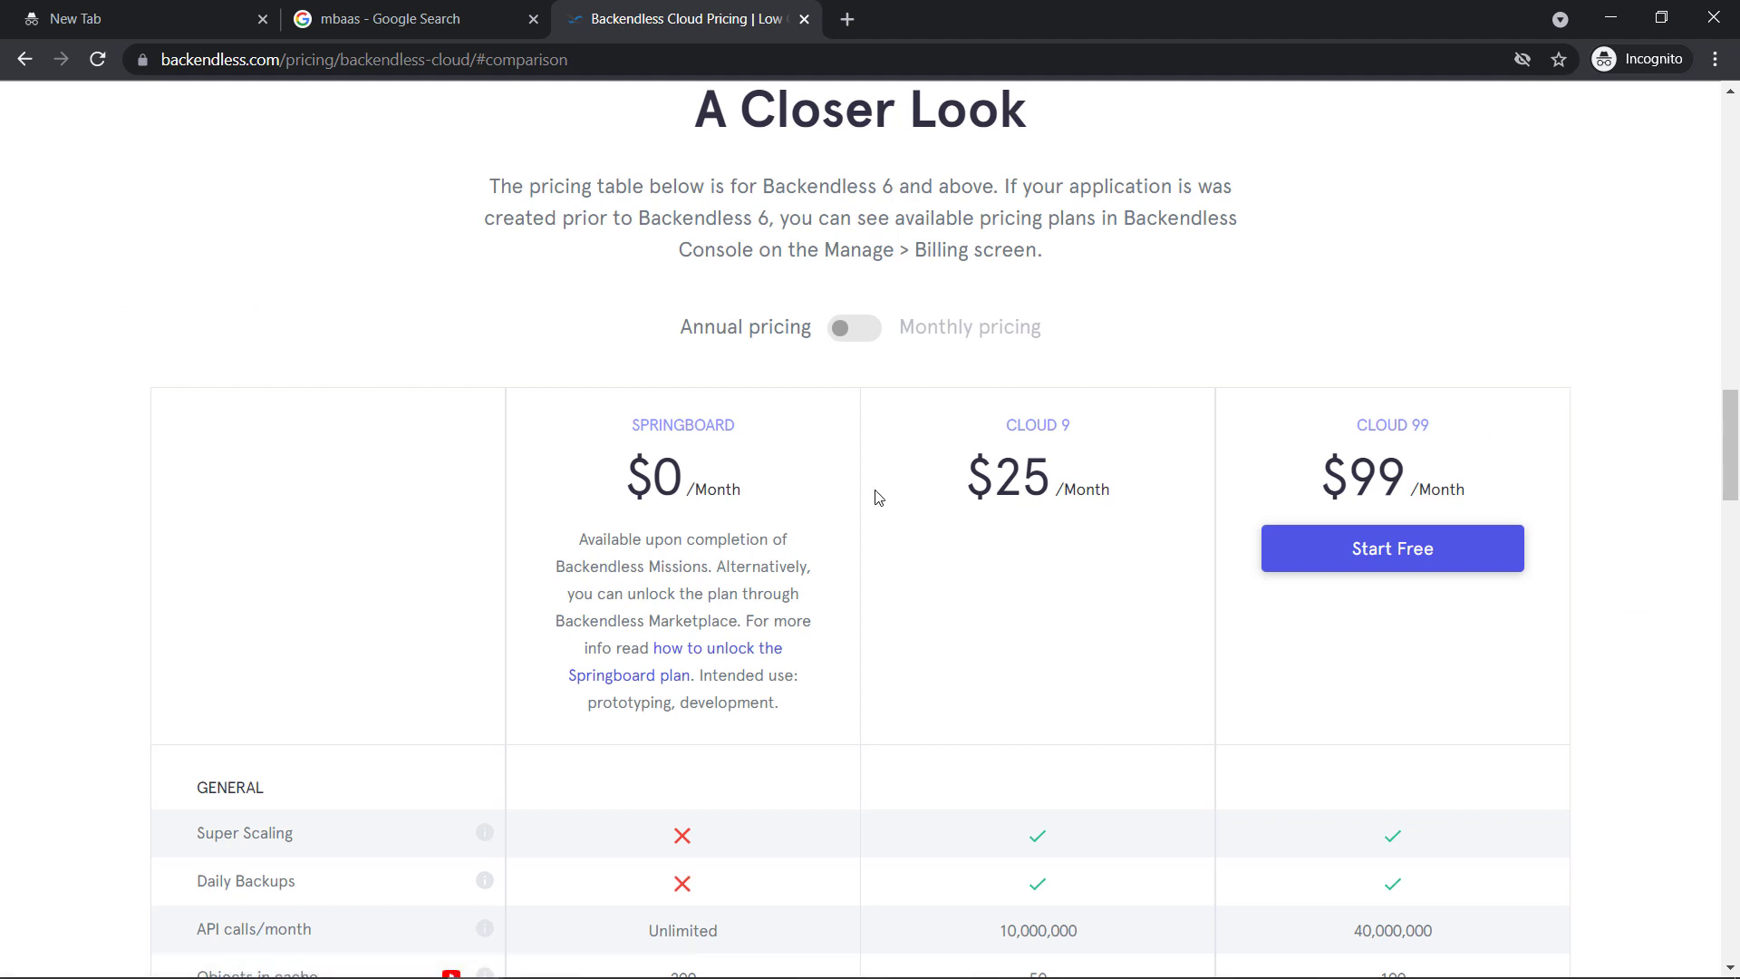
scroll(down, 3)
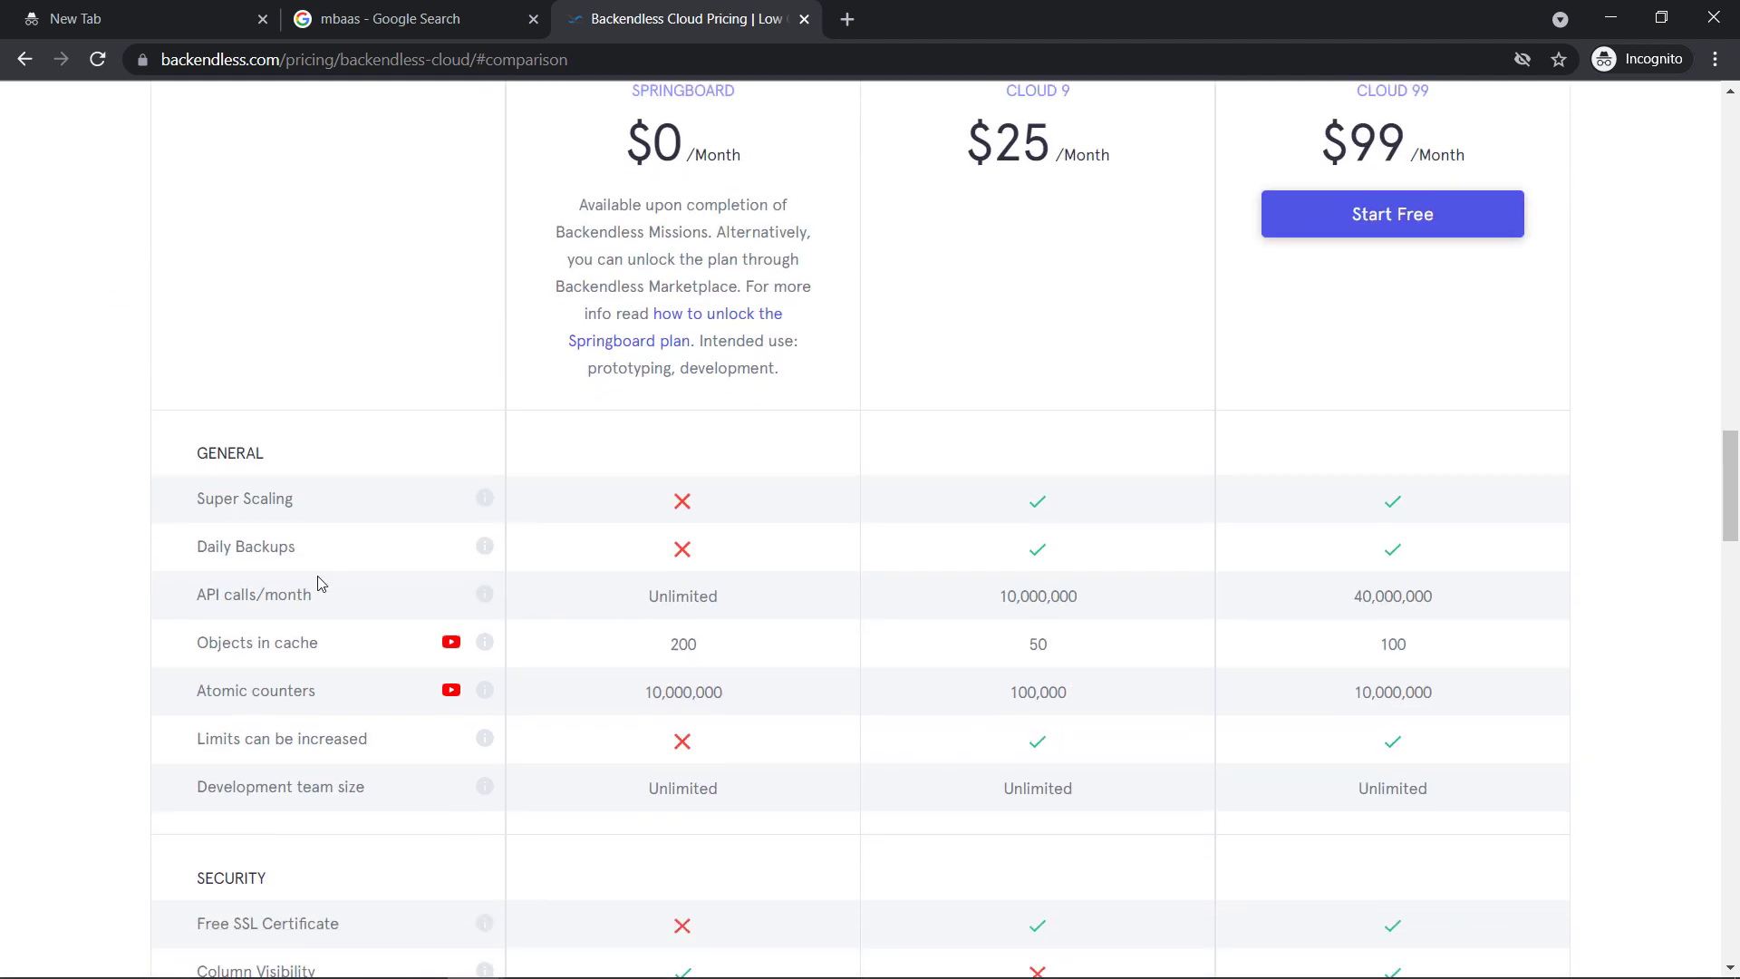
double_click(253, 594)
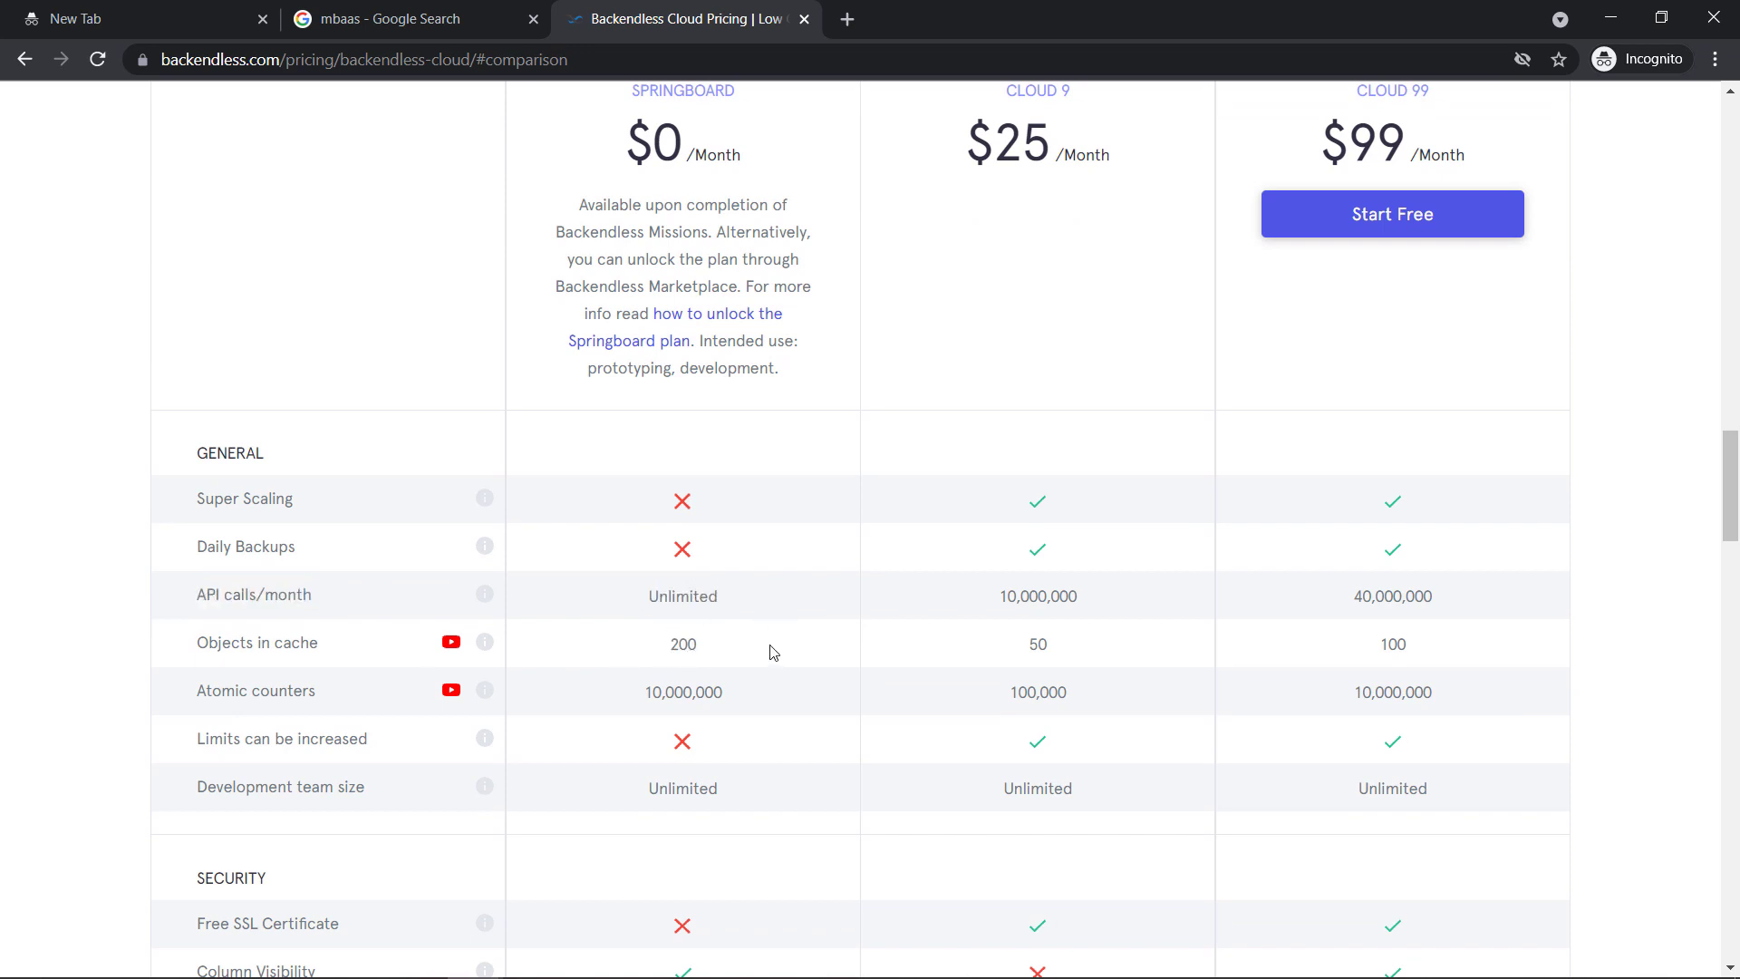
Read down to Cloud Code limits, highlighting the Unlimited security roles and push notifications values
scroll(down, 3)
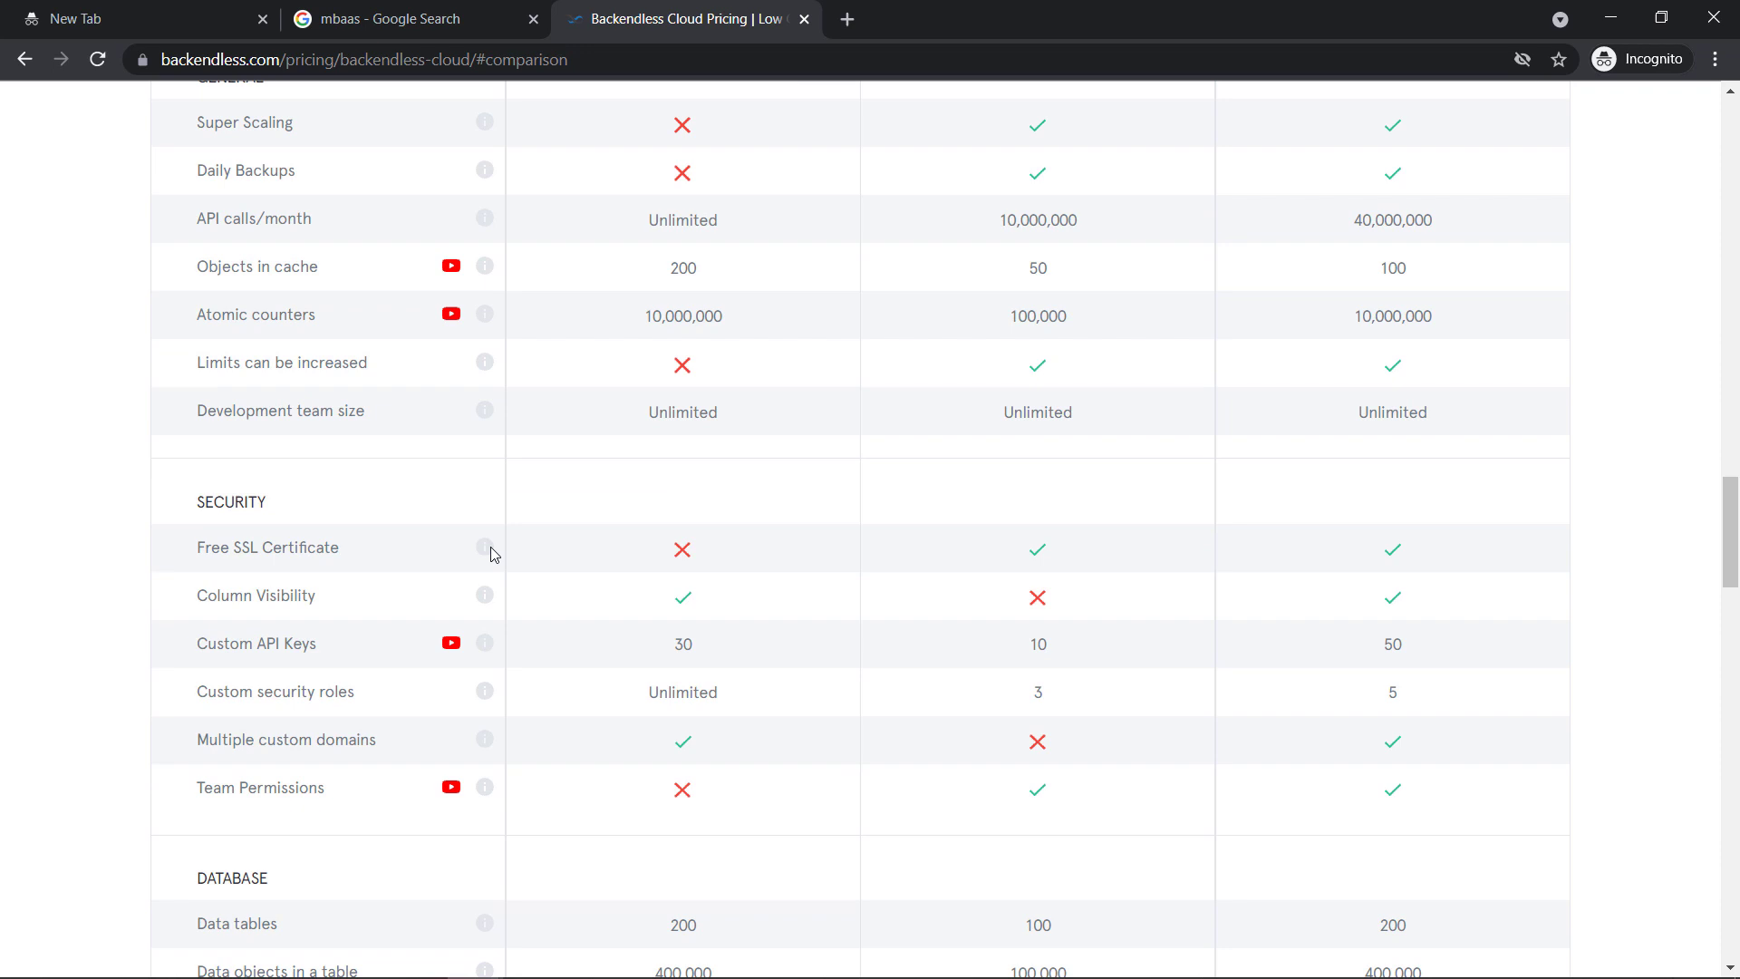
mouse_move(747, 684)
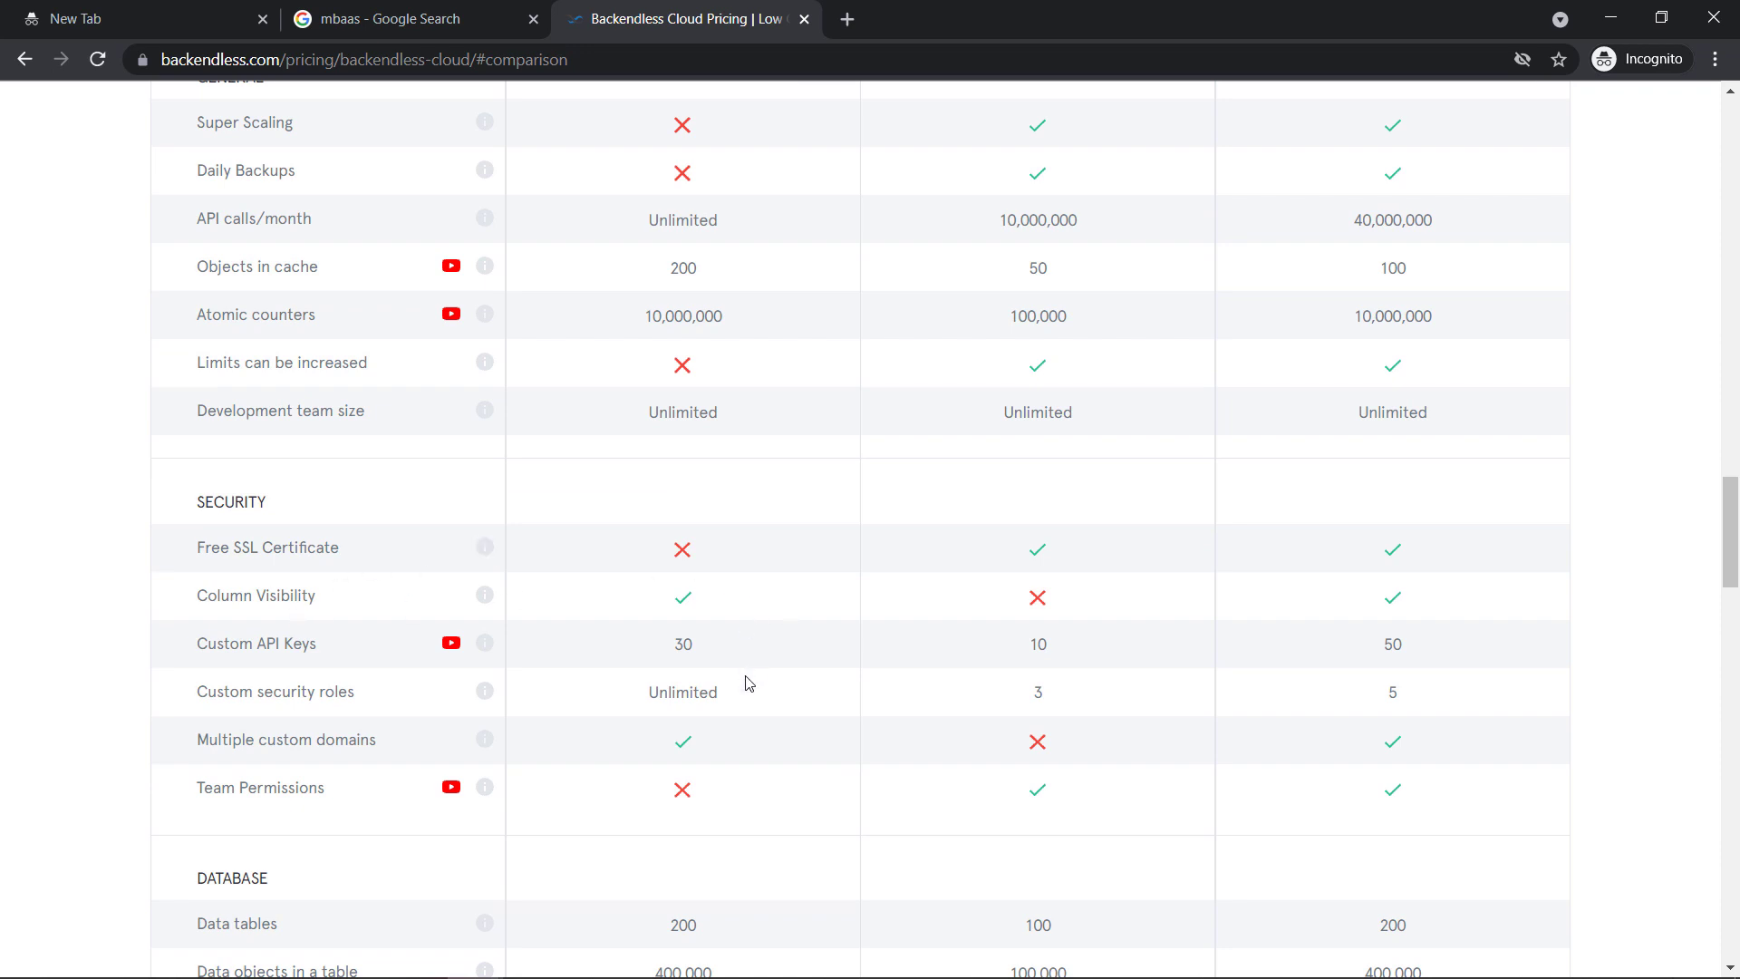
mouse_move(387, 720)
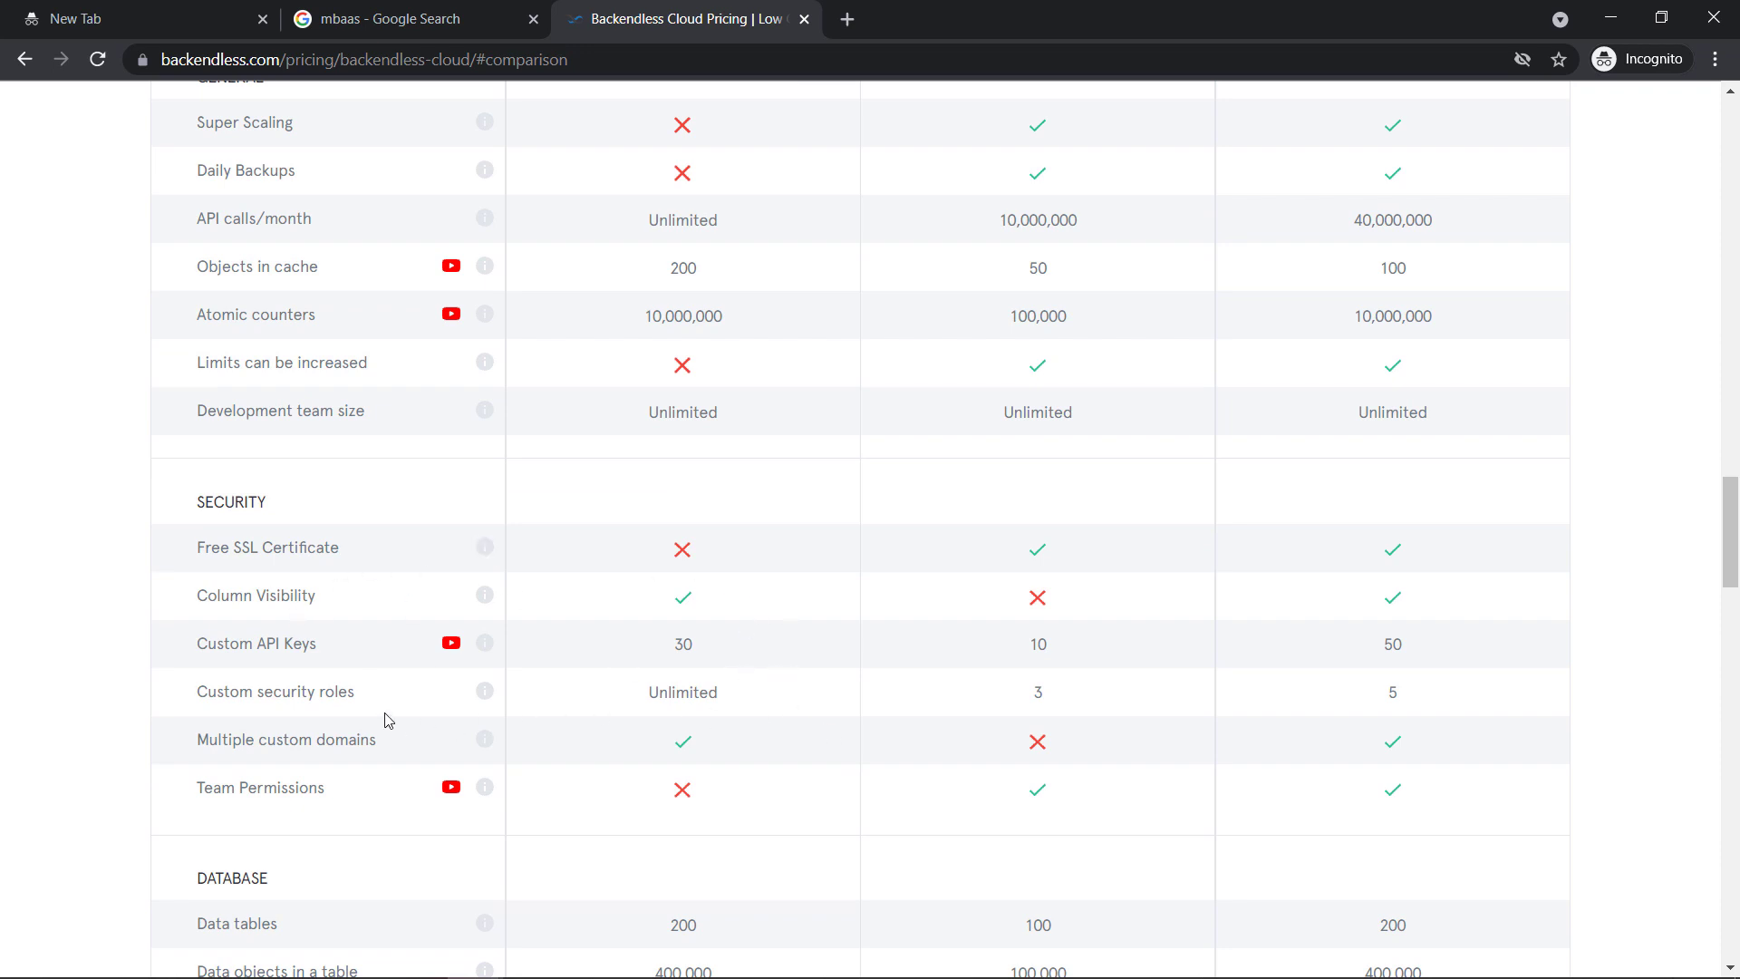
double_click(683, 692)
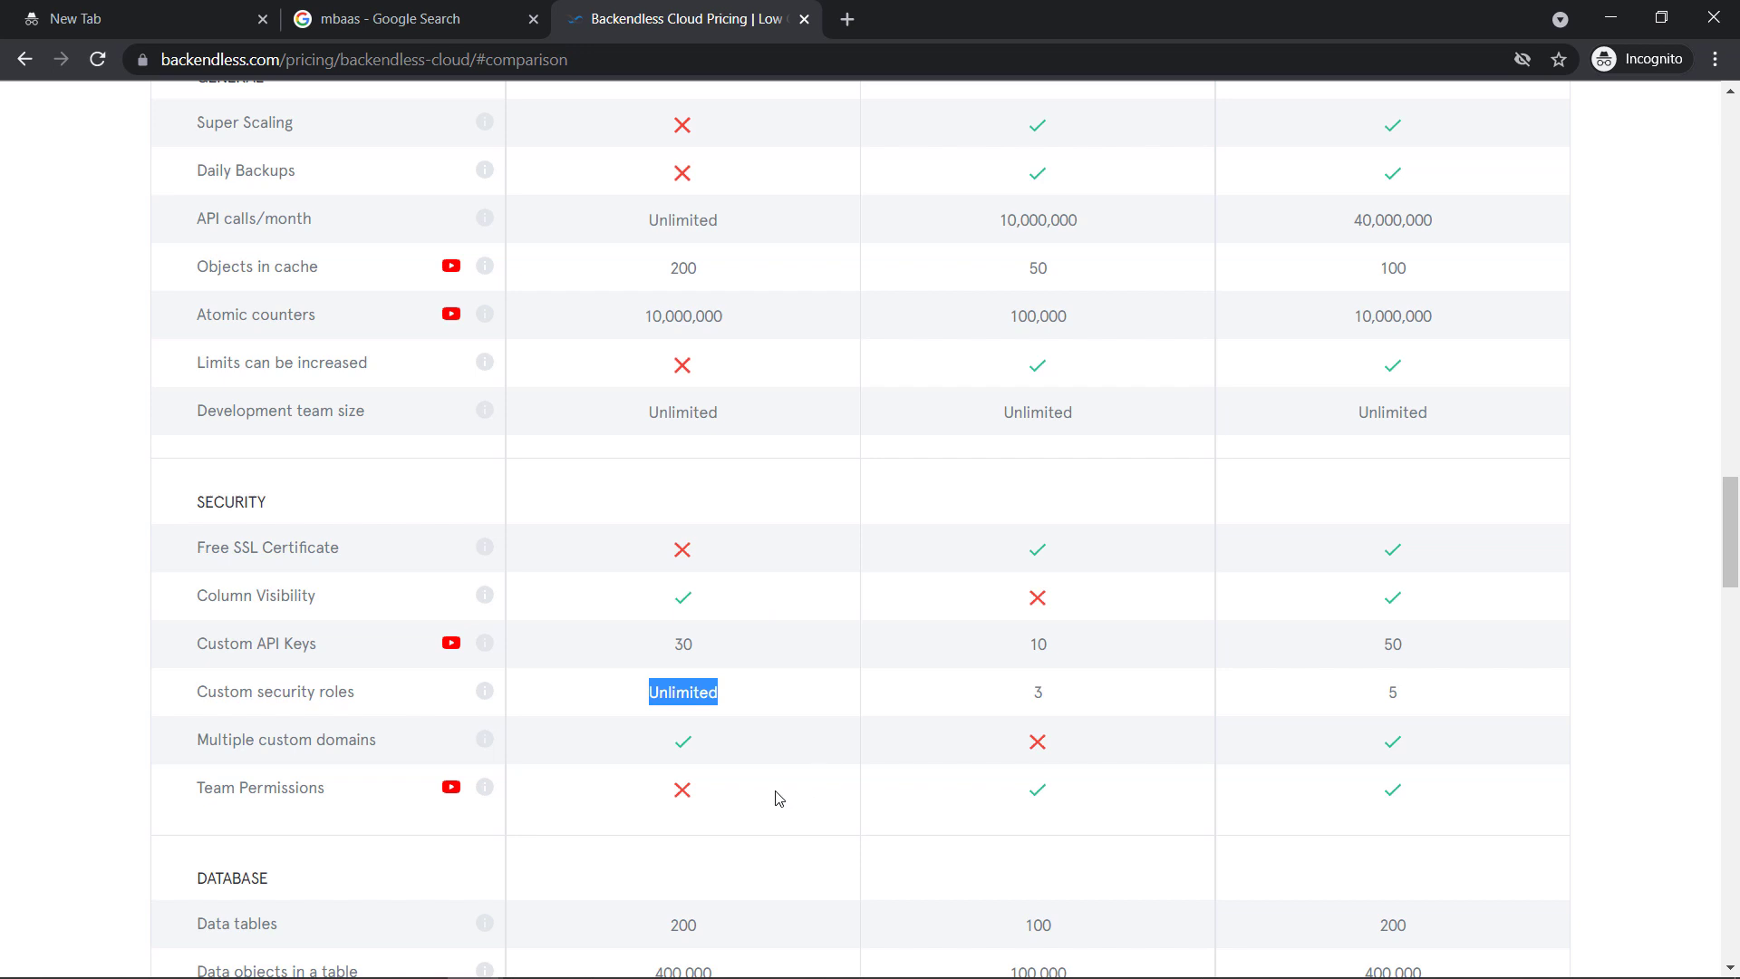
scroll(down, 3)
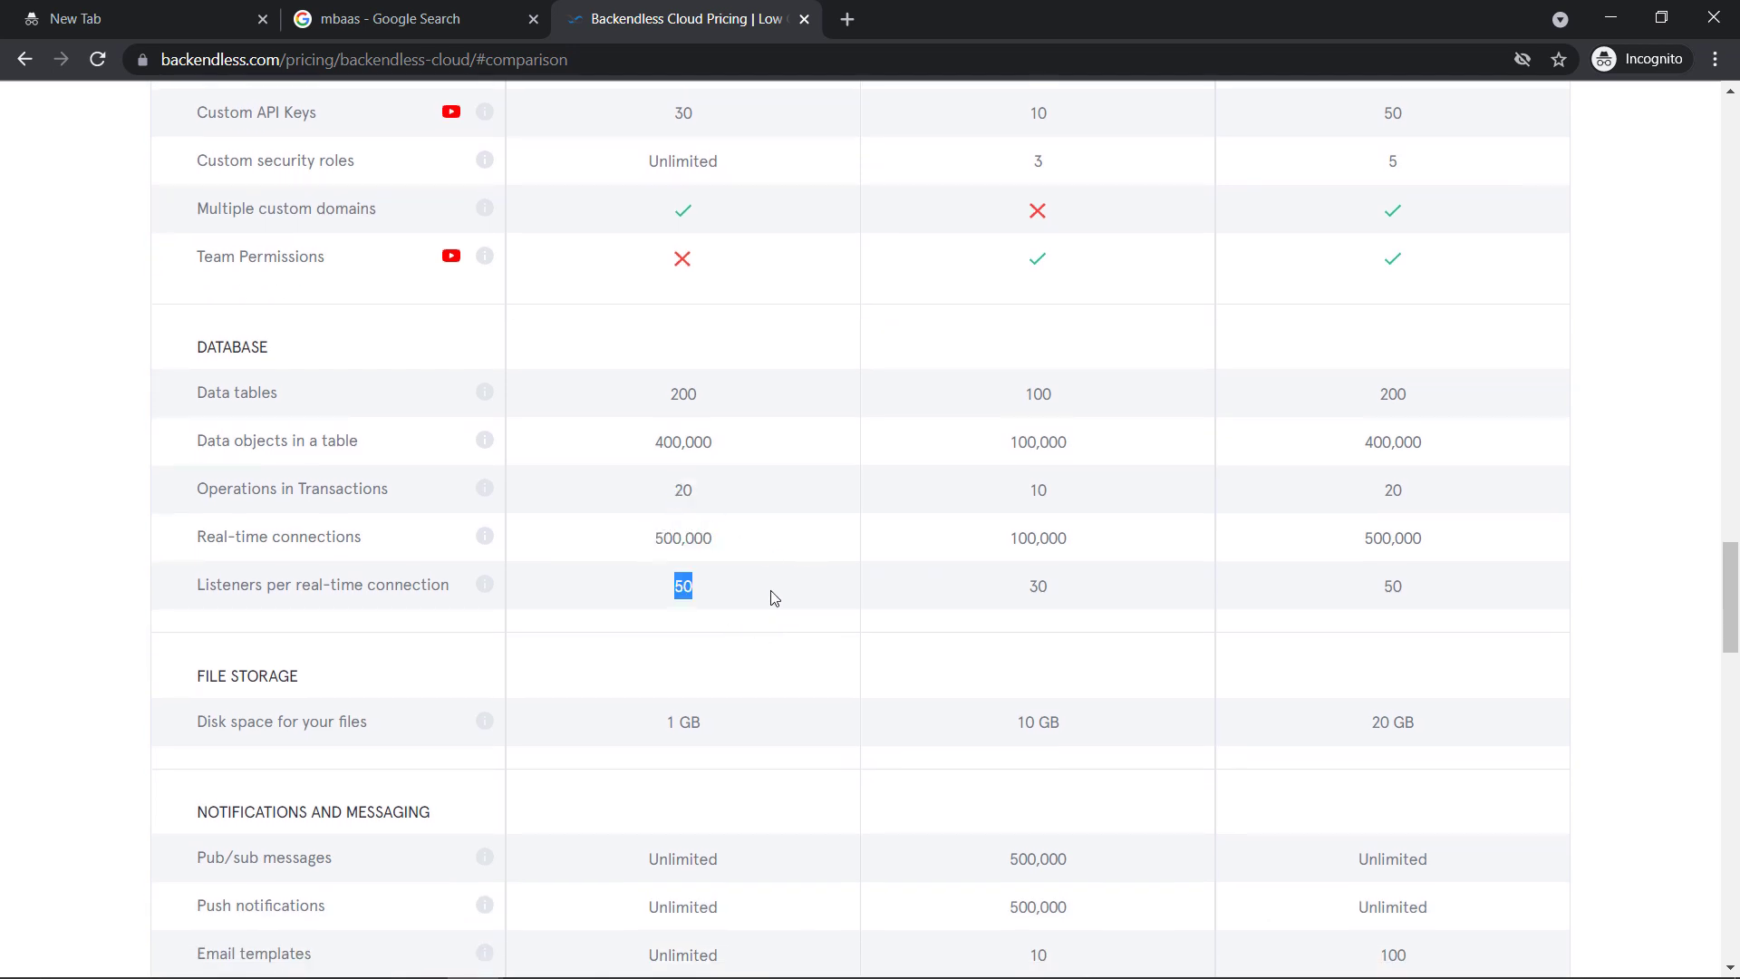
scroll(down, 3)
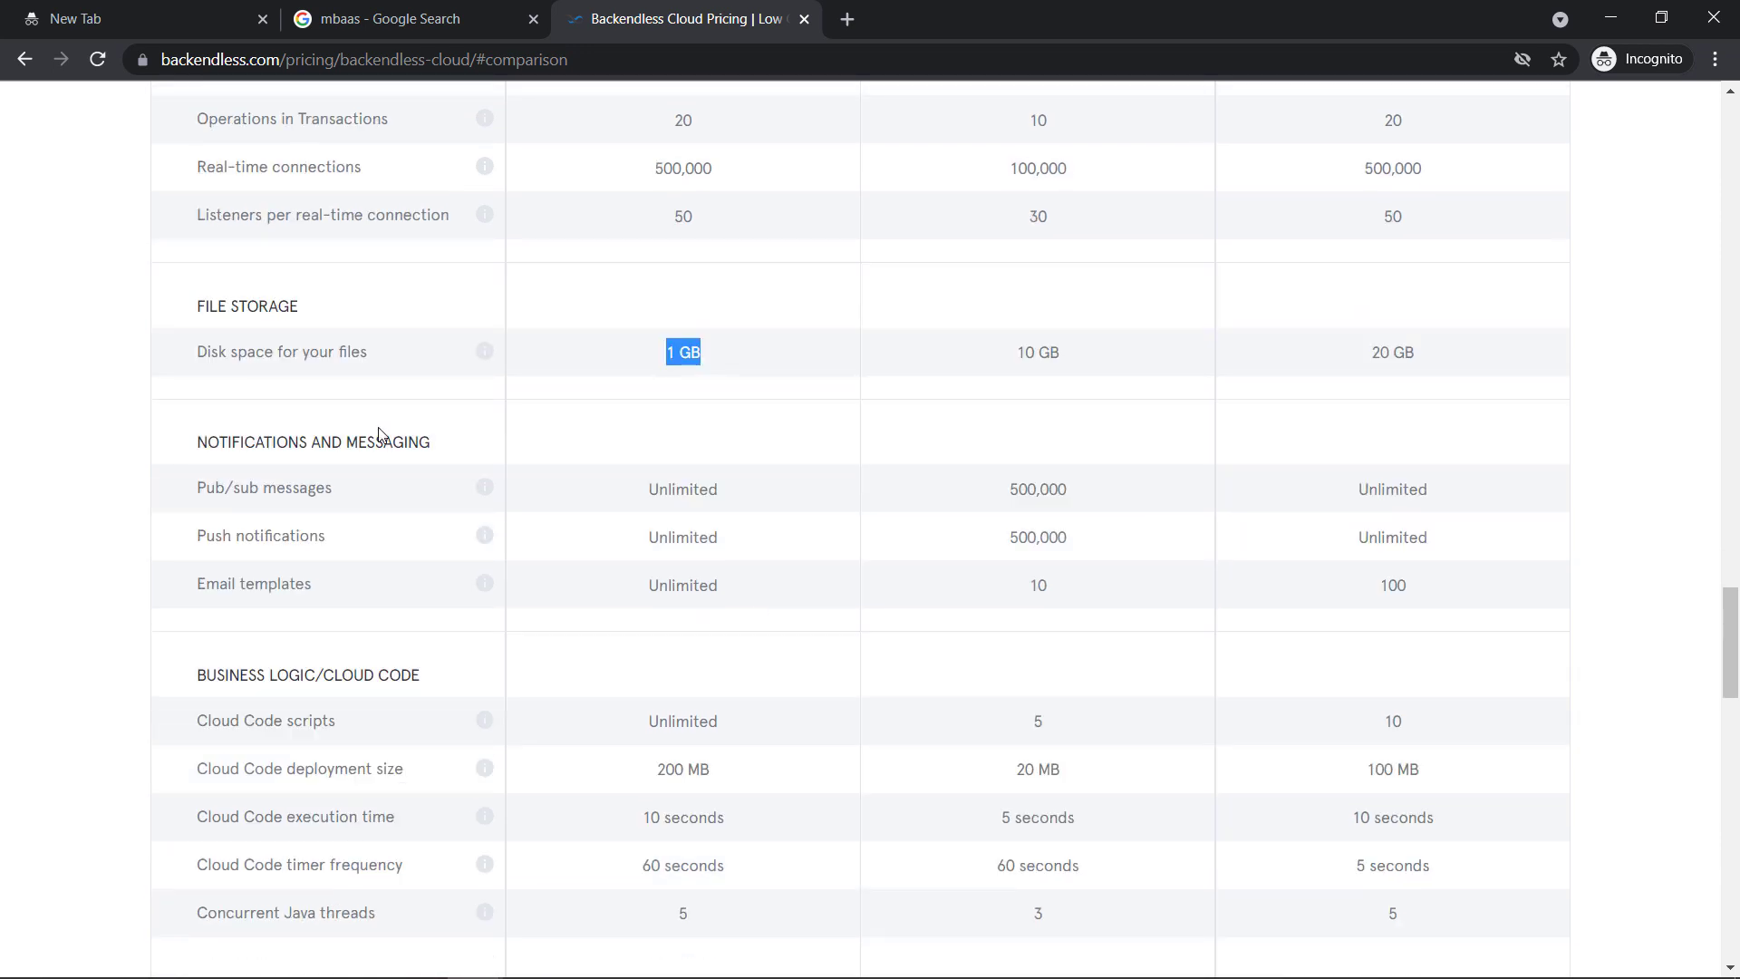
double_click(682, 537)
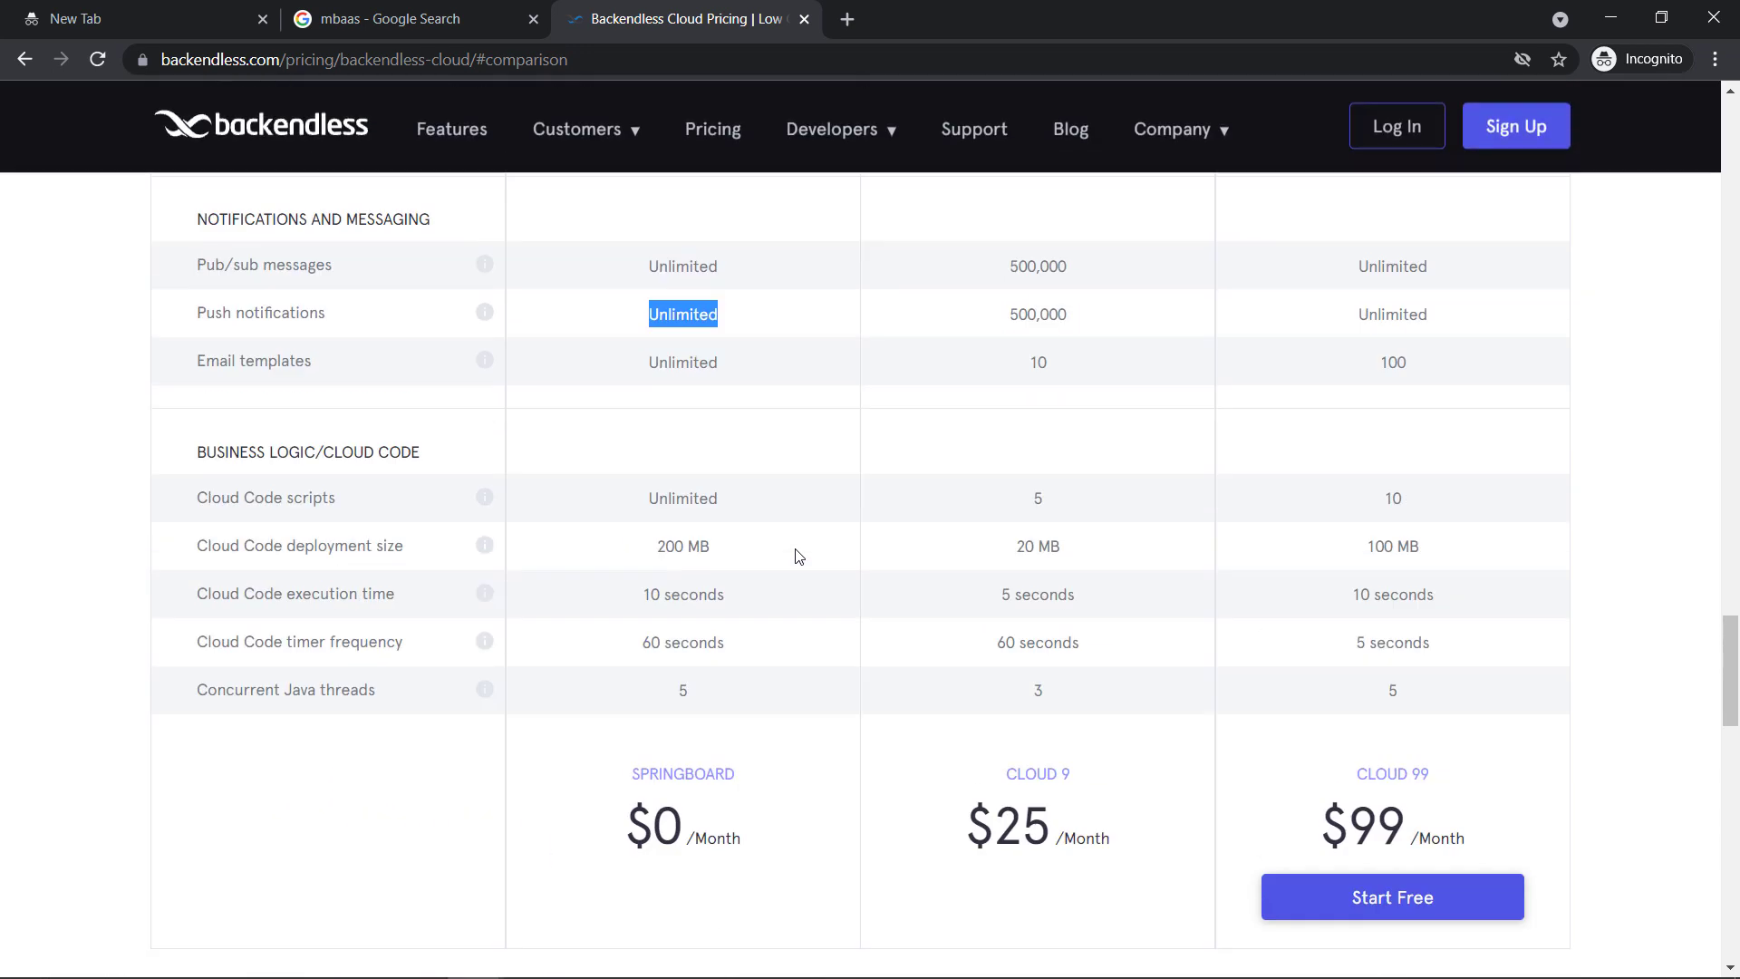
scroll(up, 3)
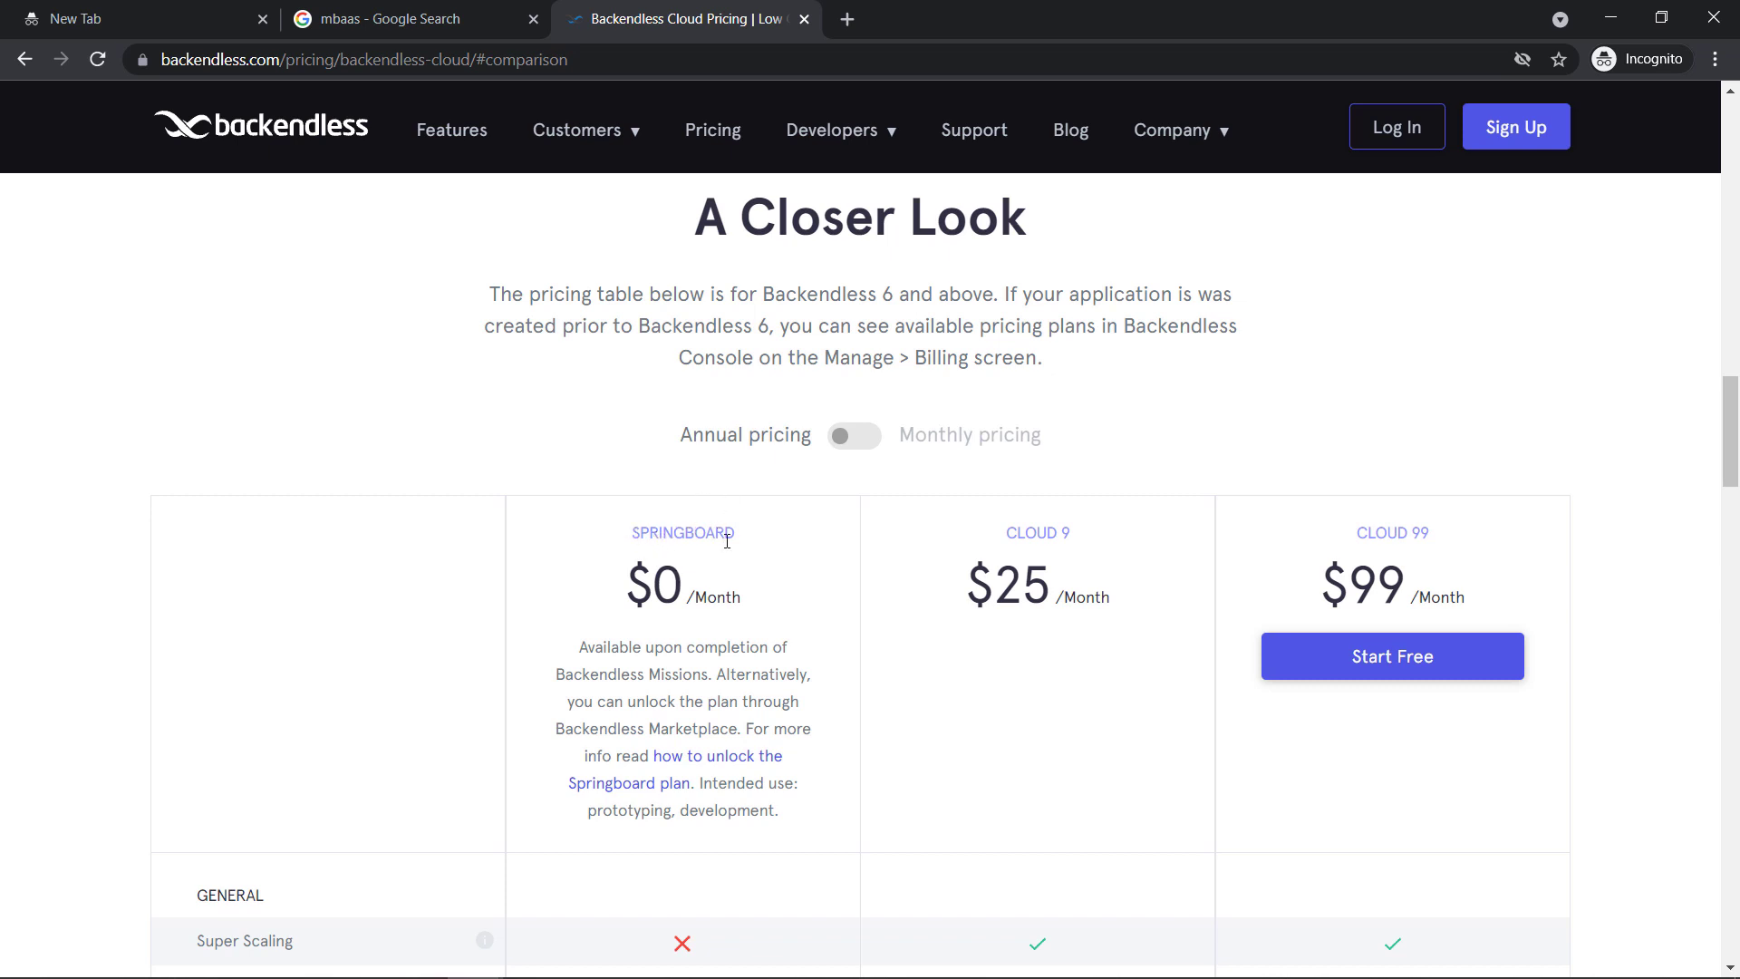
mouse_move(806, 659)
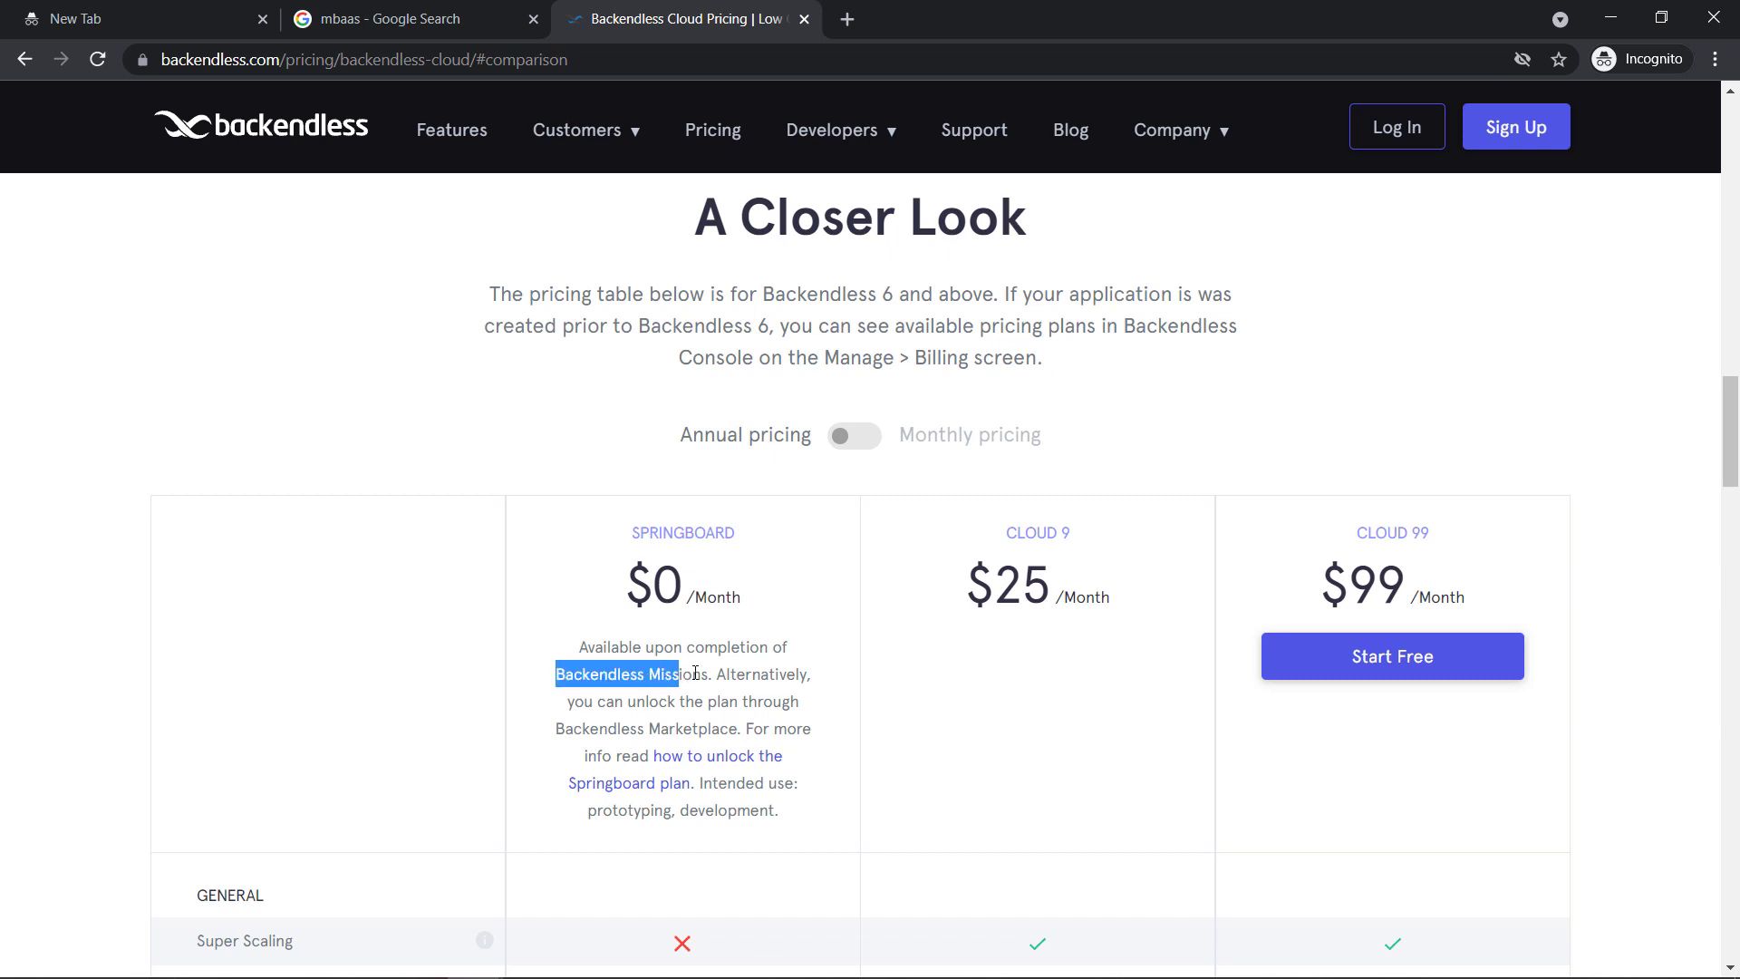
Clear the Springboard description highlight and scroll back through the comparison rows
scroll(down, 3)
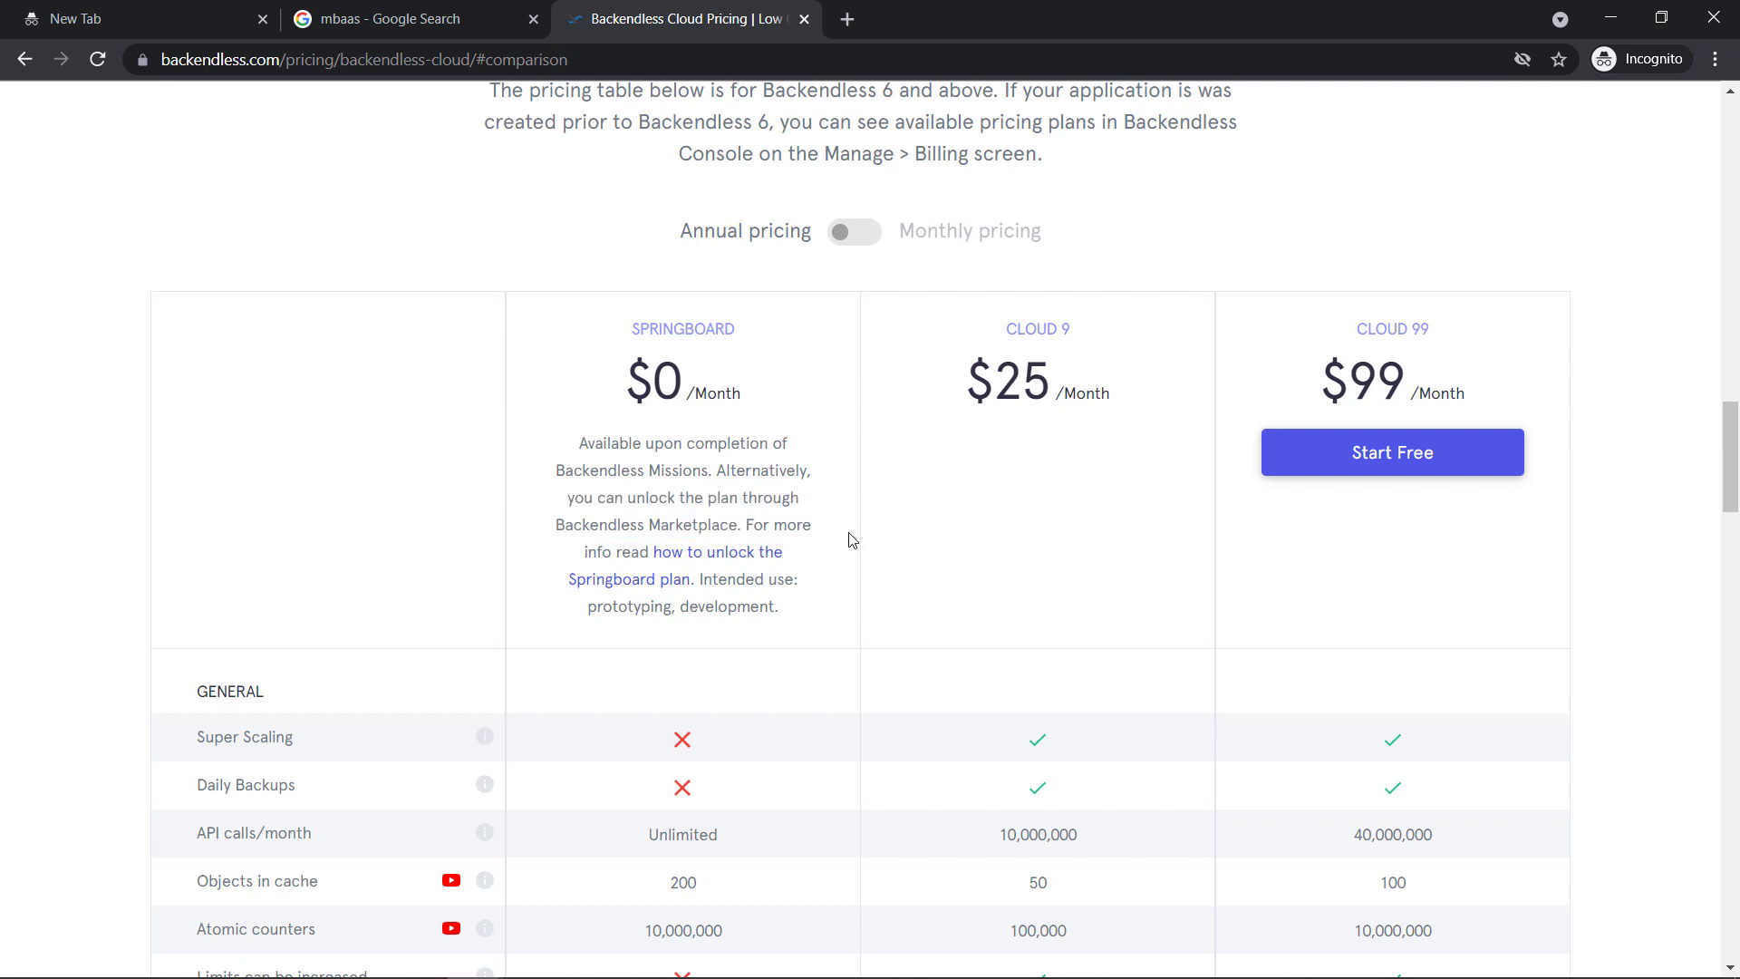
mouse_move(762, 589)
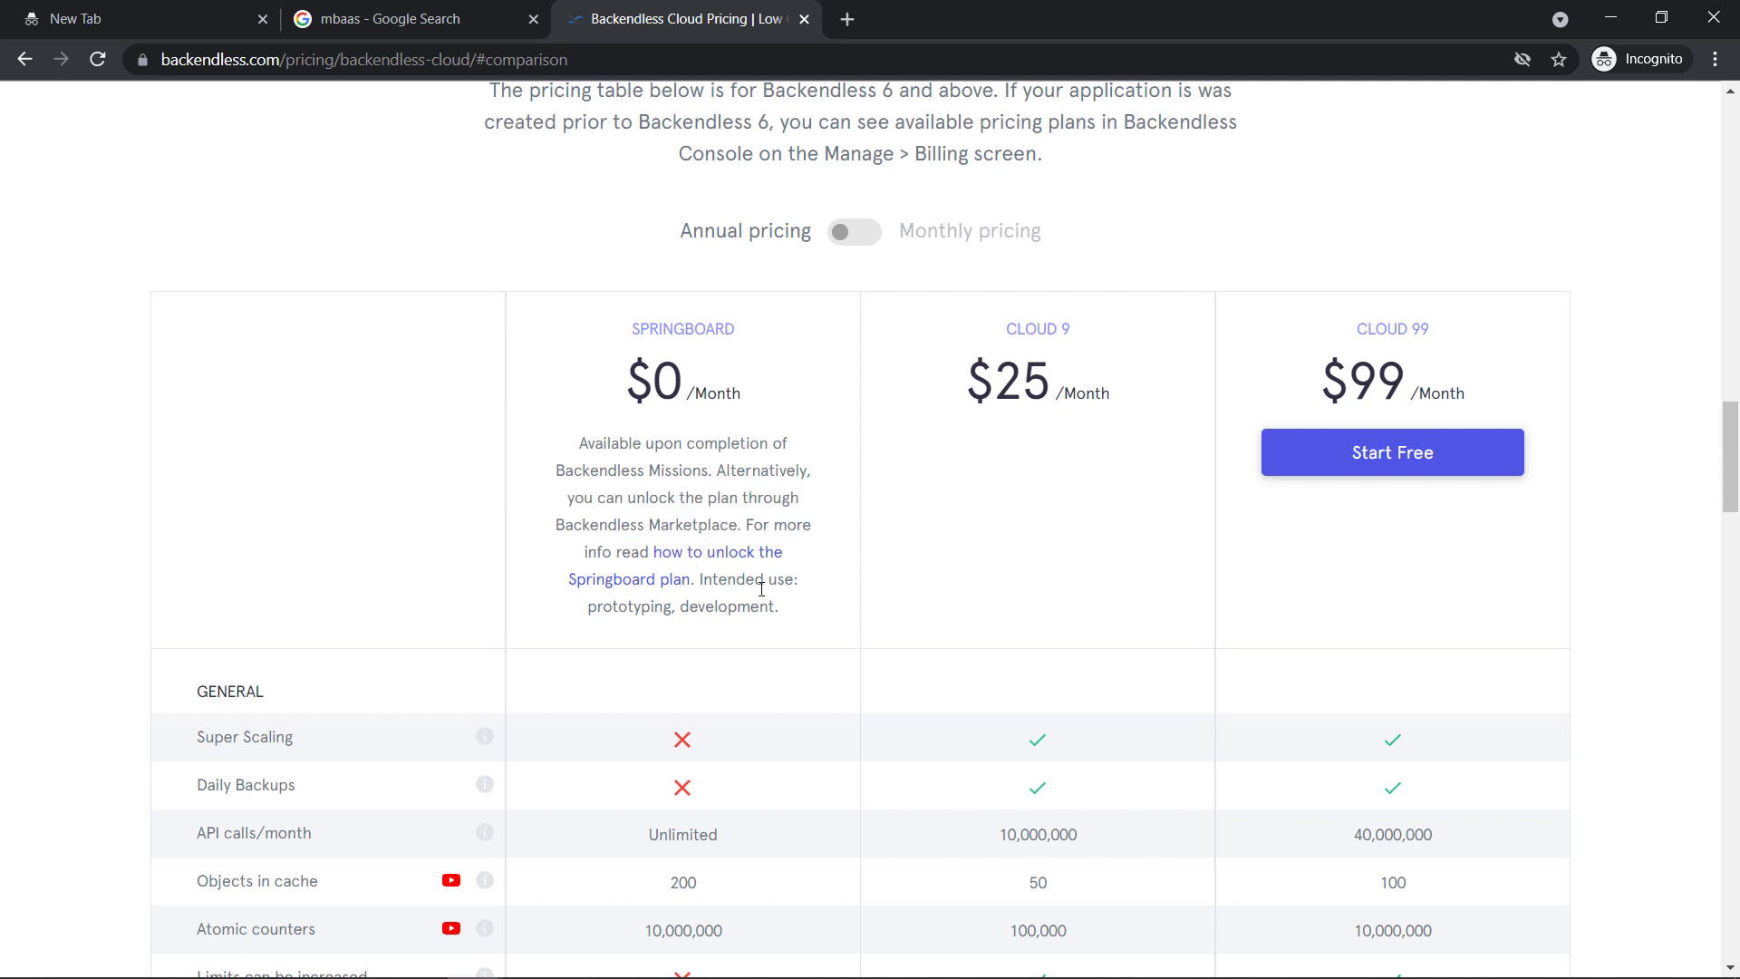
mouse_move(737, 584)
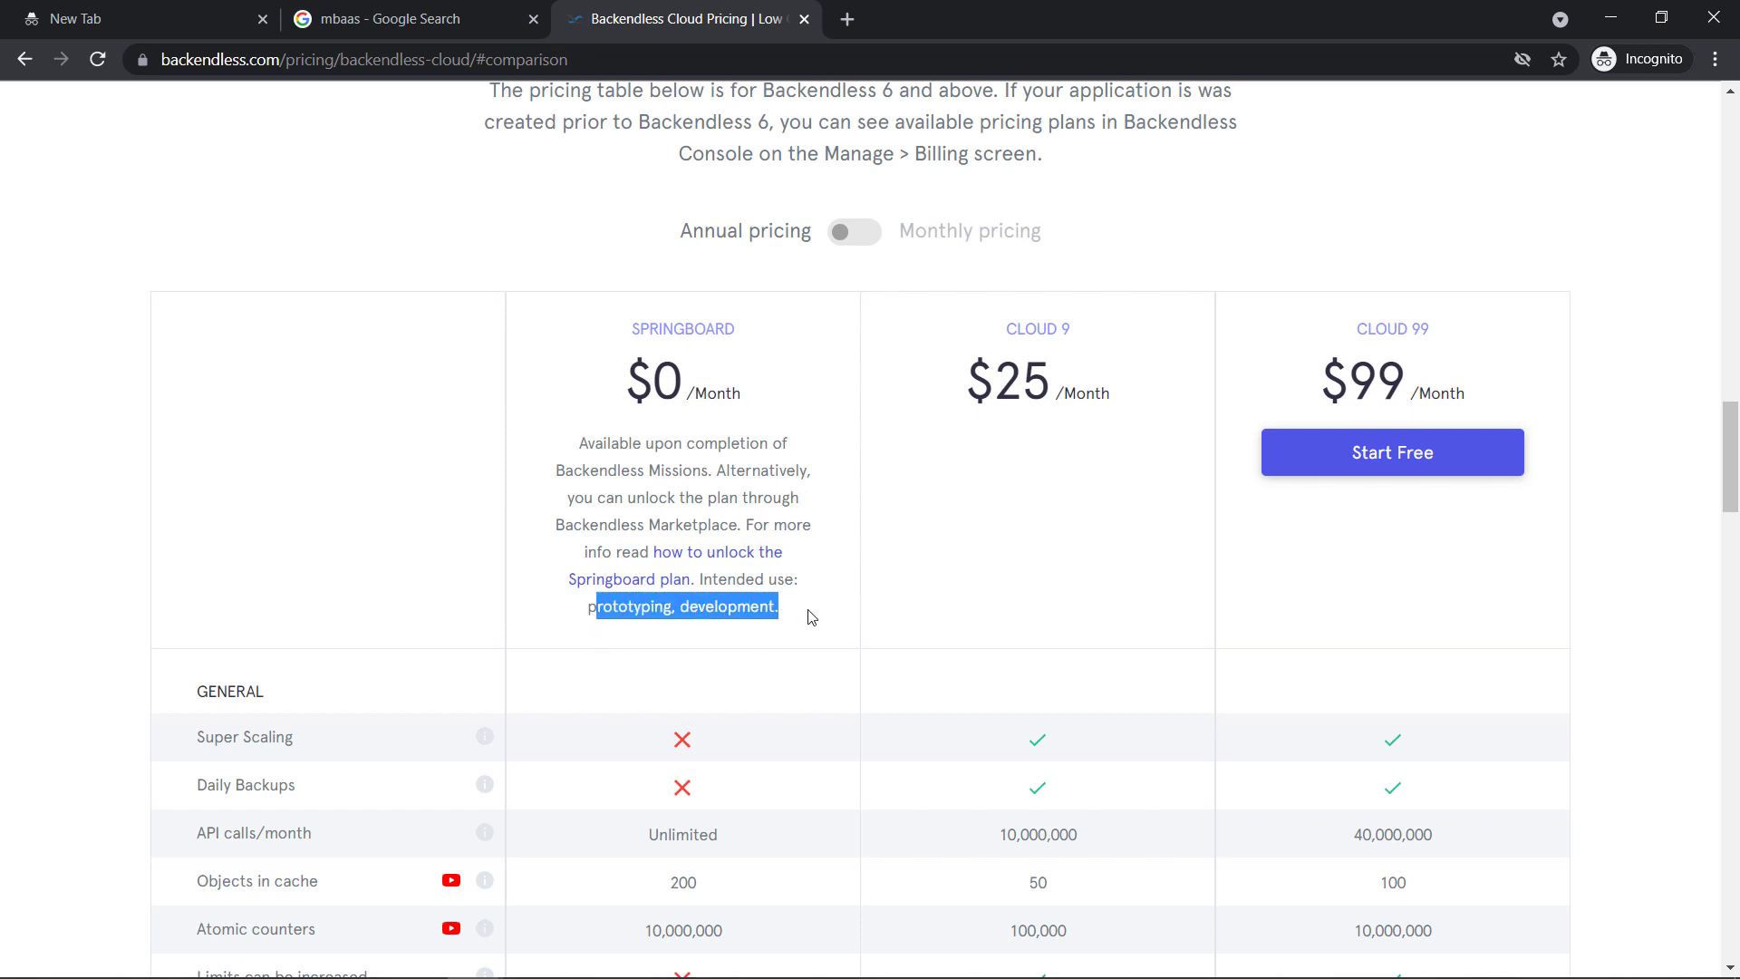
click(812, 617)
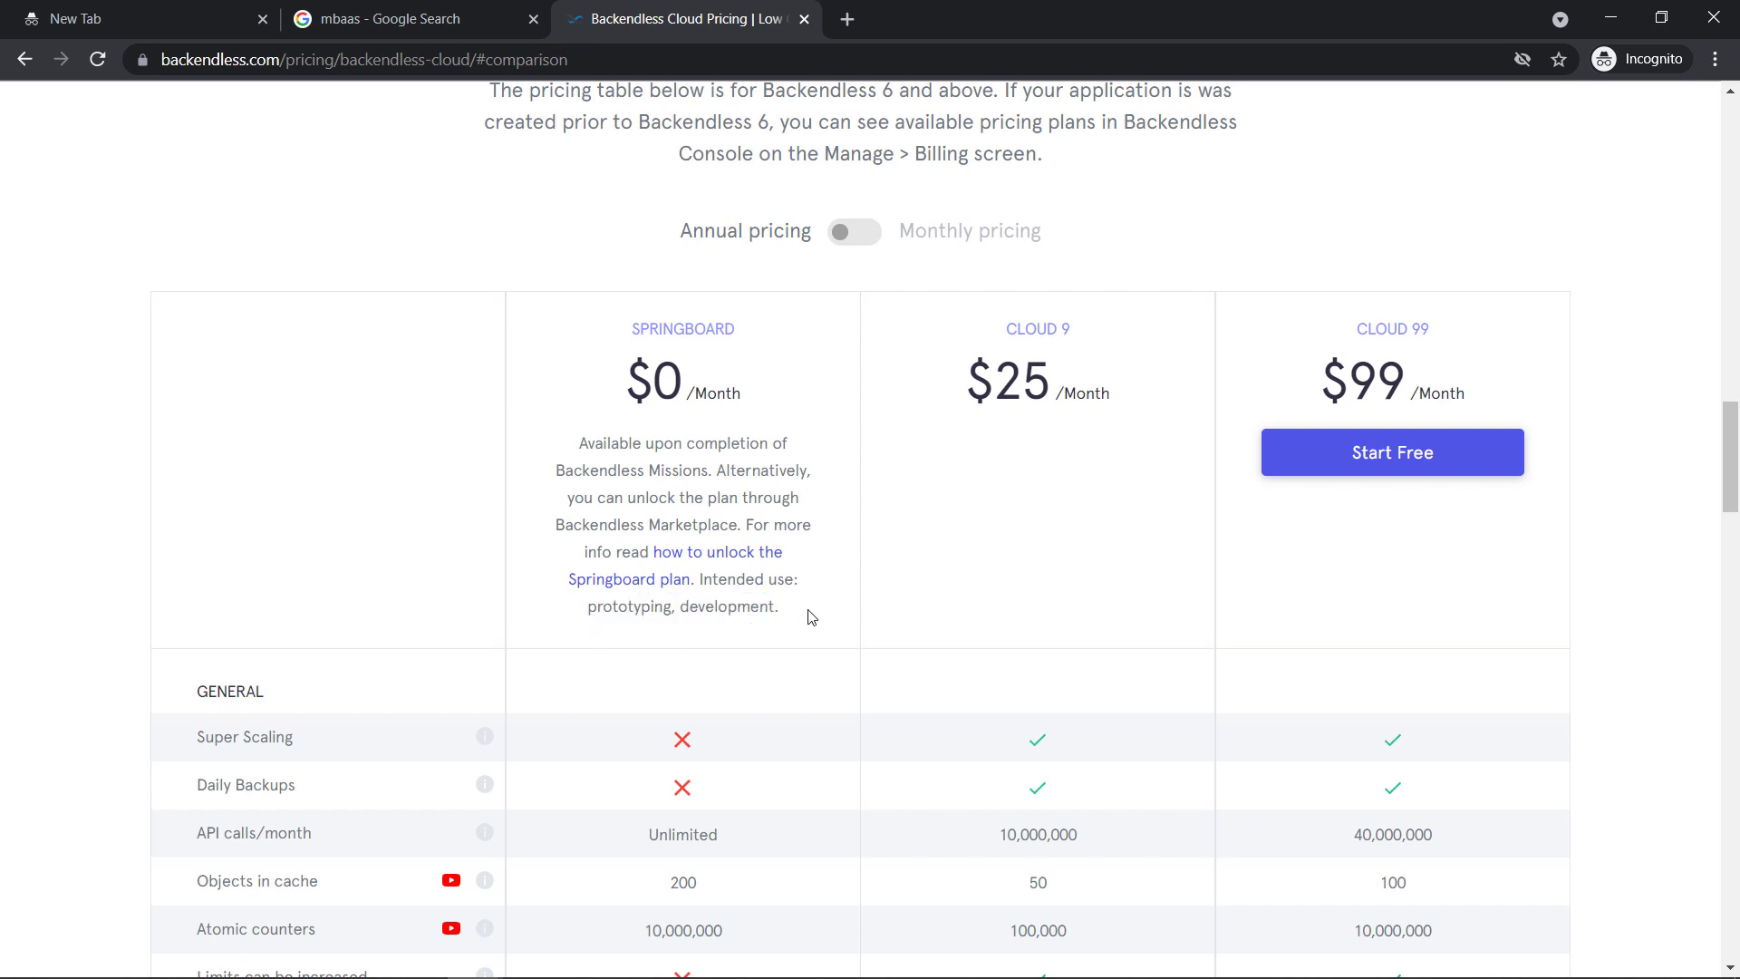
scroll(down, 3)
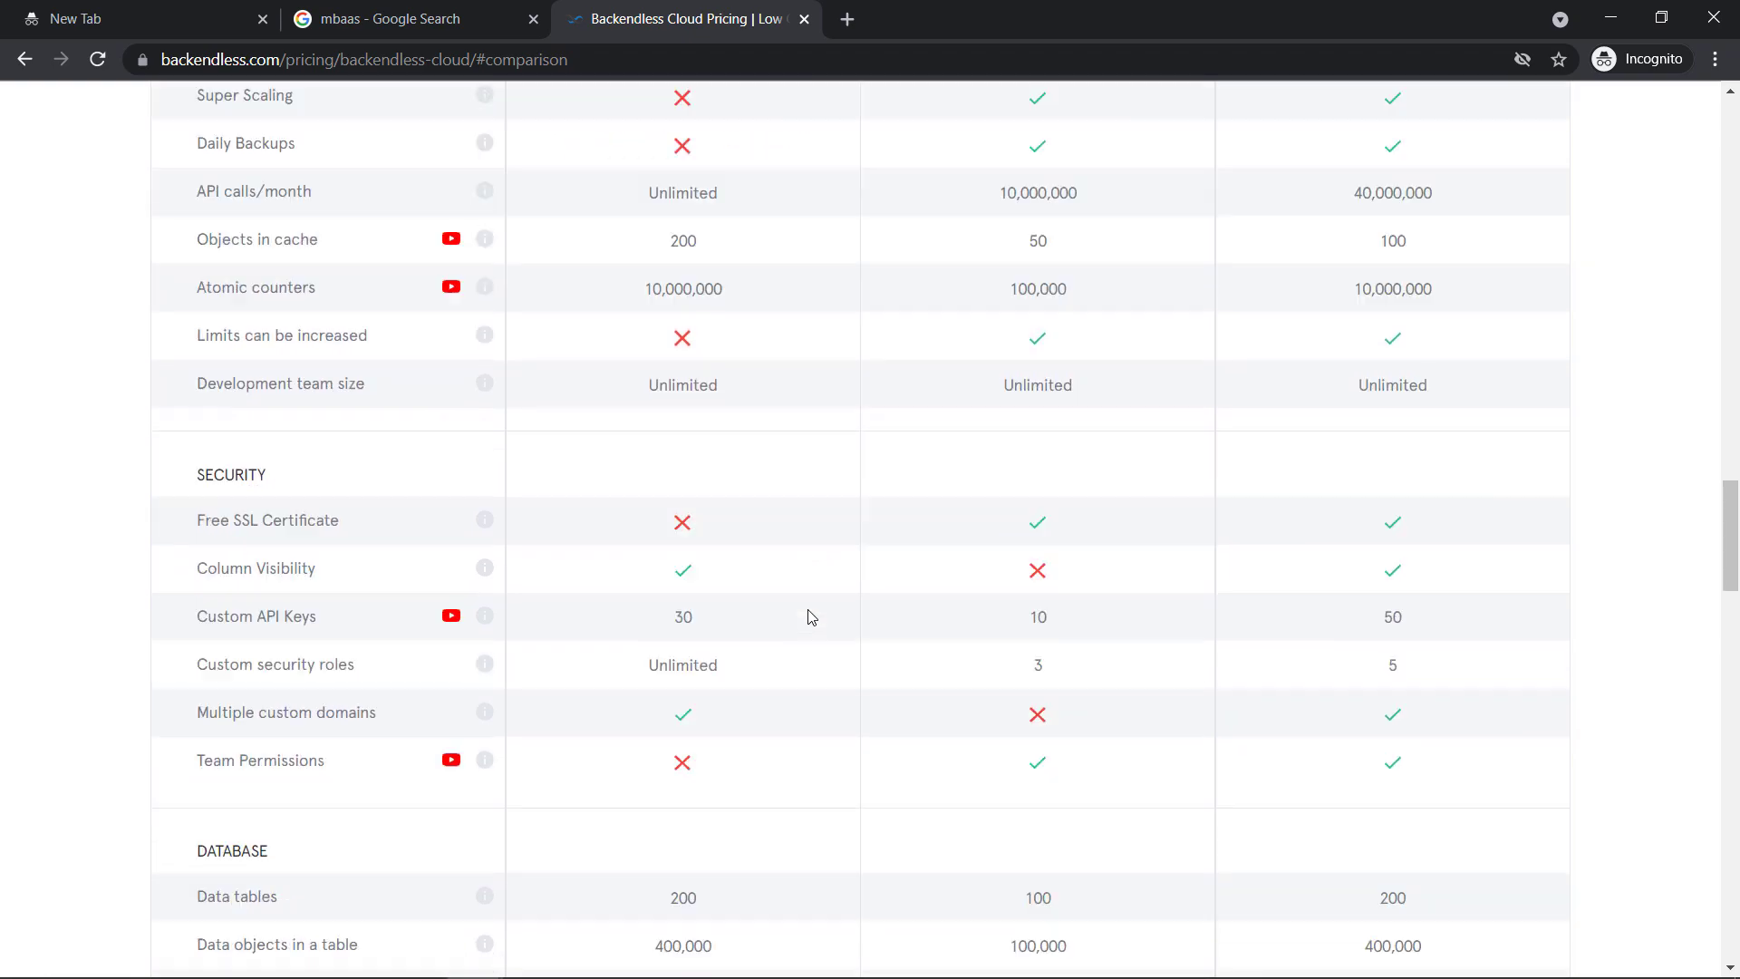
scroll(up, 3)
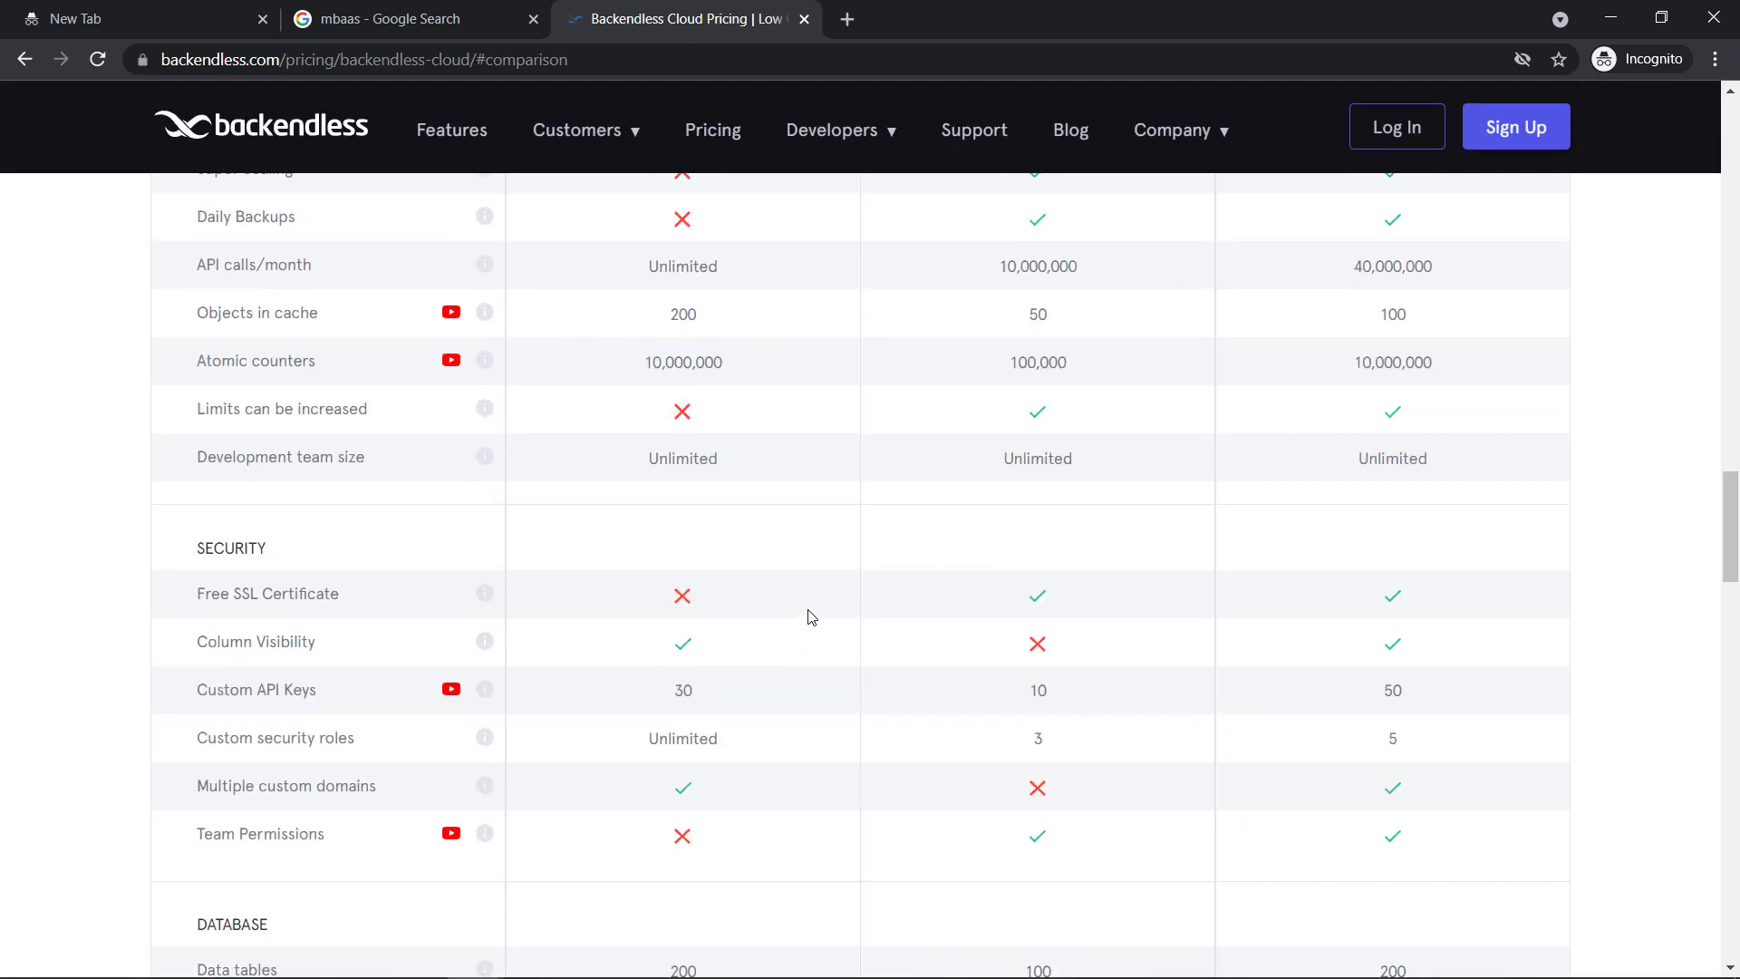
scroll(down, 3)
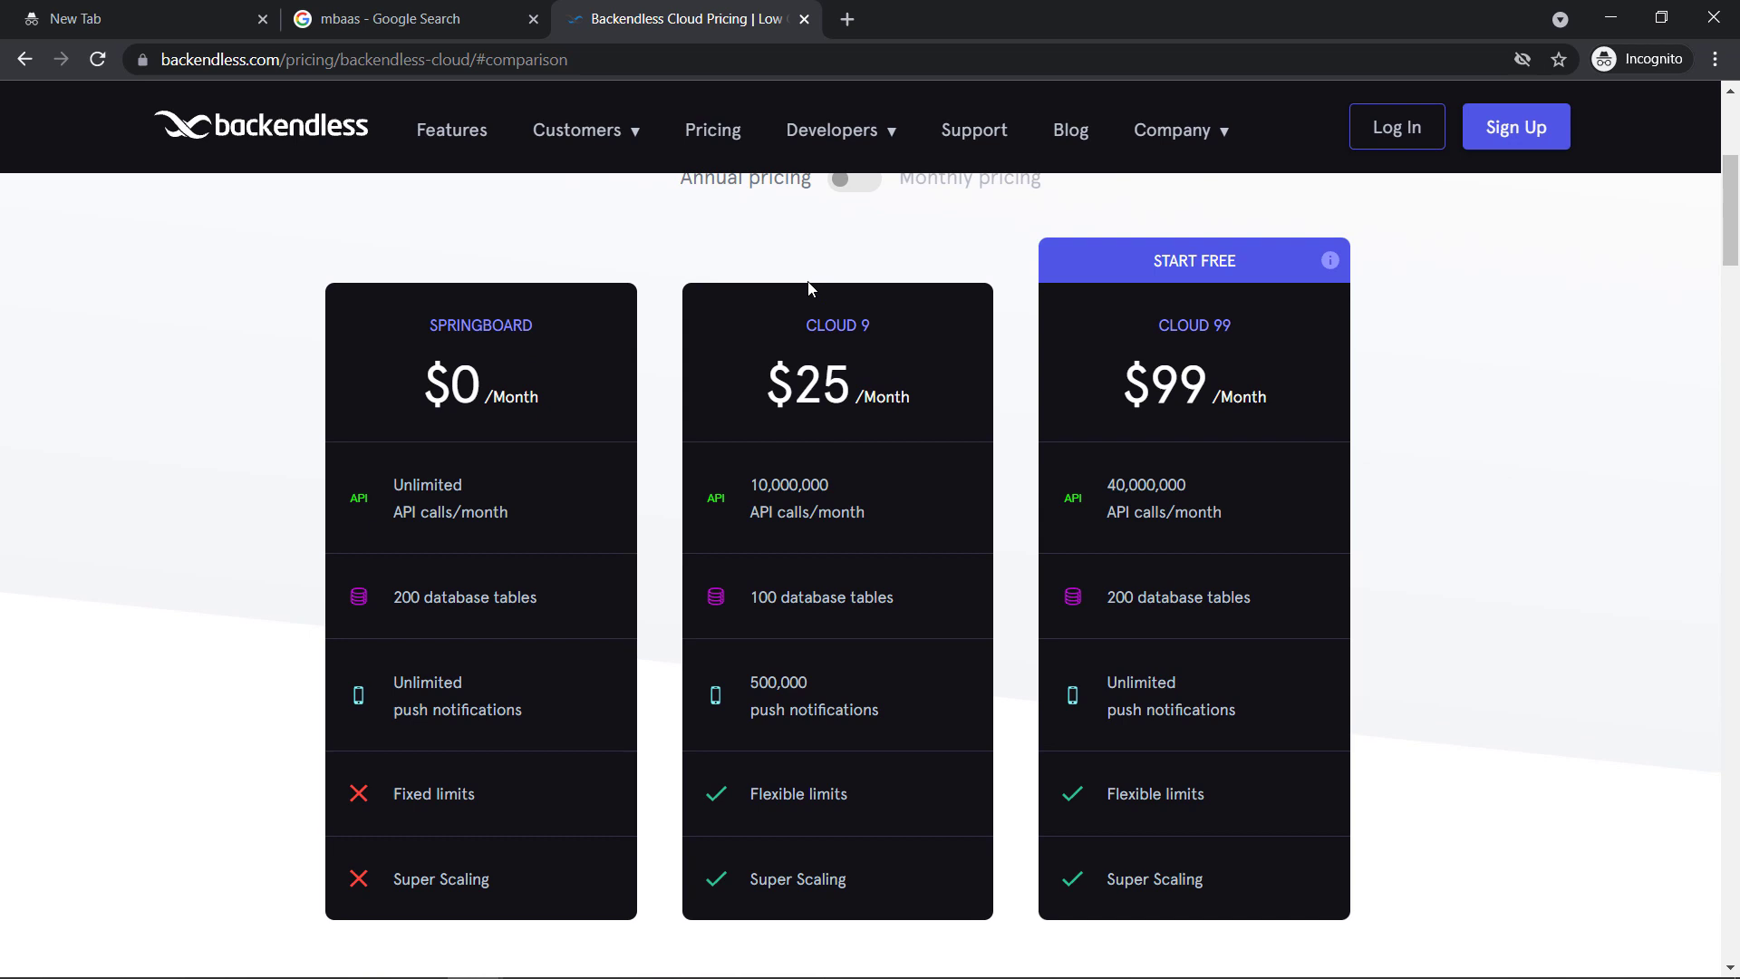
mouse_move(869, 317)
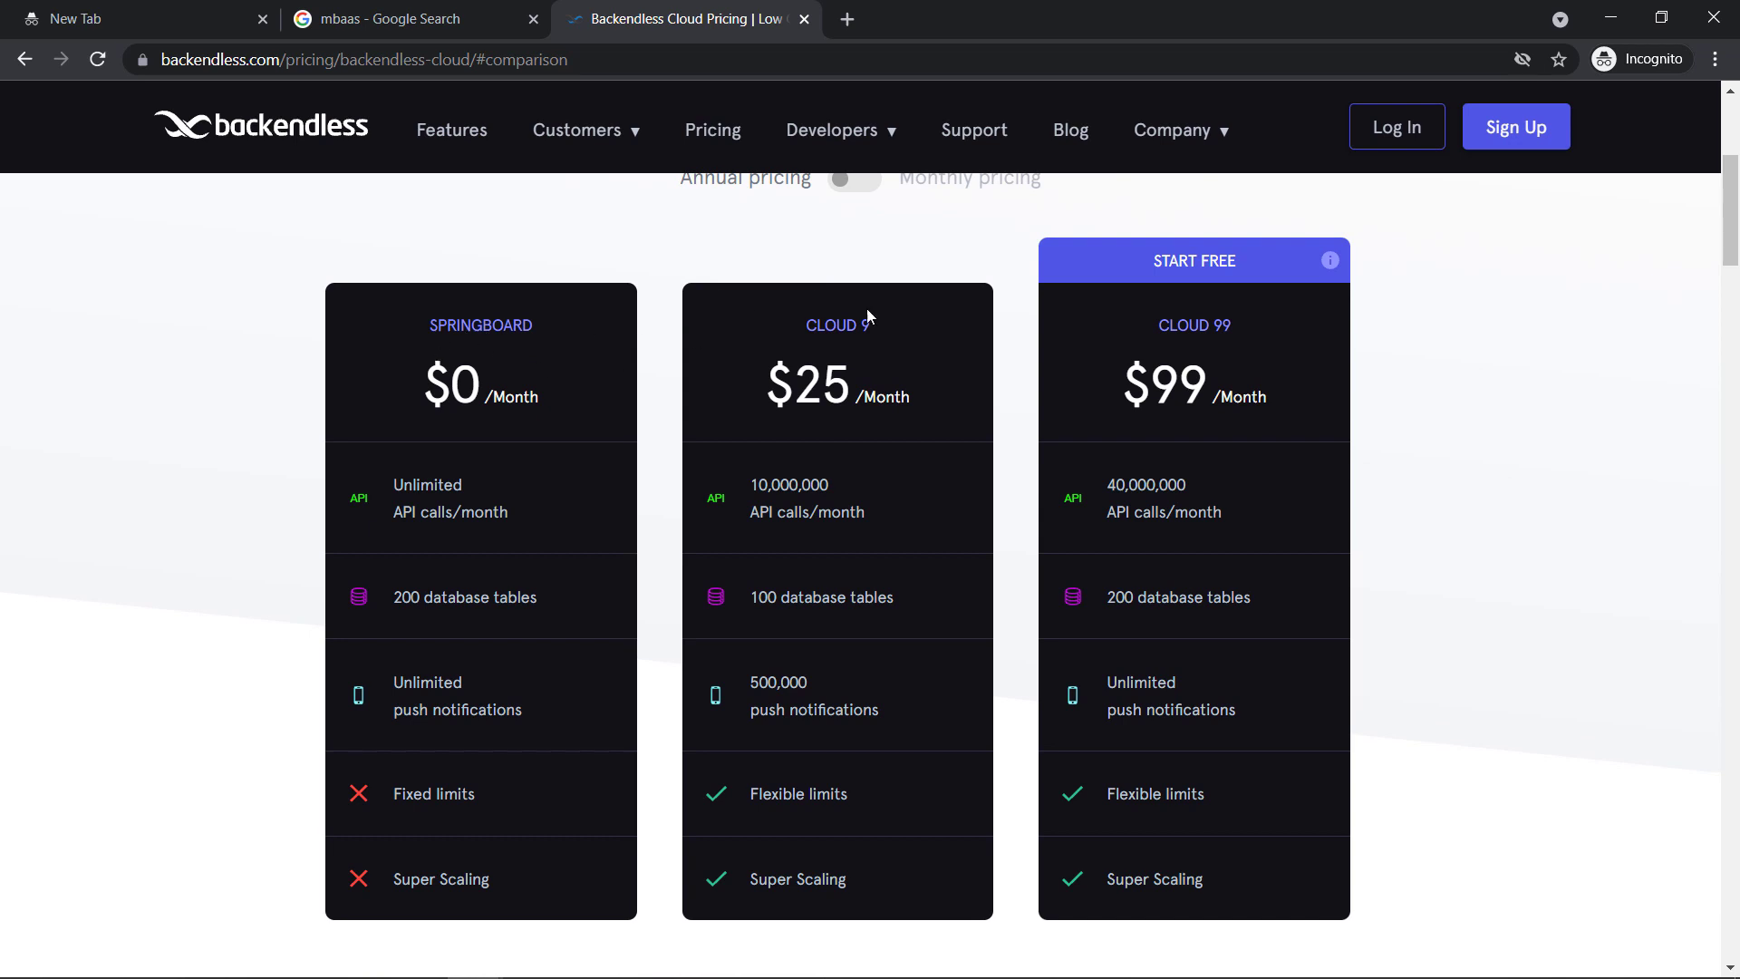
mouse_move(1291, 347)
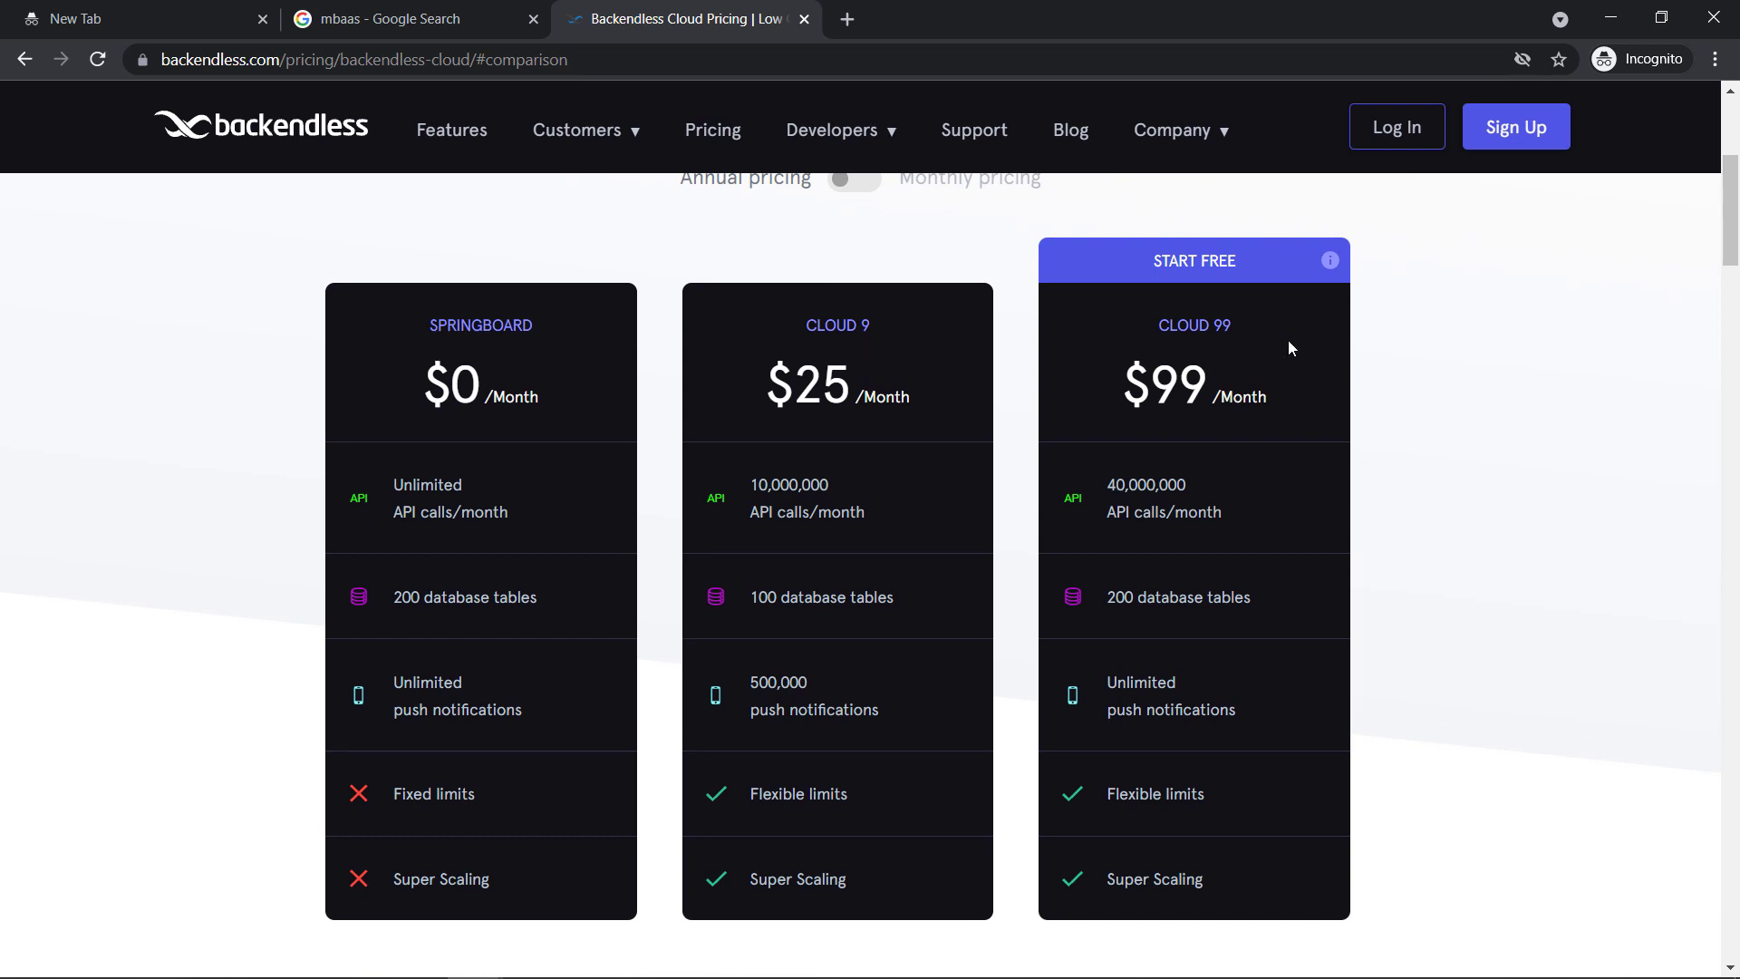
mouse_move(369, 399)
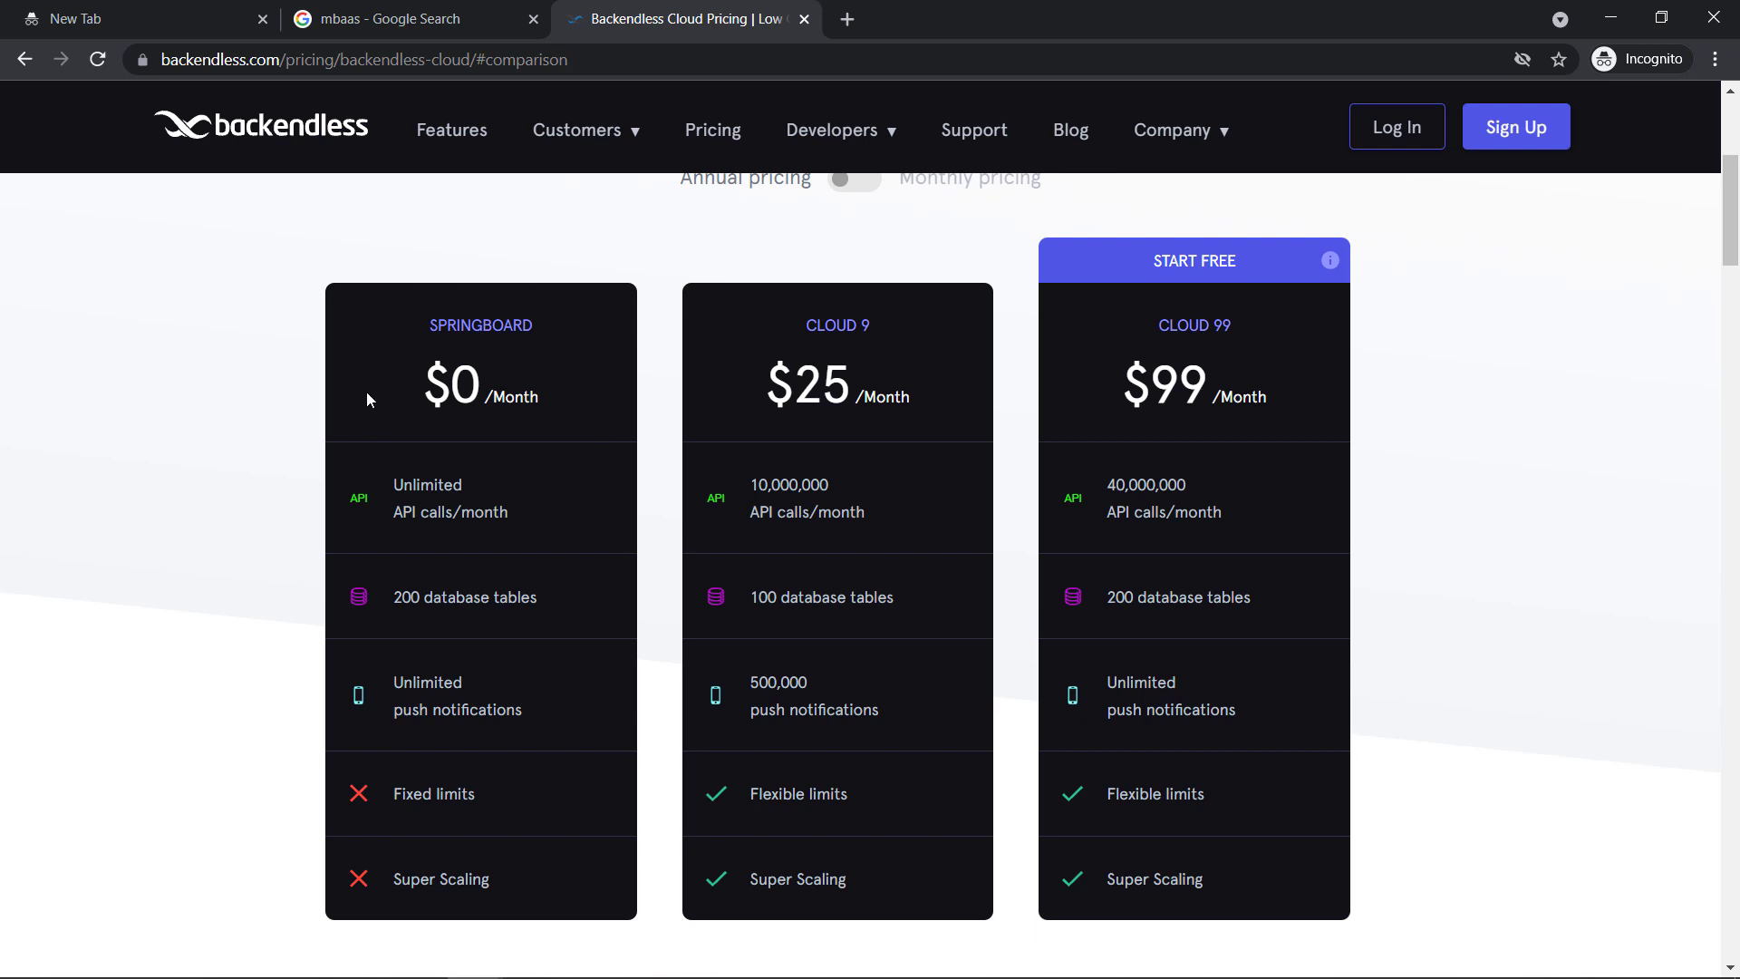
mouse_move(785, 298)
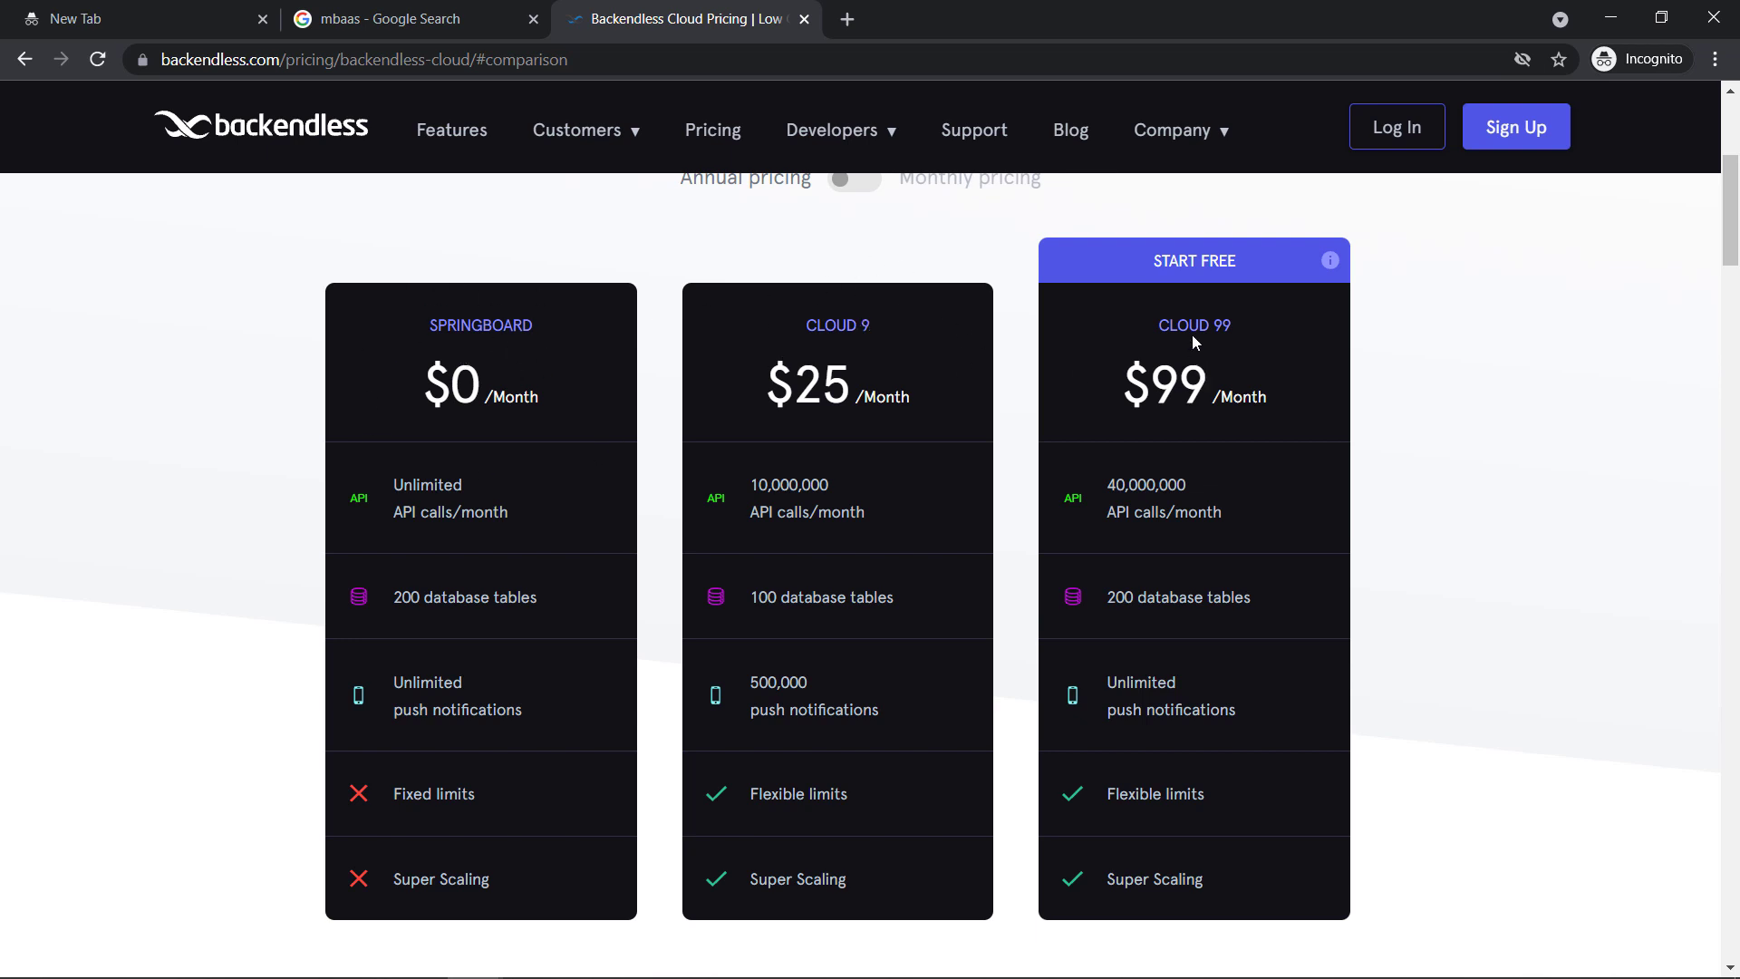
mouse_move(540, 528)
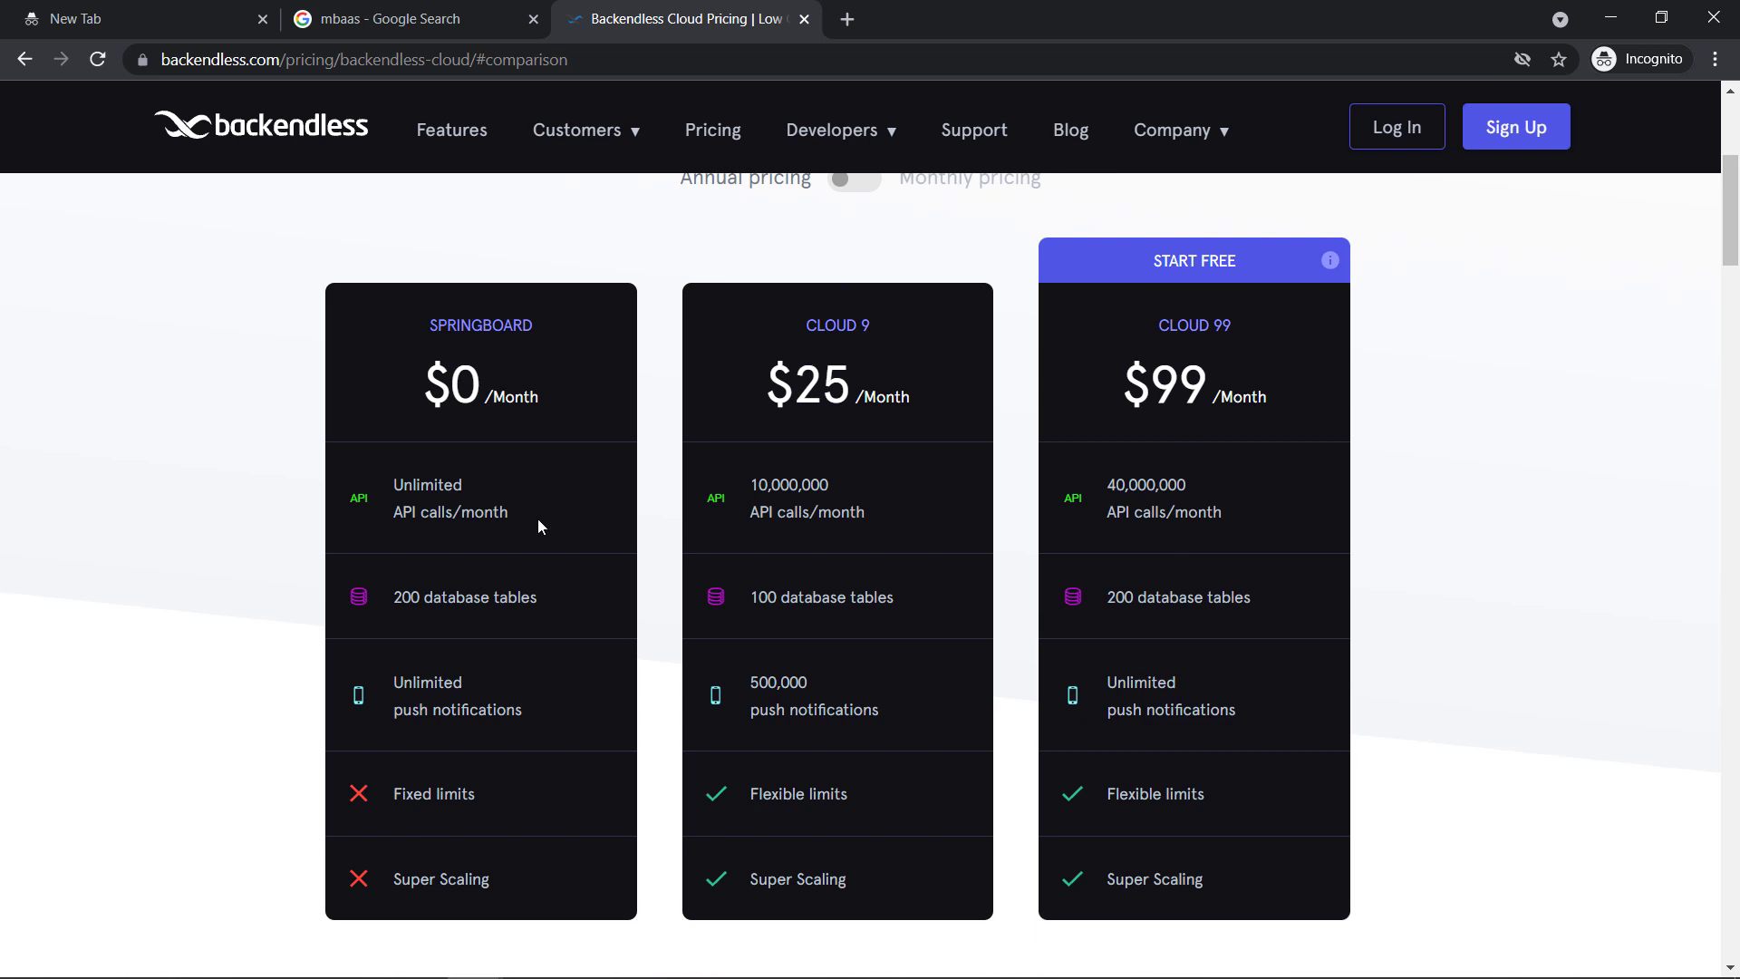
mouse_move(410, 607)
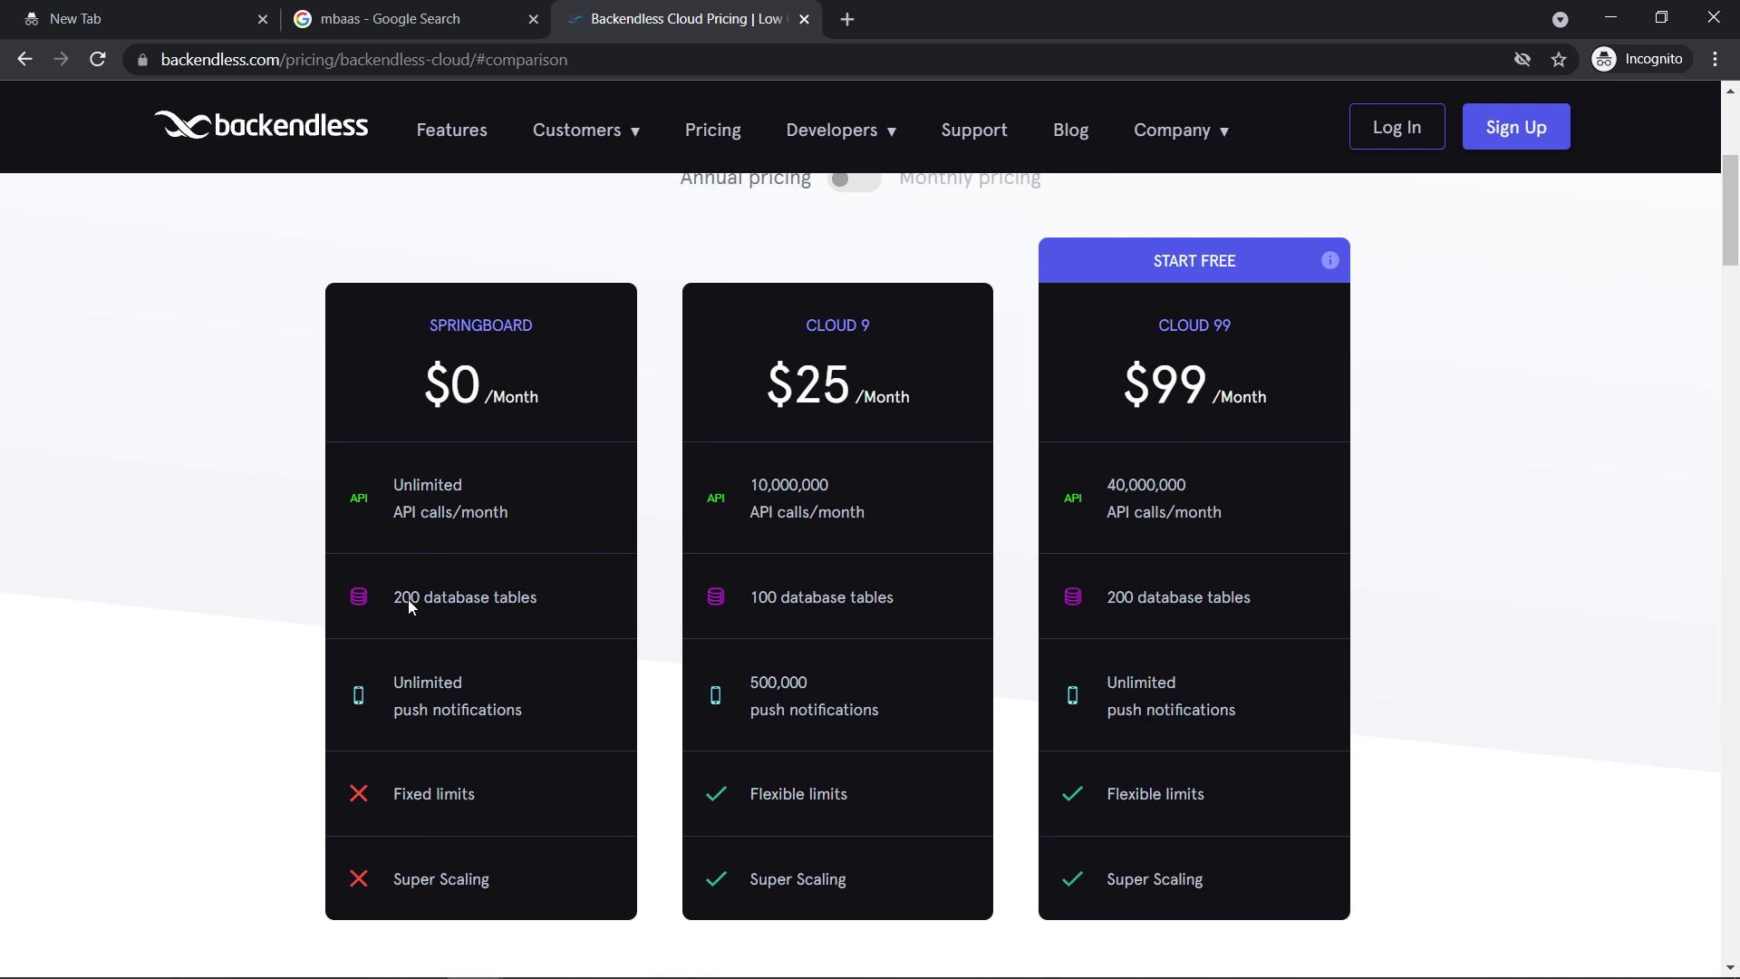
mouse_move(465, 607)
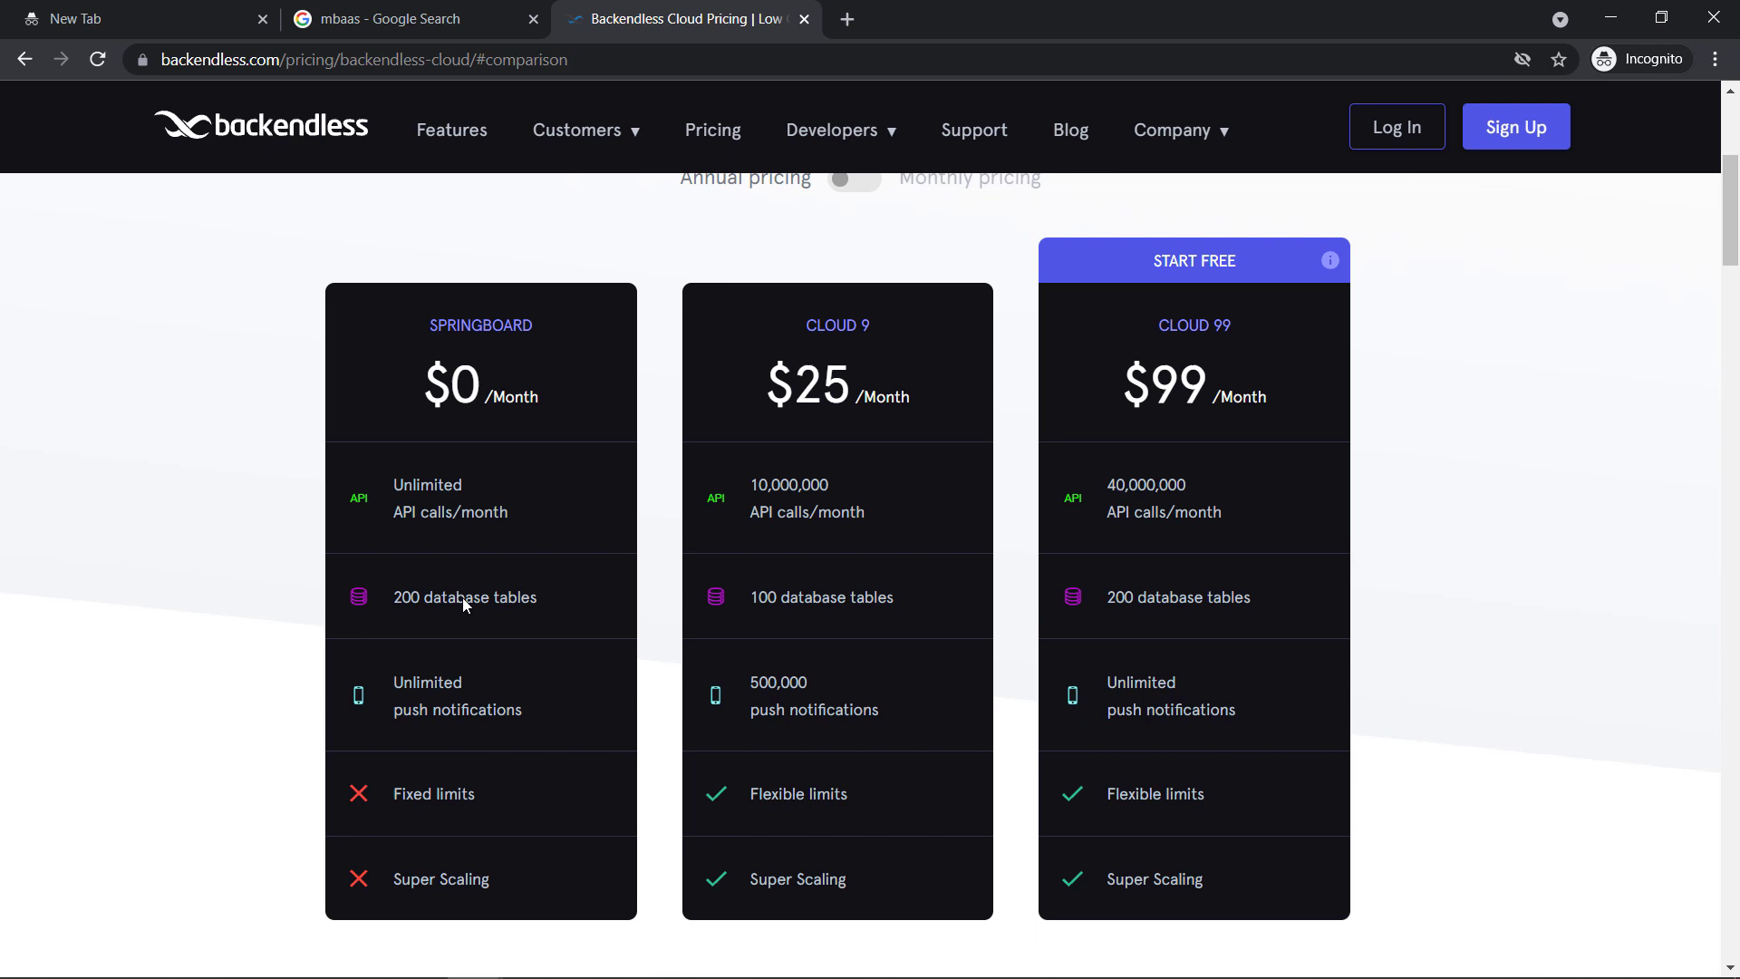
mouse_move(847, 337)
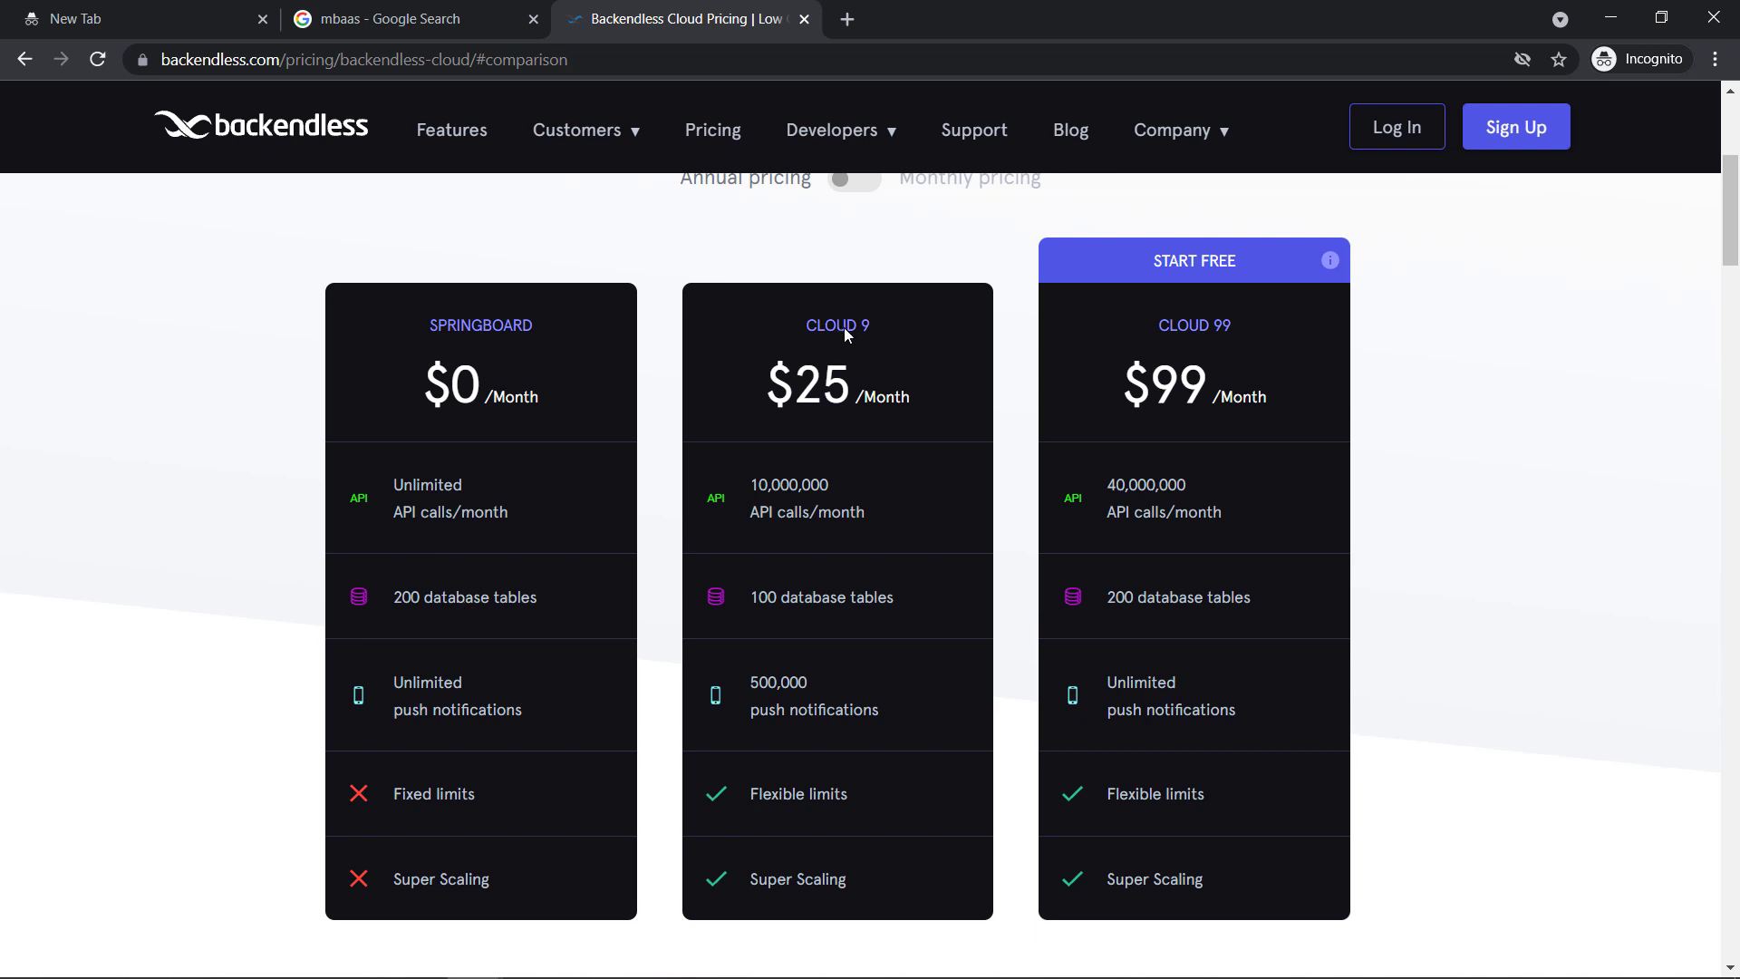
mouse_move(1229, 327)
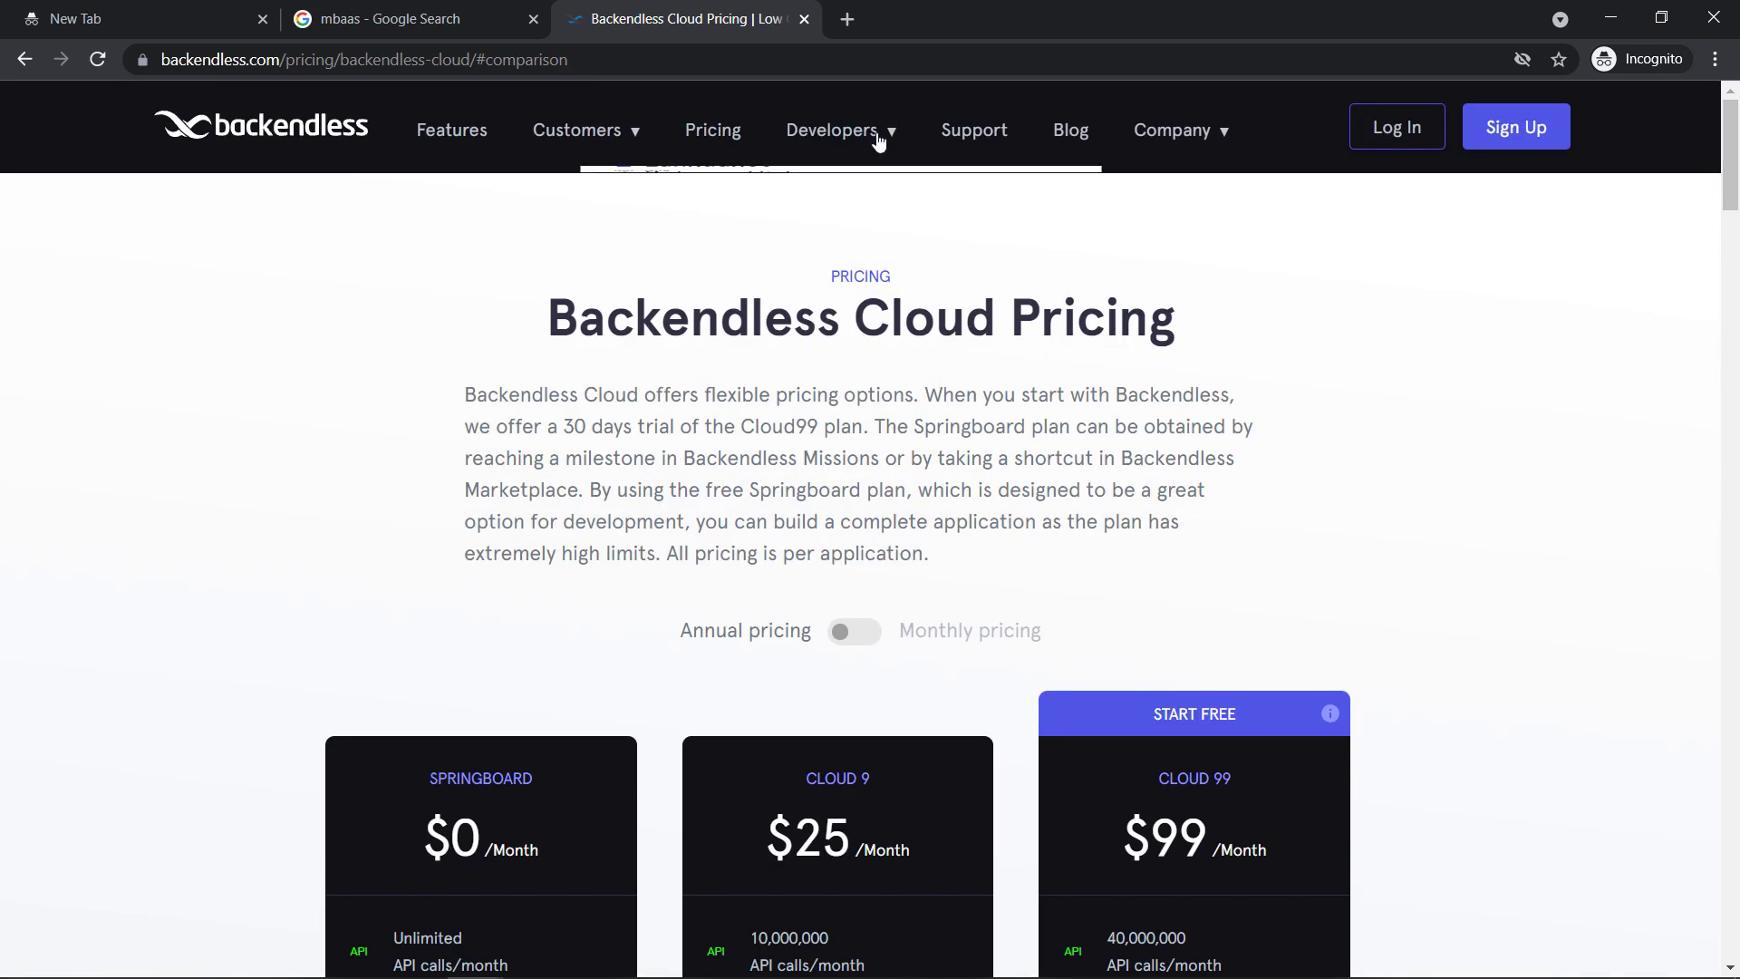
Choose Flutter under Languages in the Developers menu
click(832, 130)
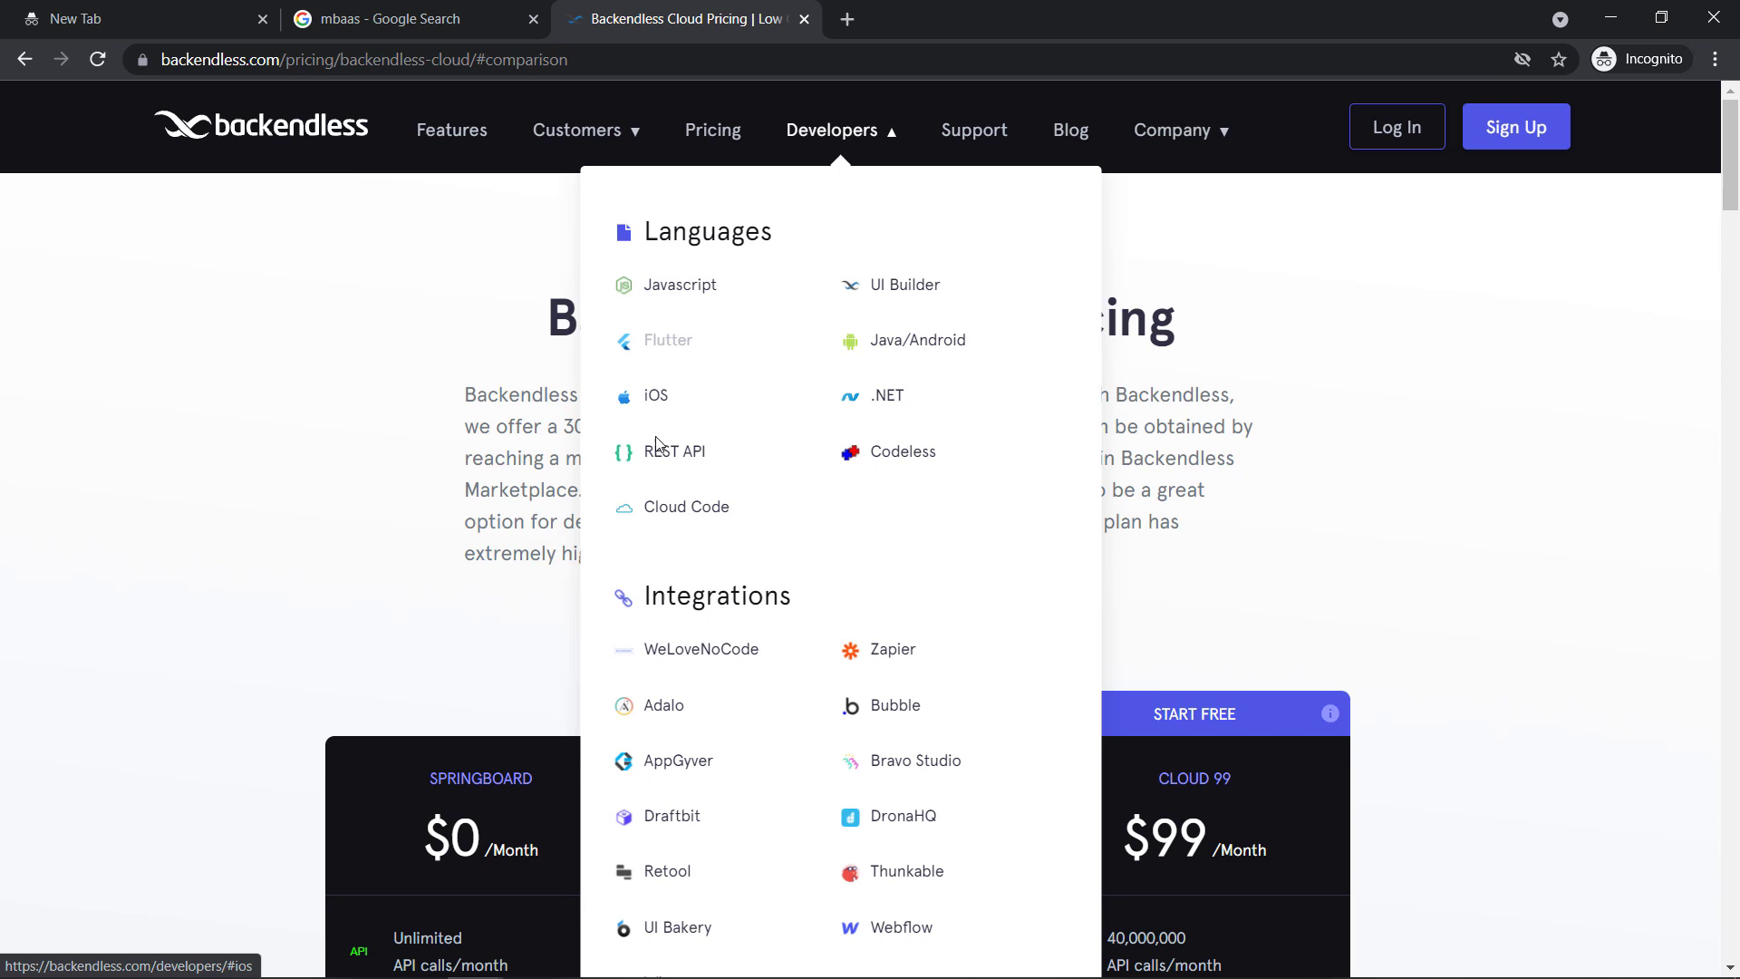
mouse_move(933, 350)
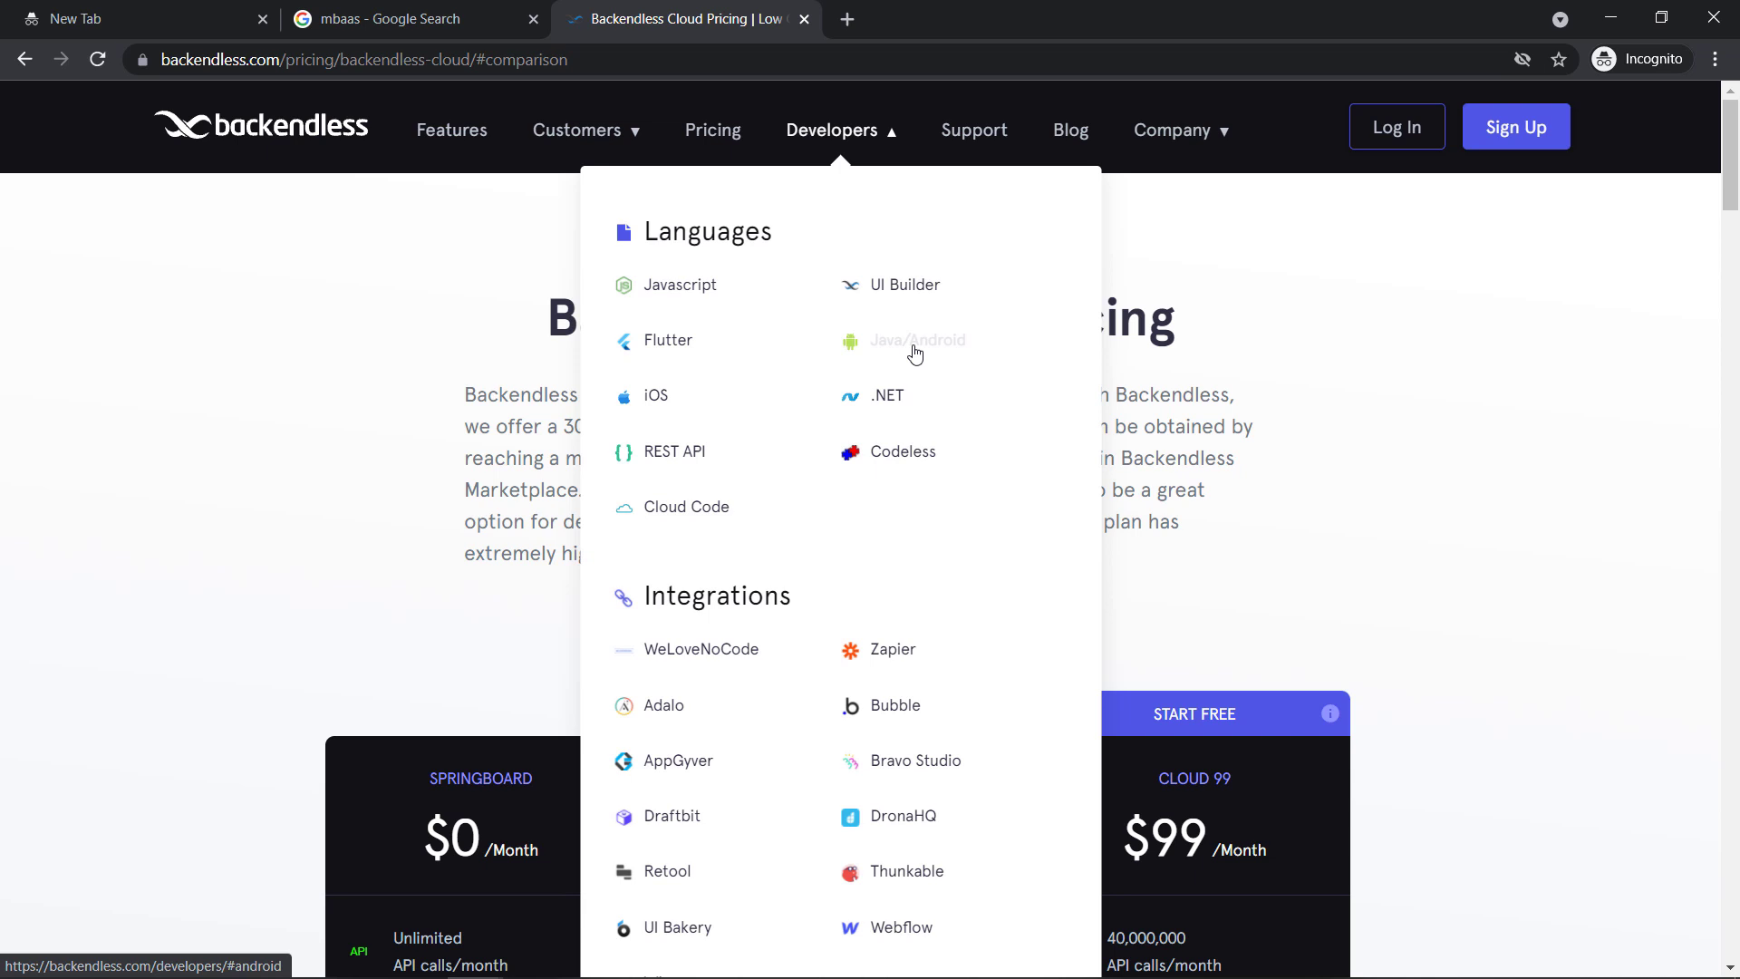
mouse_move(656, 396)
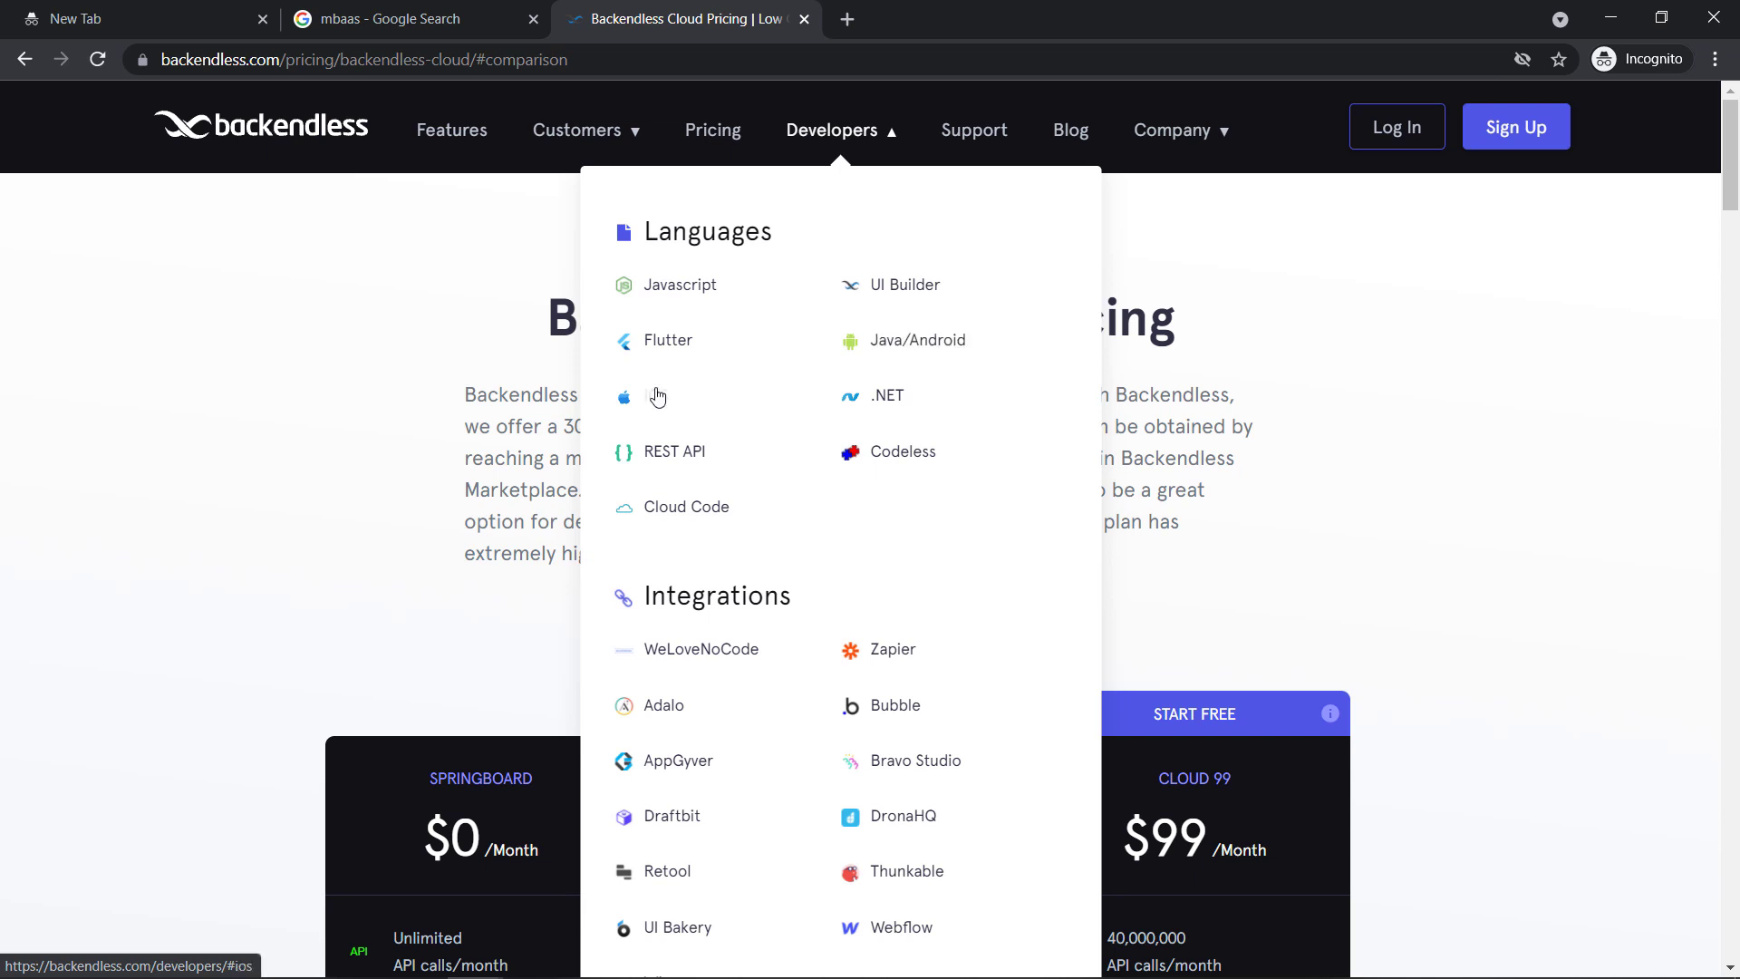
mouse_move(723, 479)
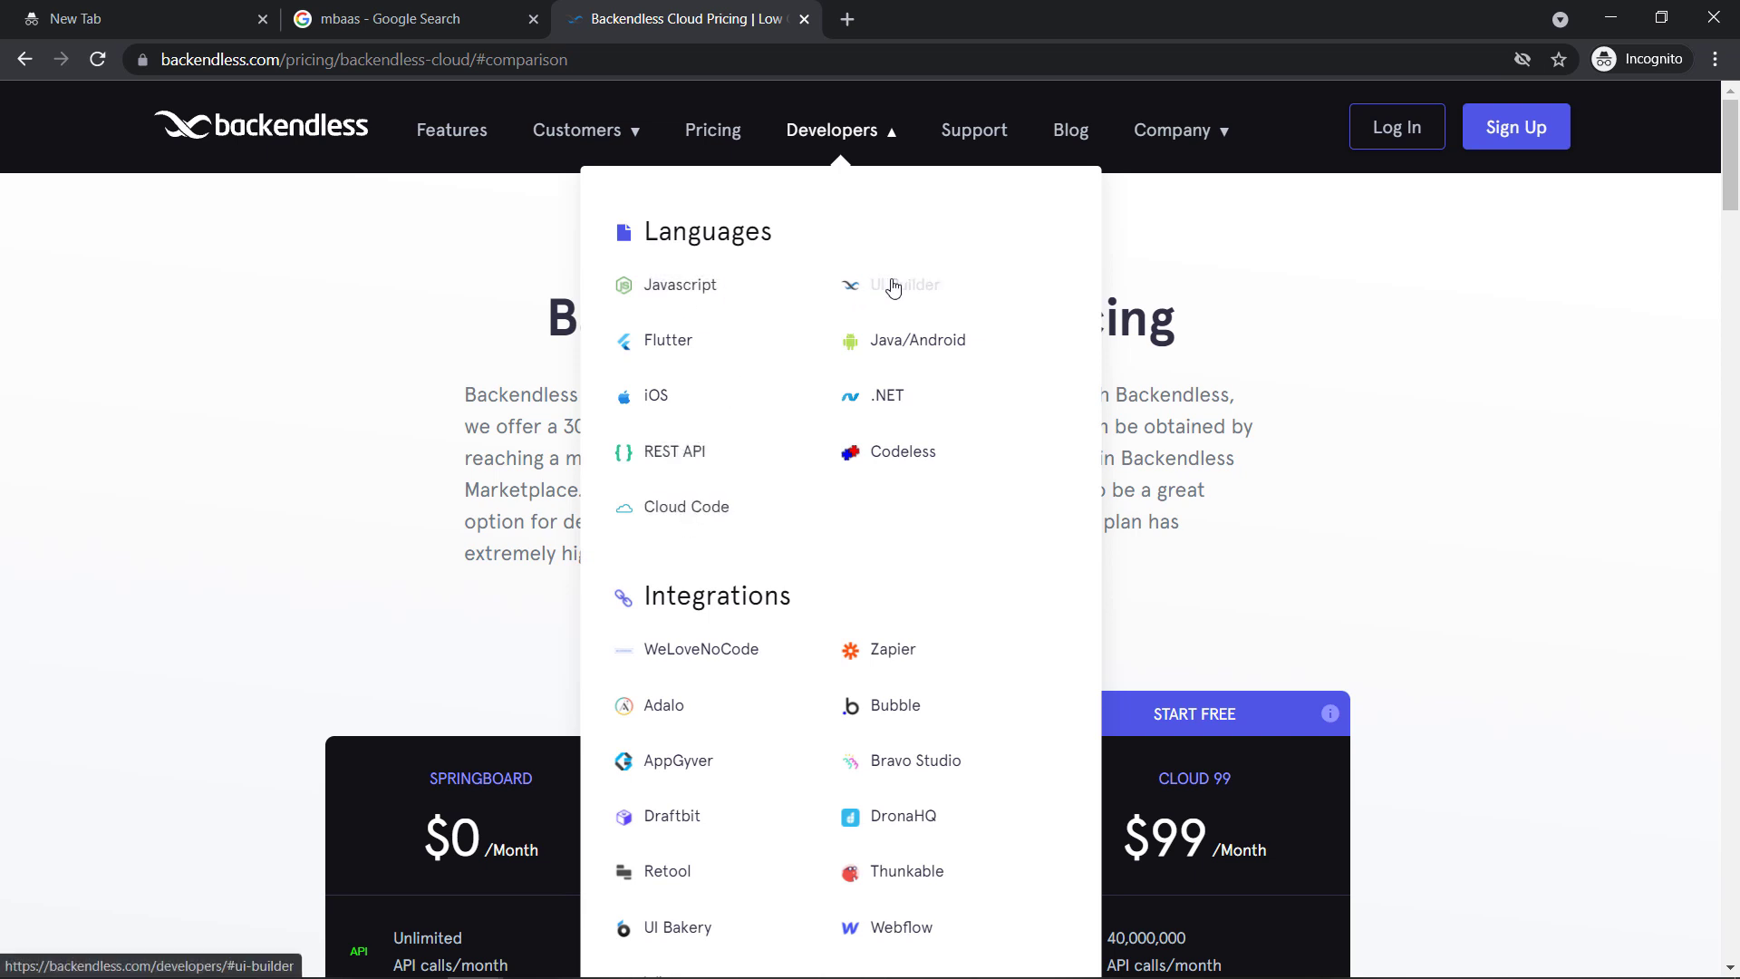
mouse_move(656, 350)
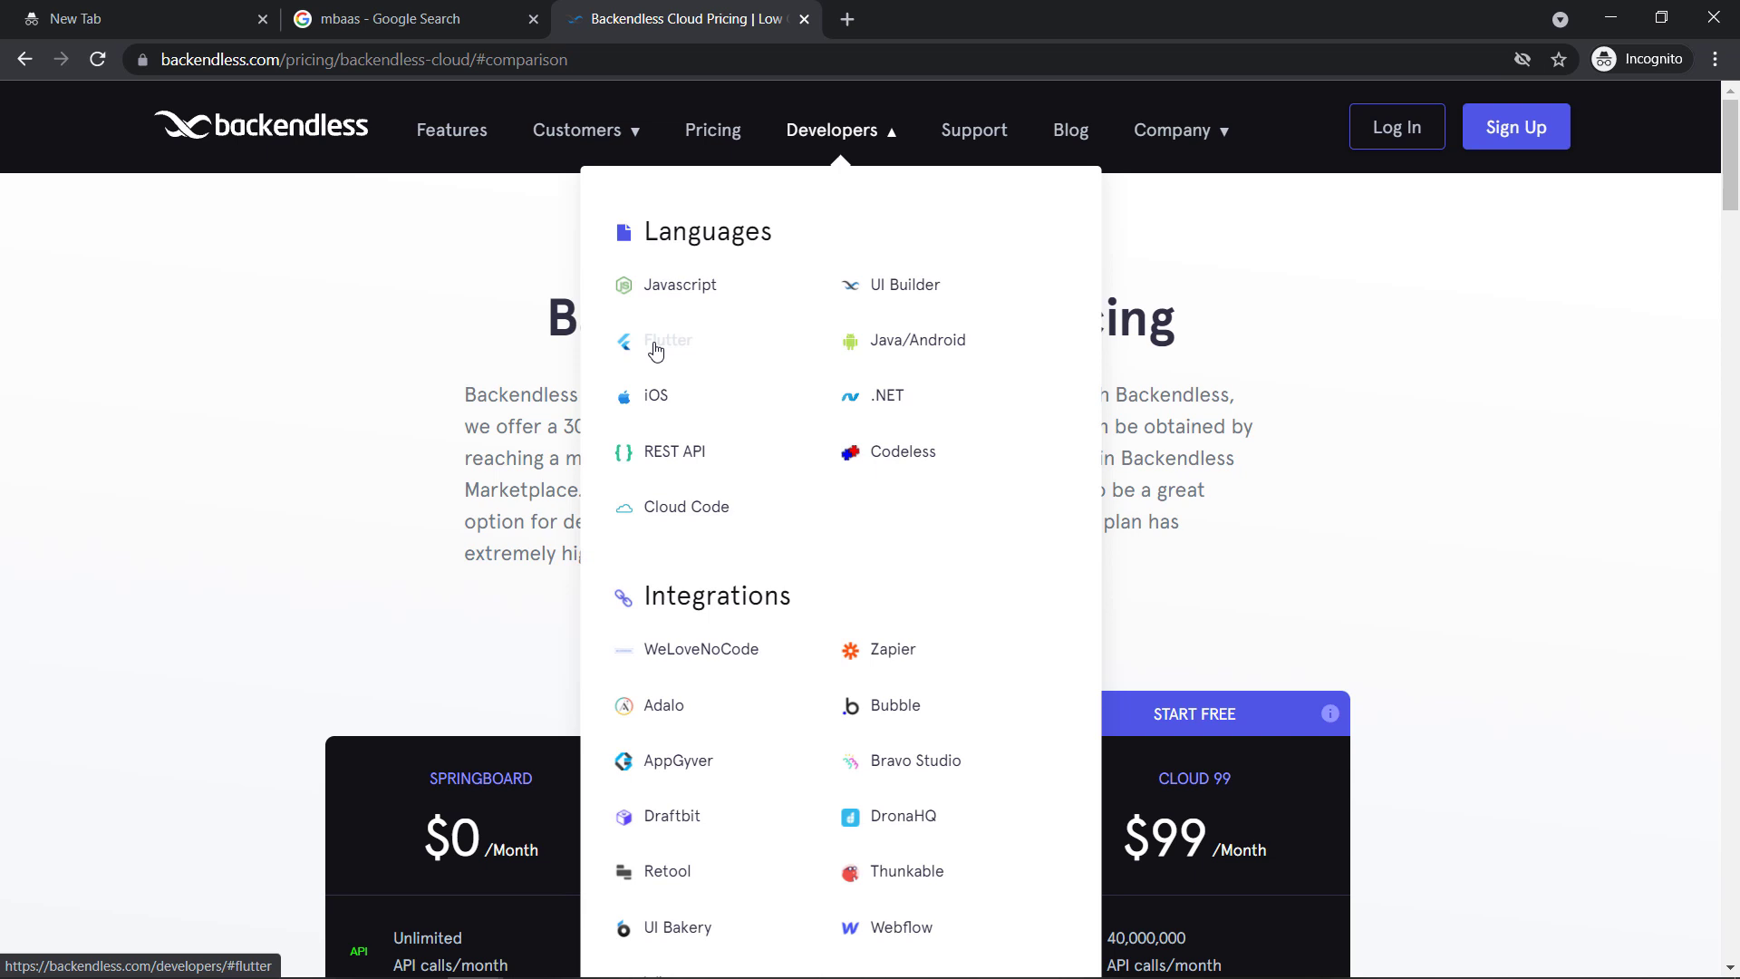
click(668, 341)
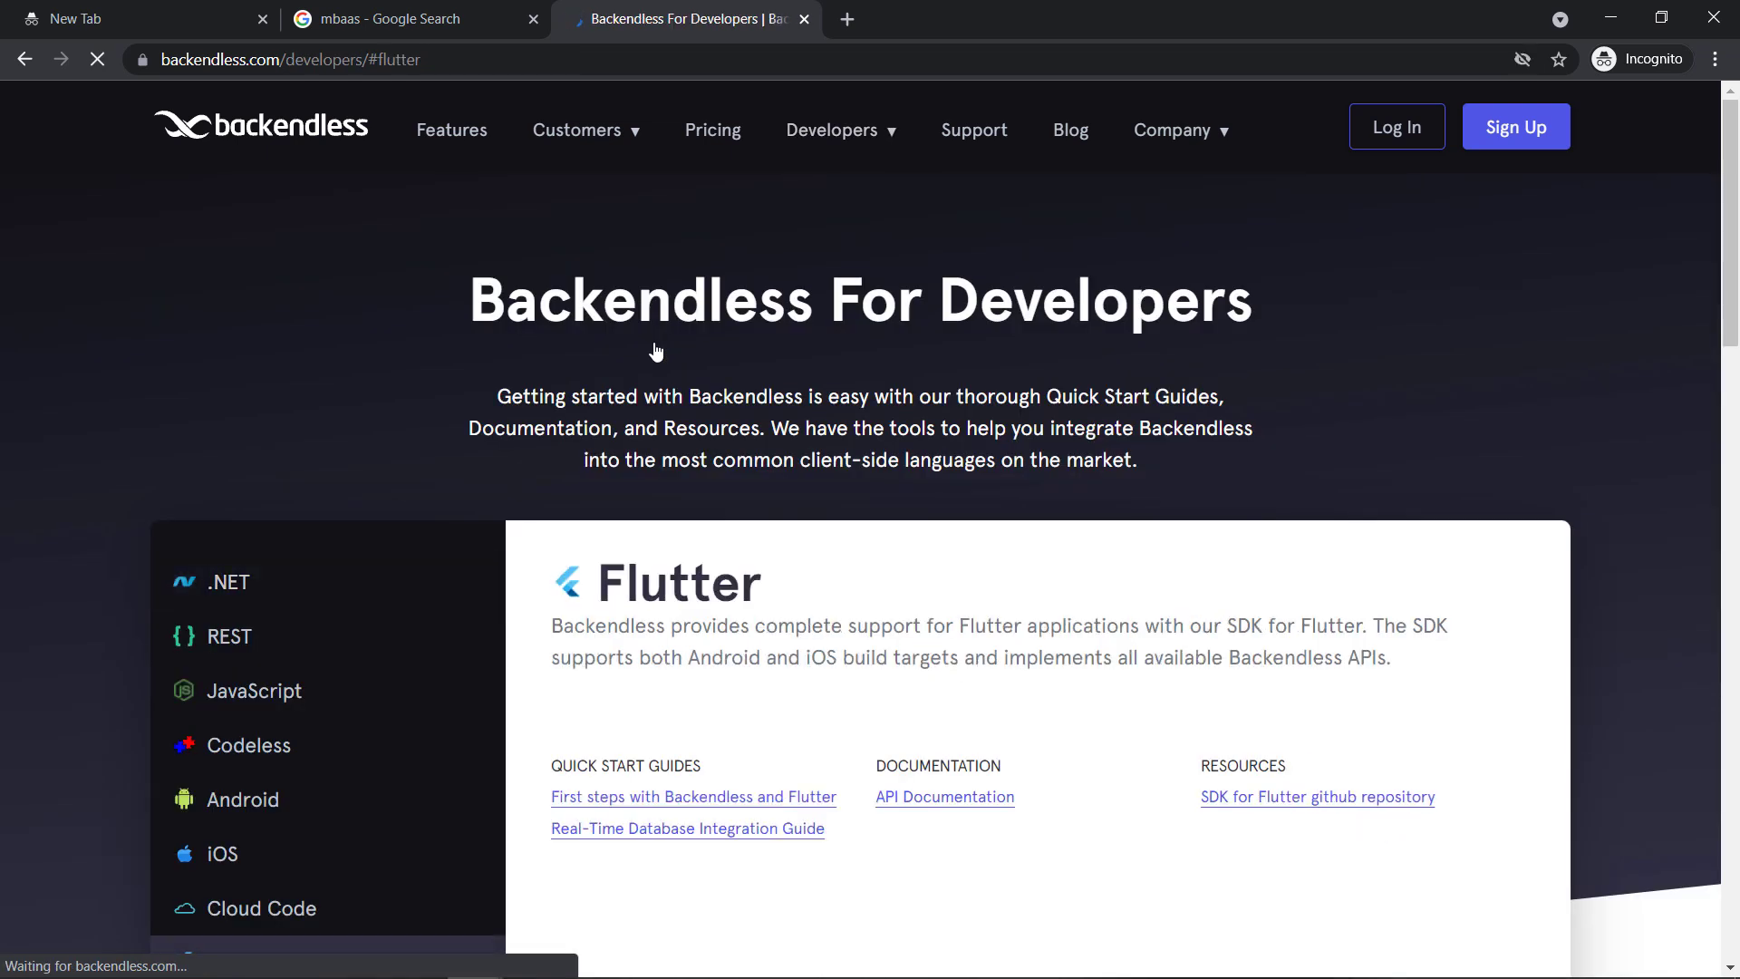
Scroll the Flutter resources and open the Backendless Application documentation page
scroll(down, 3)
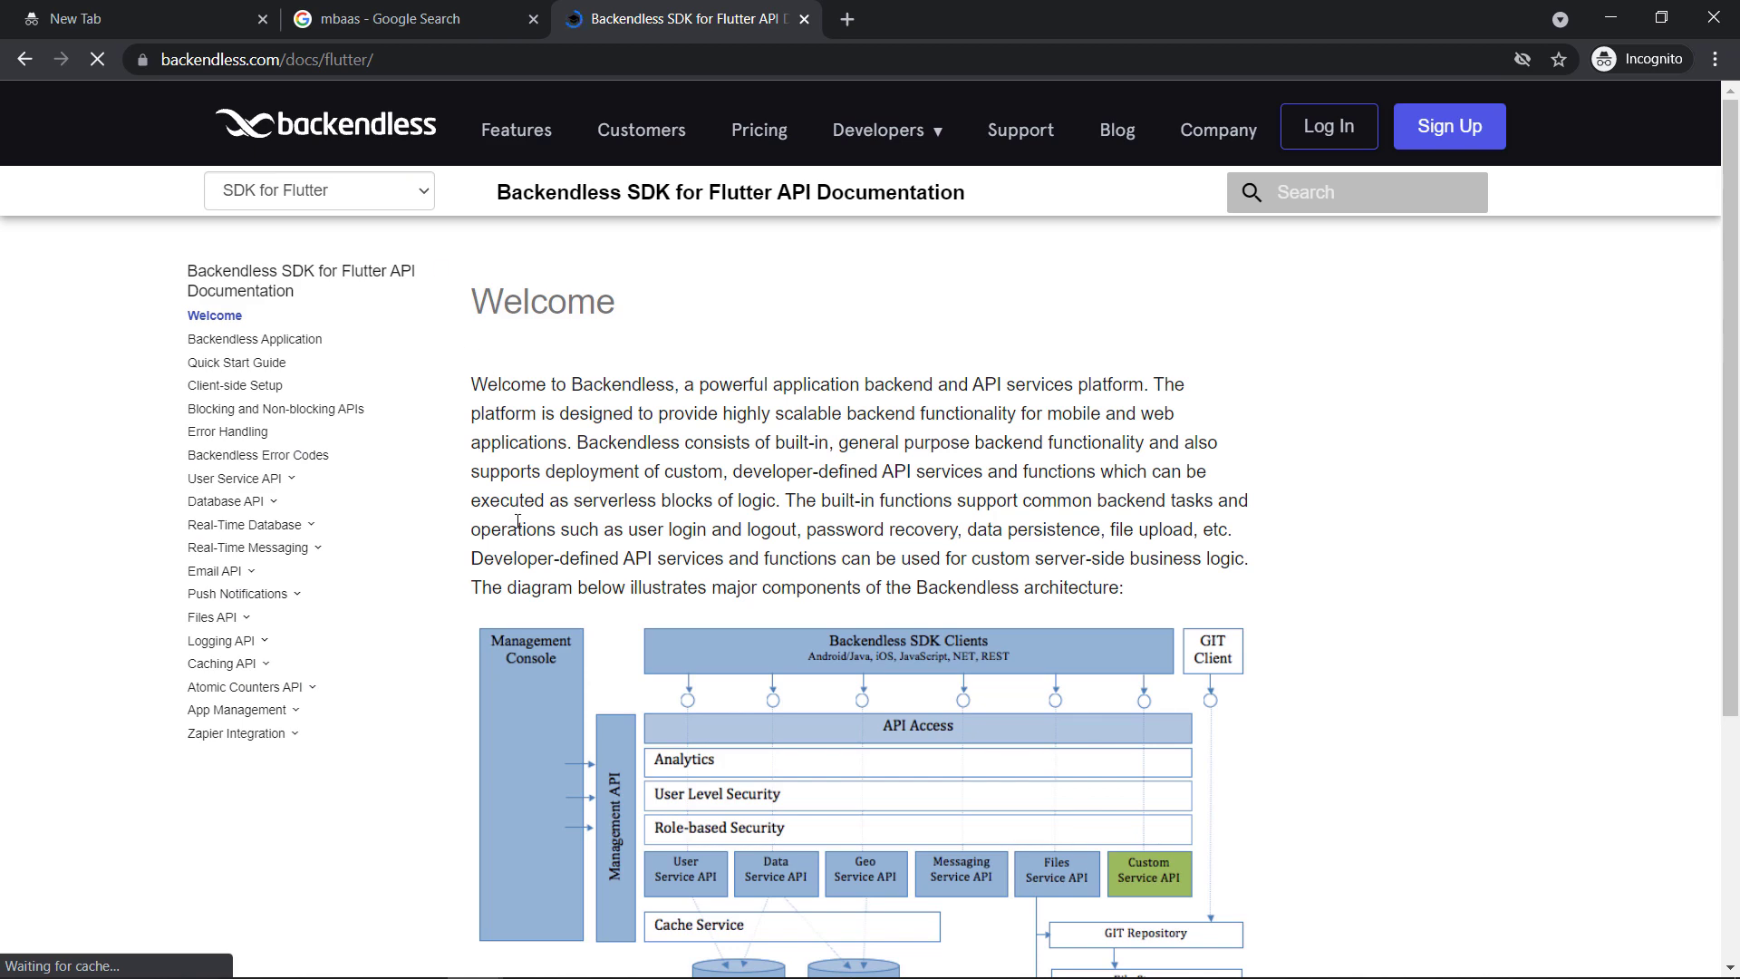
scroll(down, 3)
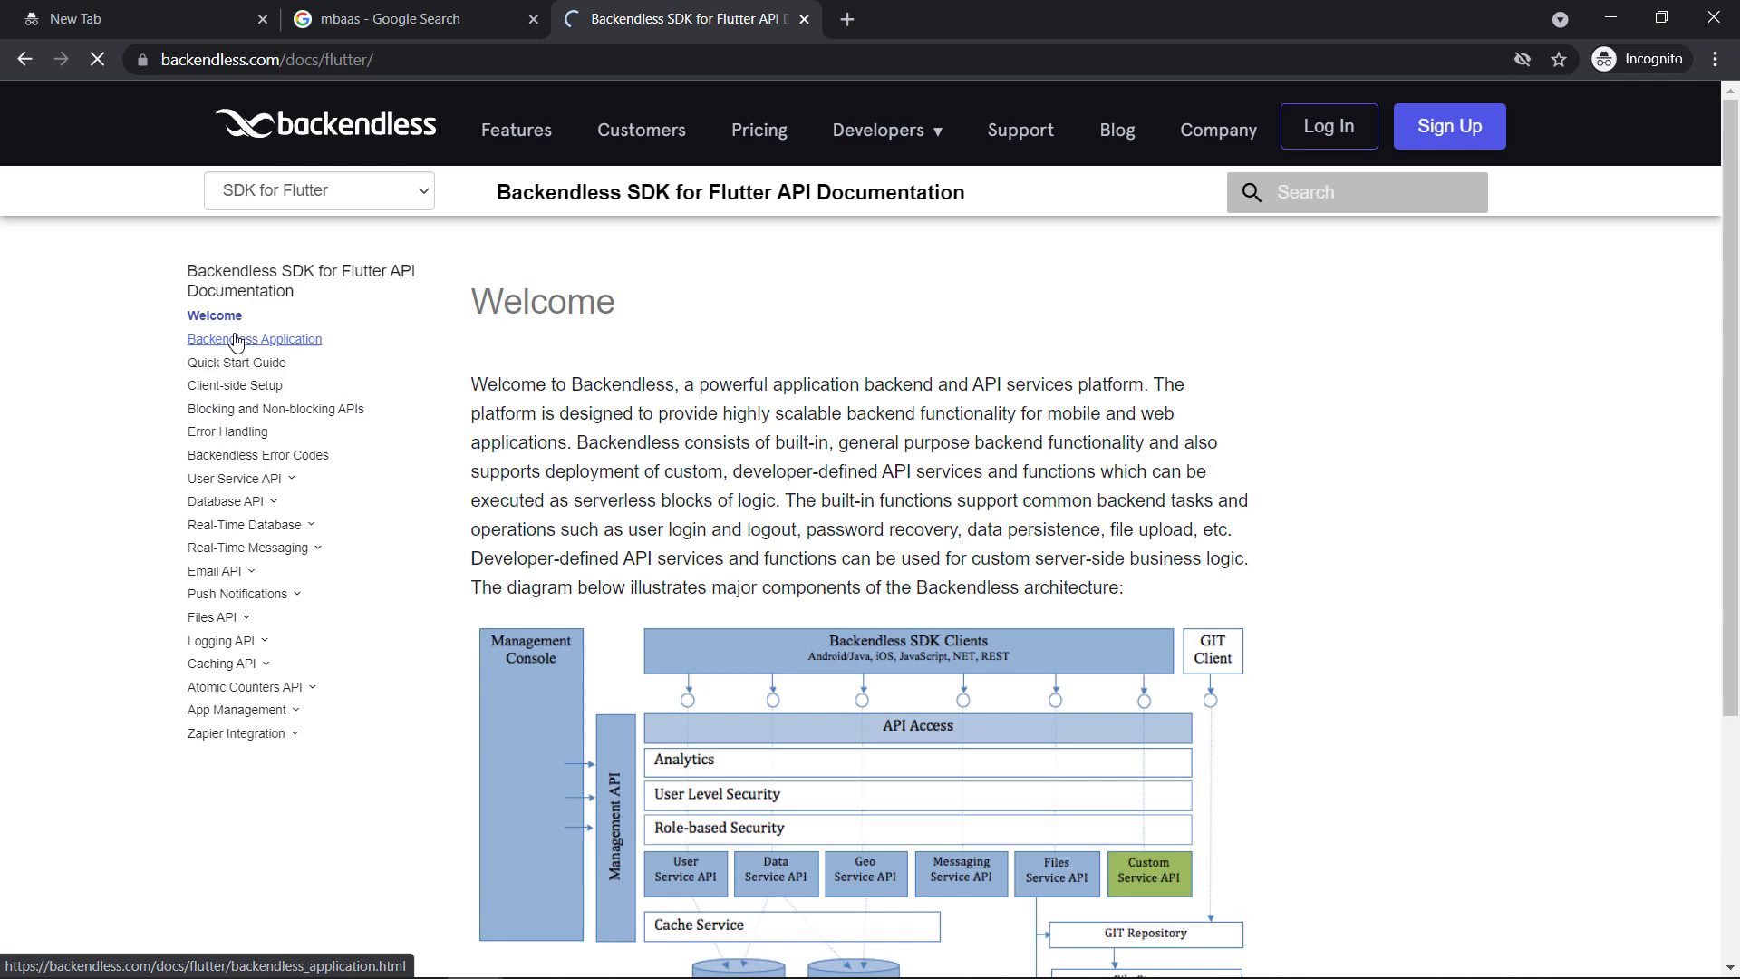
click(255, 339)
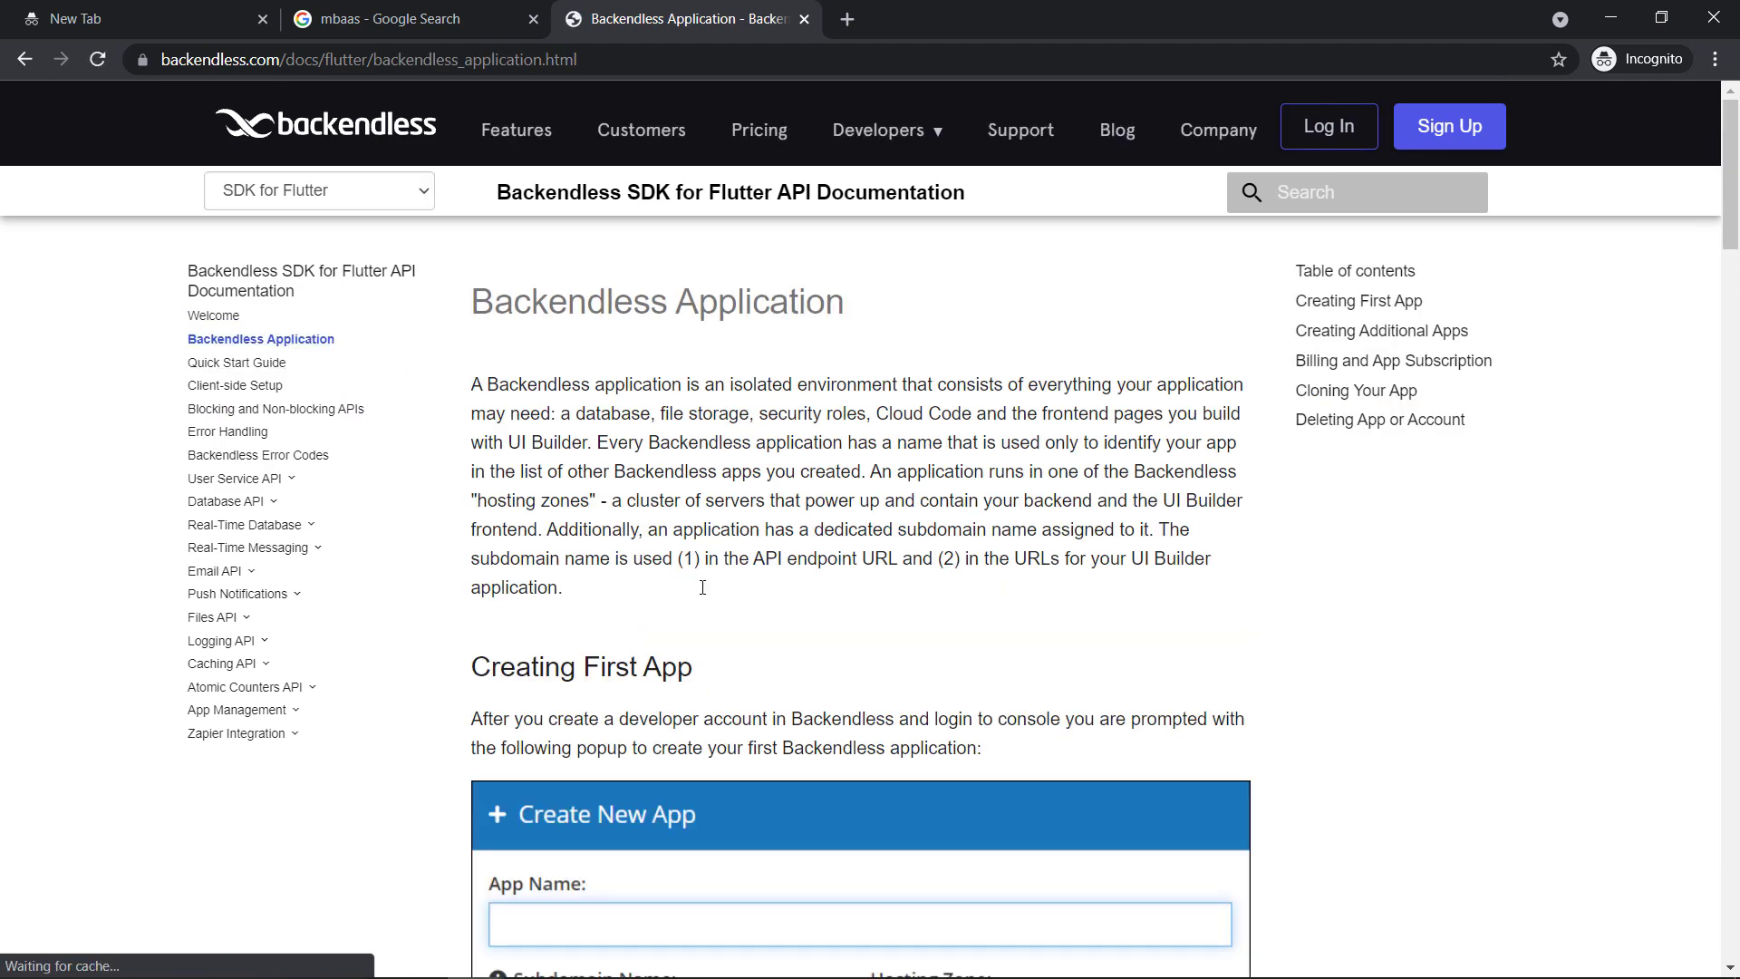
Browse the Flutter Quick Start Guide and Client-side Setup pages
scroll(down, 3)
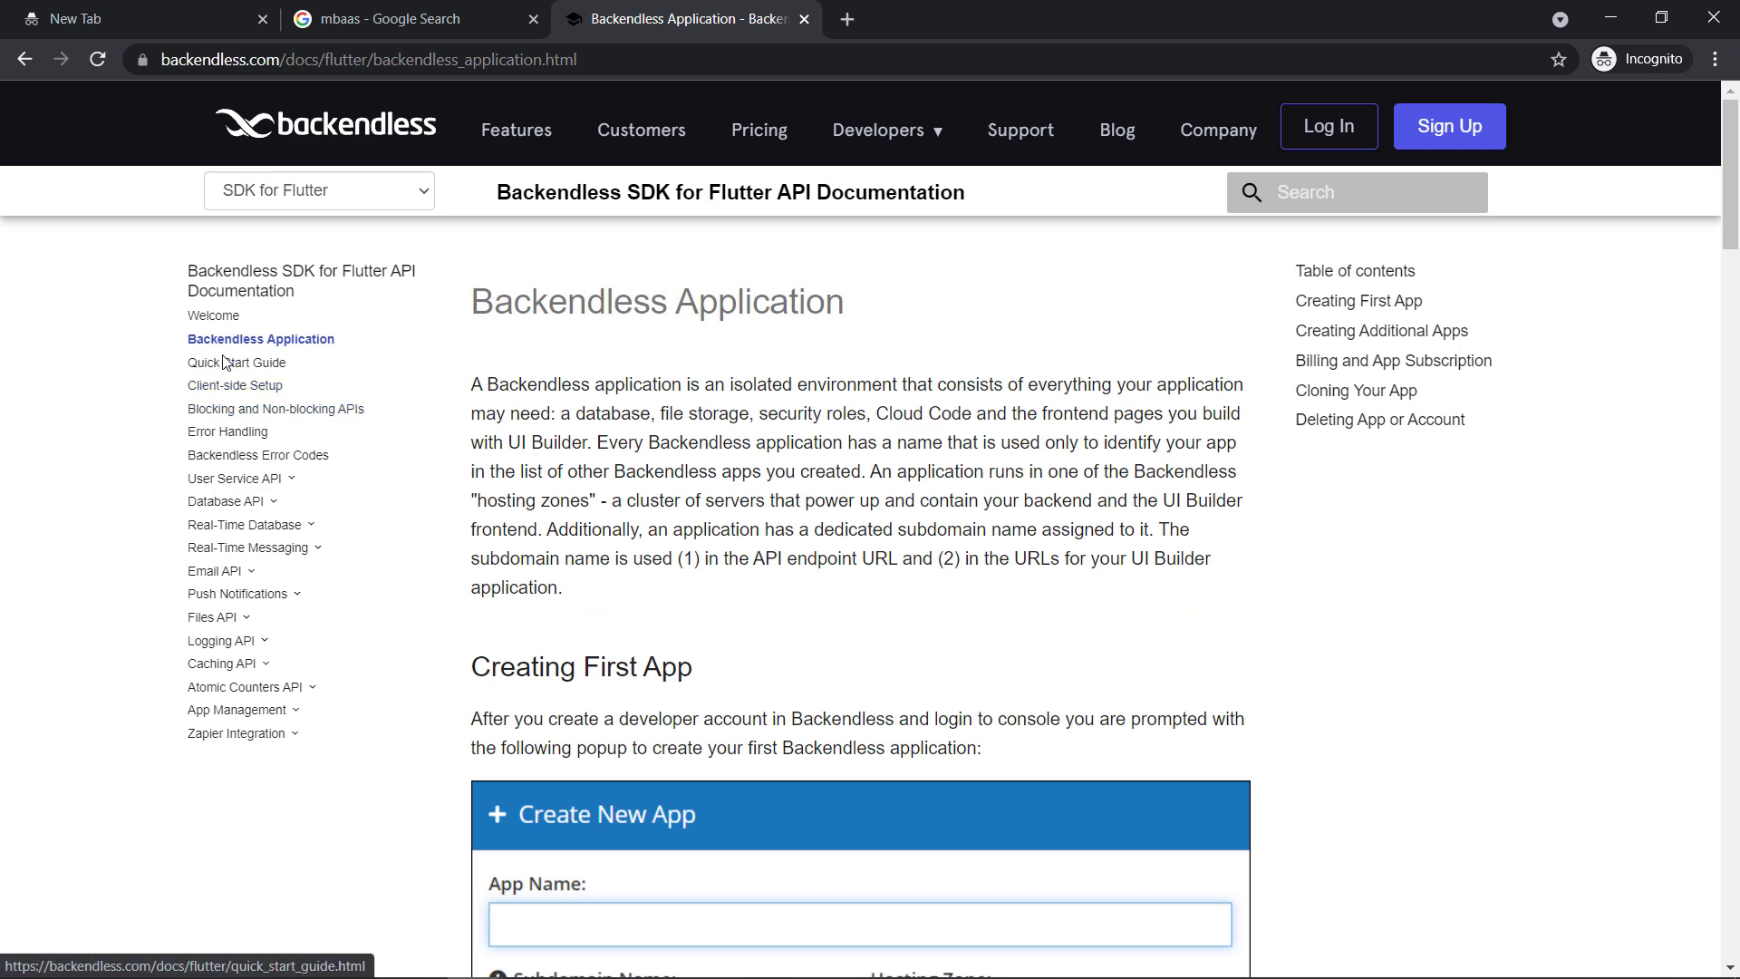
click(238, 362)
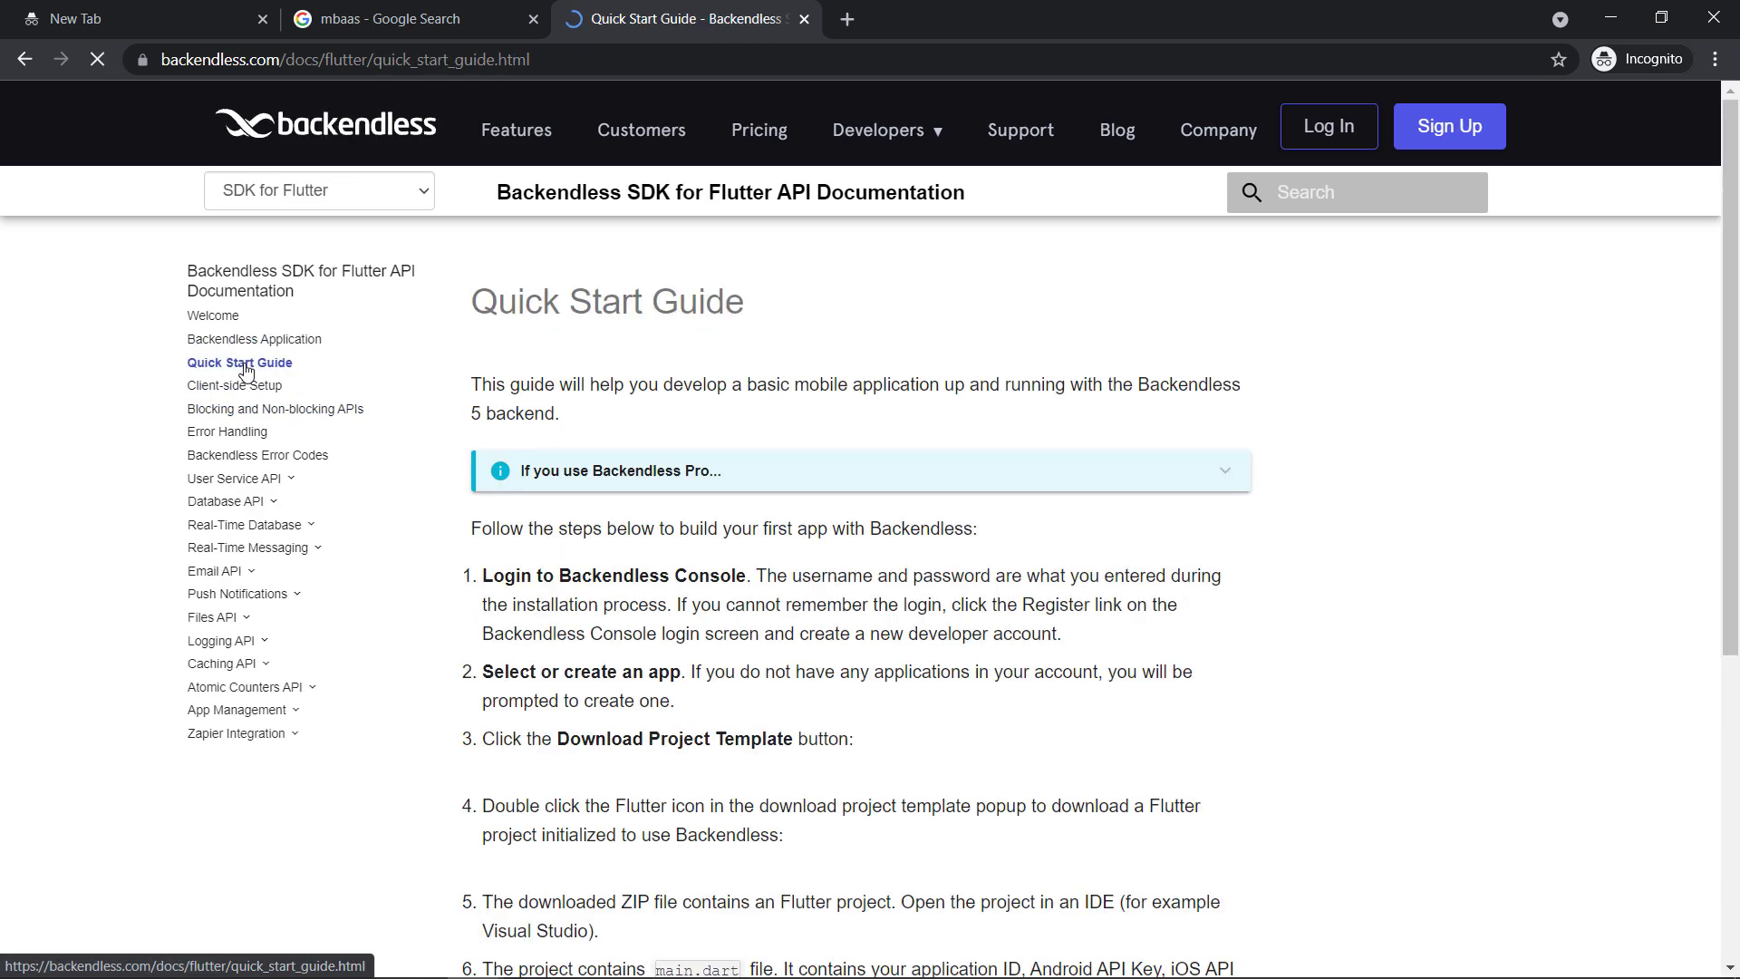
click(235, 385)
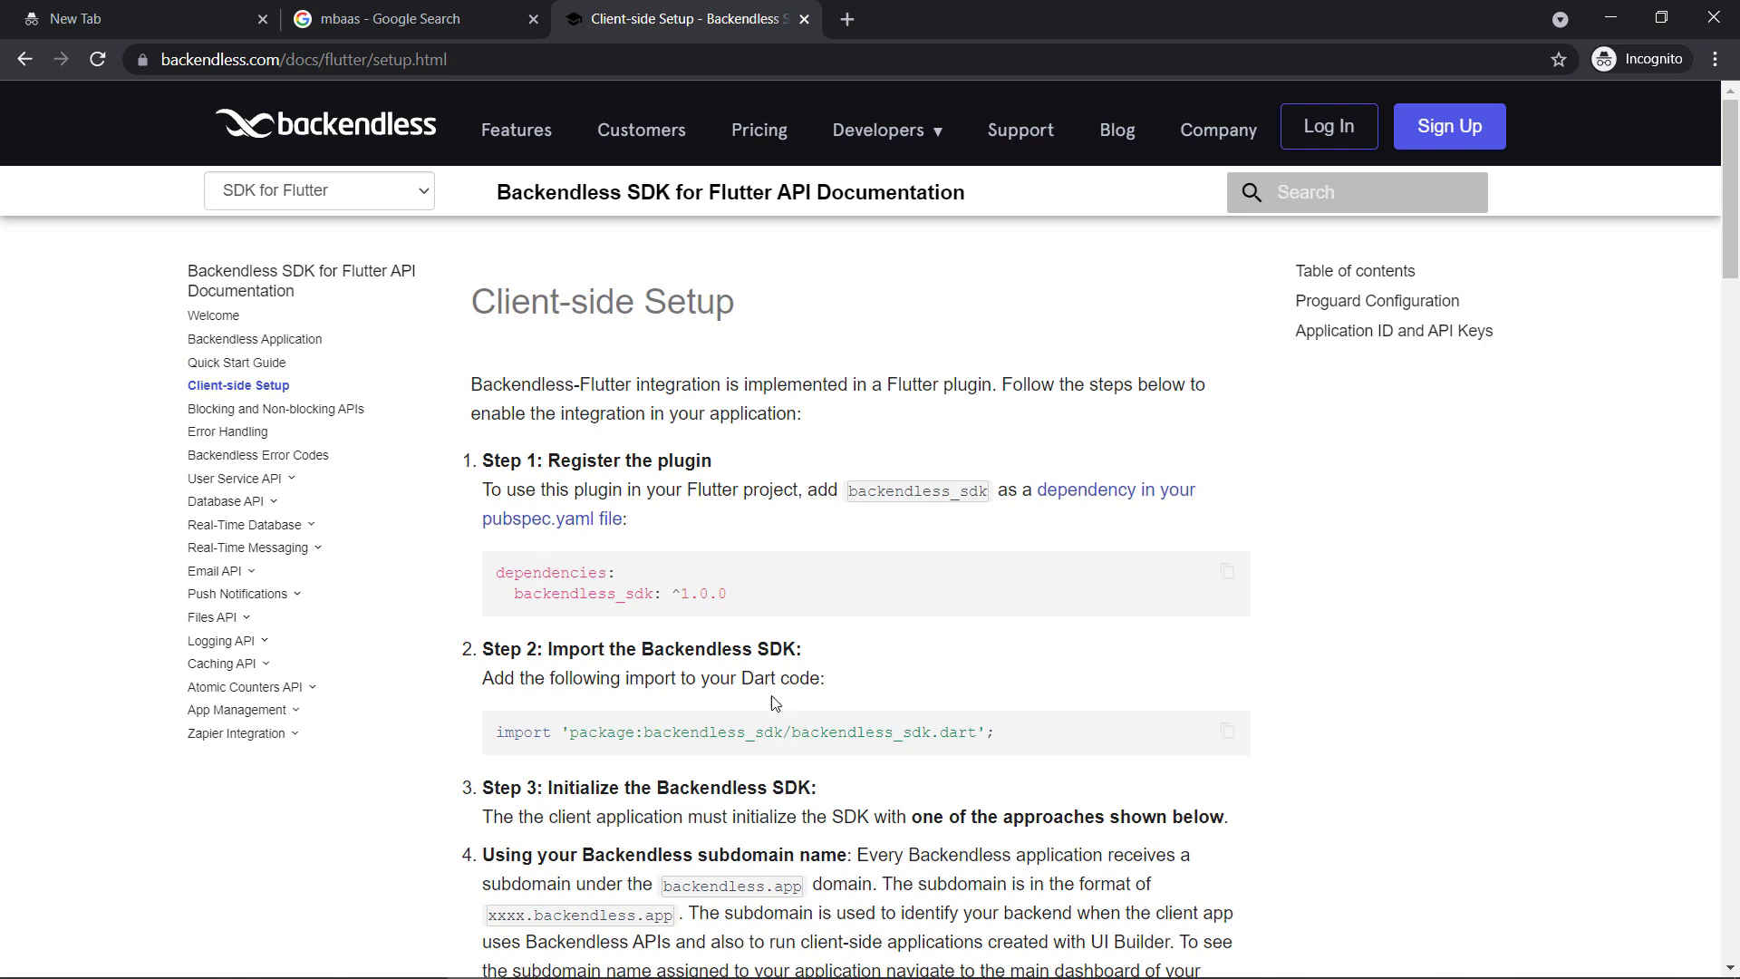
mouse_move(523, 587)
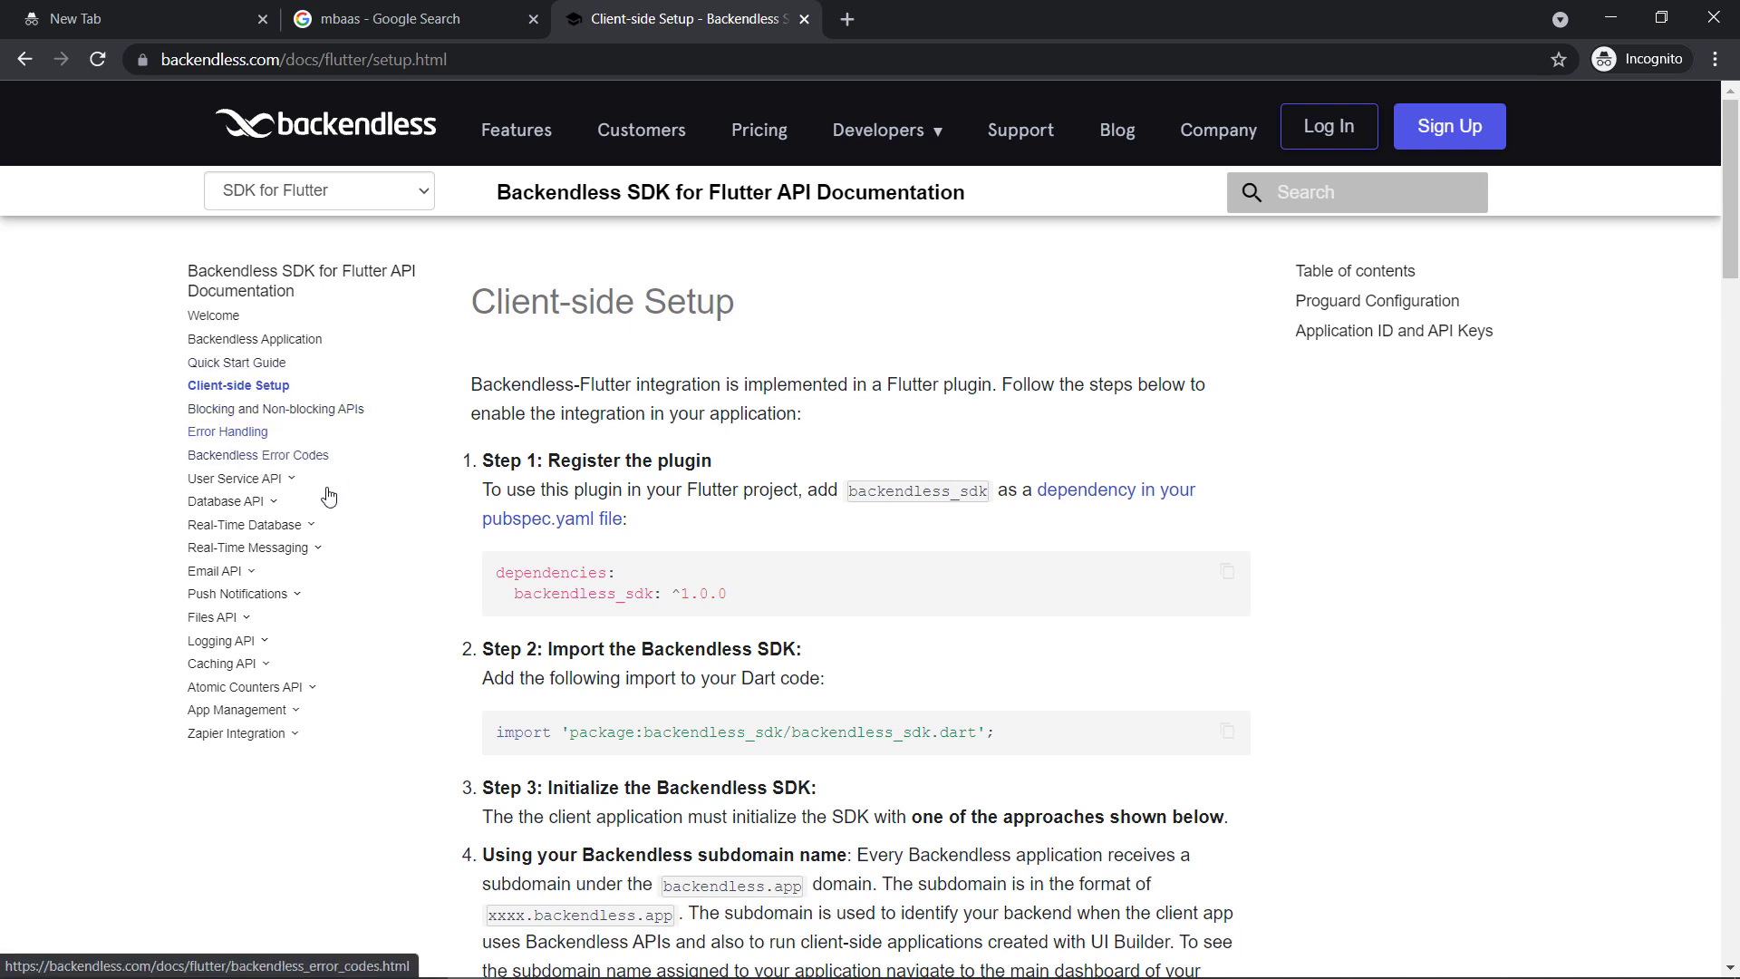
mouse_move(234, 484)
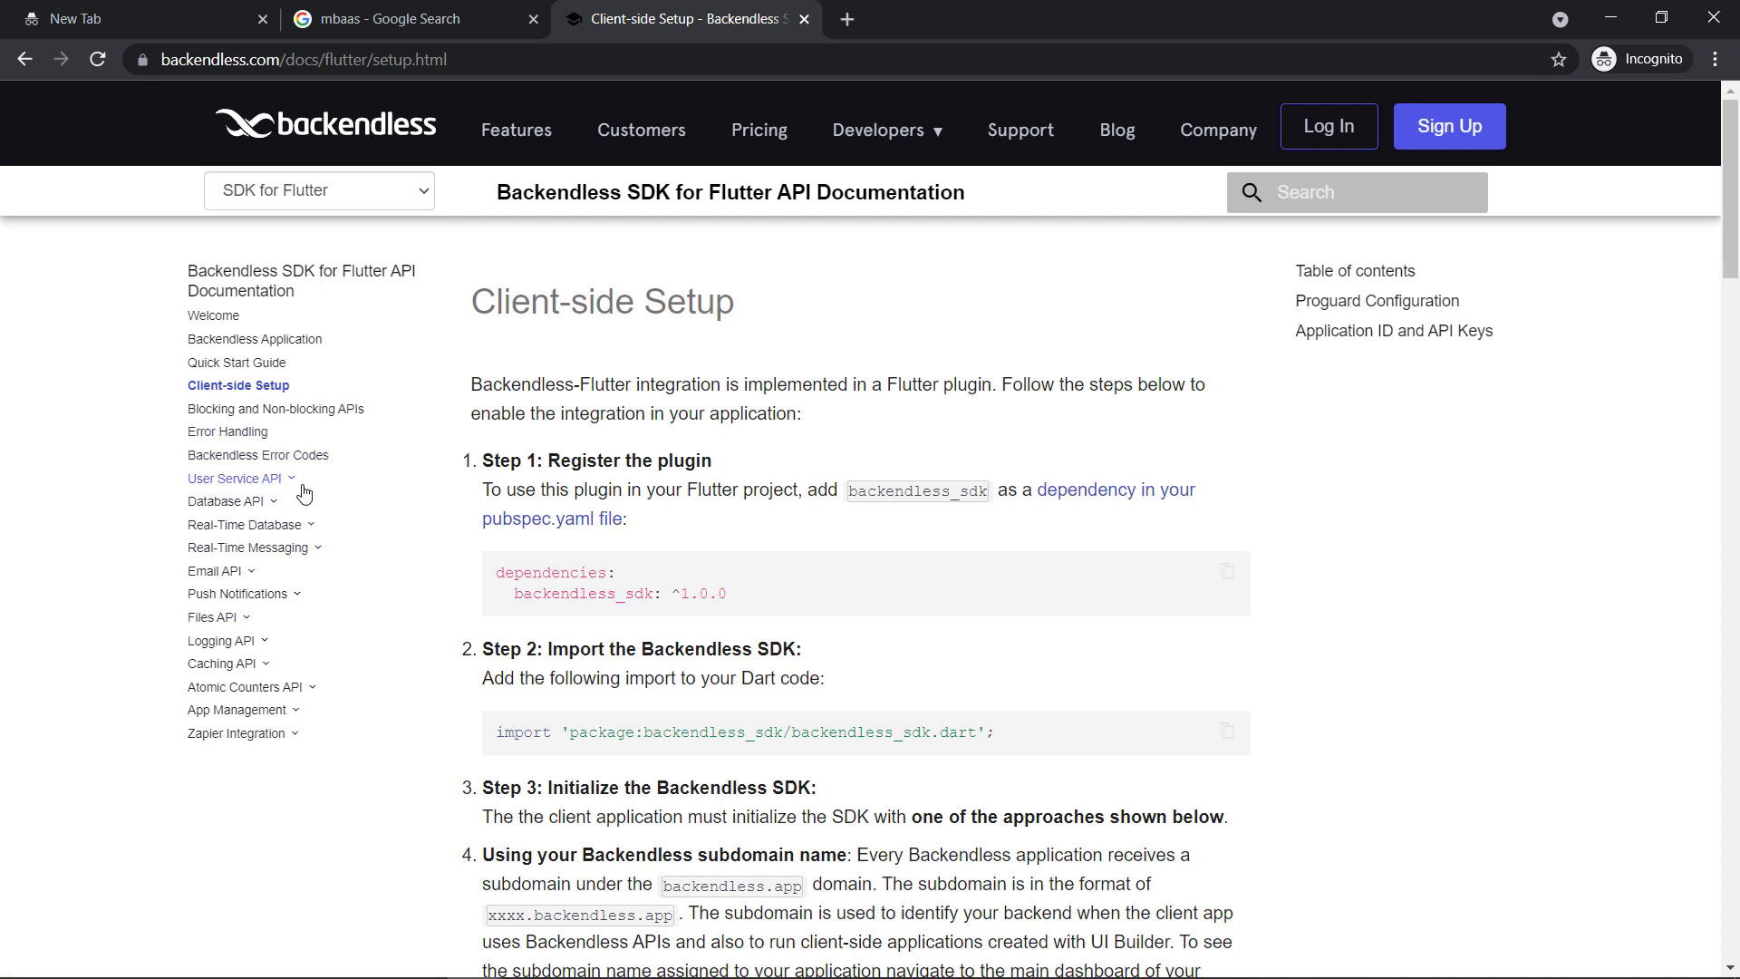
mouse_move(302, 505)
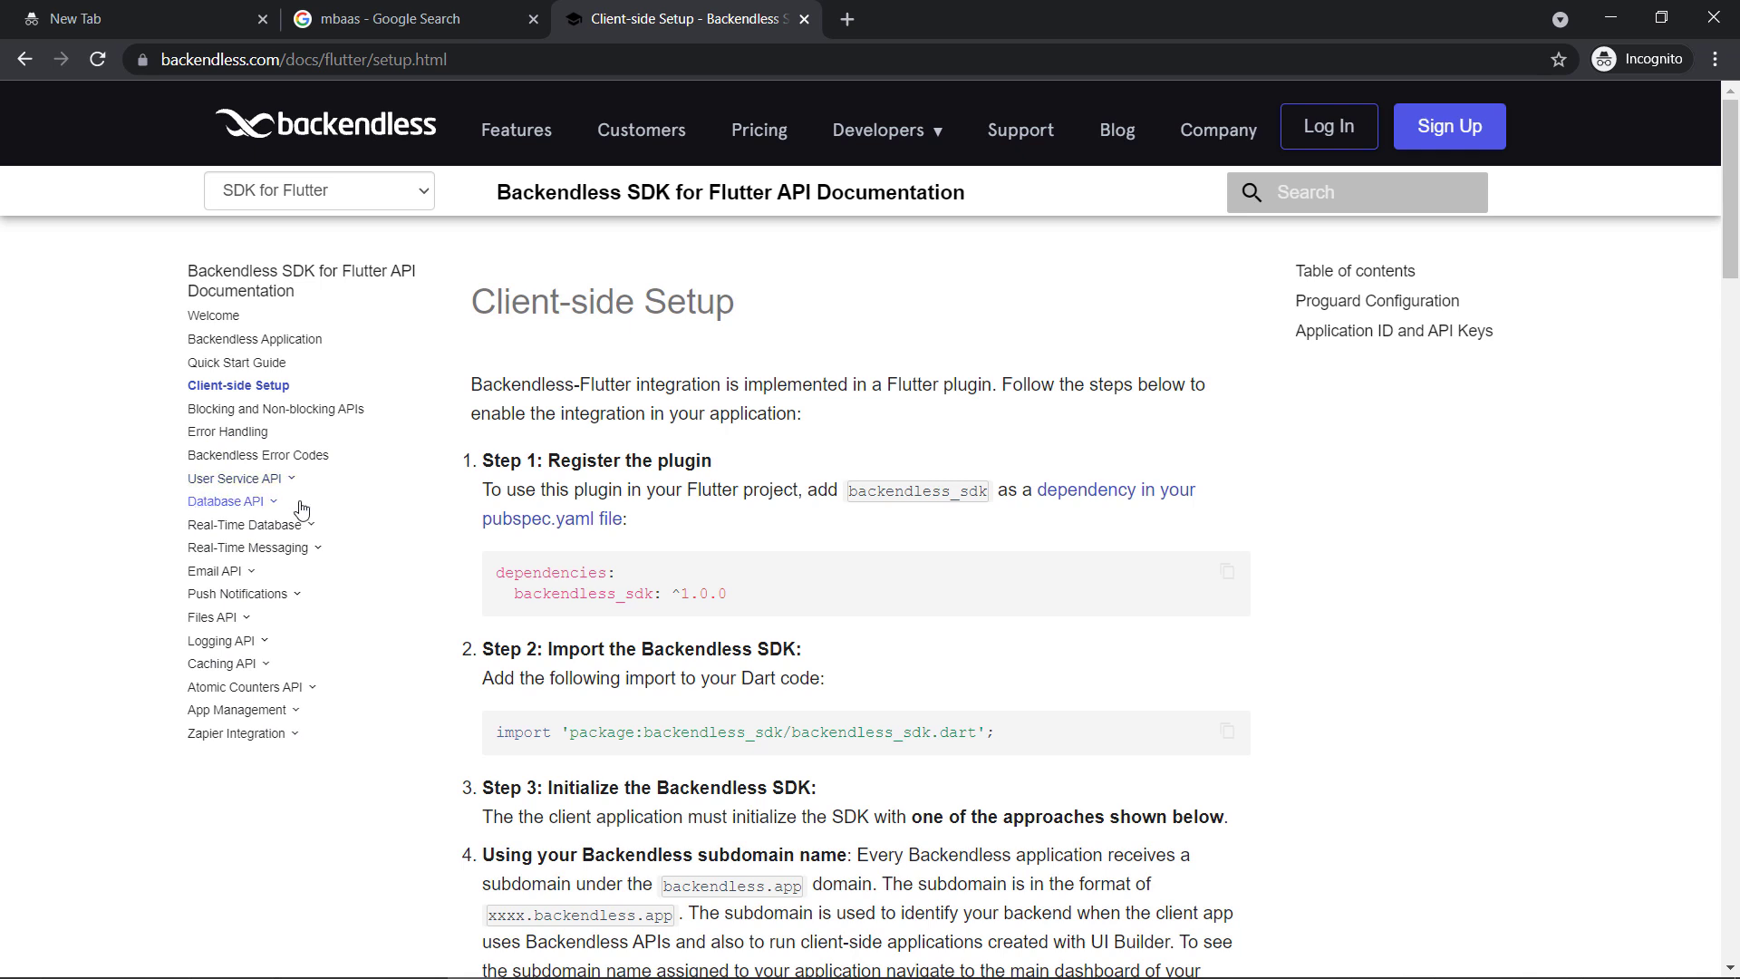
Expand Database API and Saving Data Objects, then open Saving Single Object
click(225, 502)
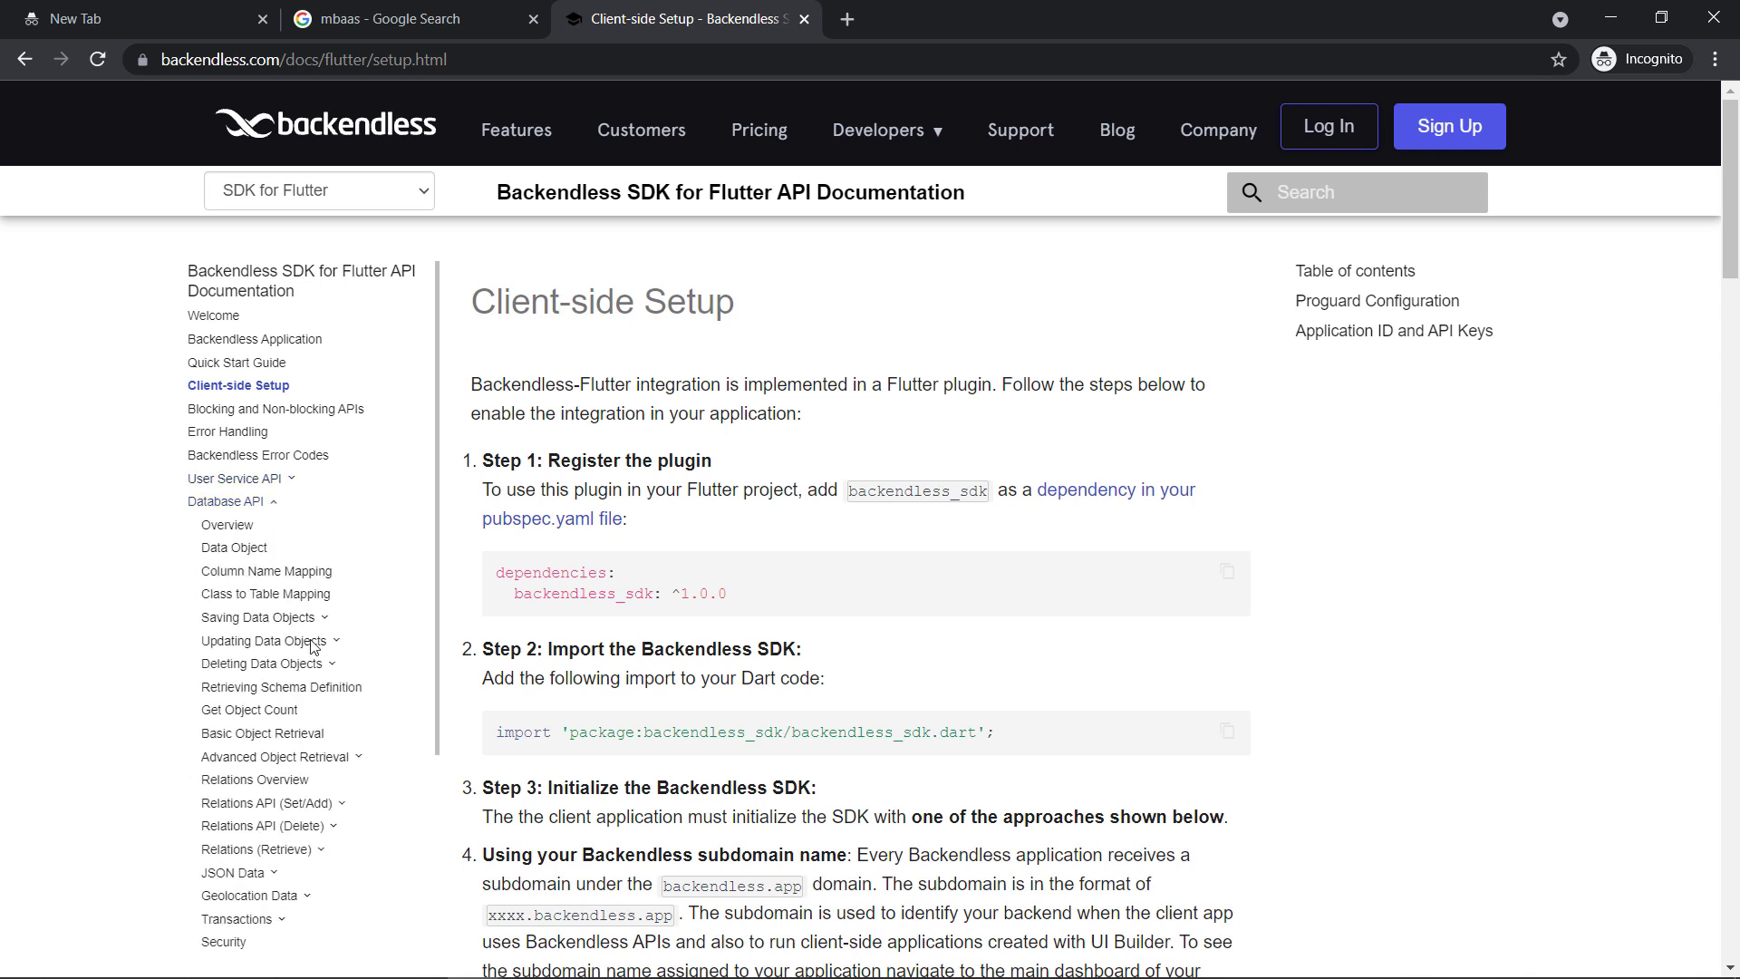
scroll(down, 3)
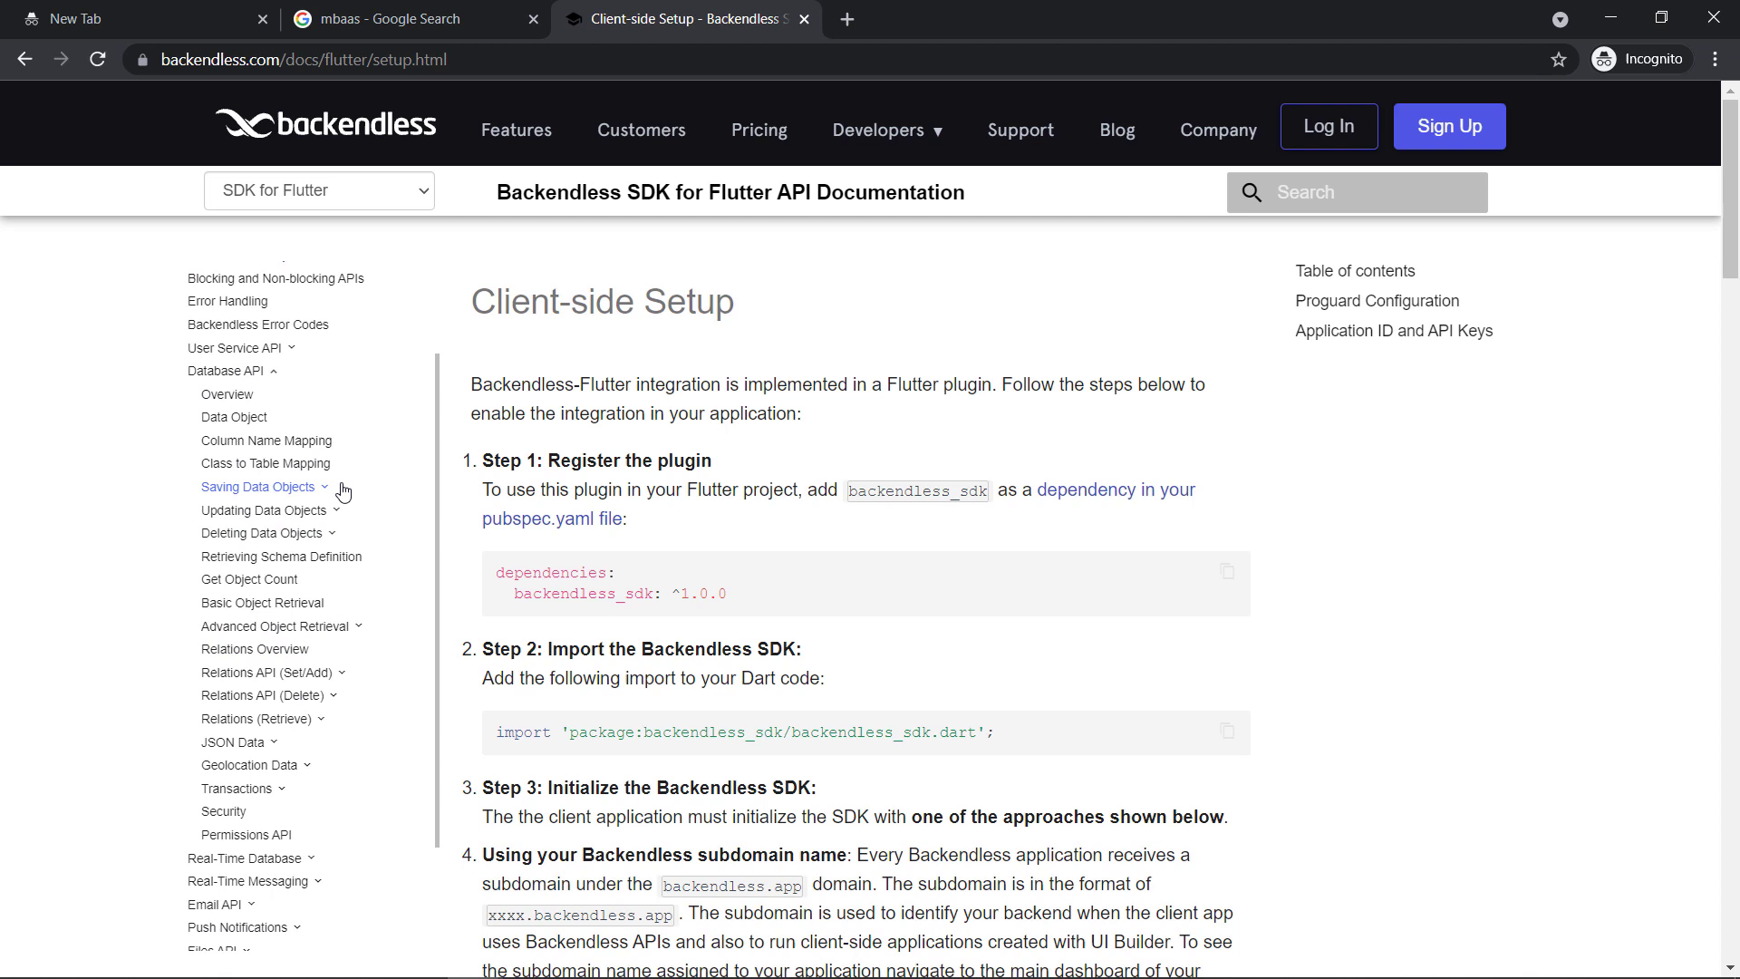
click(257, 487)
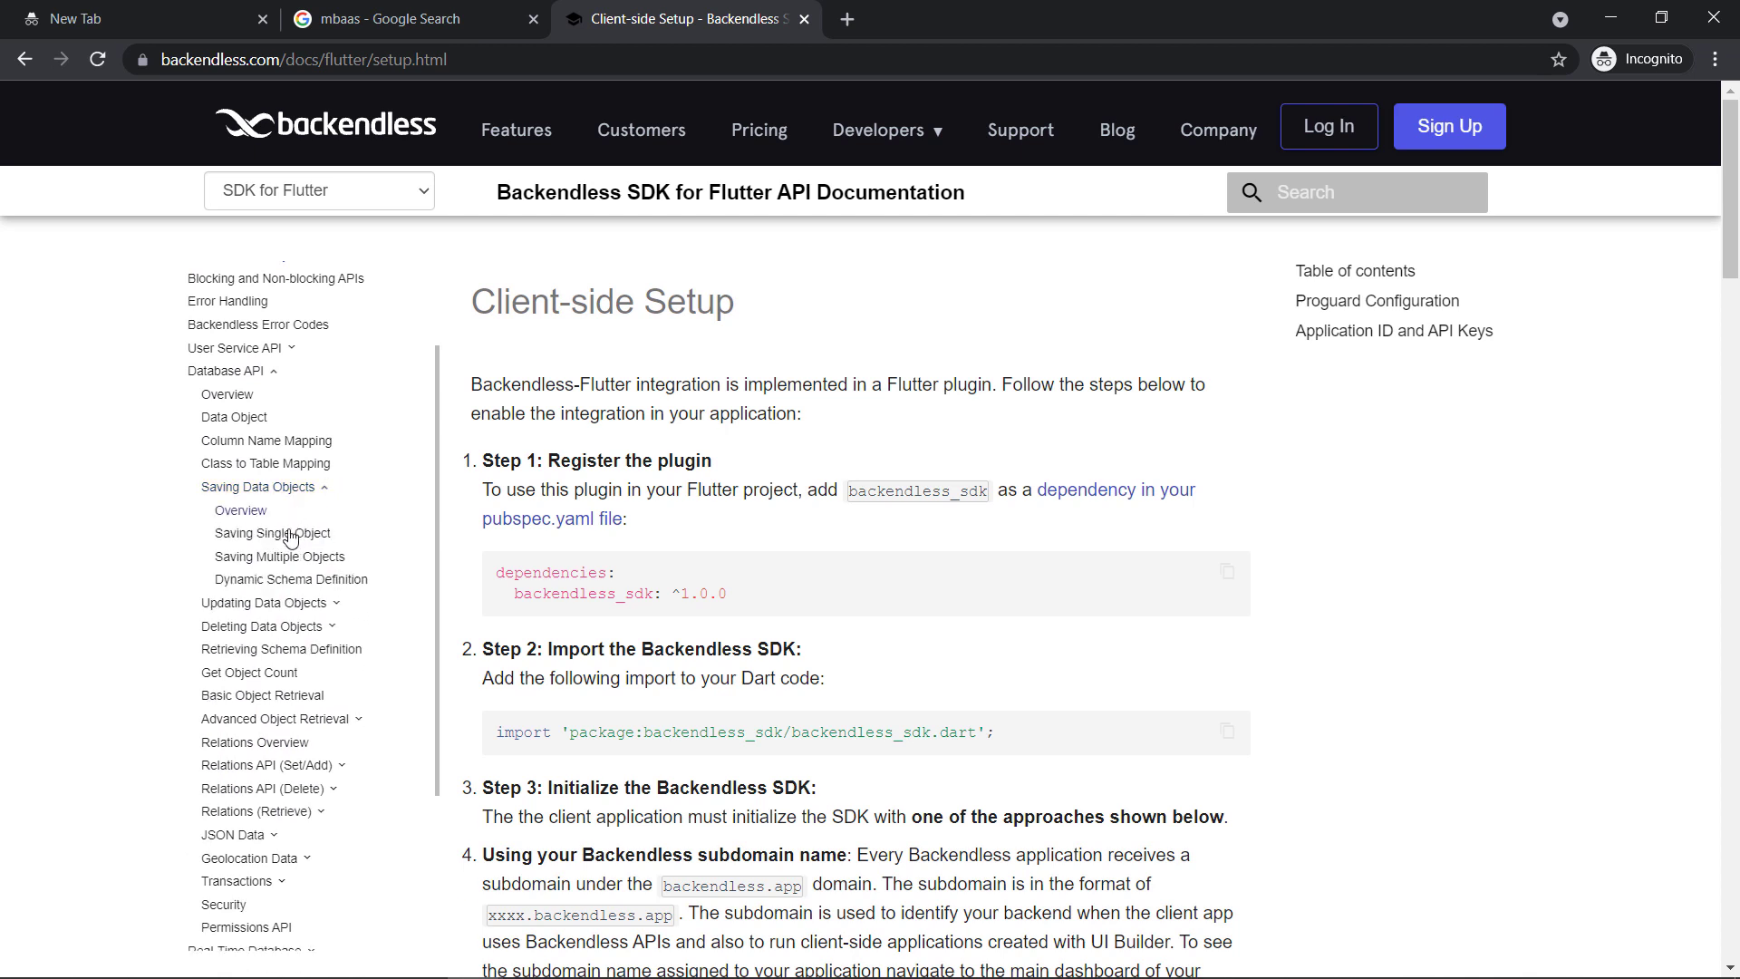
click(272, 533)
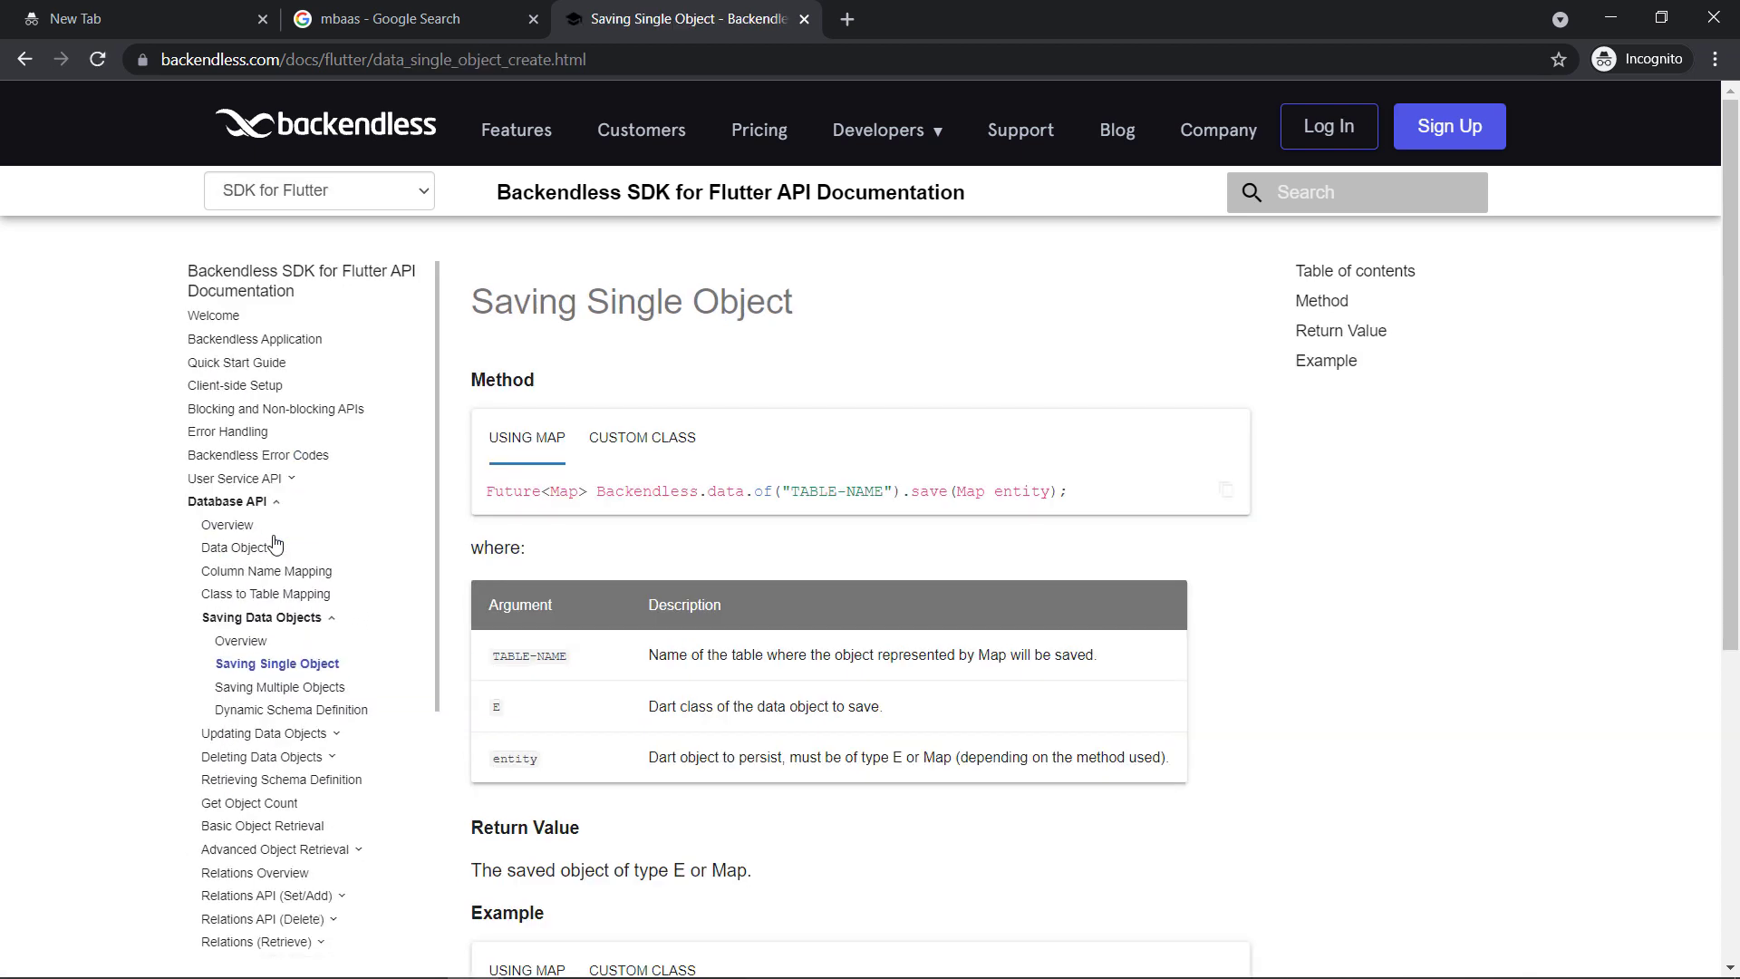
mouse_move(647, 431)
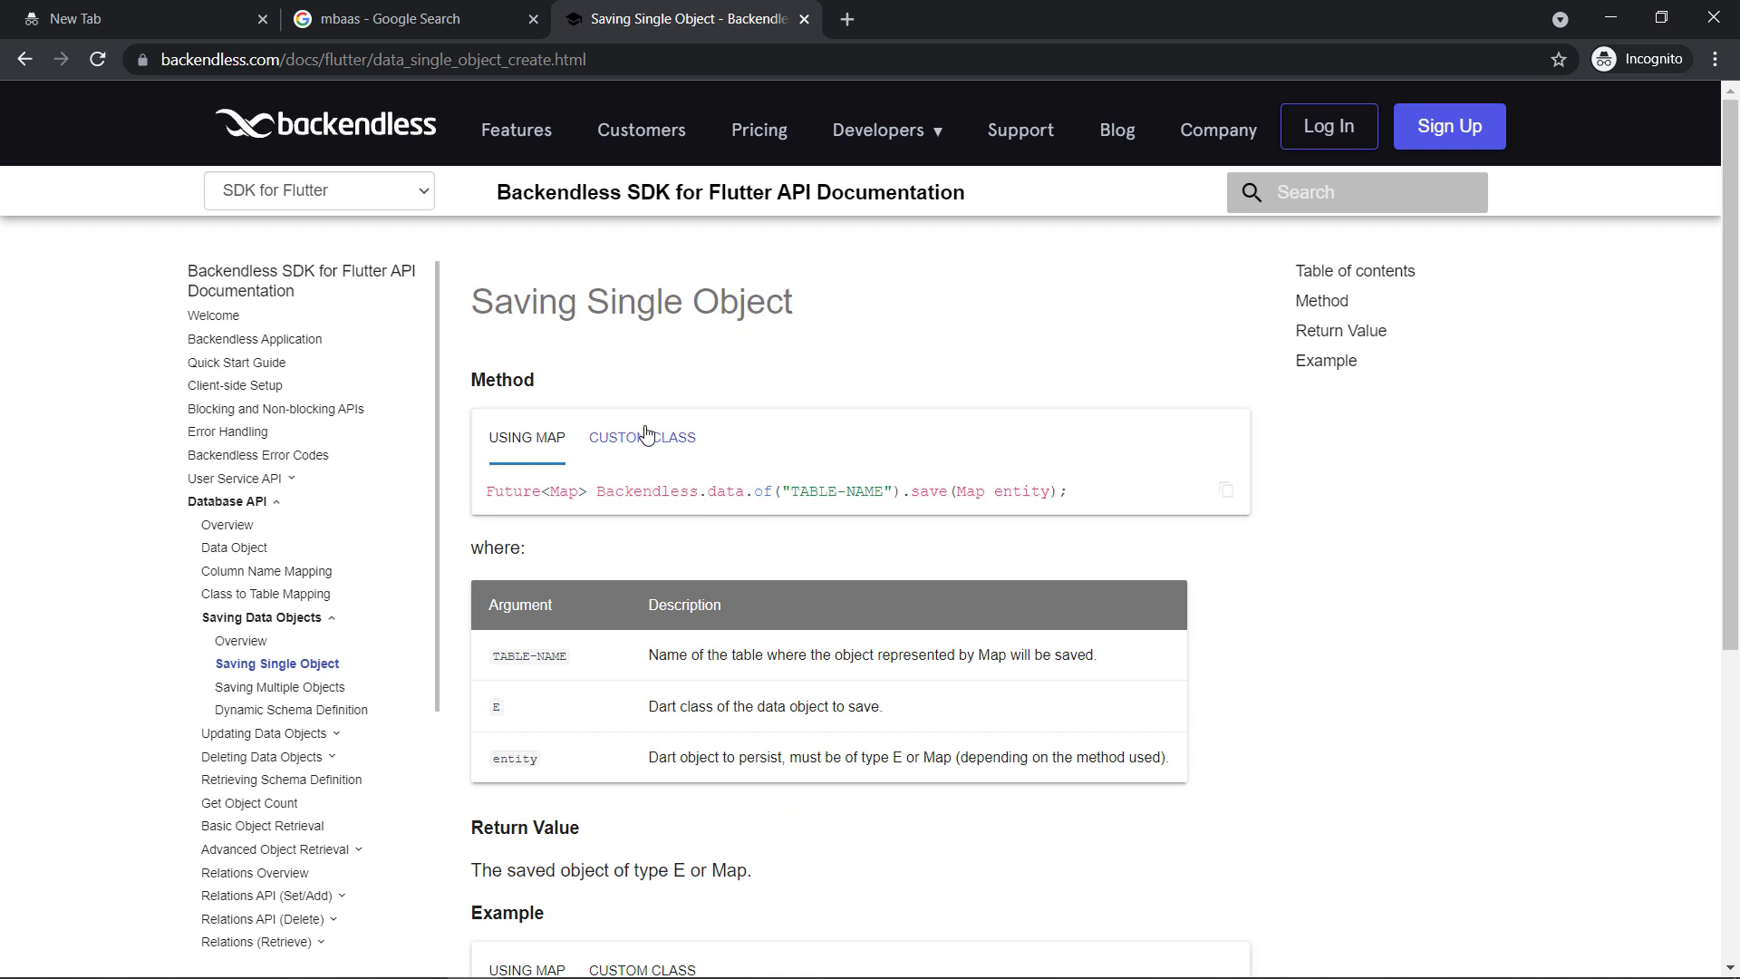
Show the CUSTOM CLASS Contact example for Saving Single Object and collapse Saving Data Objects
click(642, 437)
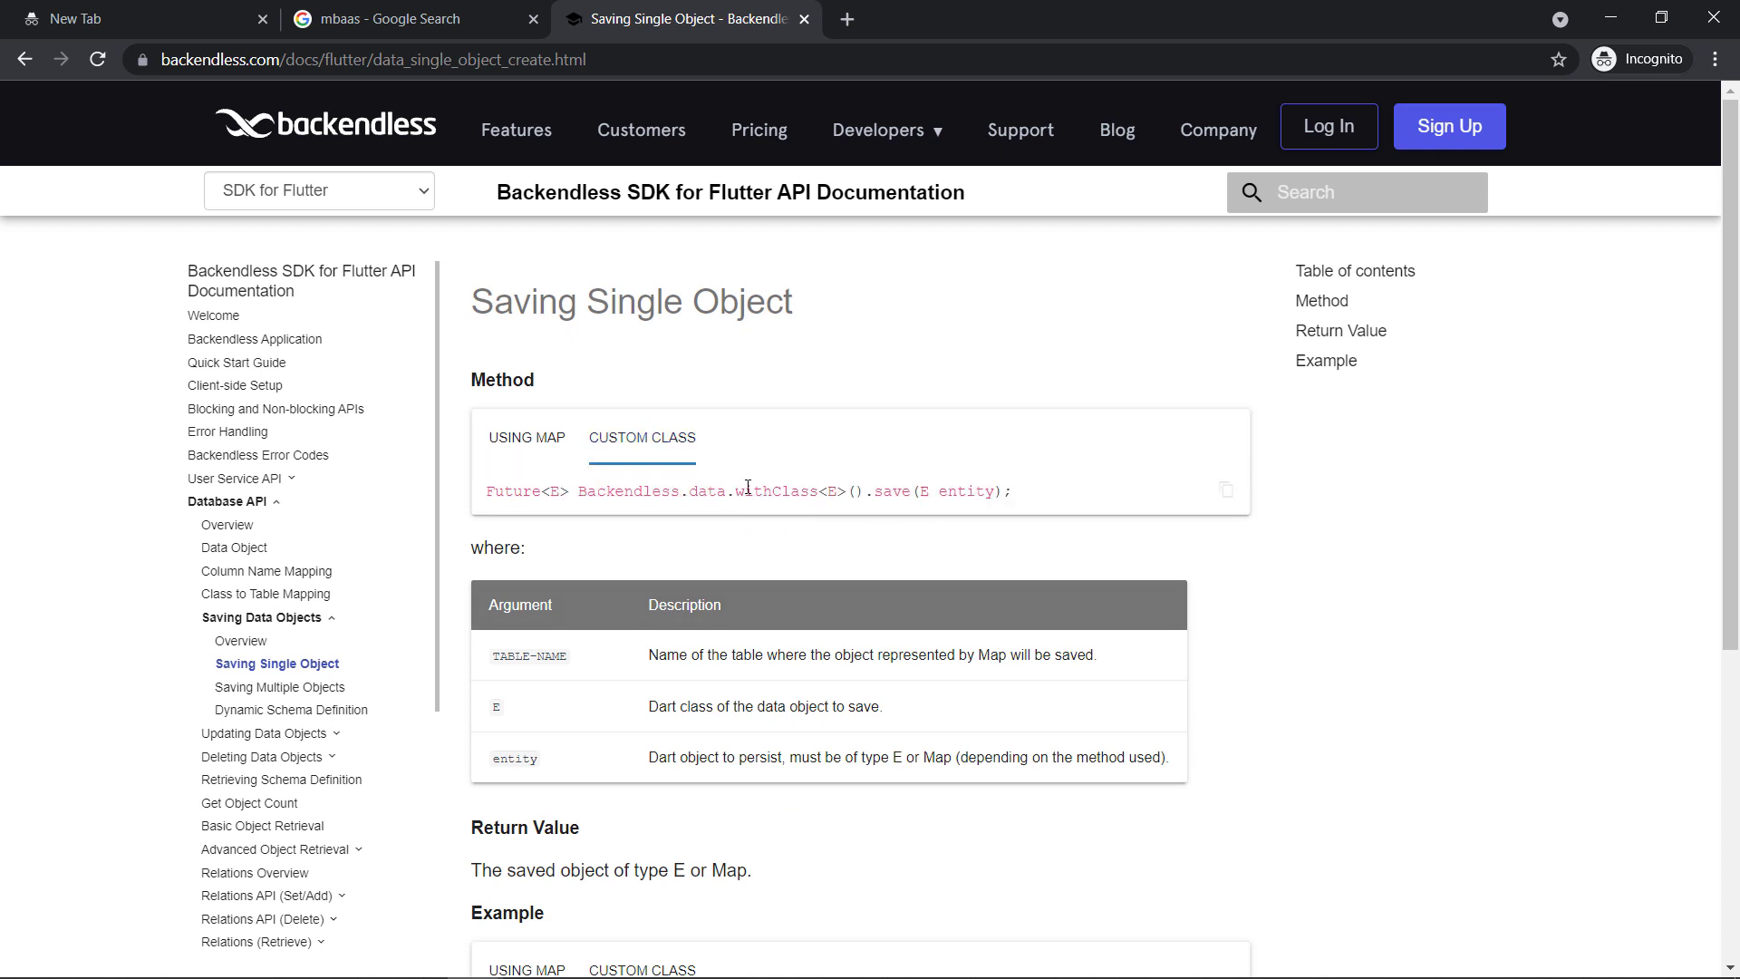
scroll(down, 3)
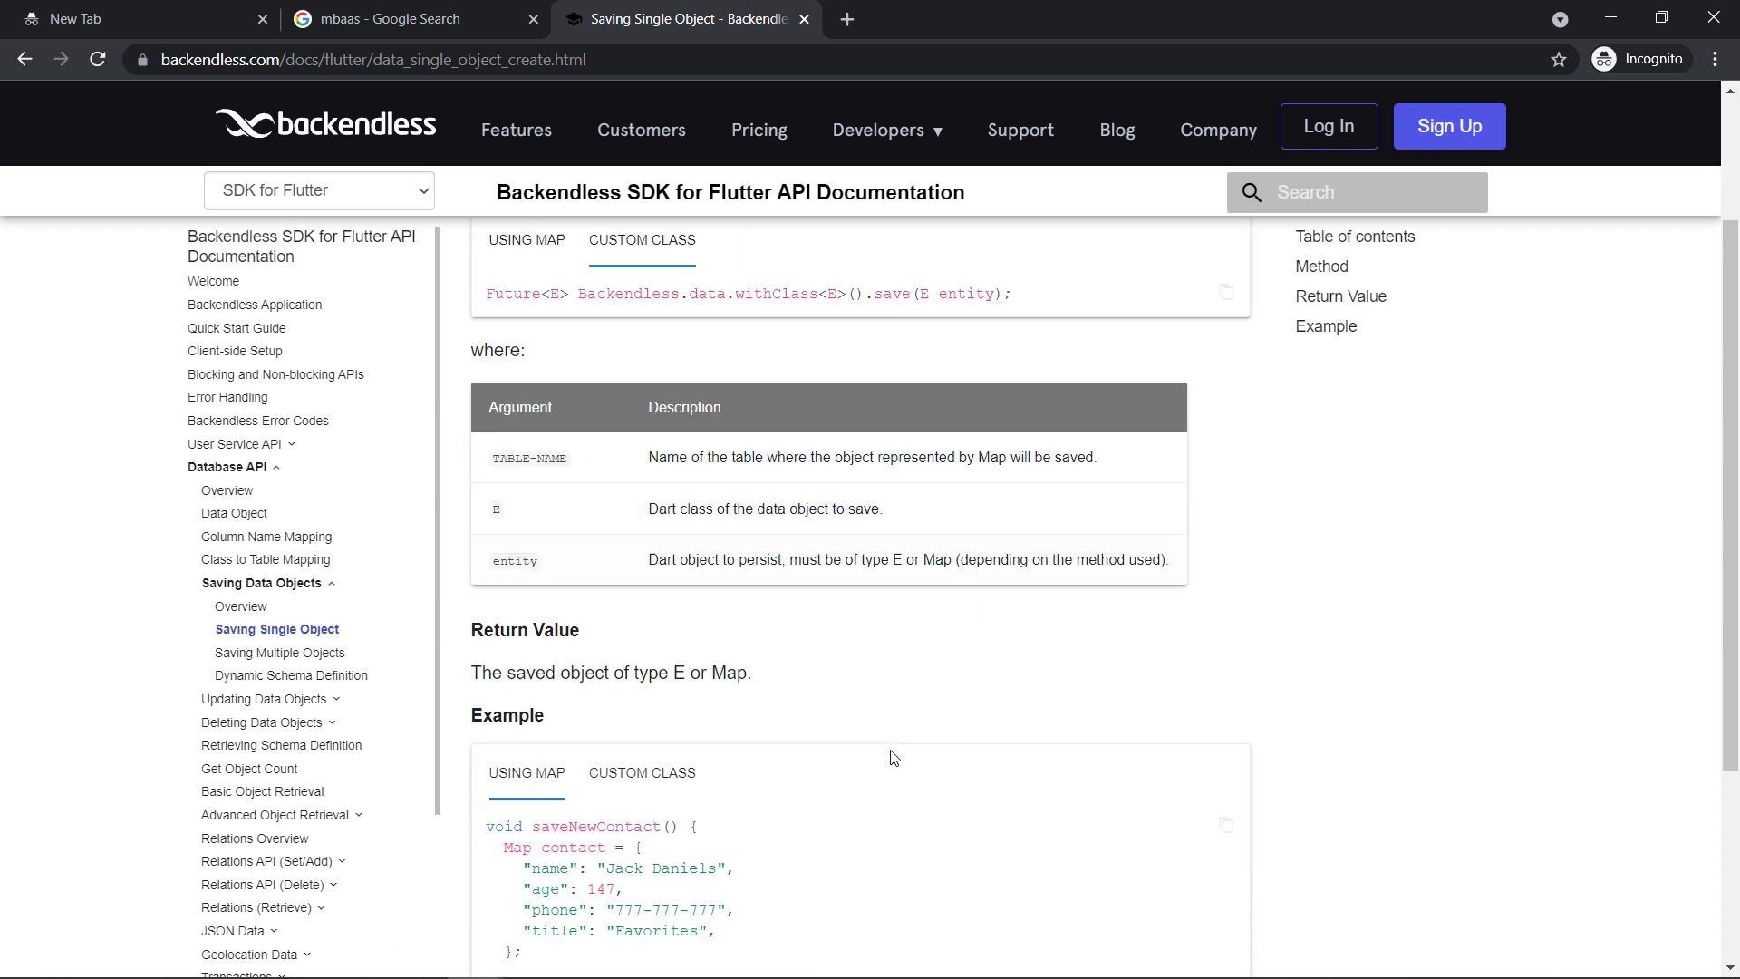
scroll(down, 3)
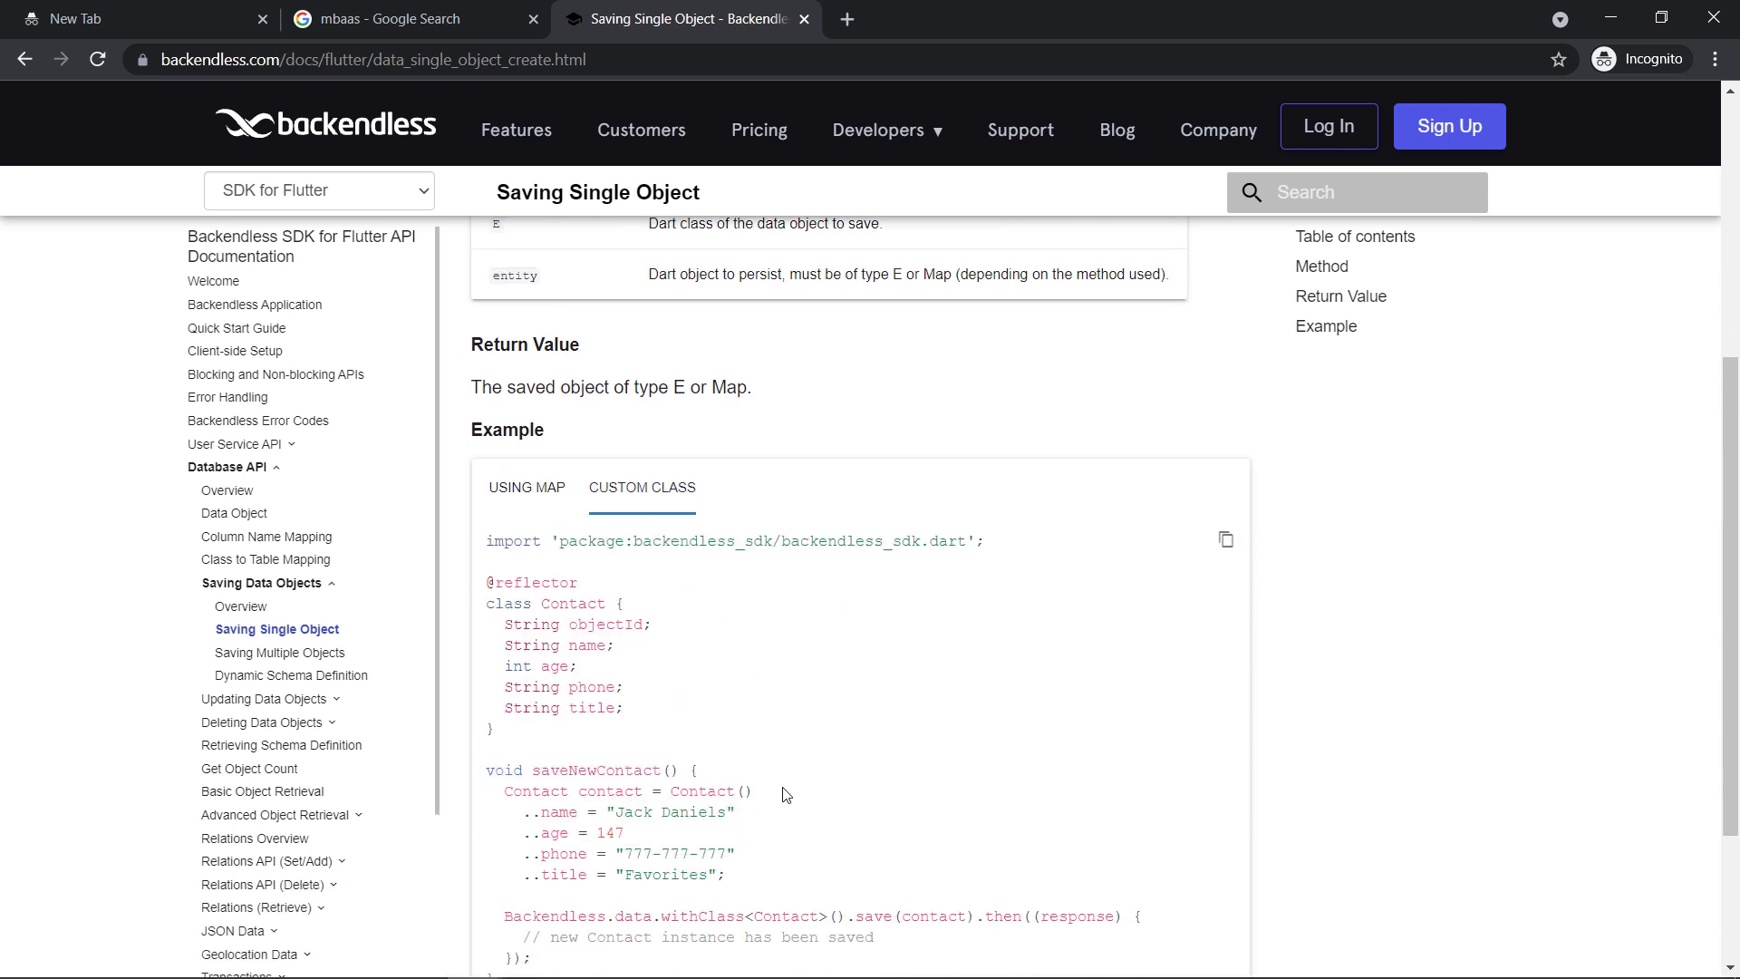
scroll(down, 3)
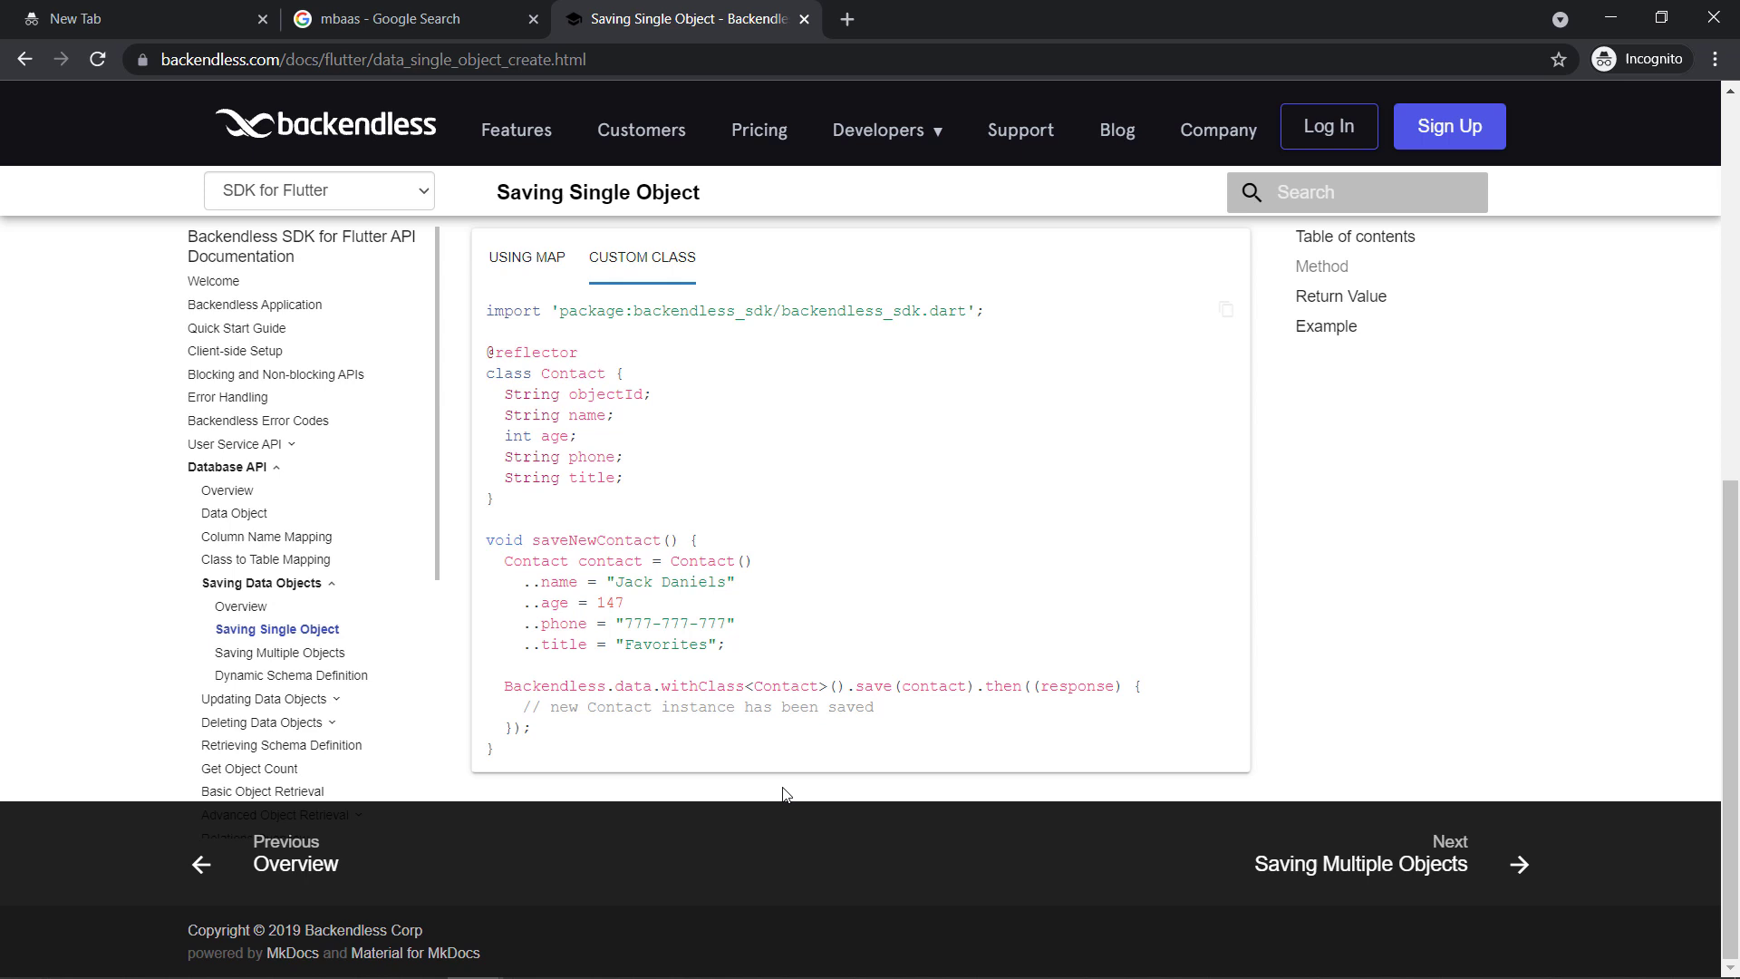
click(261, 583)
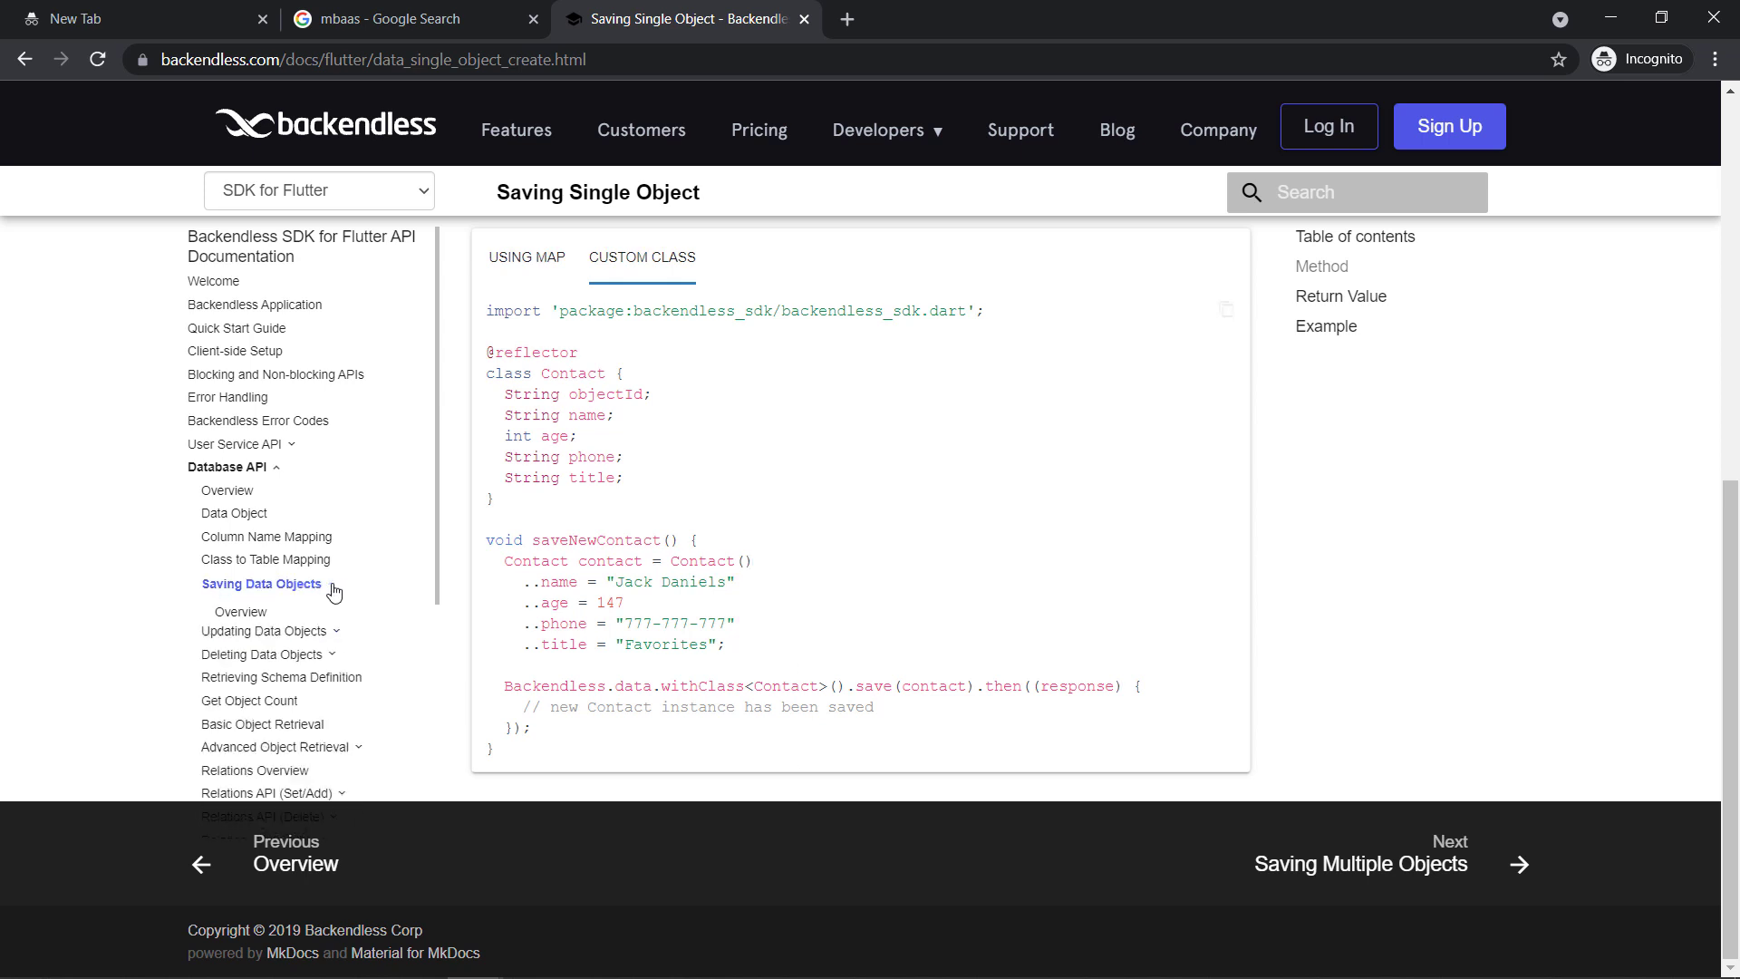
scroll(down, 3)
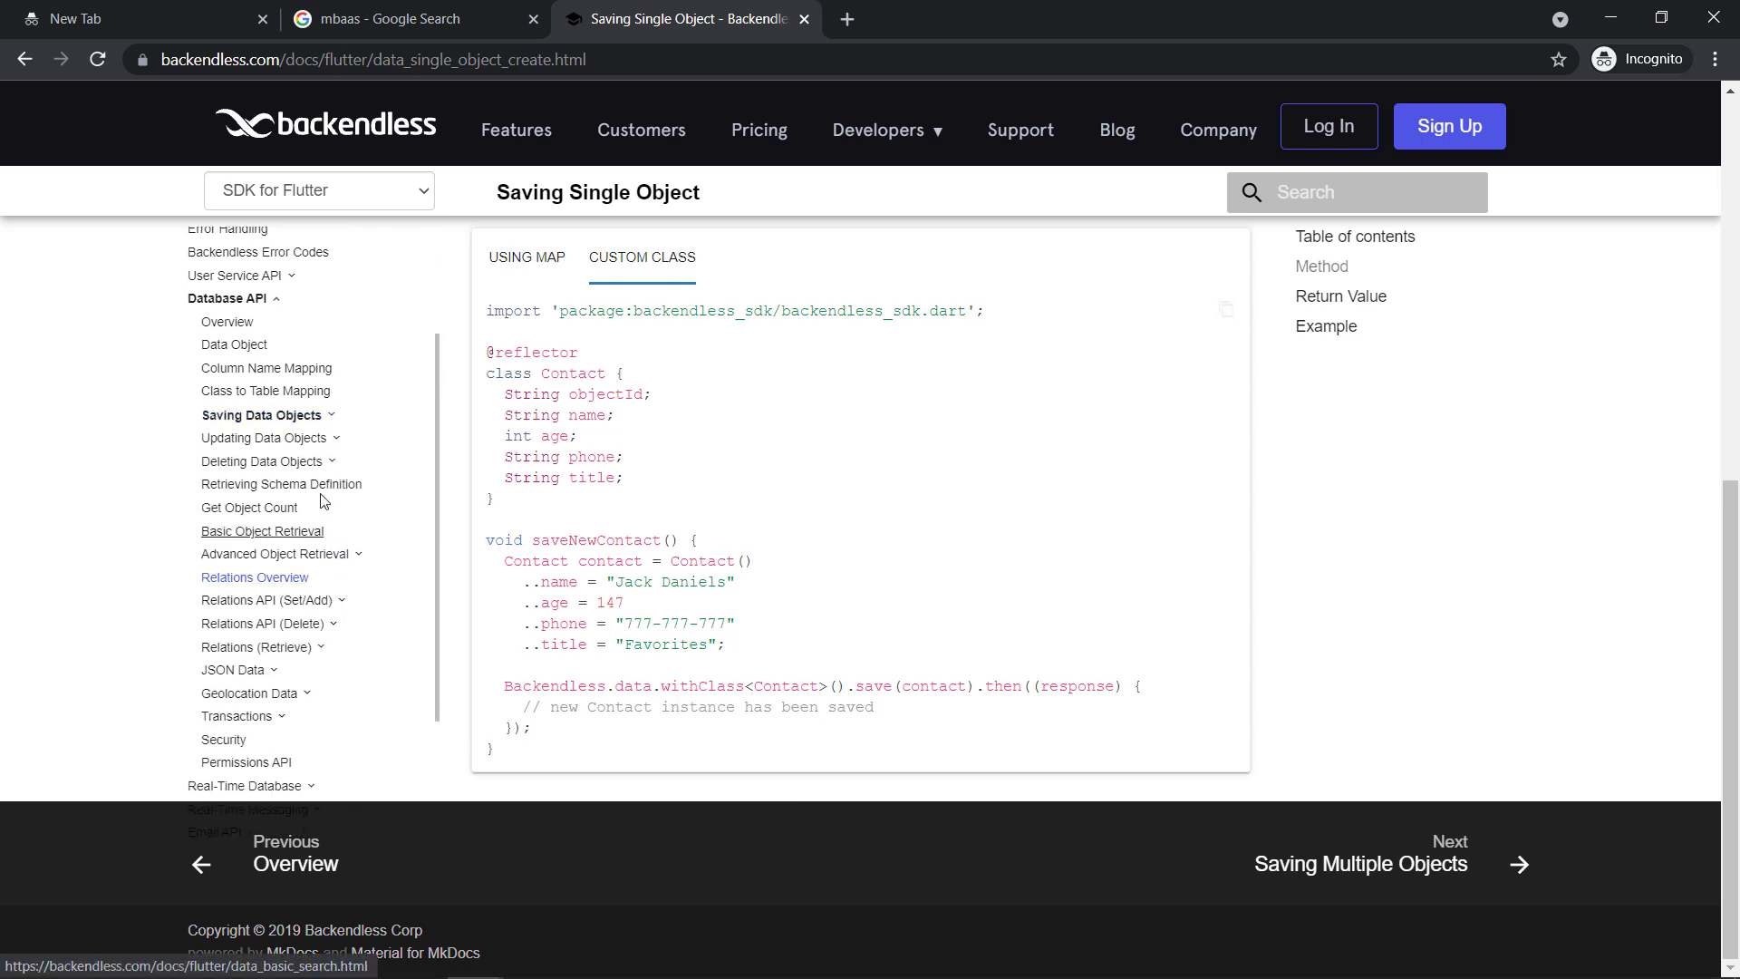
mouse_move(248, 725)
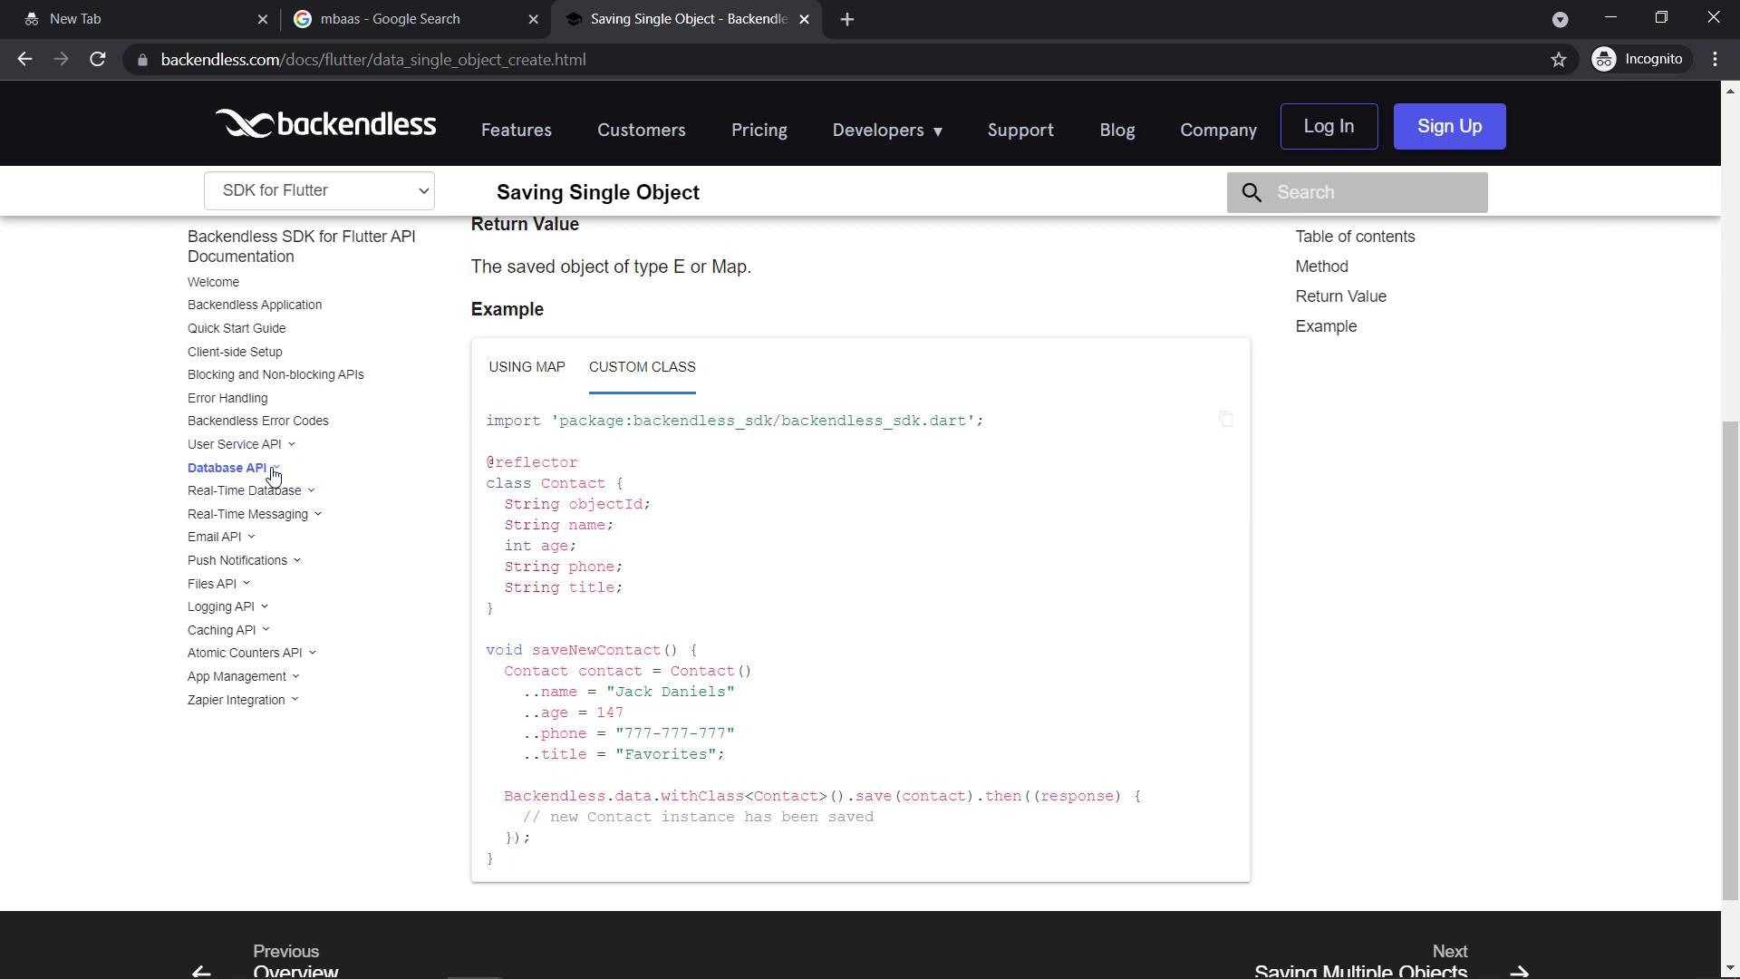
Toggle Database API in the docs sidebar, then expand the Push Notifications topics
click(226, 468)
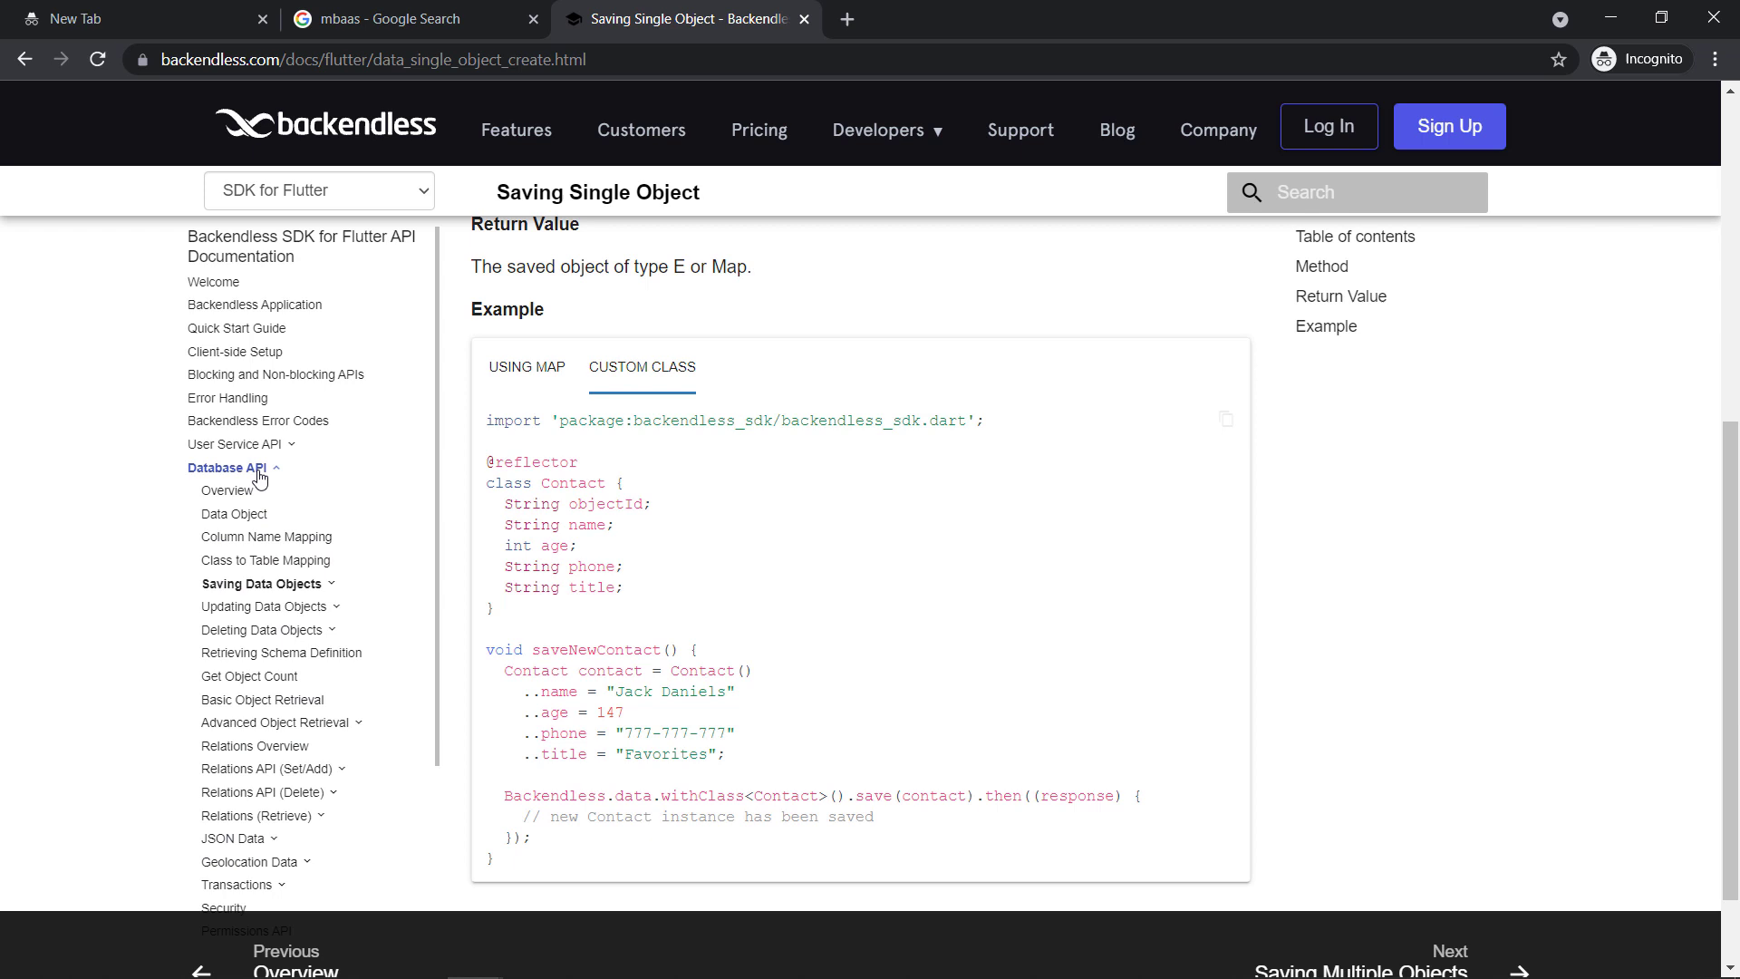
click(226, 468)
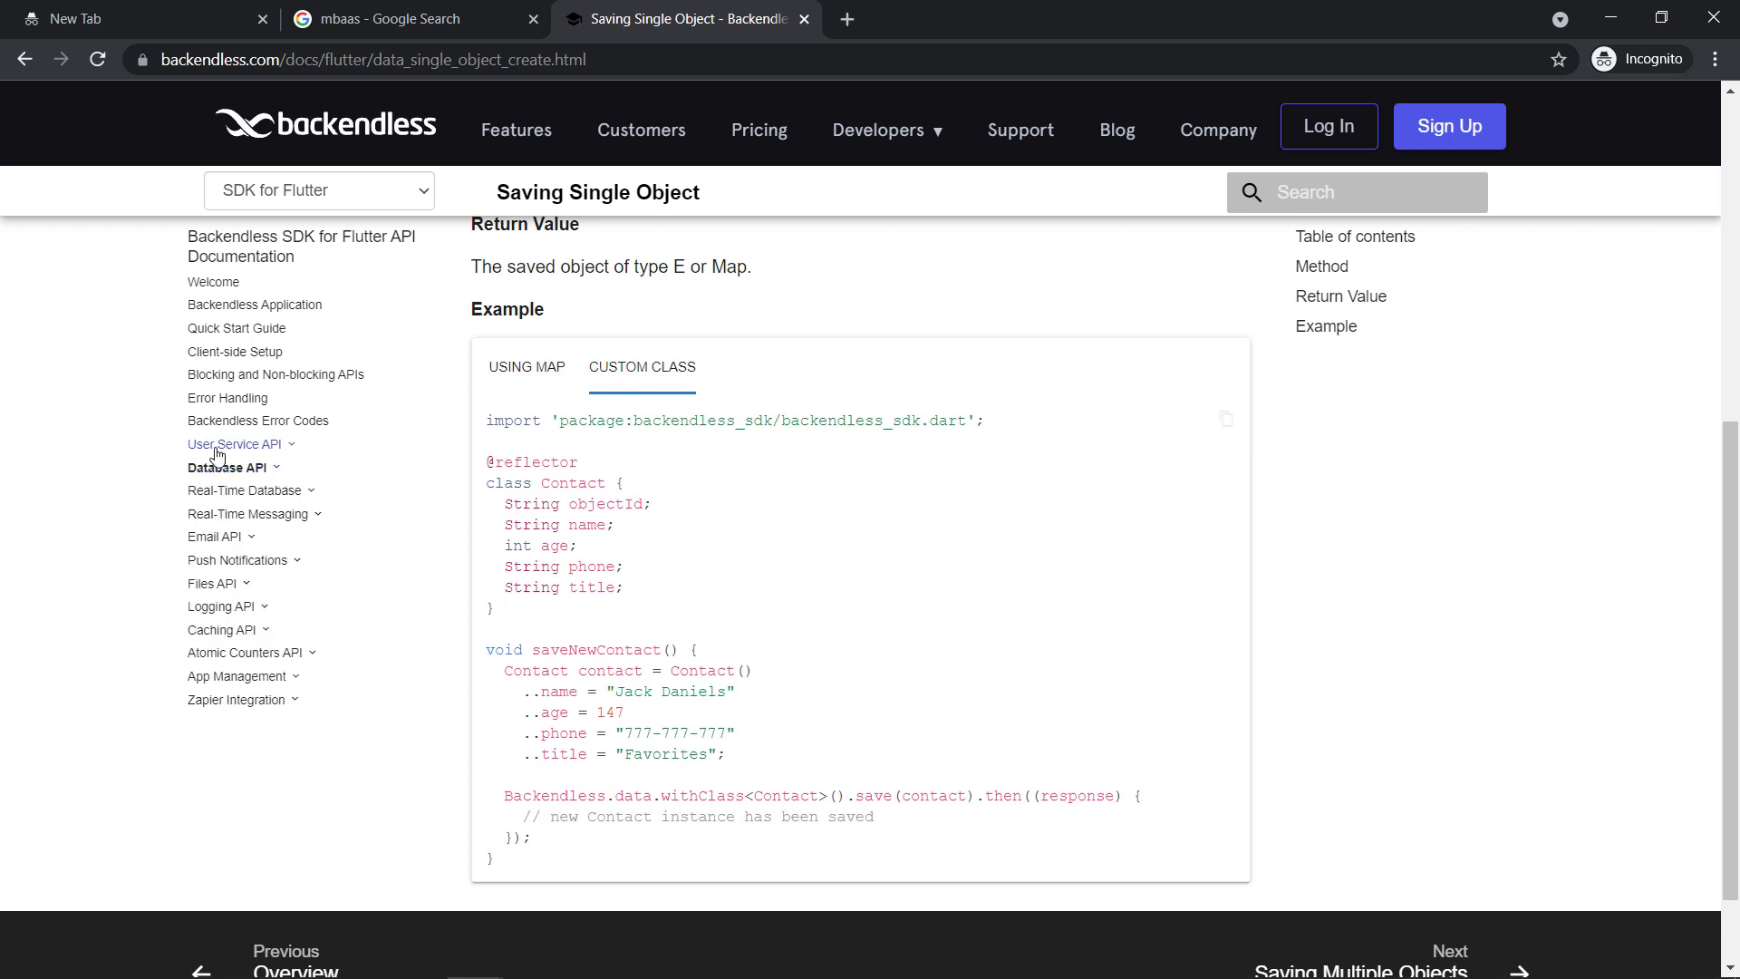
mouse_move(275, 480)
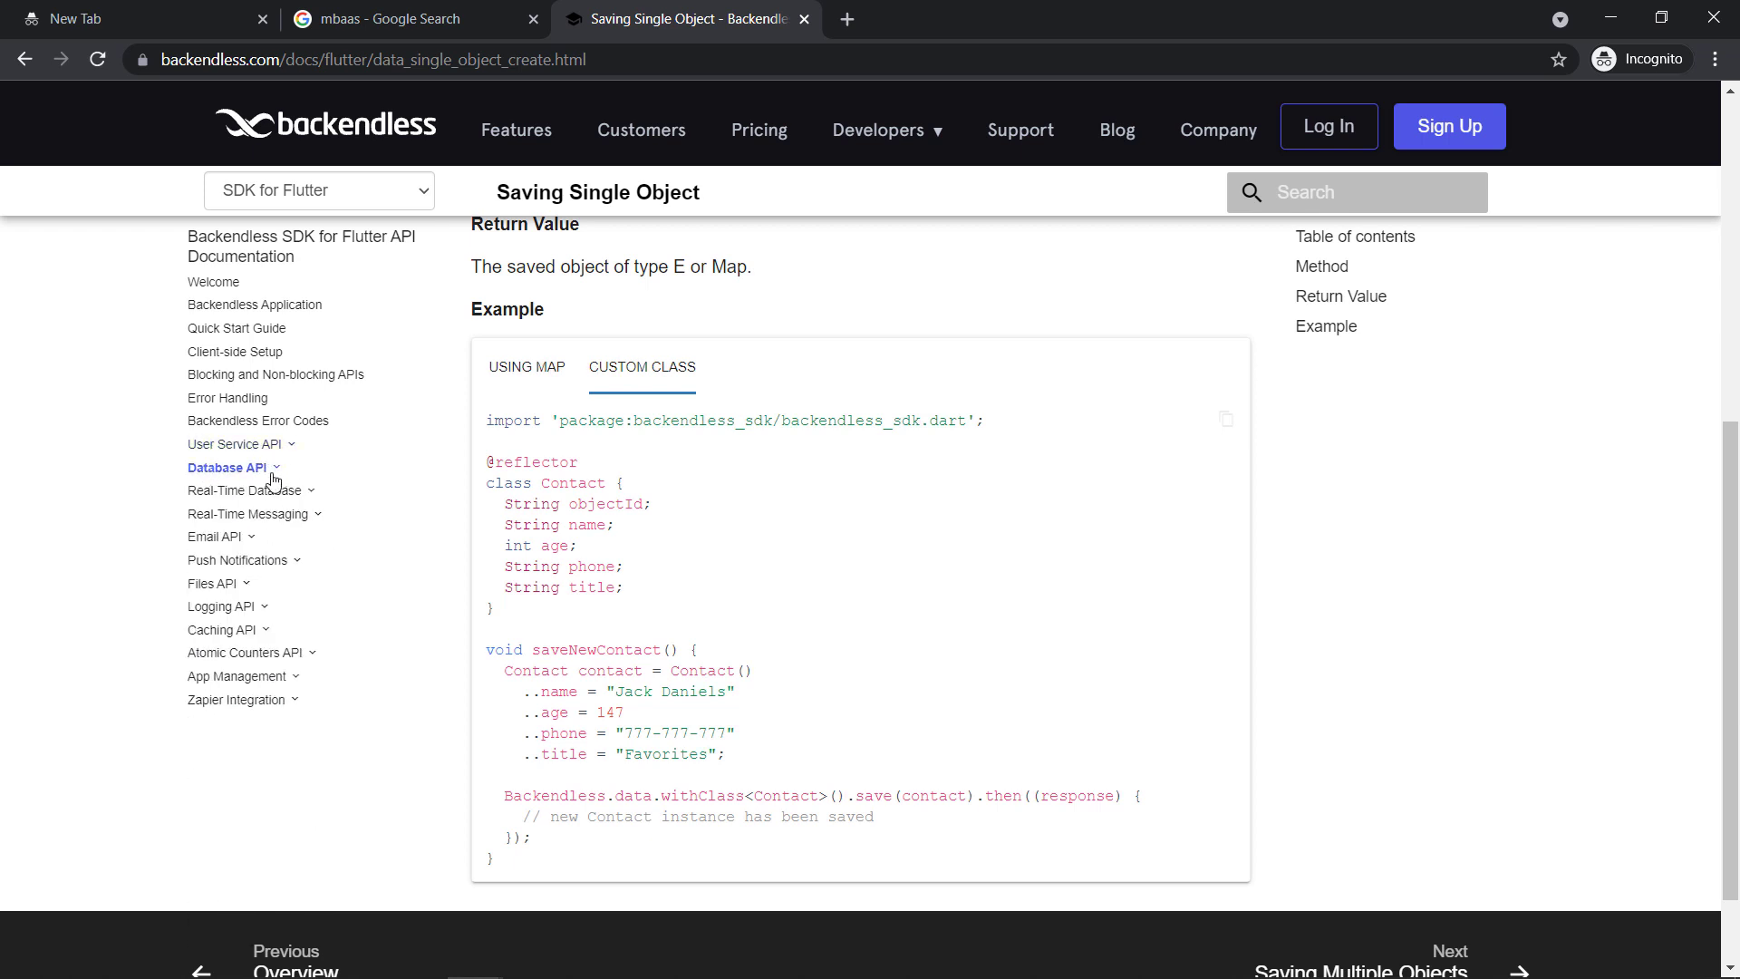
mouse_move(227, 497)
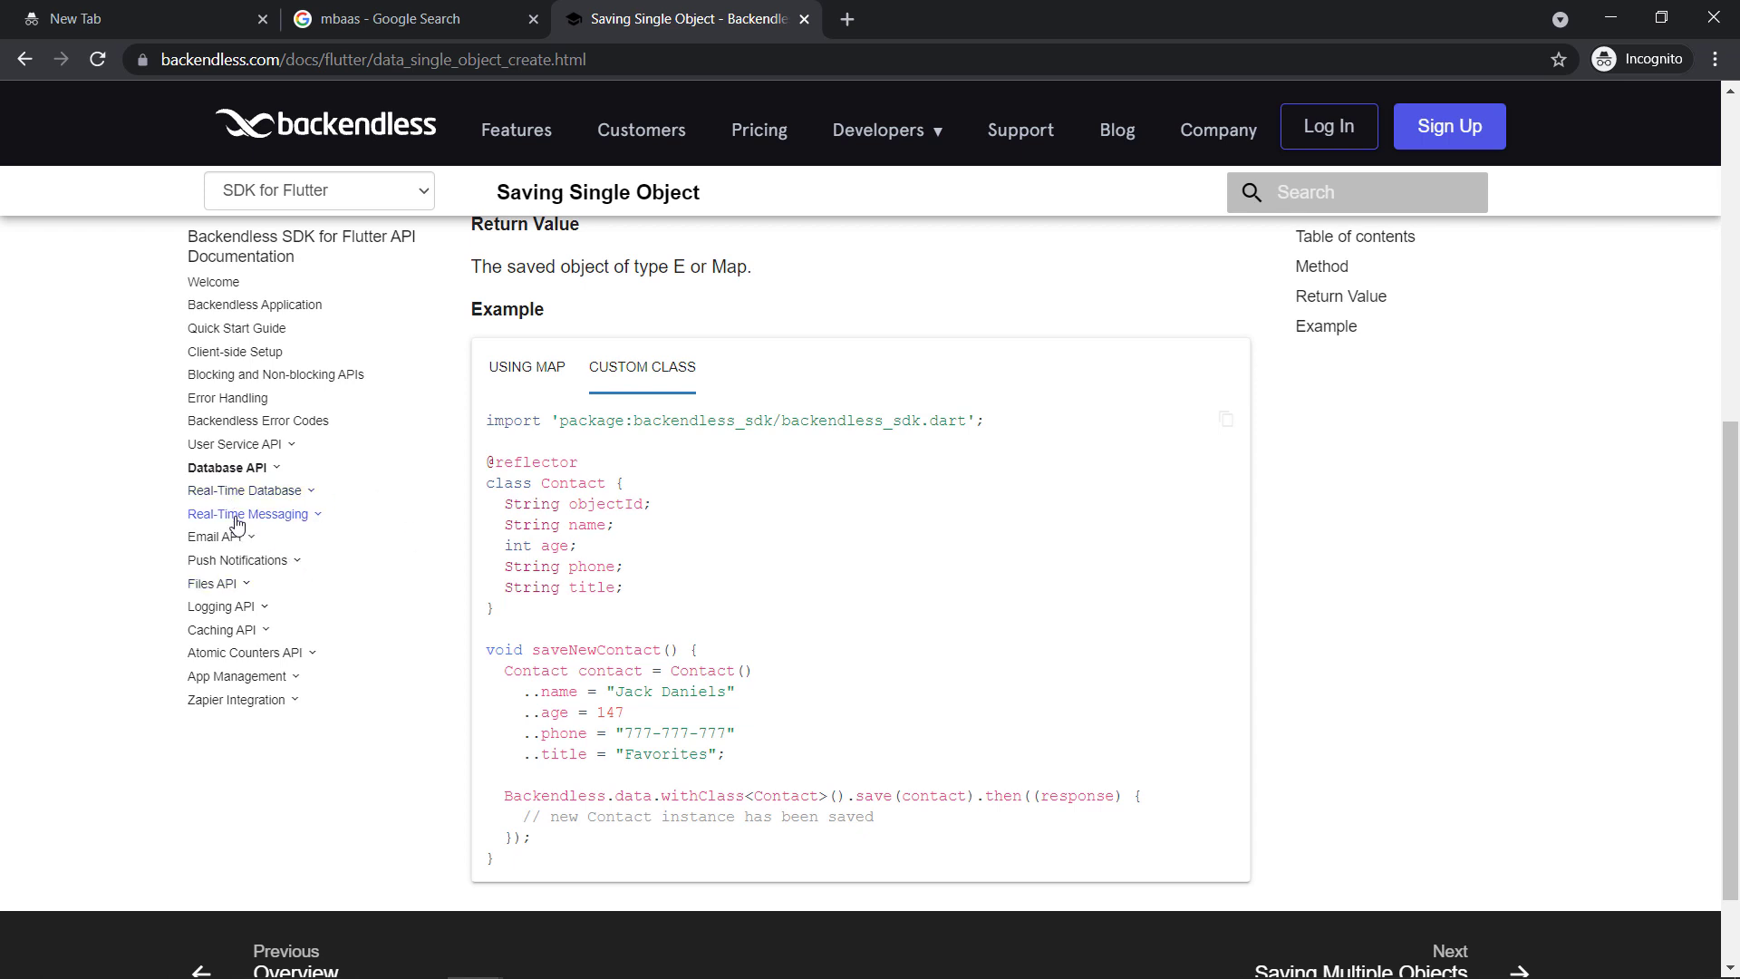
mouse_move(305, 527)
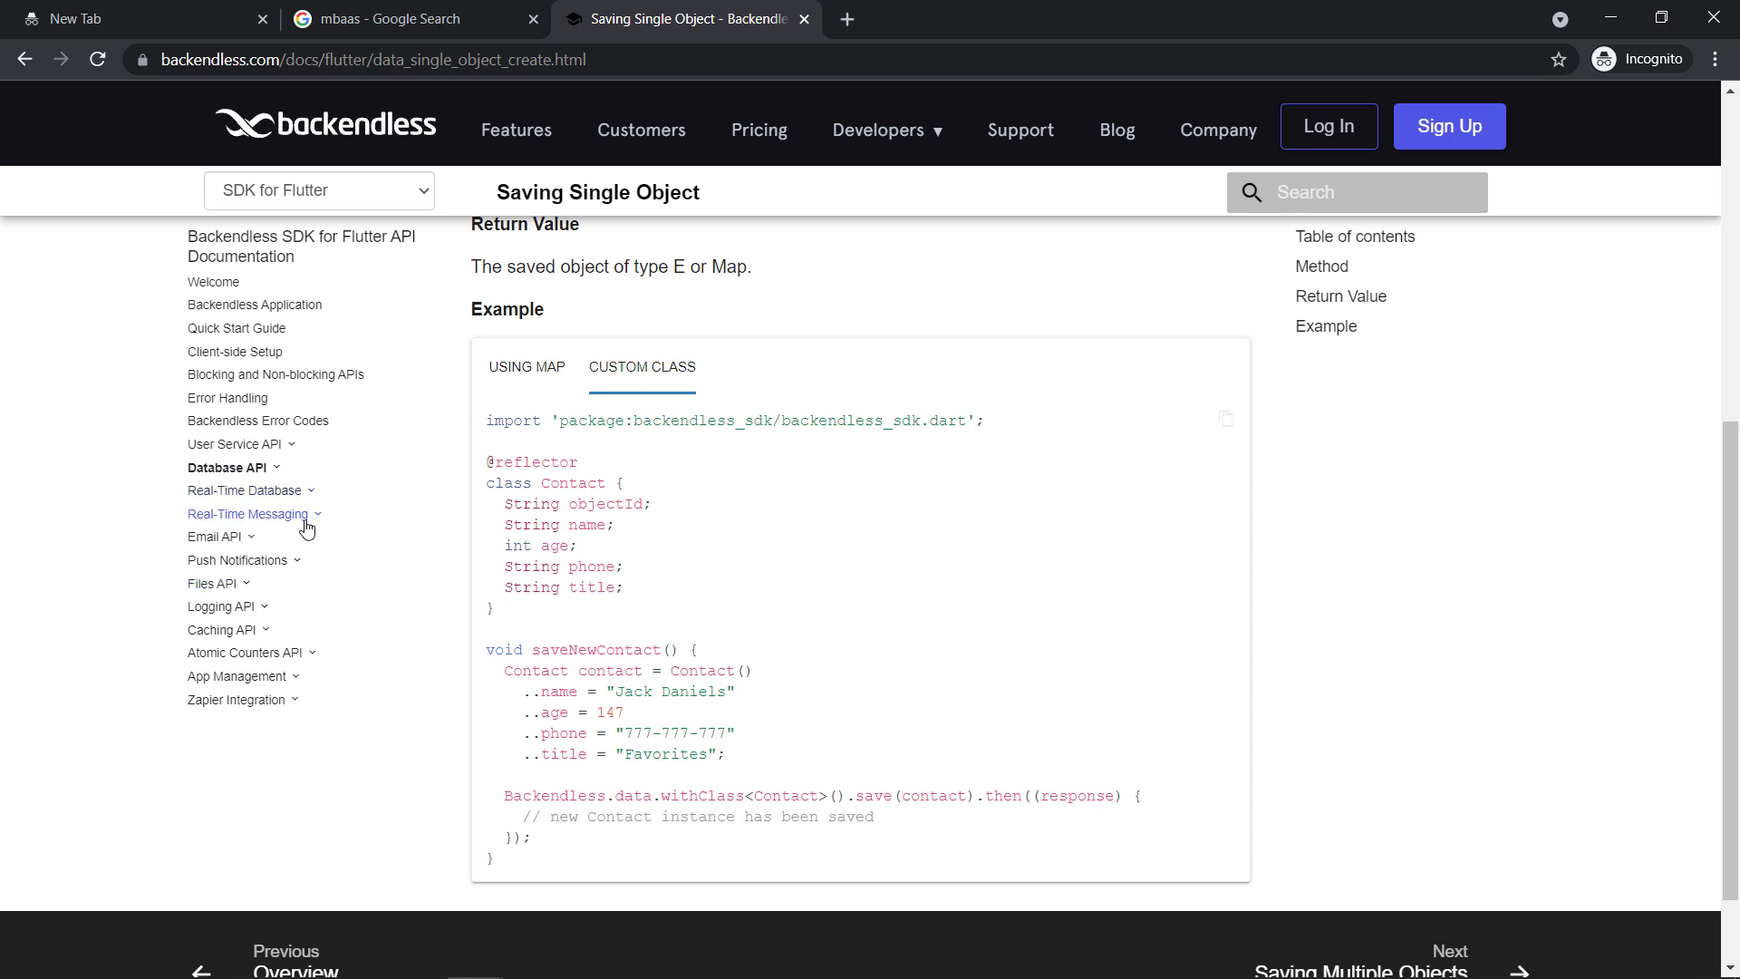
mouse_move(274, 519)
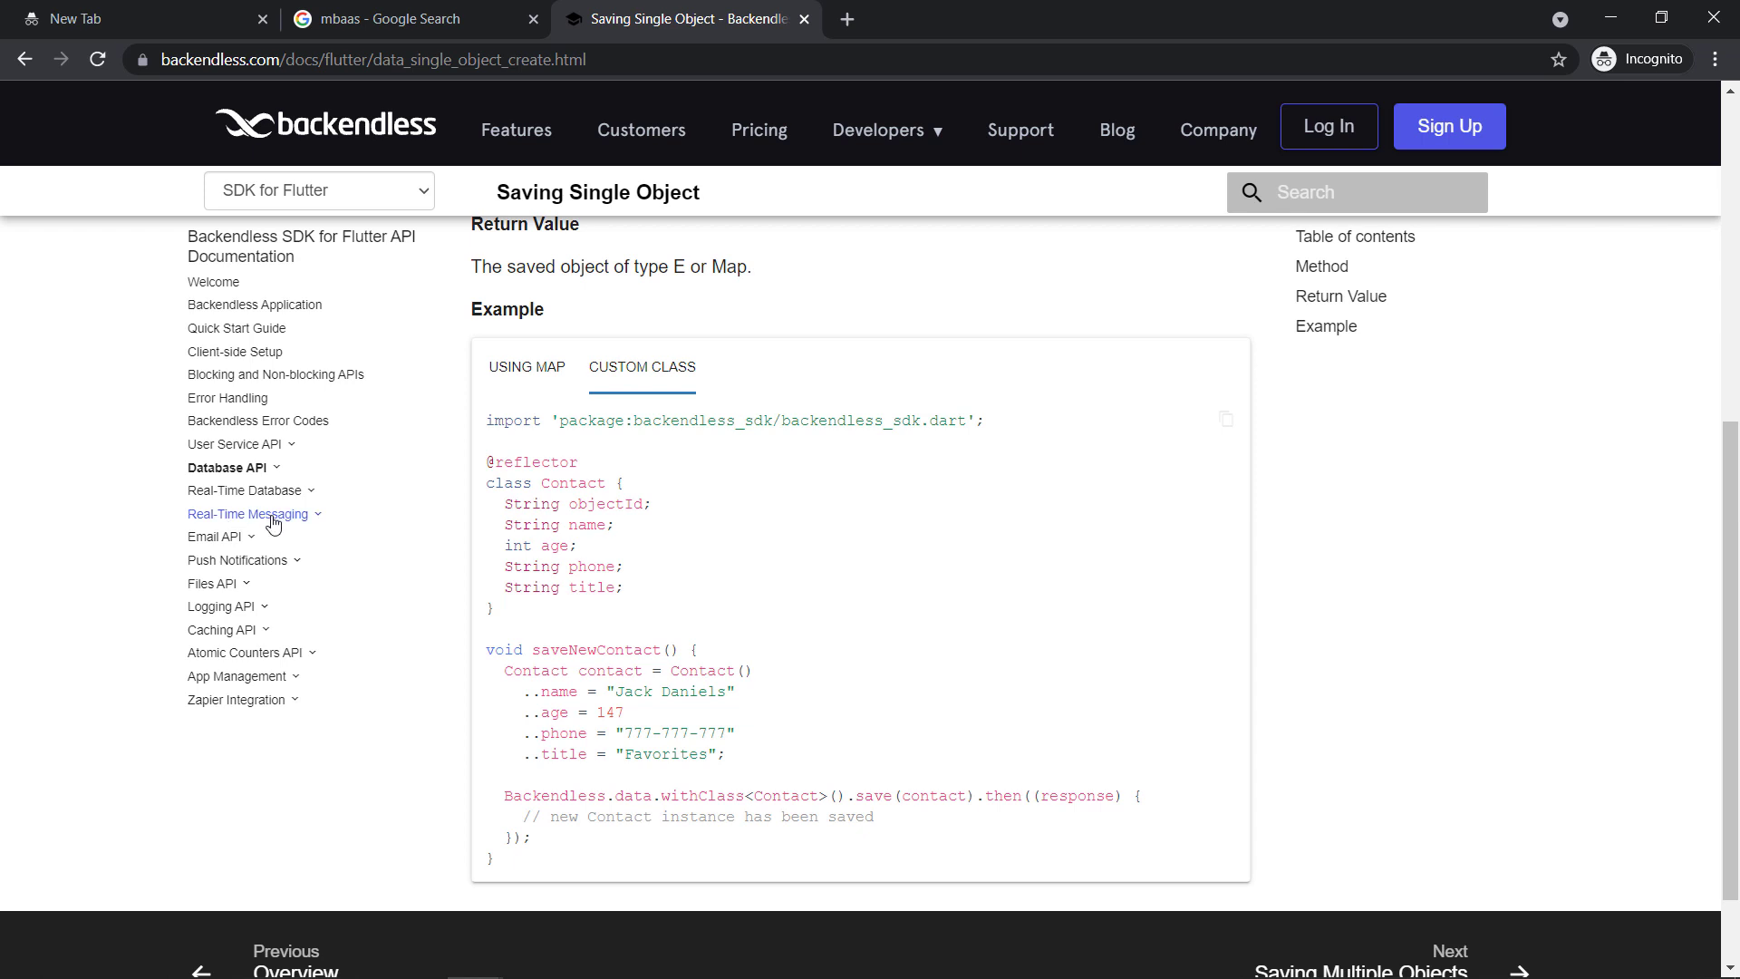
mouse_move(276, 559)
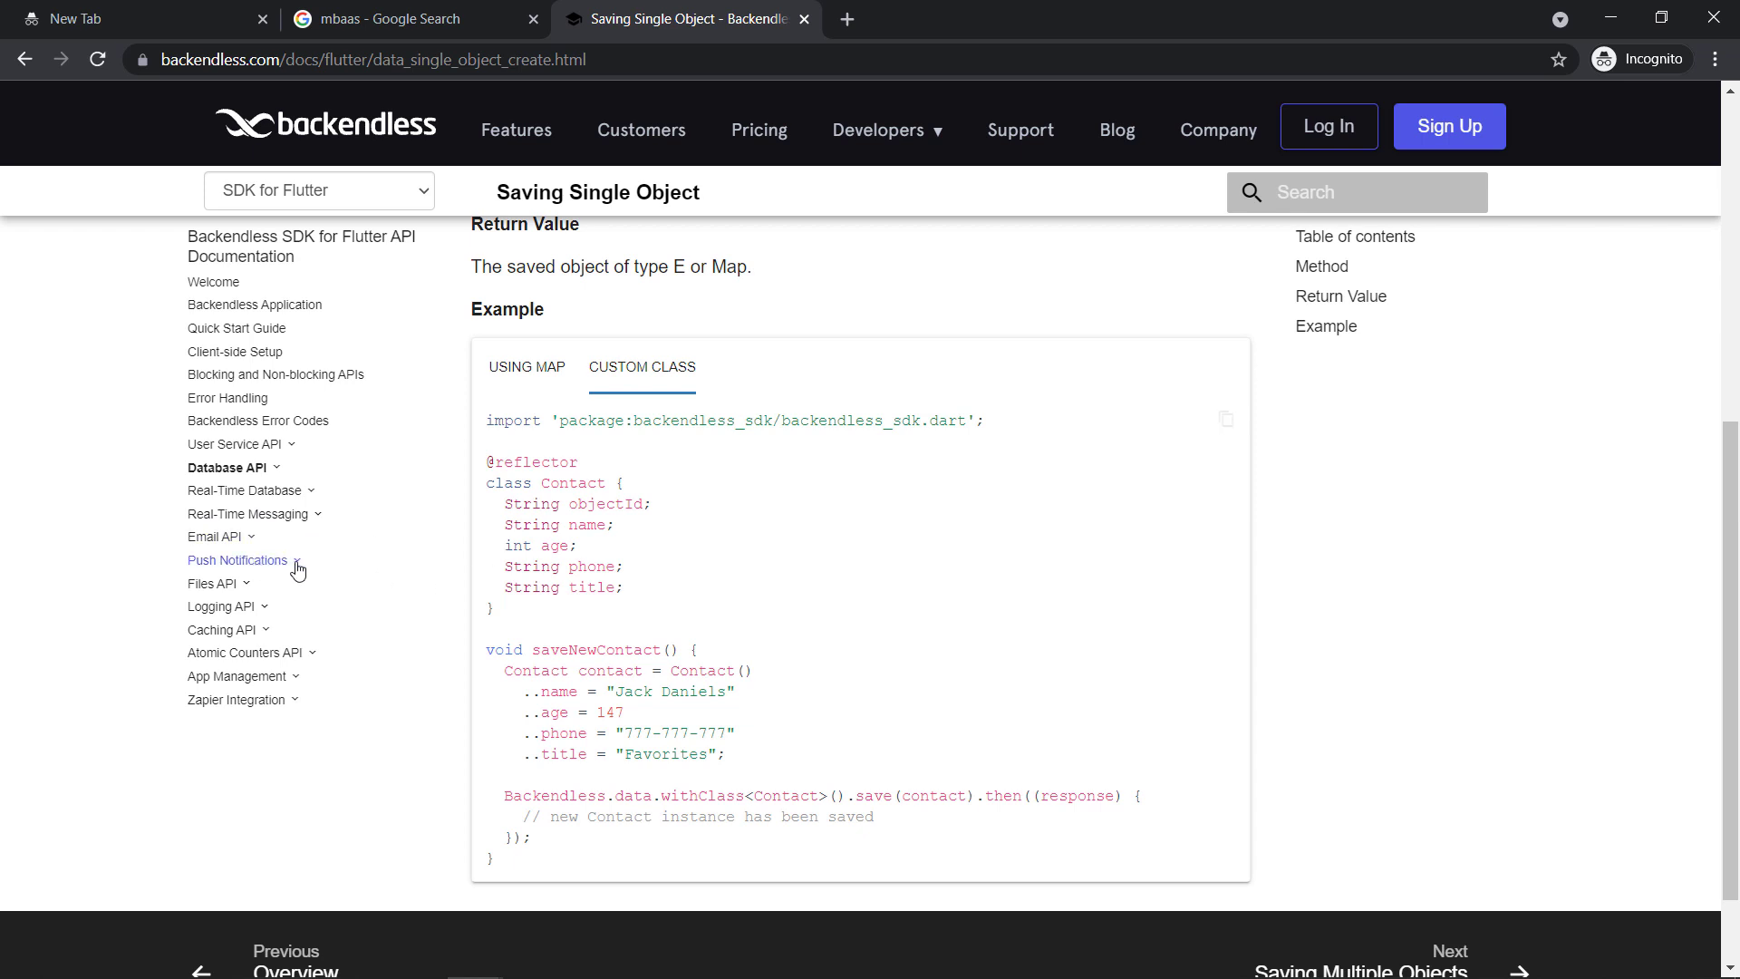
click(237, 560)
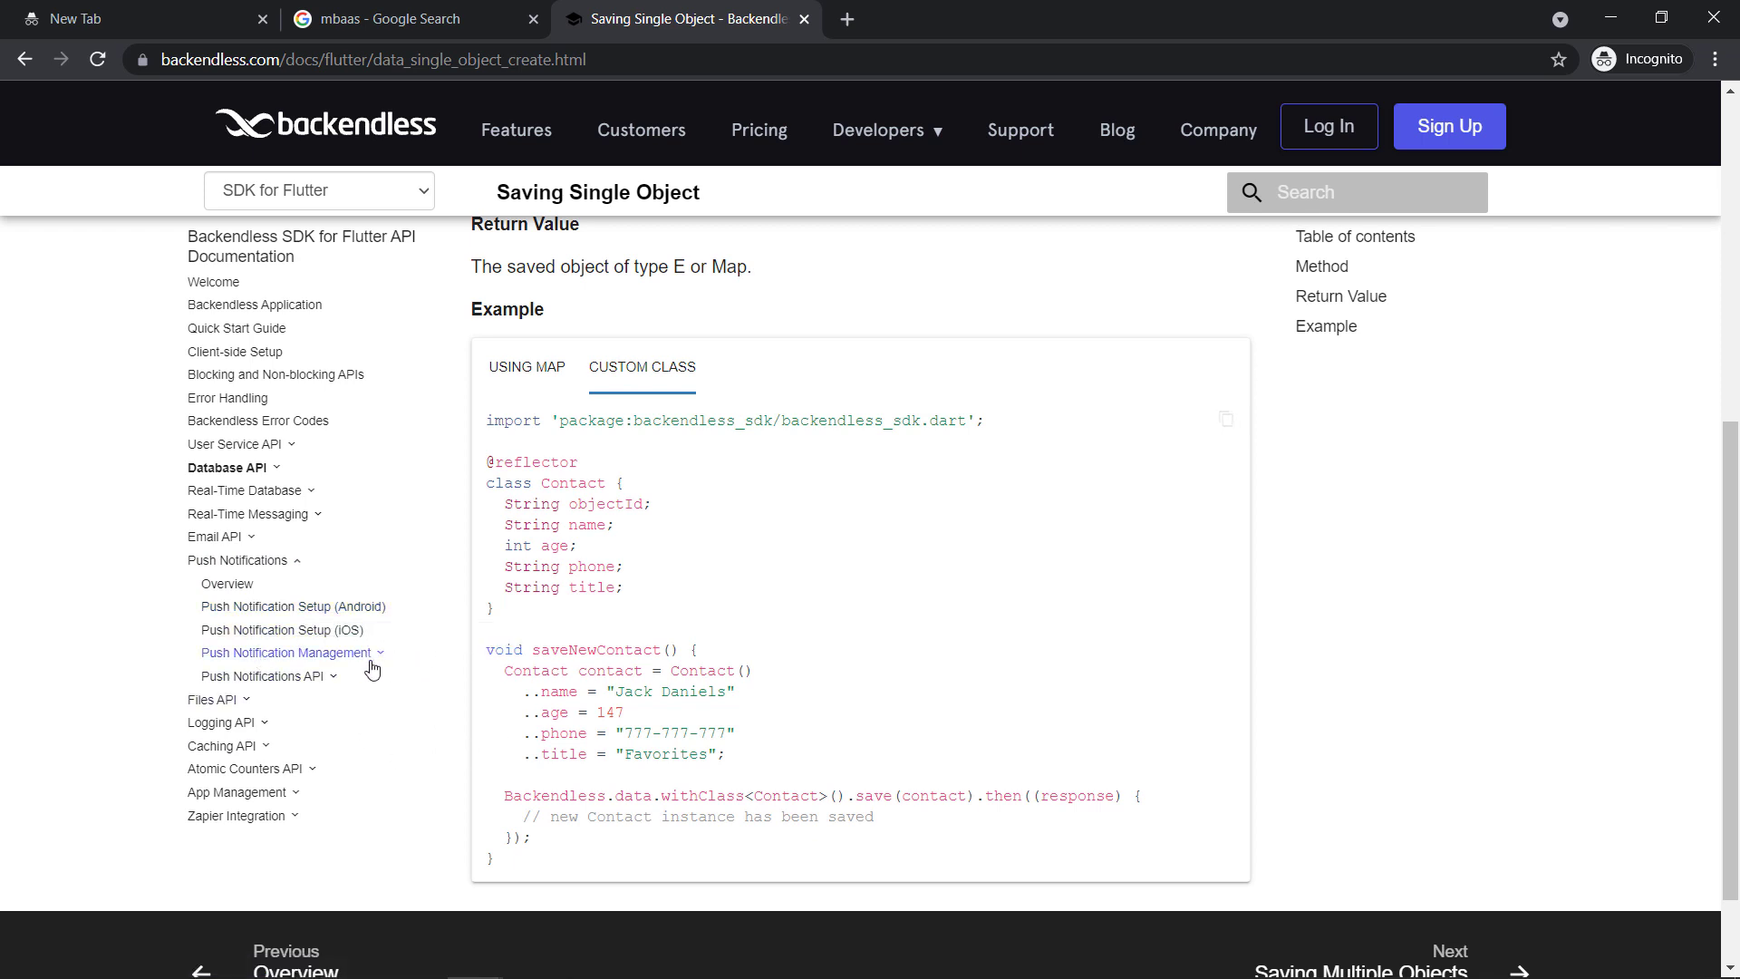
scroll(down, 3)
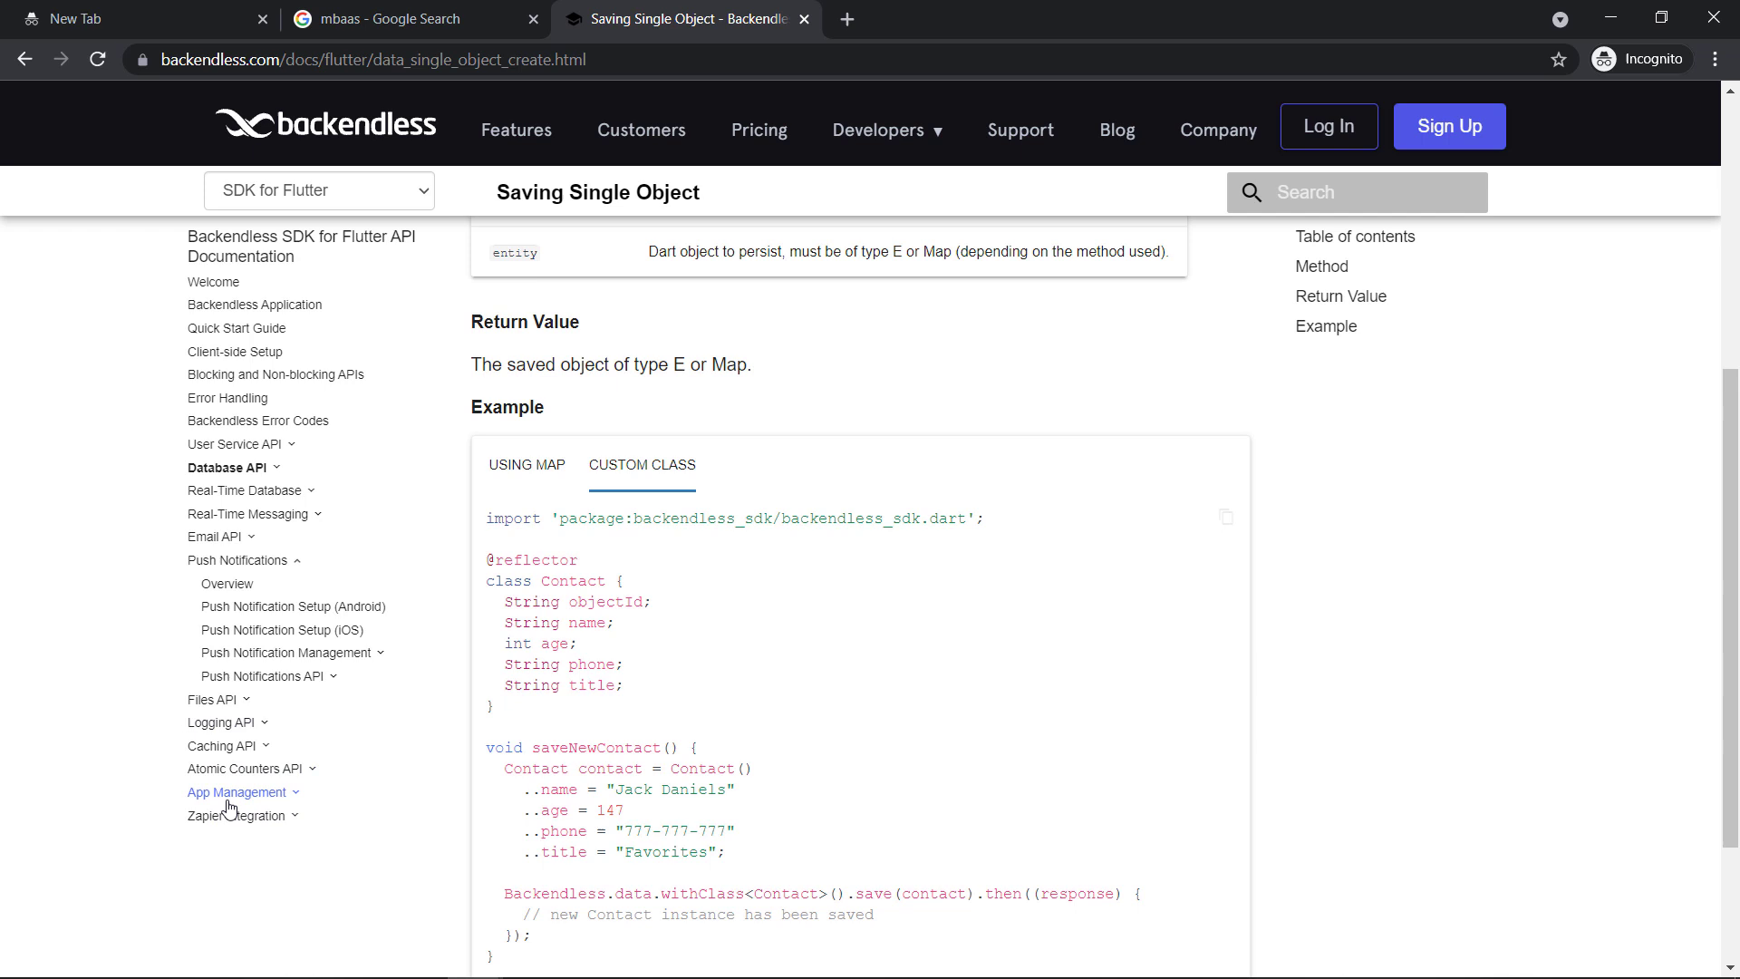
mouse_move(277, 815)
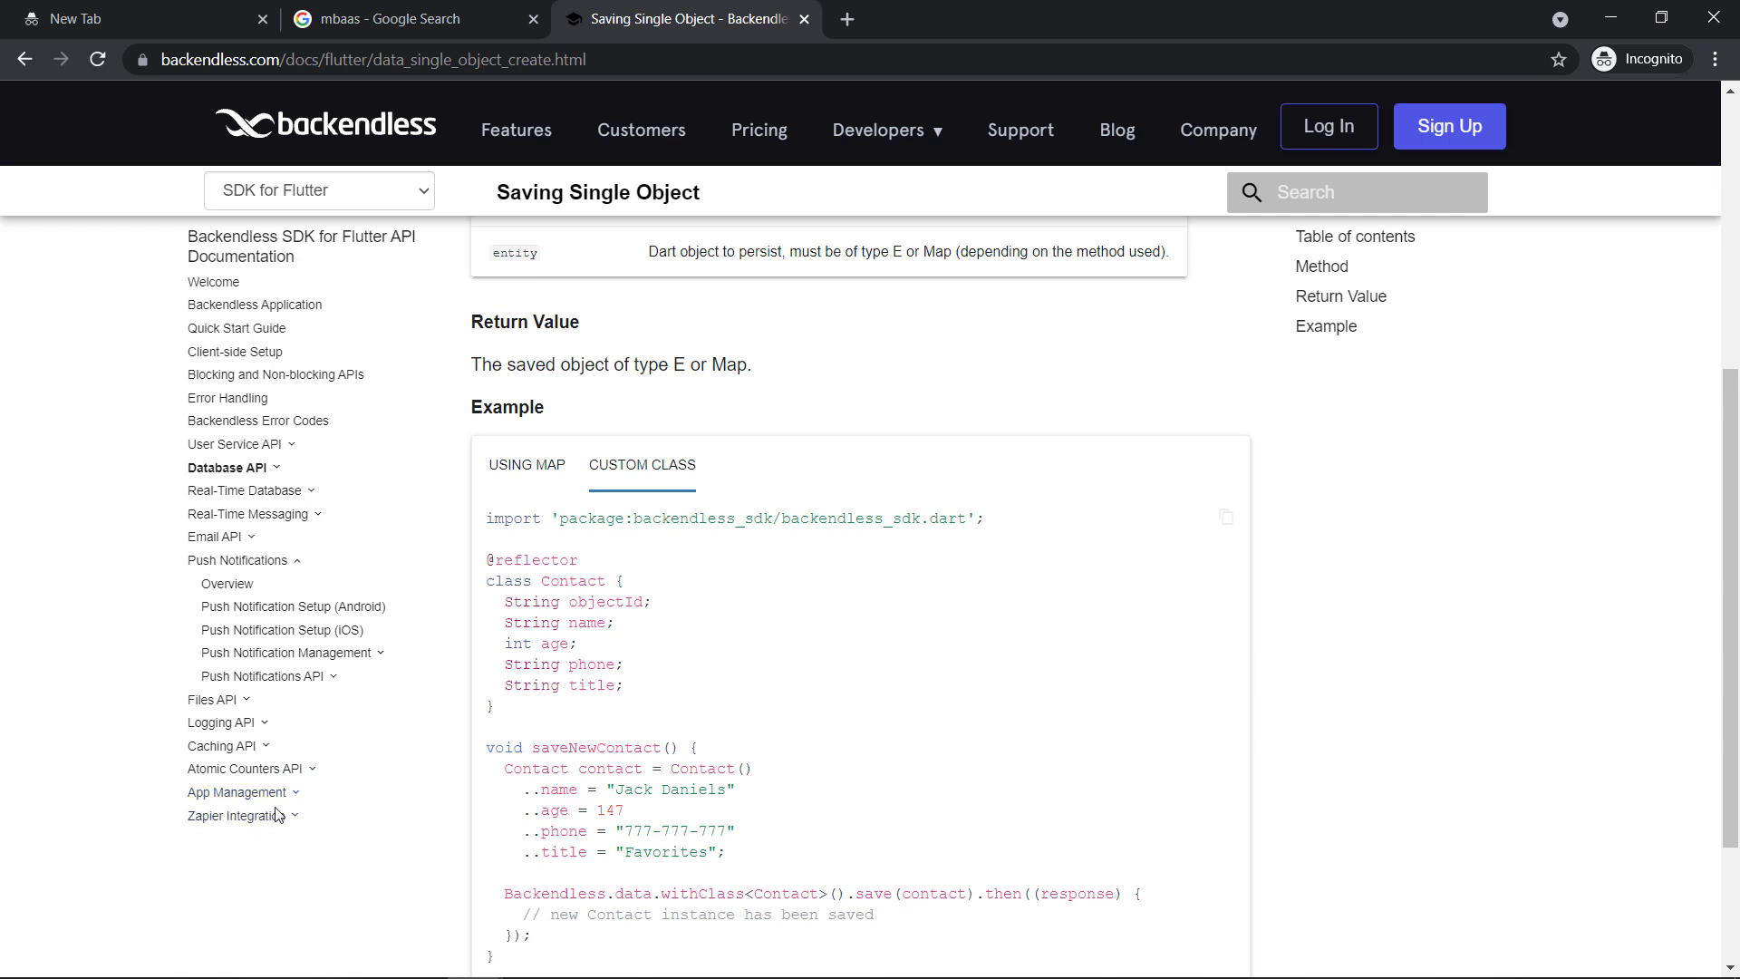
mouse_move(197, 828)
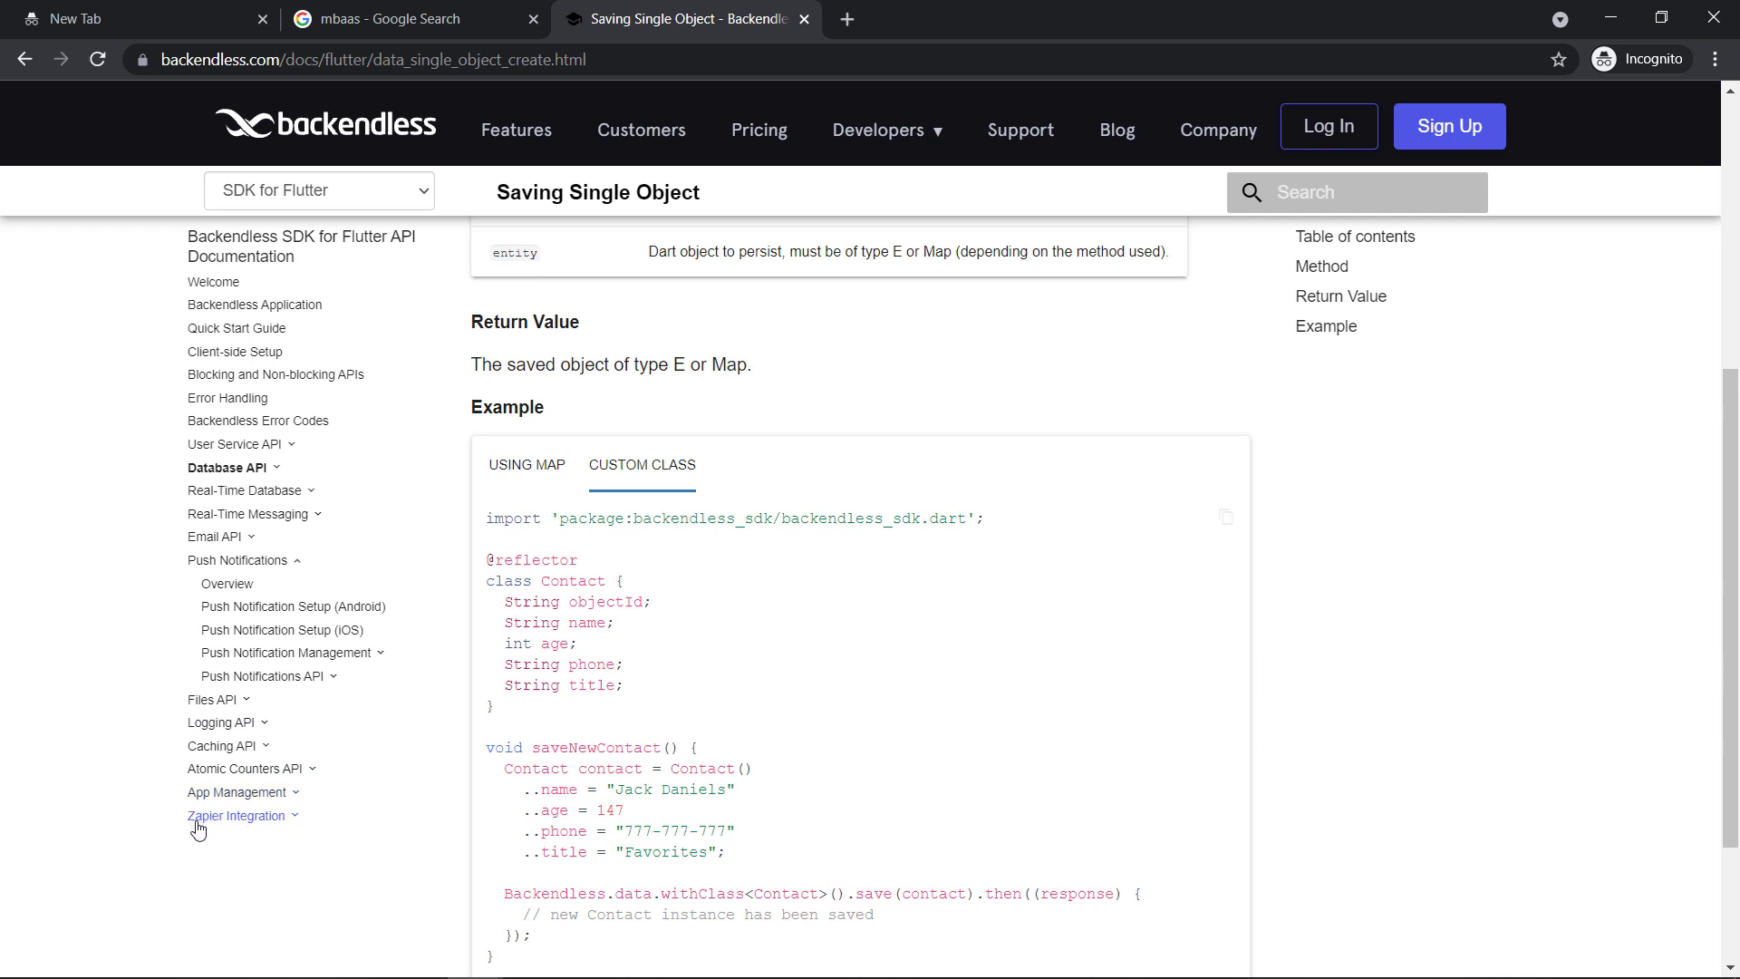
mouse_move(201, 832)
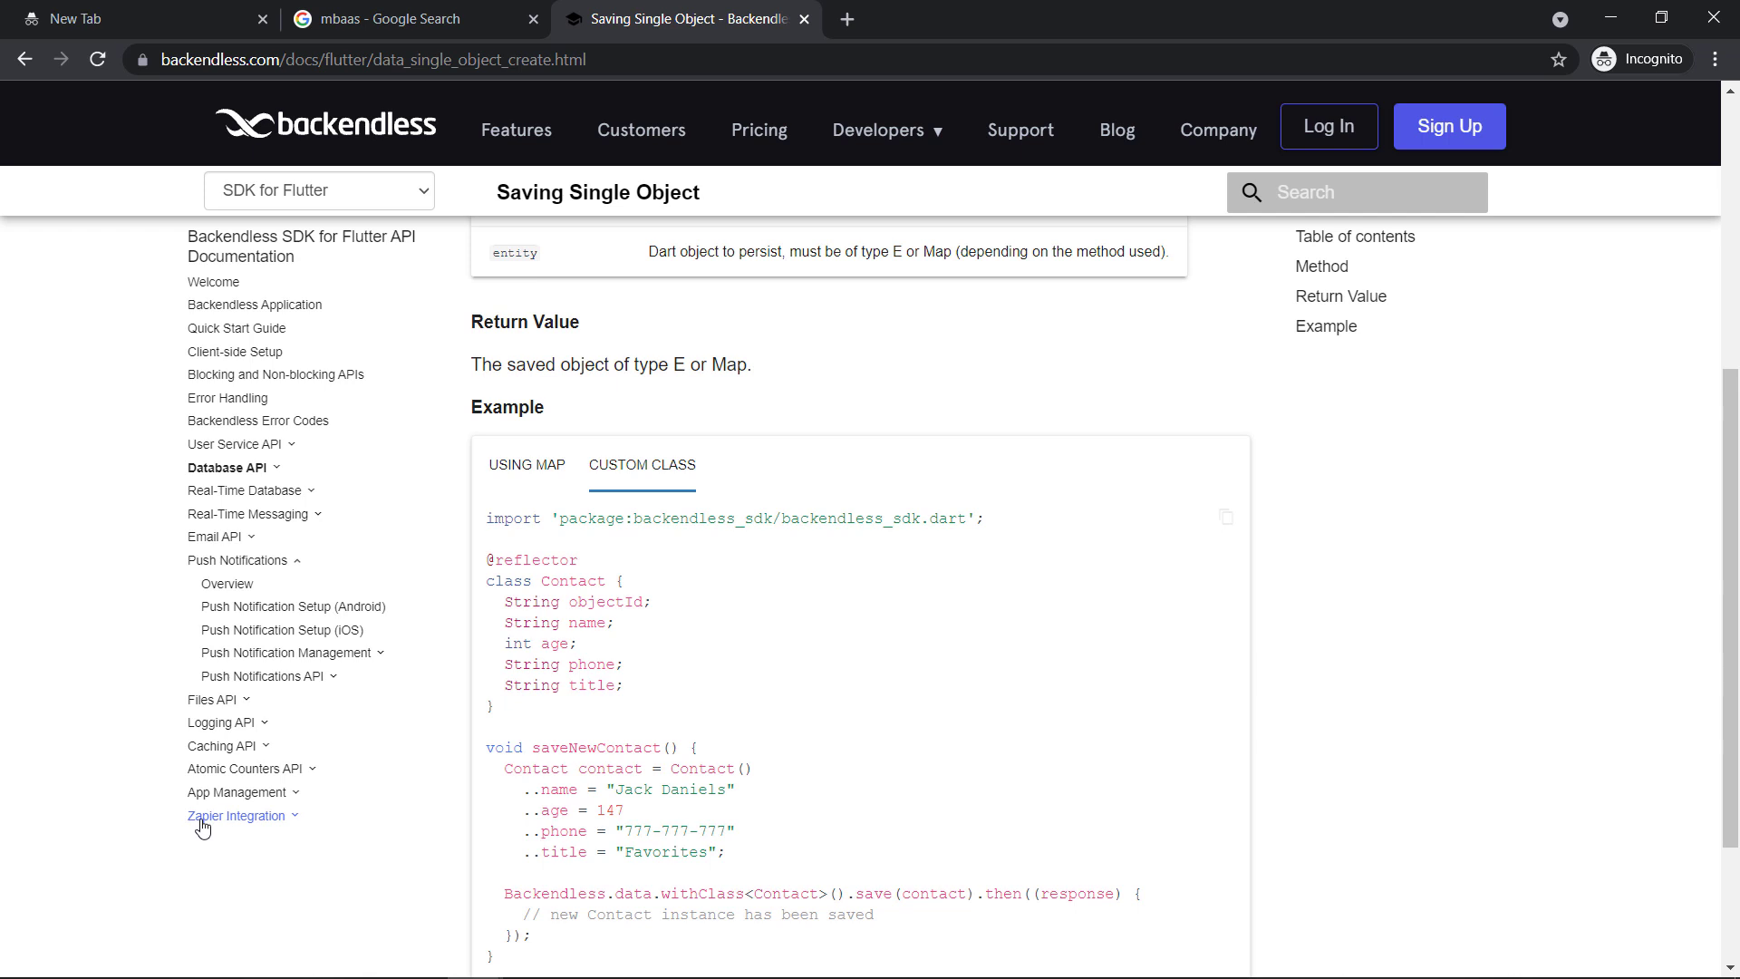
mouse_move(274, 832)
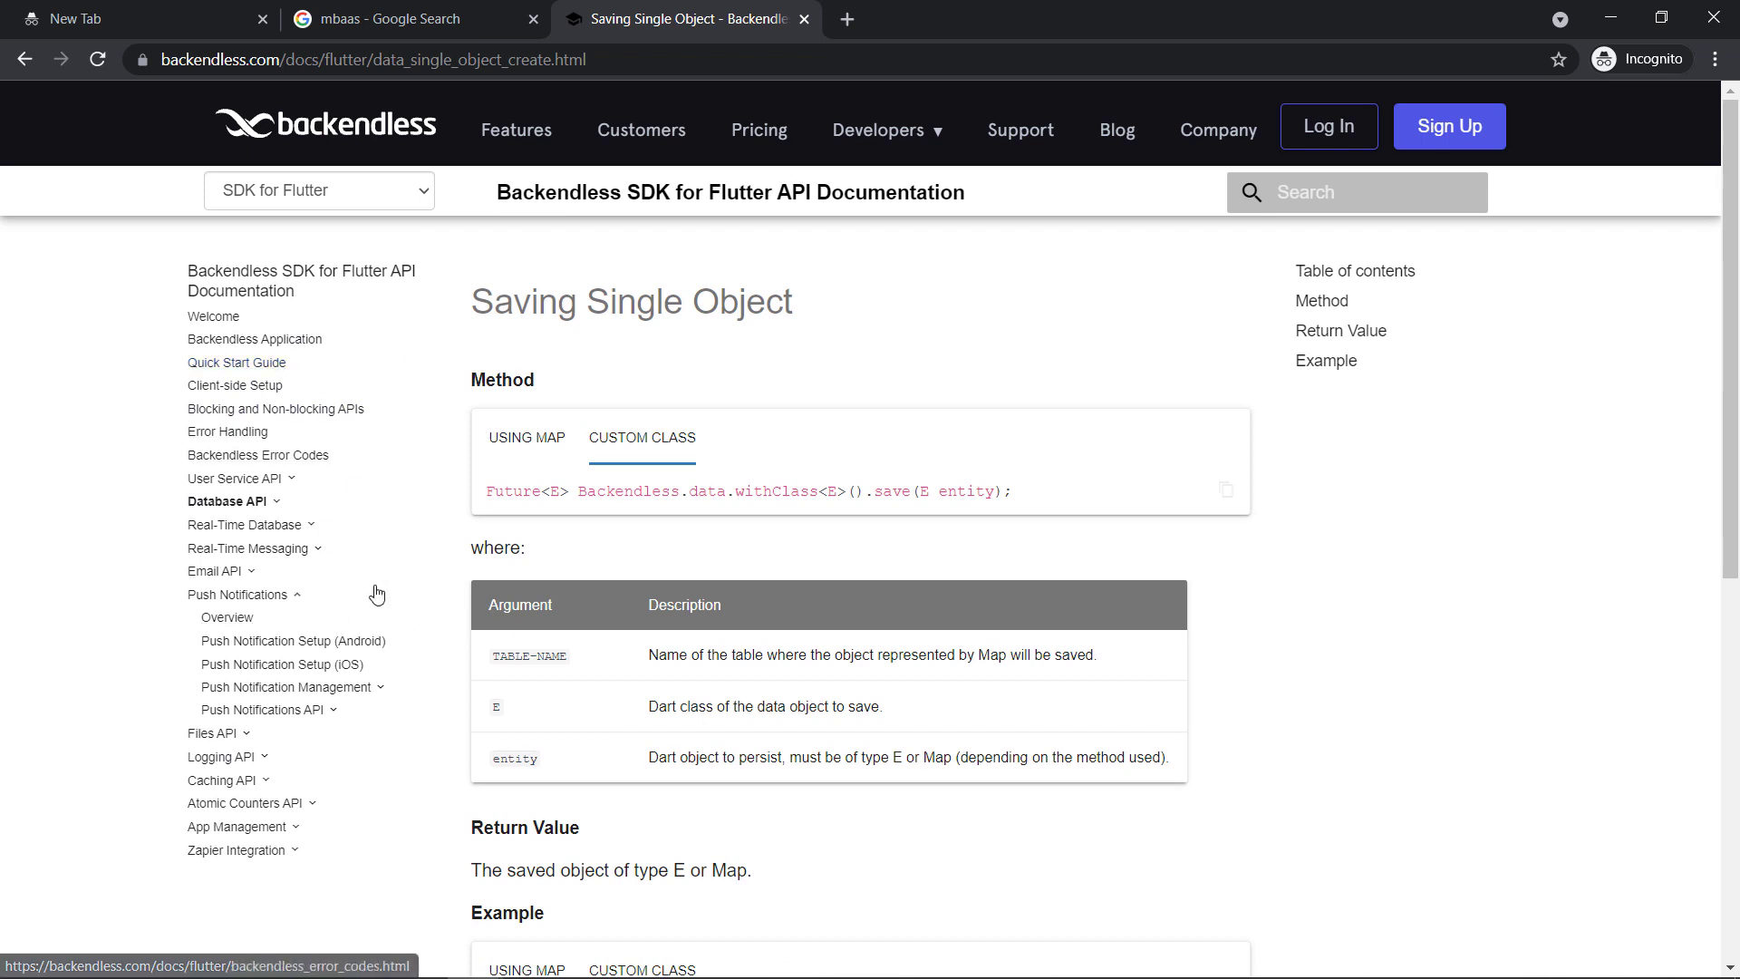
Collapse Push Notifications in the sidebar and open the Backendless Support page
click(235, 594)
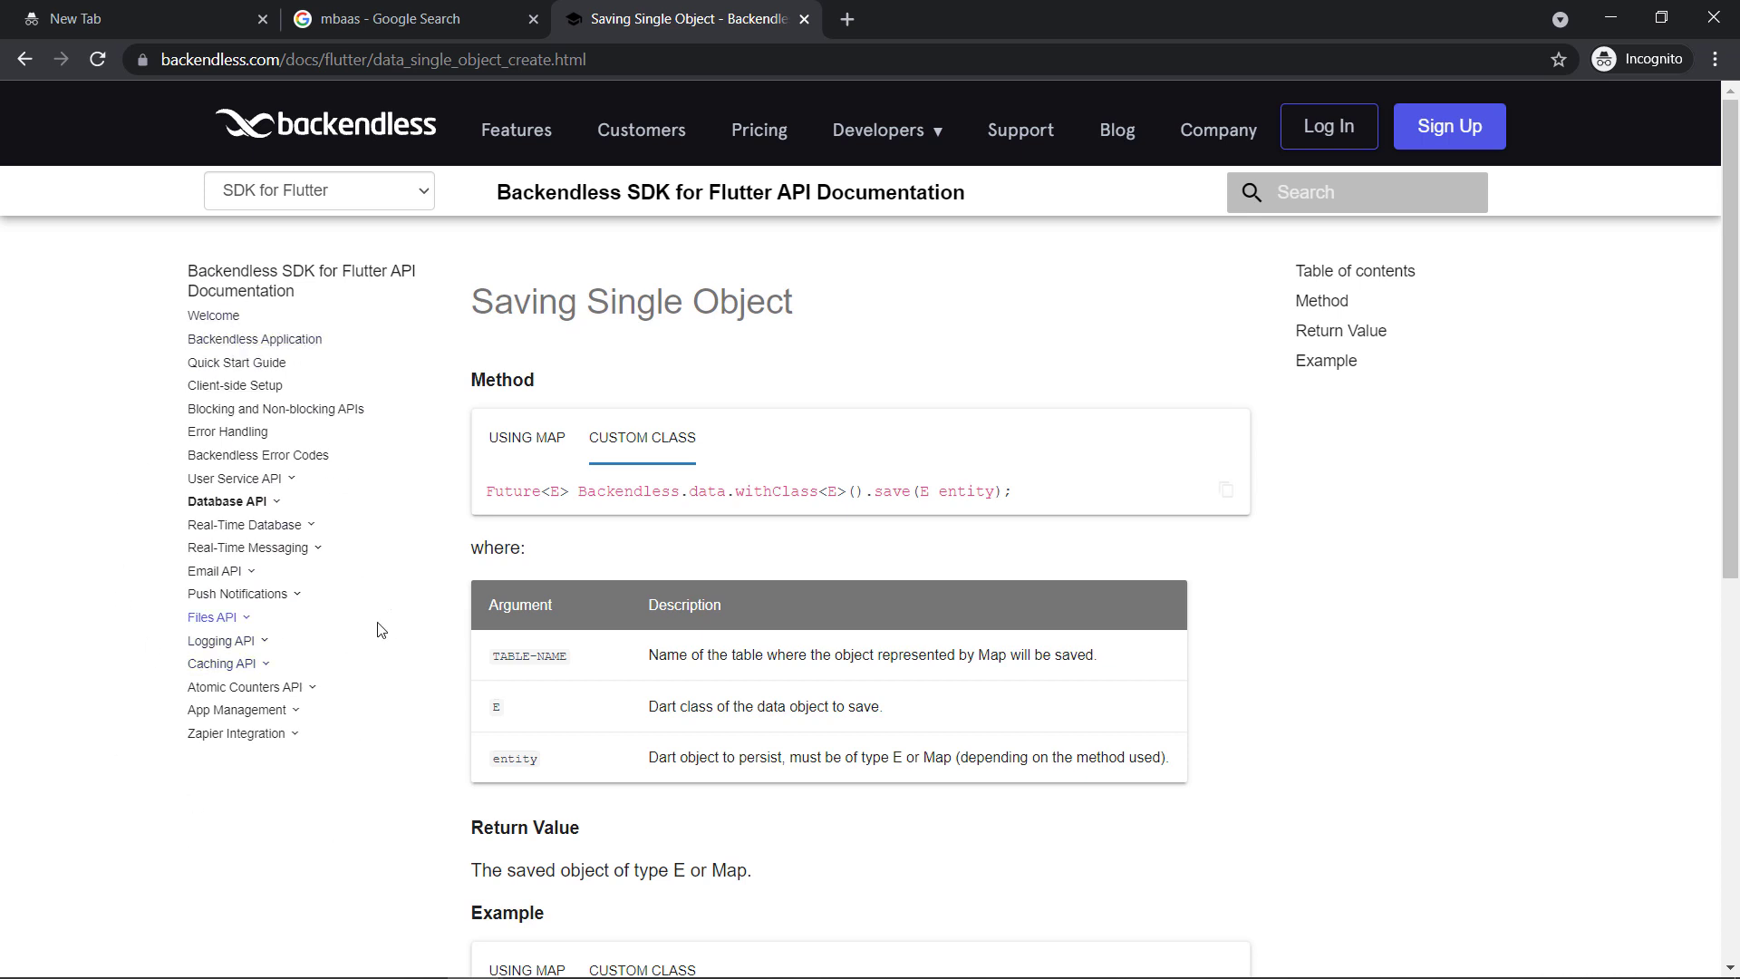
mouse_move(318, 701)
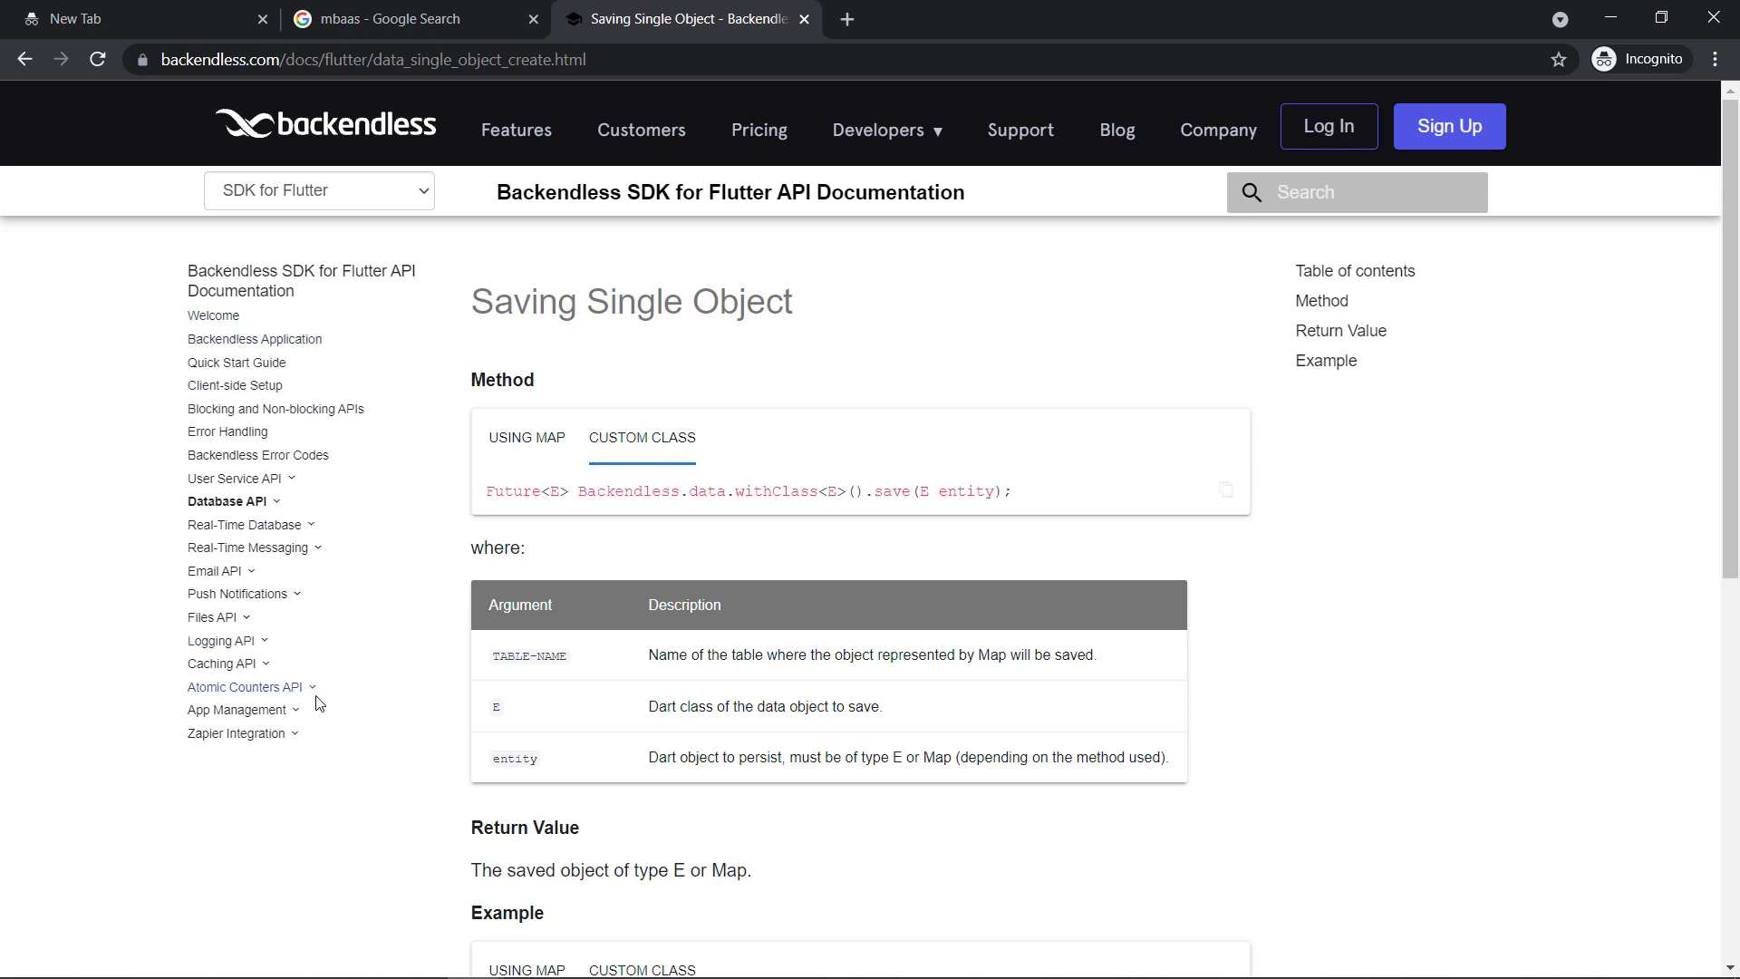
click(1021, 131)
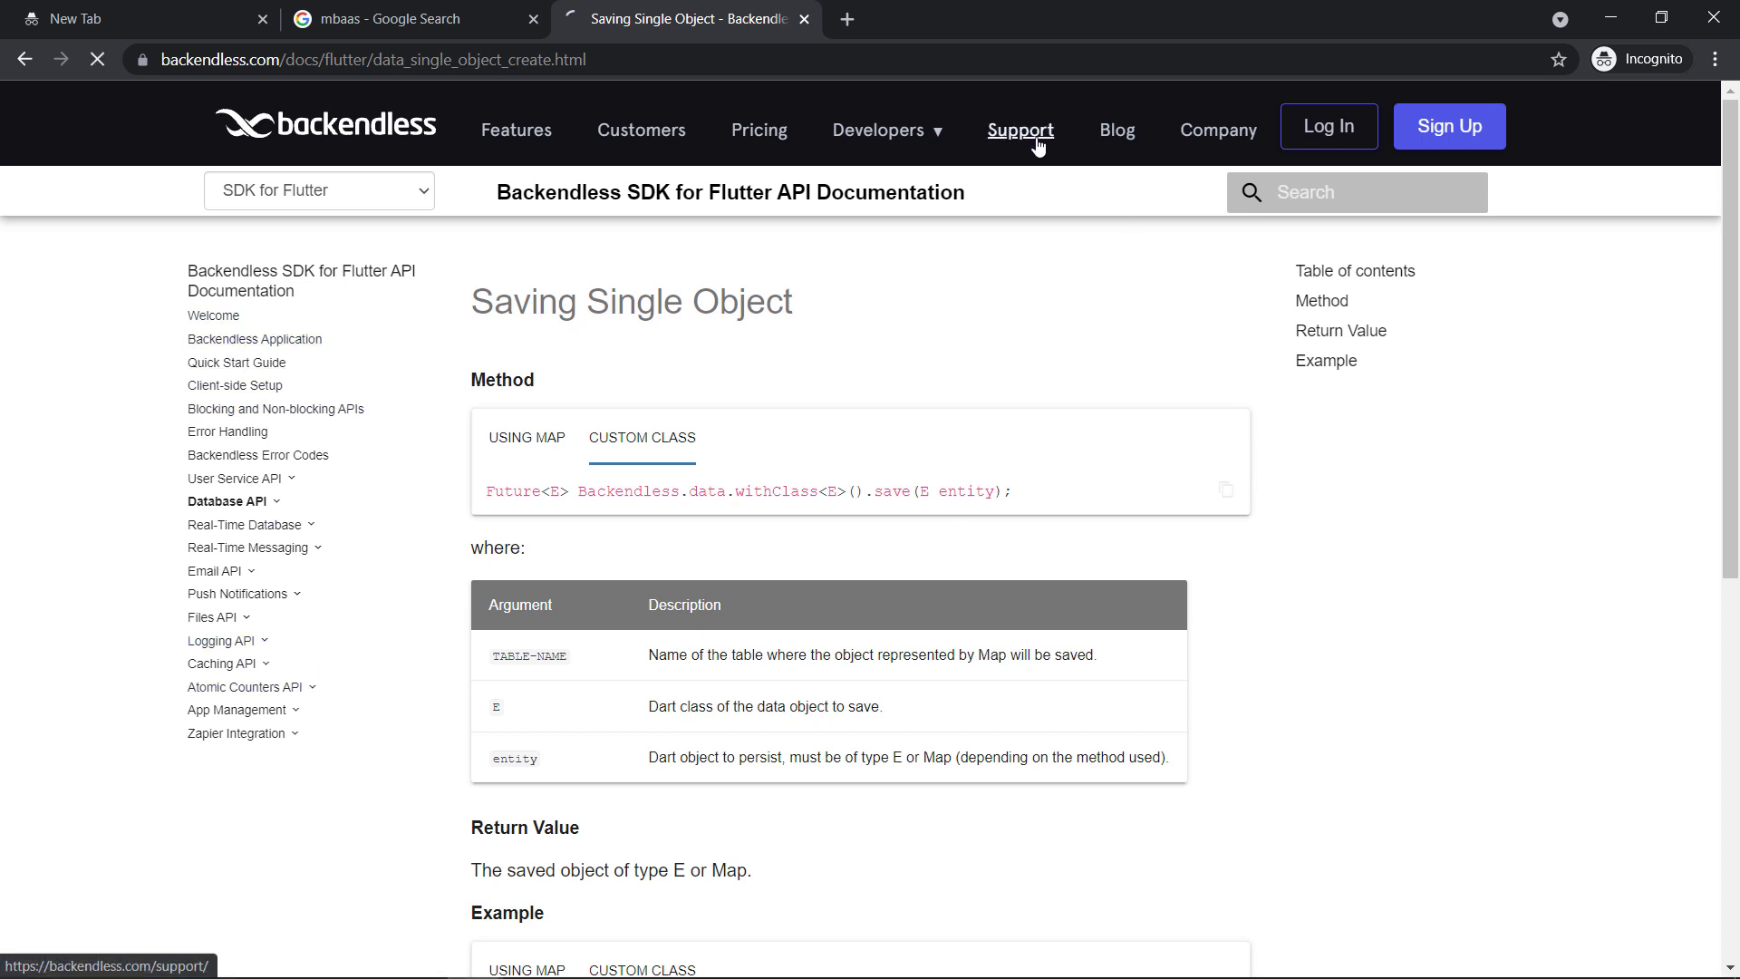
click(1020, 130)
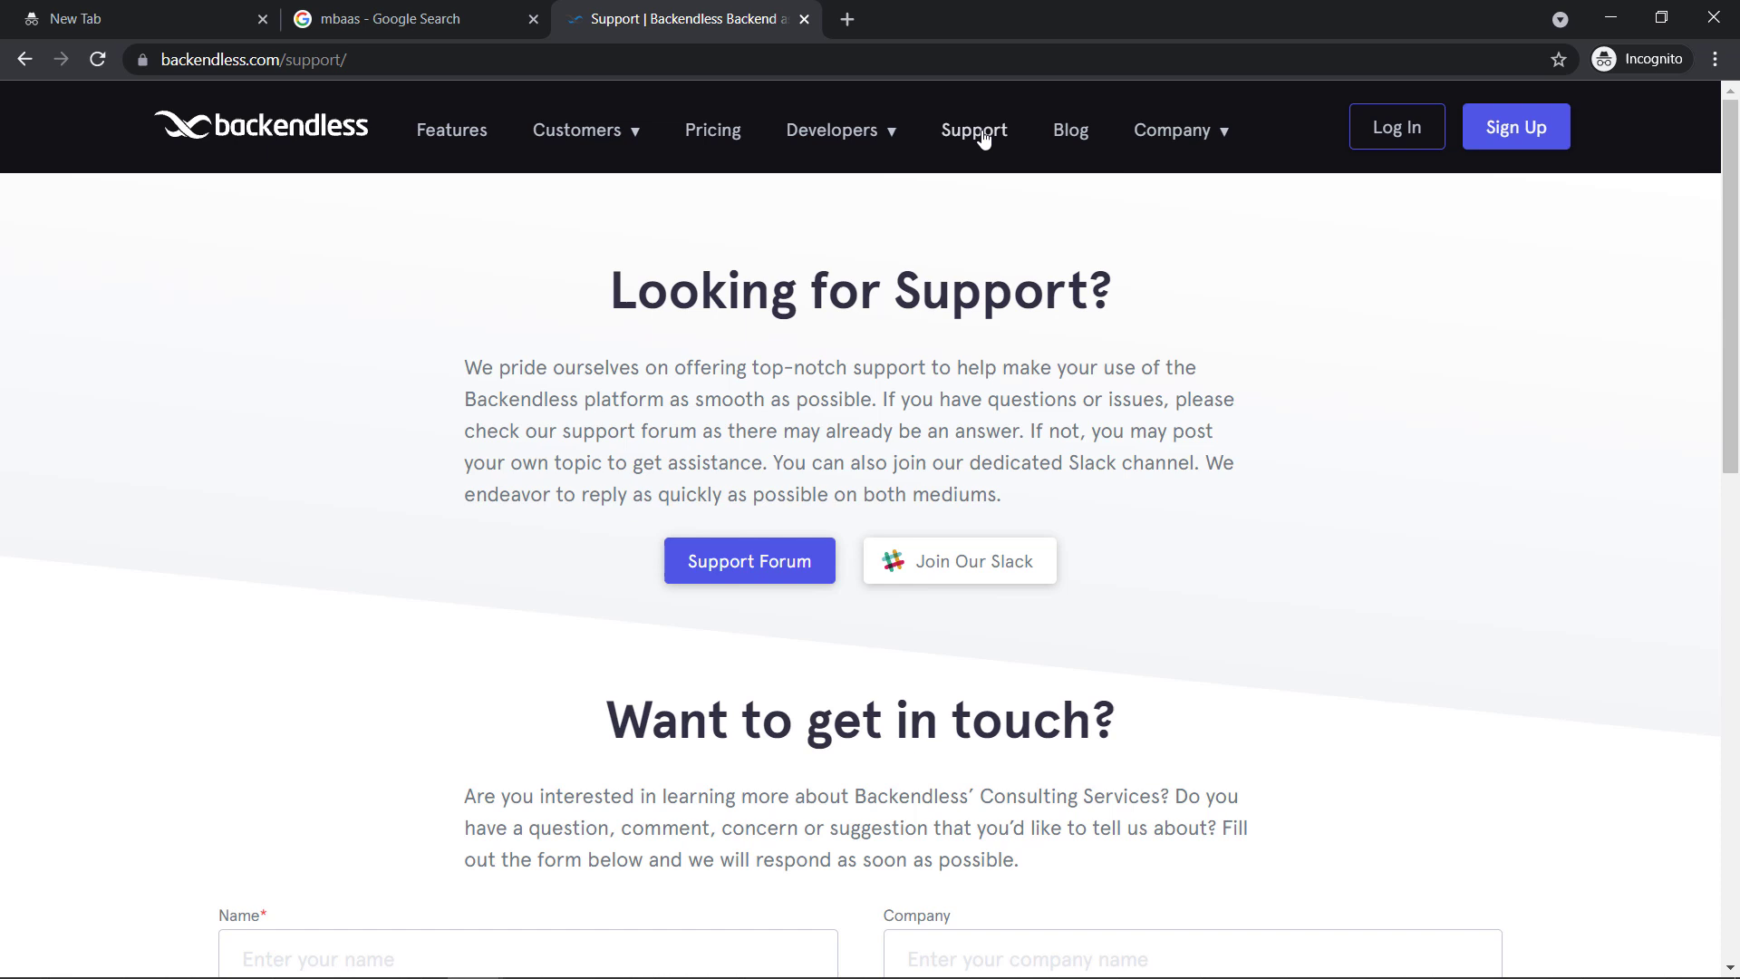
mouse_move(251, 128)
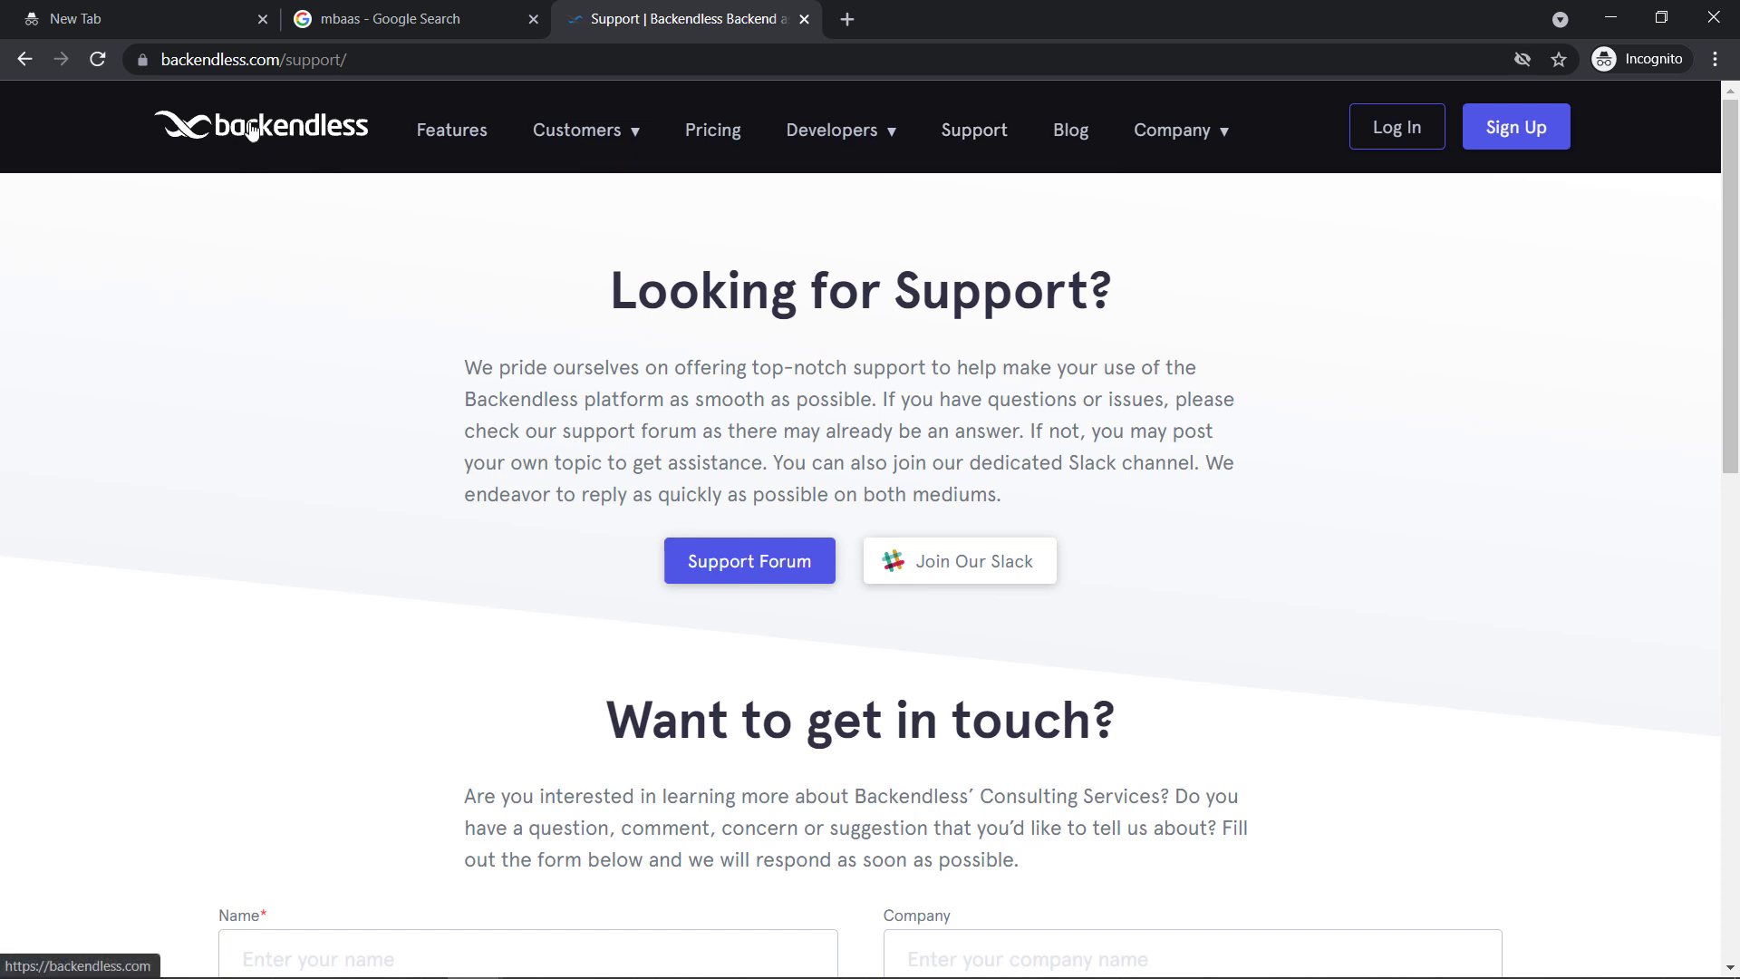
mouse_move(980, 143)
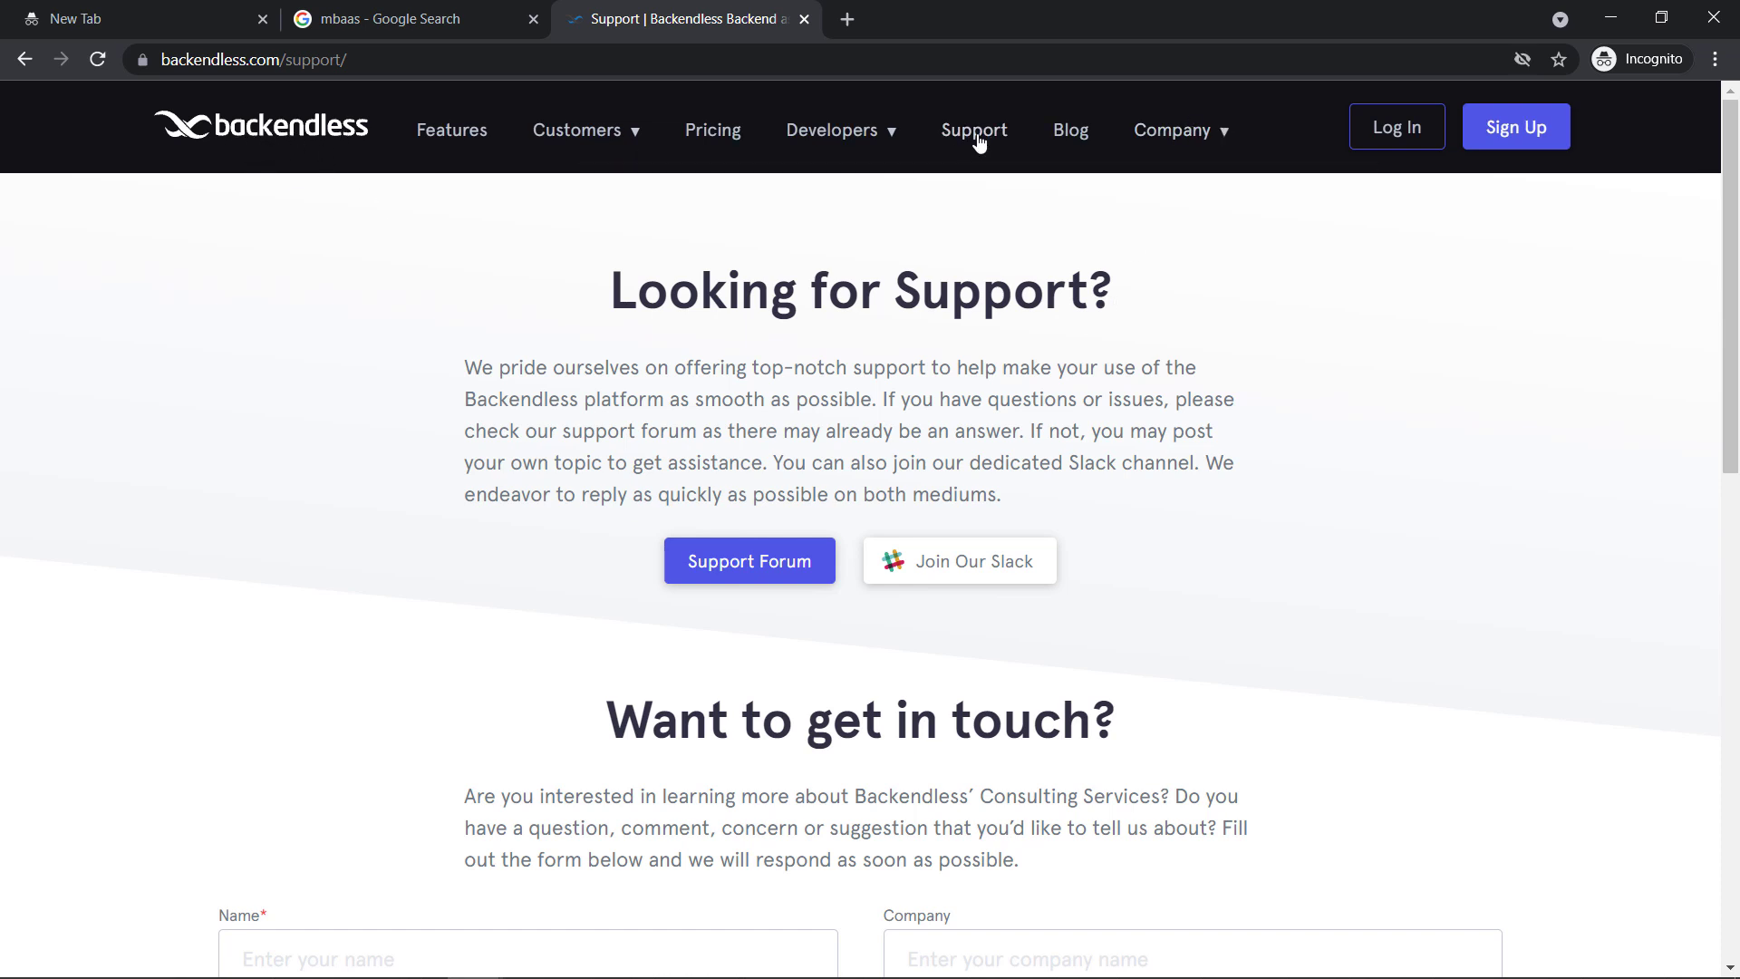
mouse_move(981, 573)
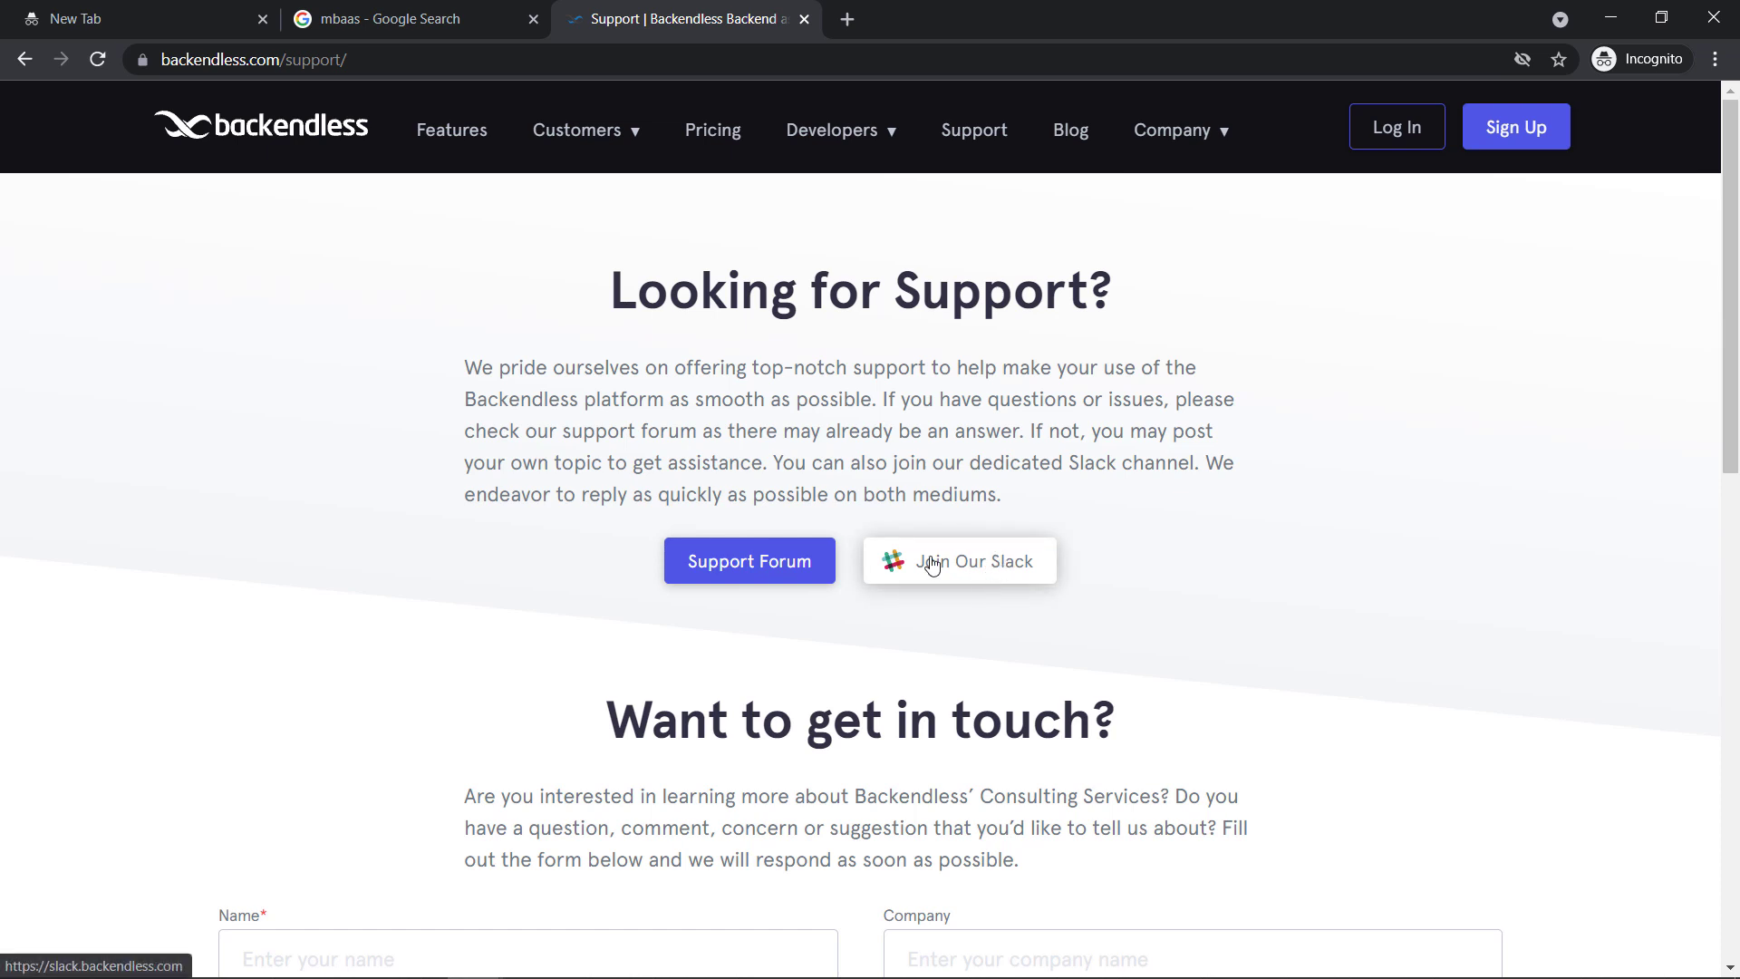
mouse_move(1177, 577)
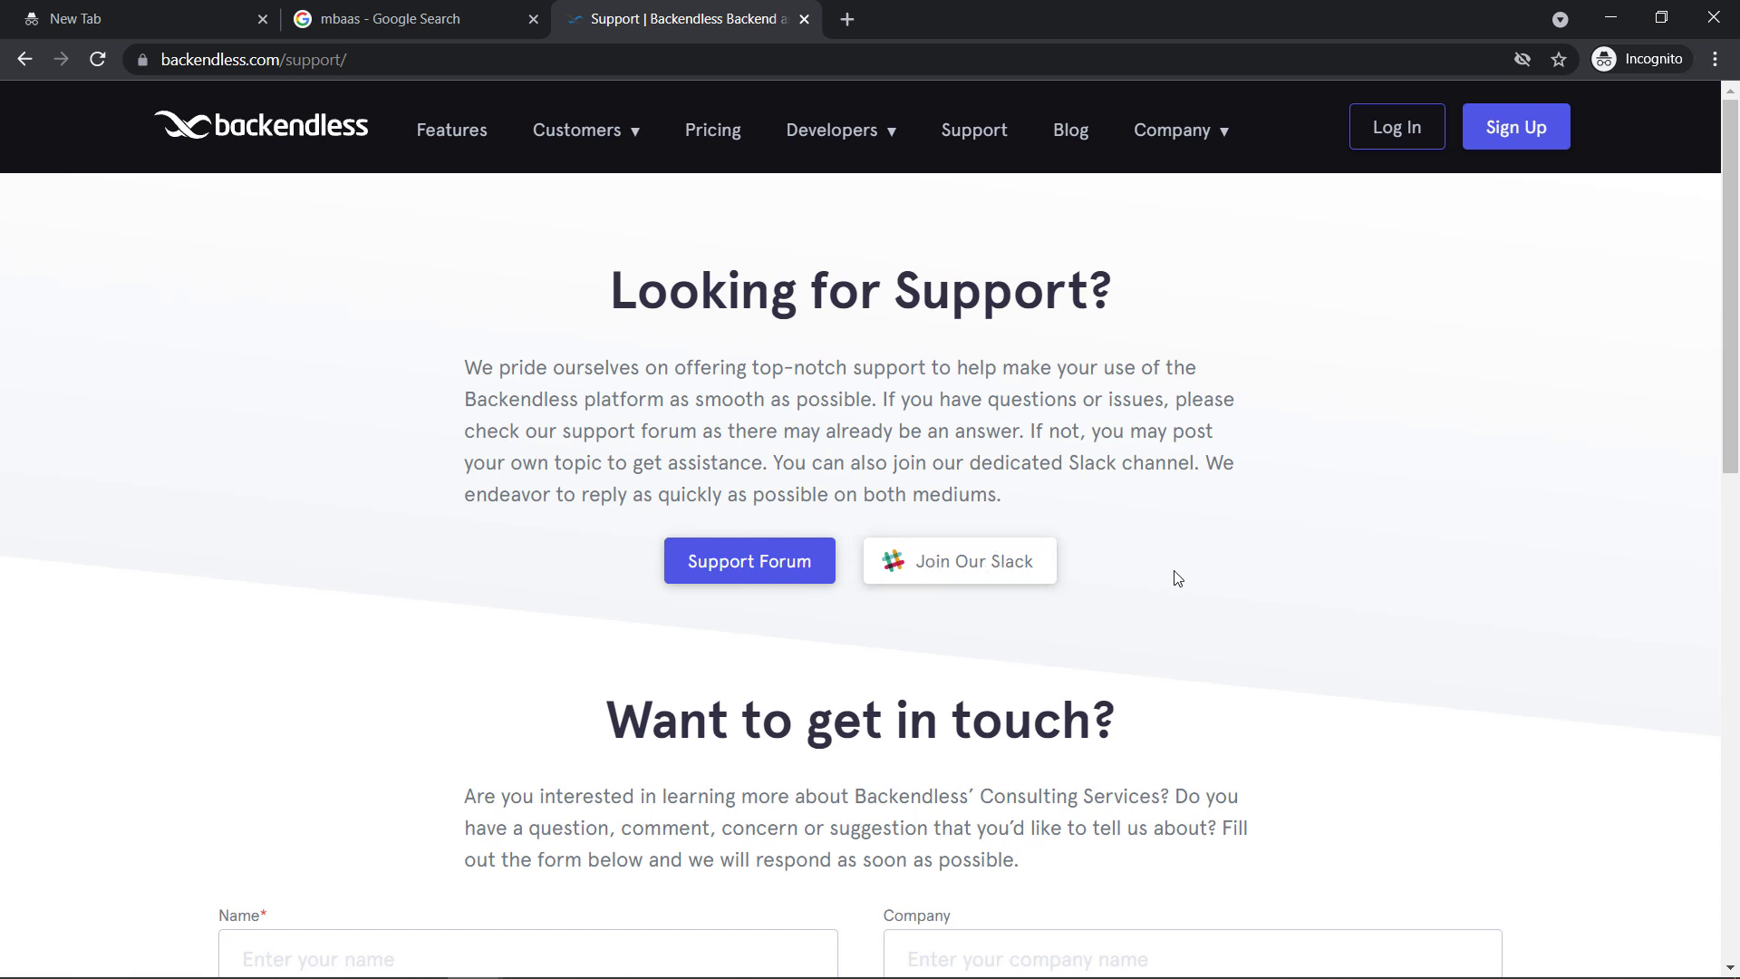
mouse_move(733, 571)
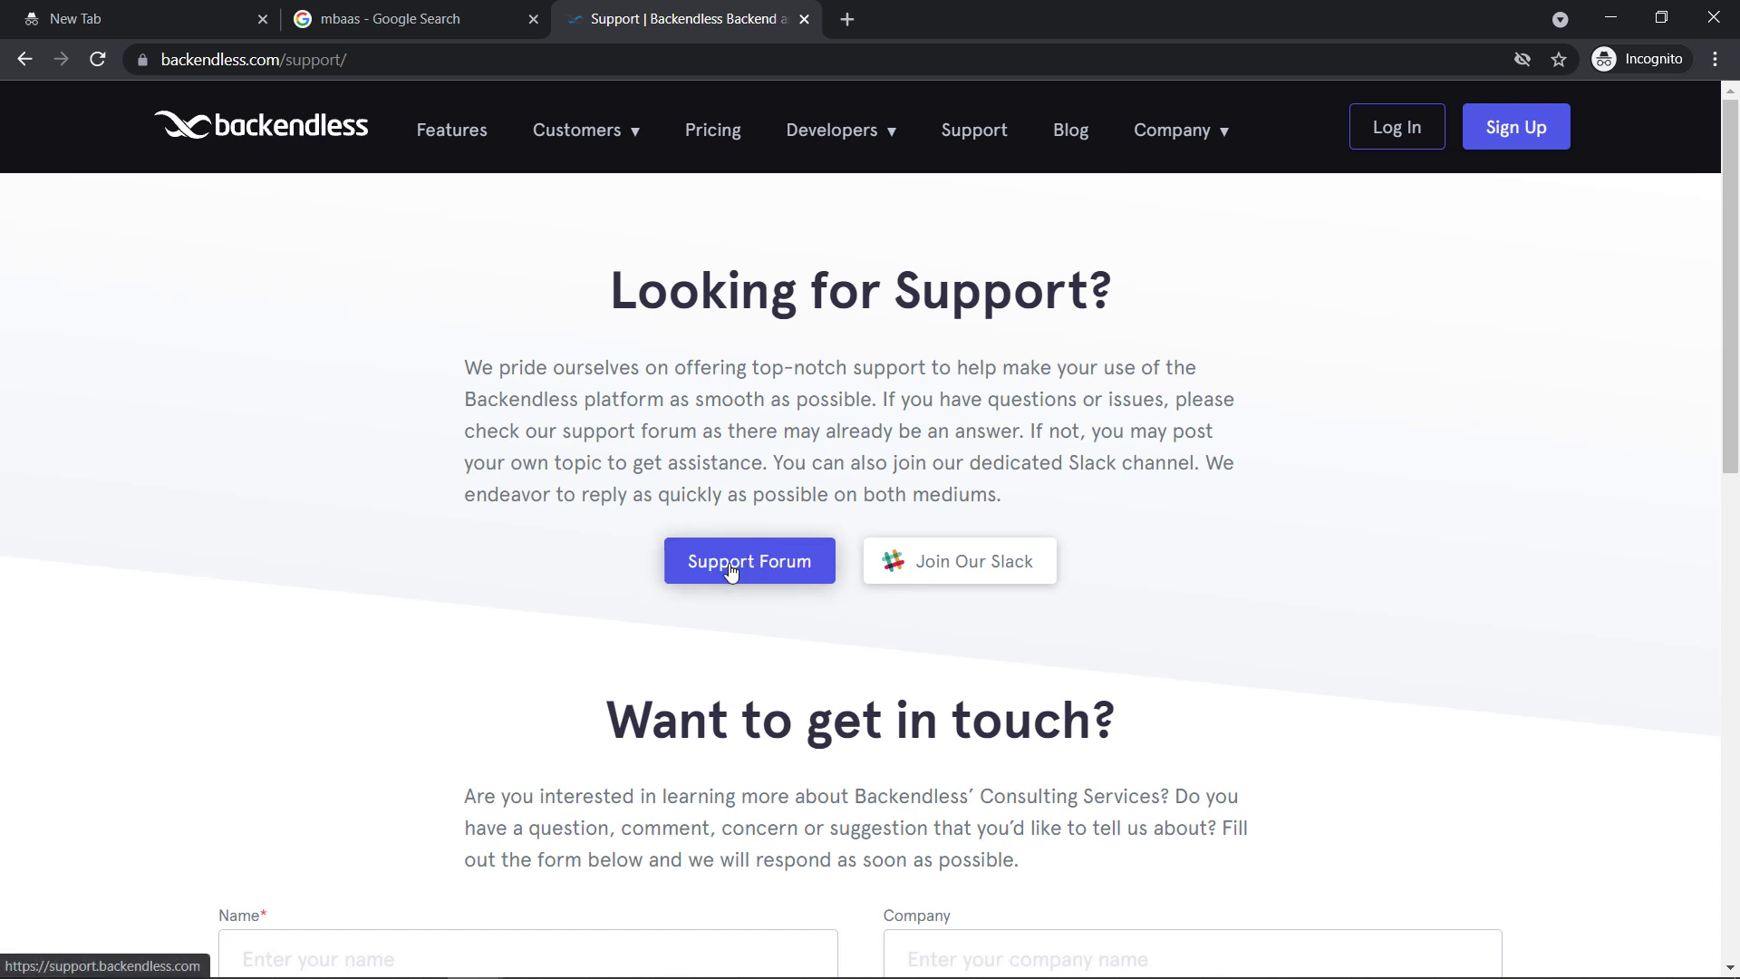
mouse_move(905, 574)
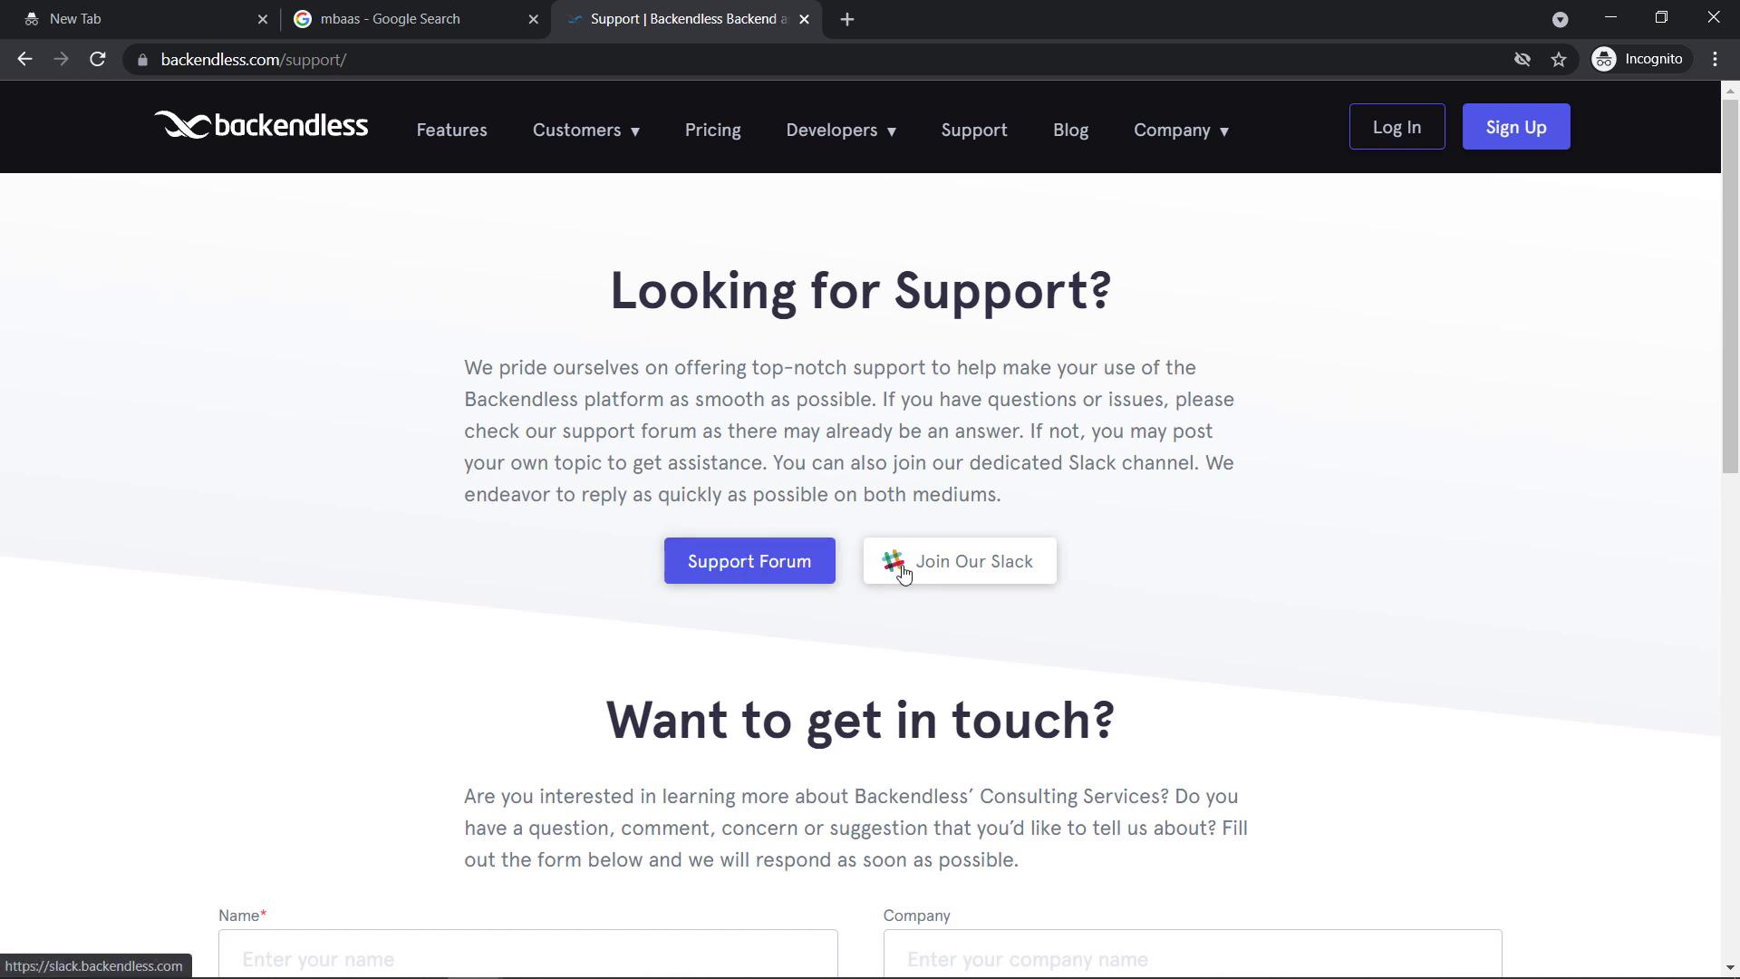
mouse_move(987, 581)
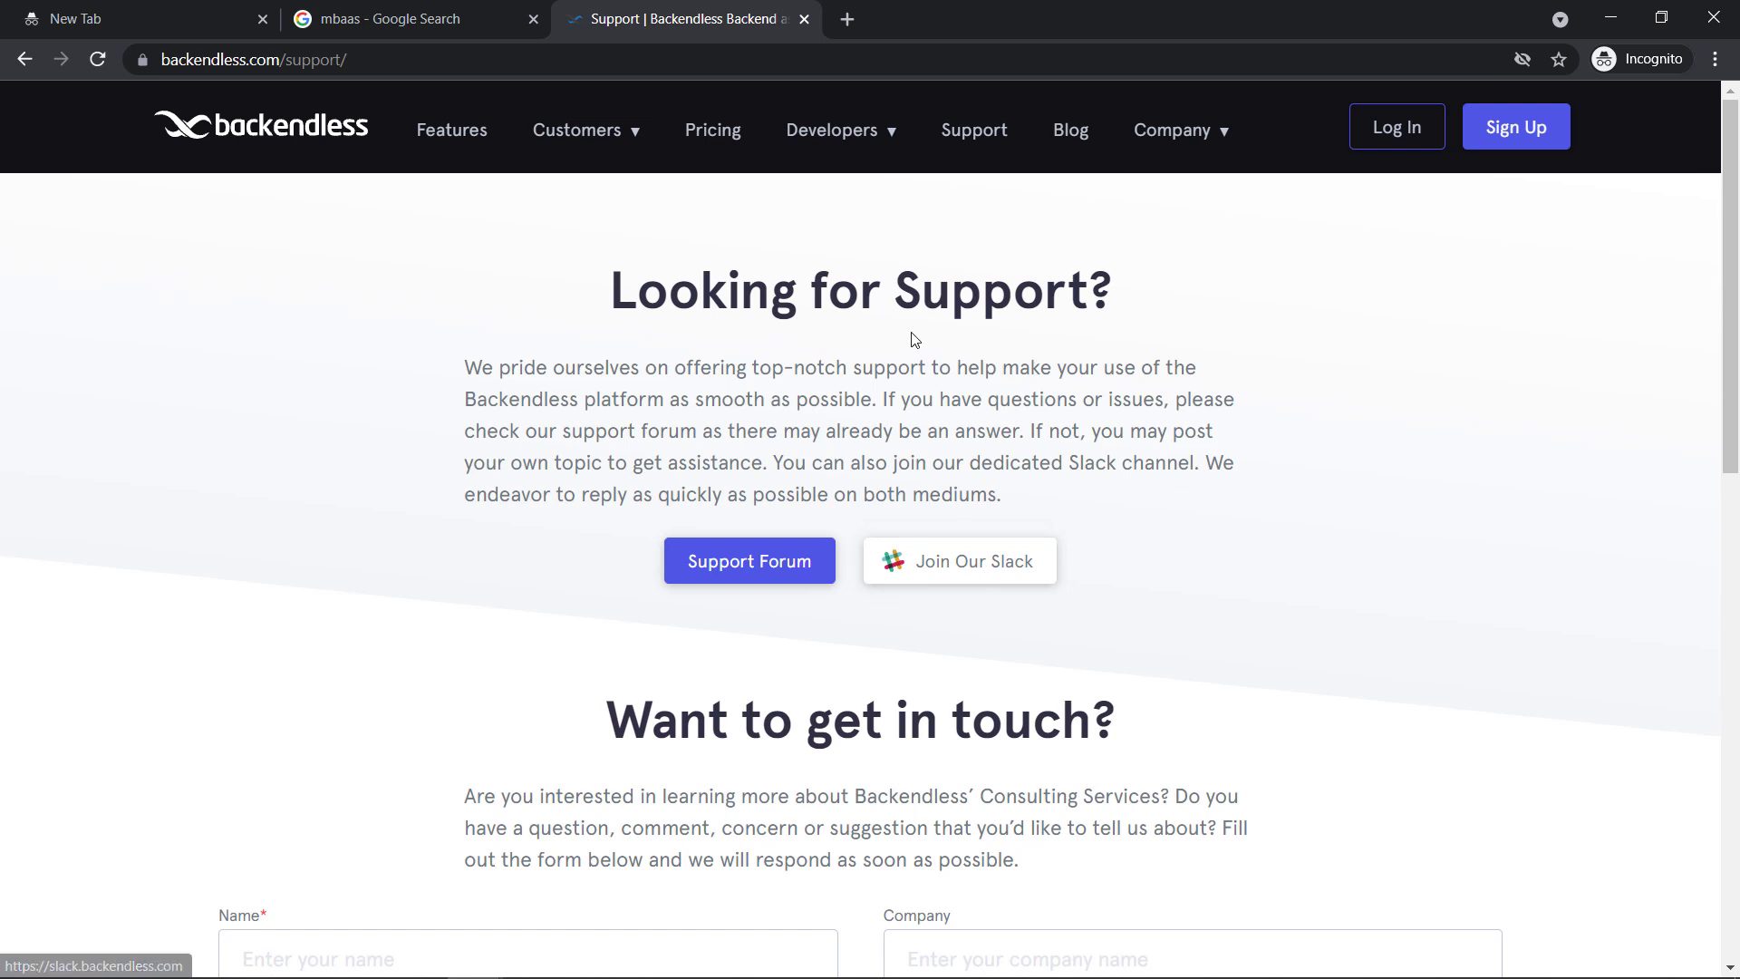
mouse_move(999, 567)
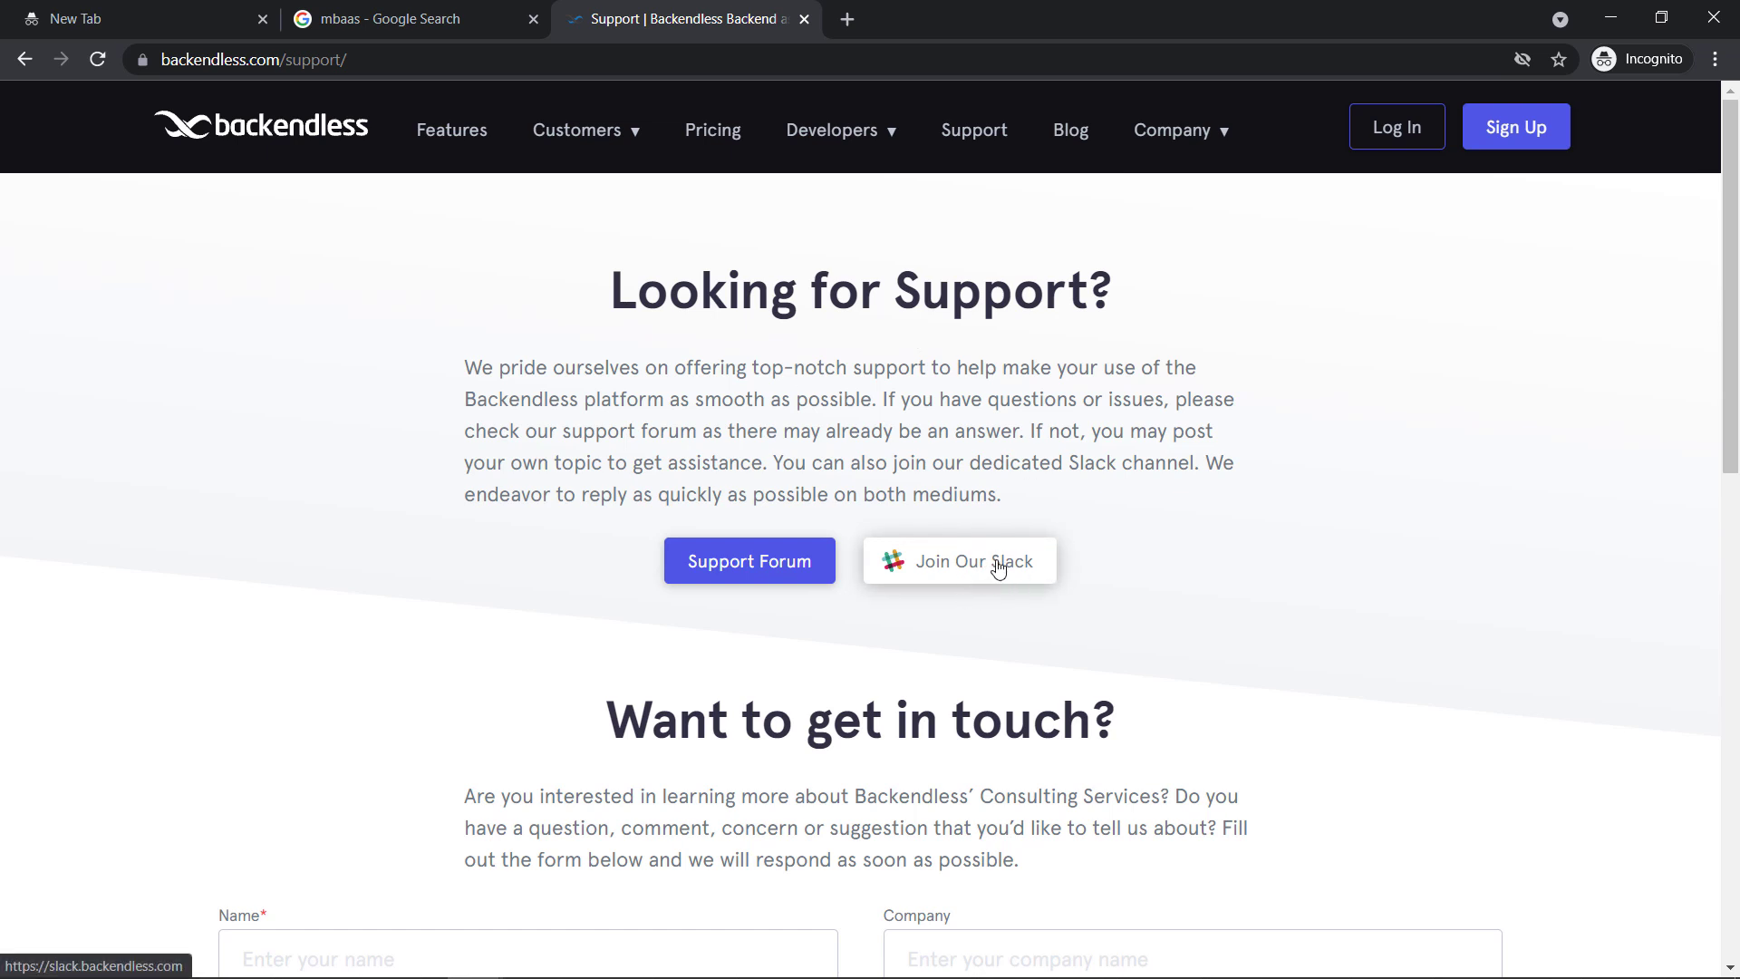
mouse_move(720, 589)
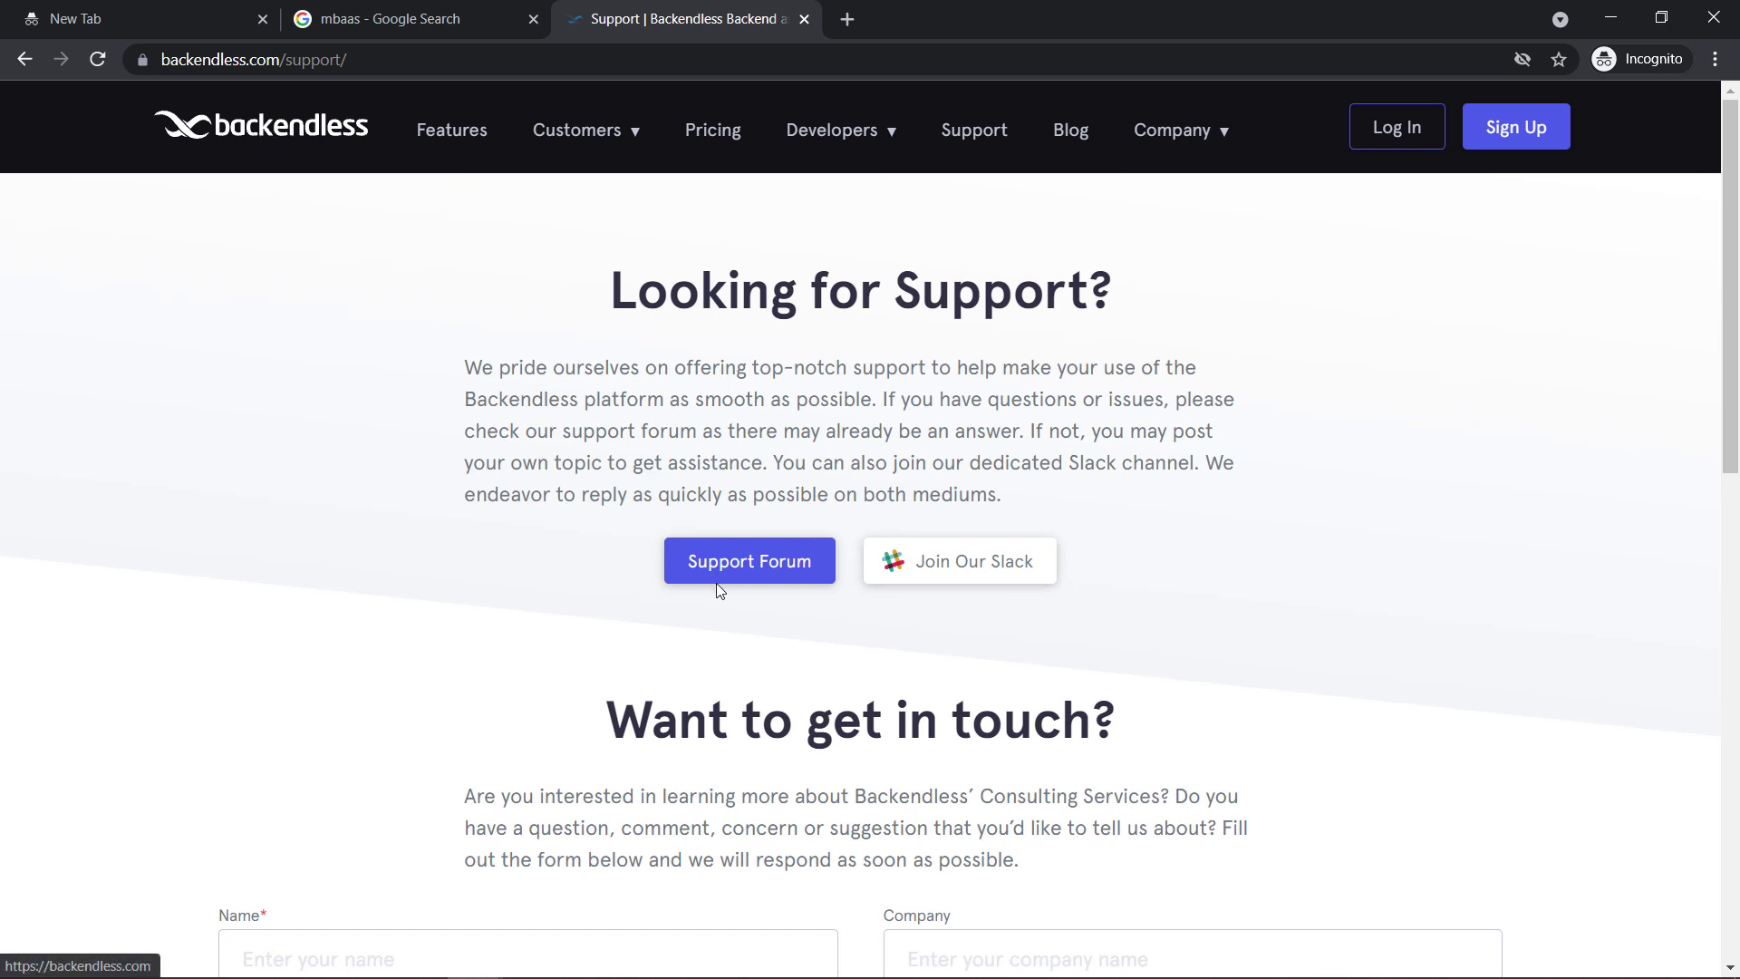
mouse_move(996, 586)
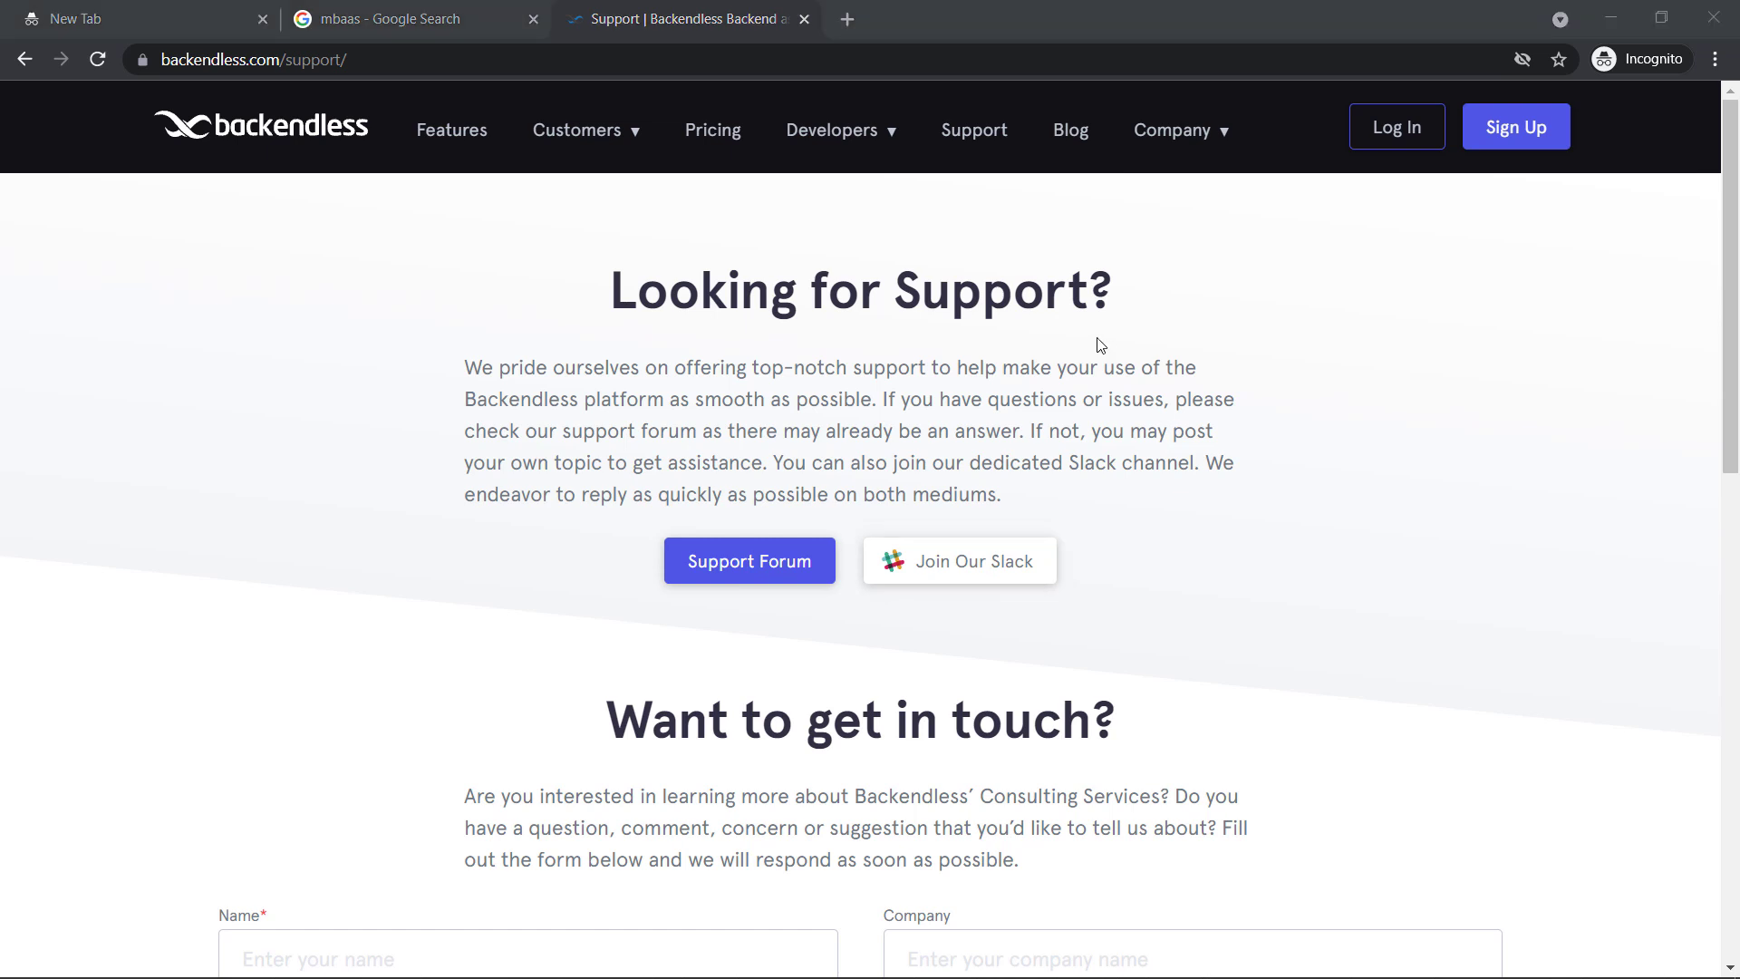
mouse_move(1108, 450)
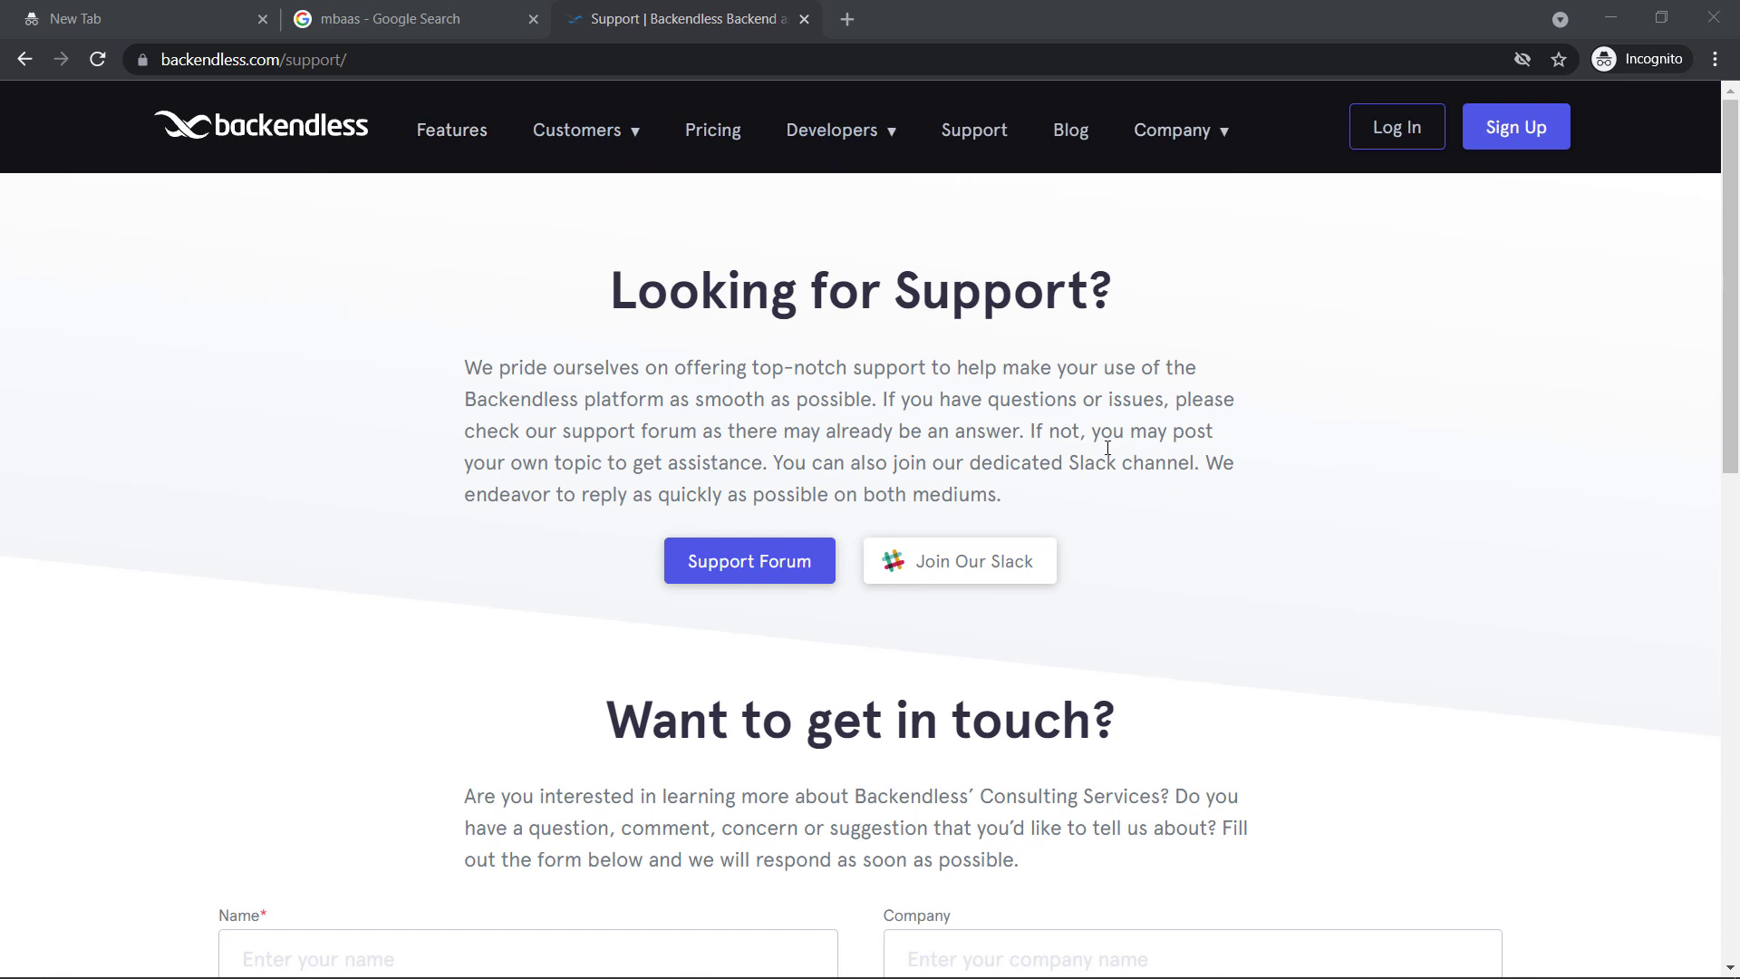
mouse_move(377, 317)
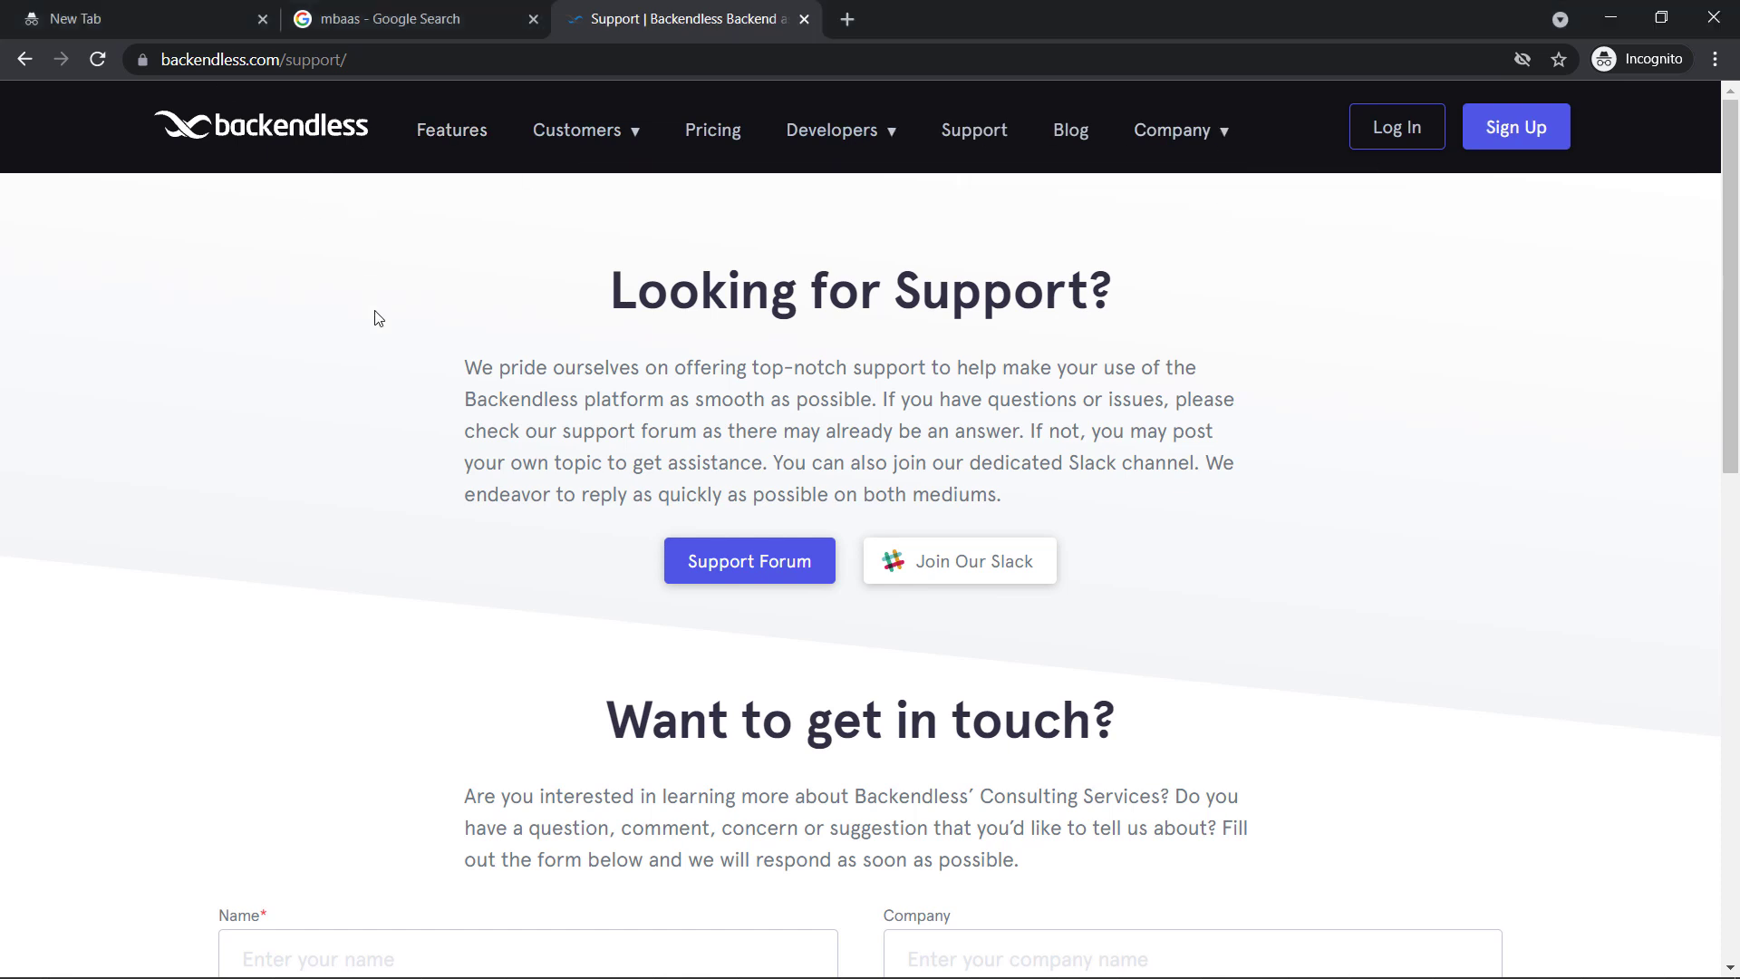